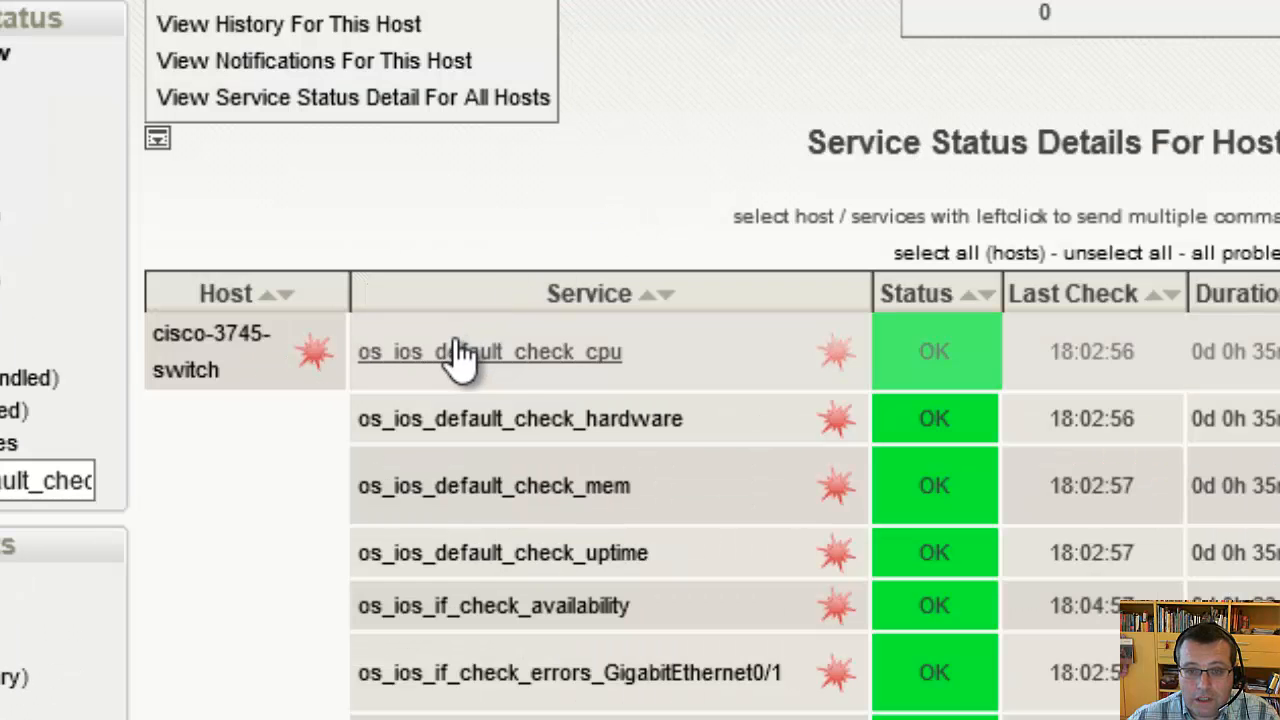
pyautogui.moveTo(700, 364)
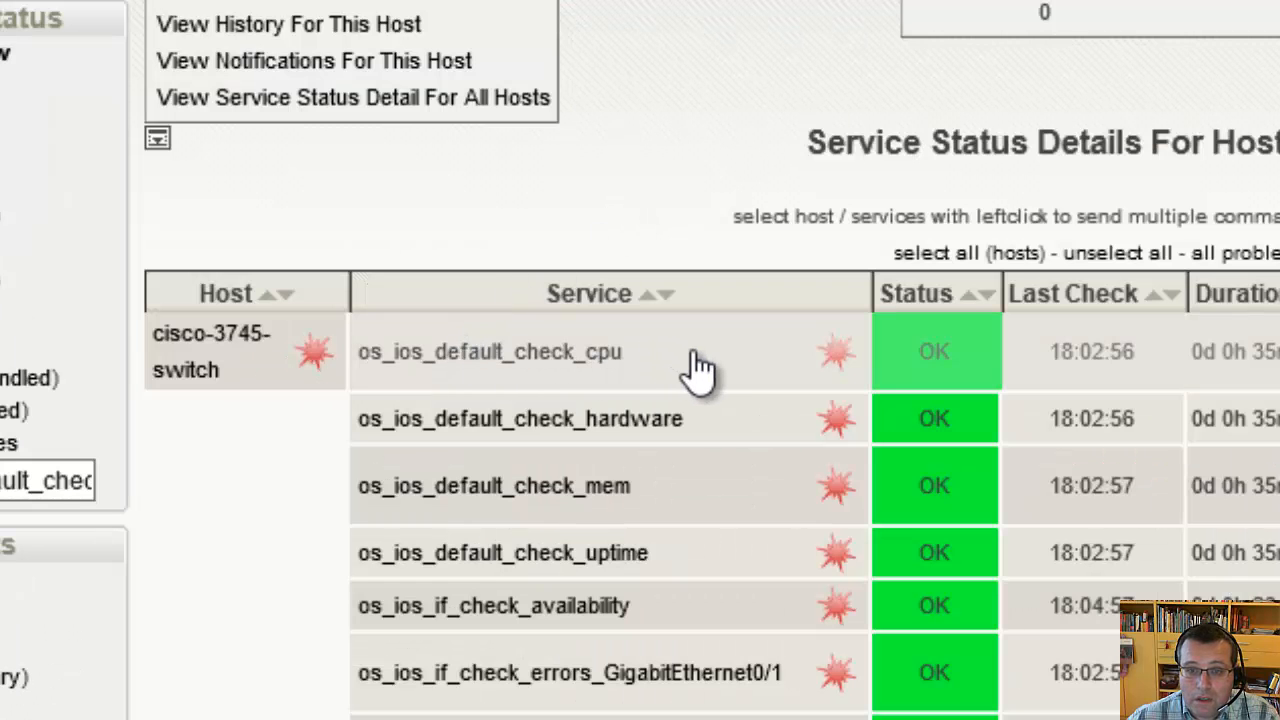
pyautogui.moveTo(728, 432)
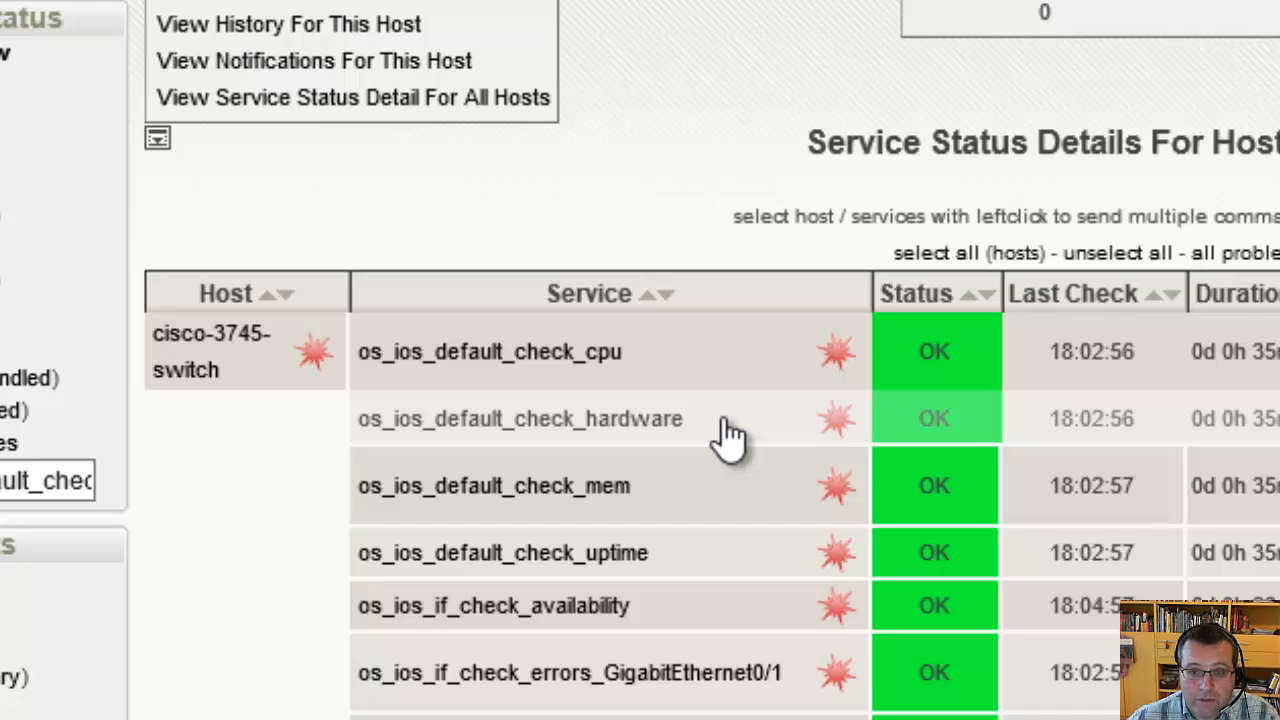
pyautogui.moveTo(250, 500)
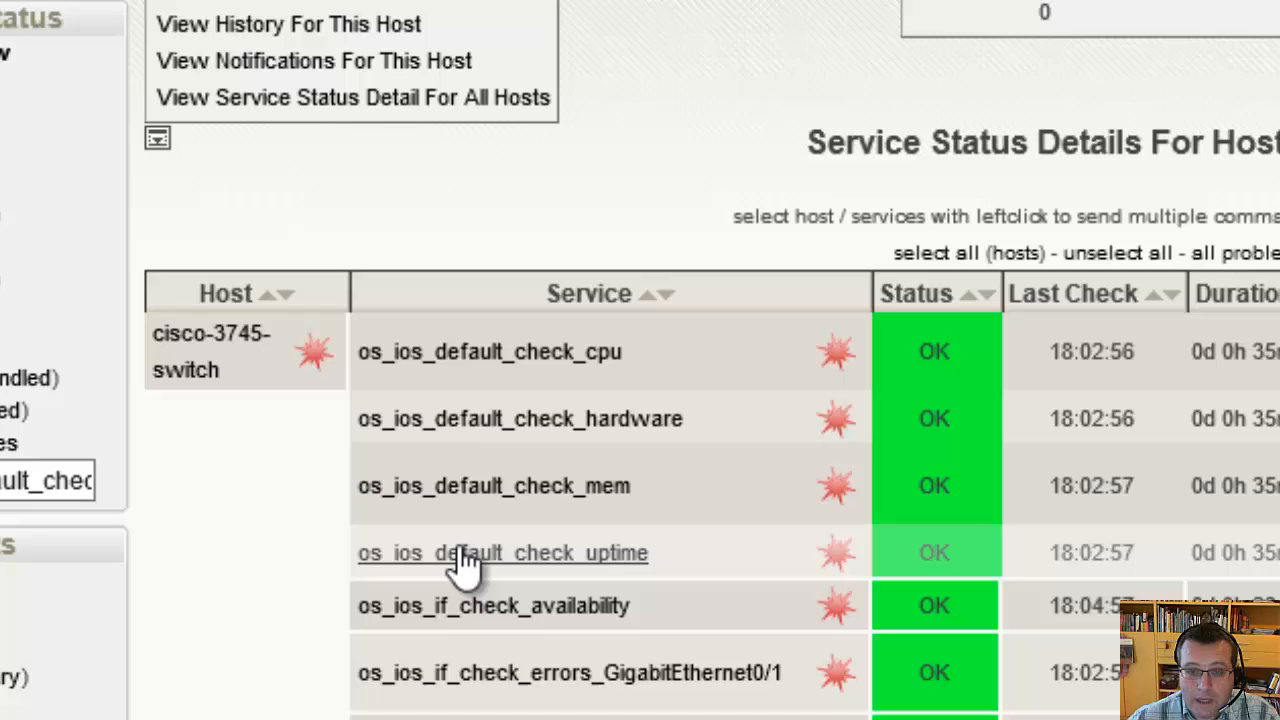
pyautogui.moveTo(270, 584)
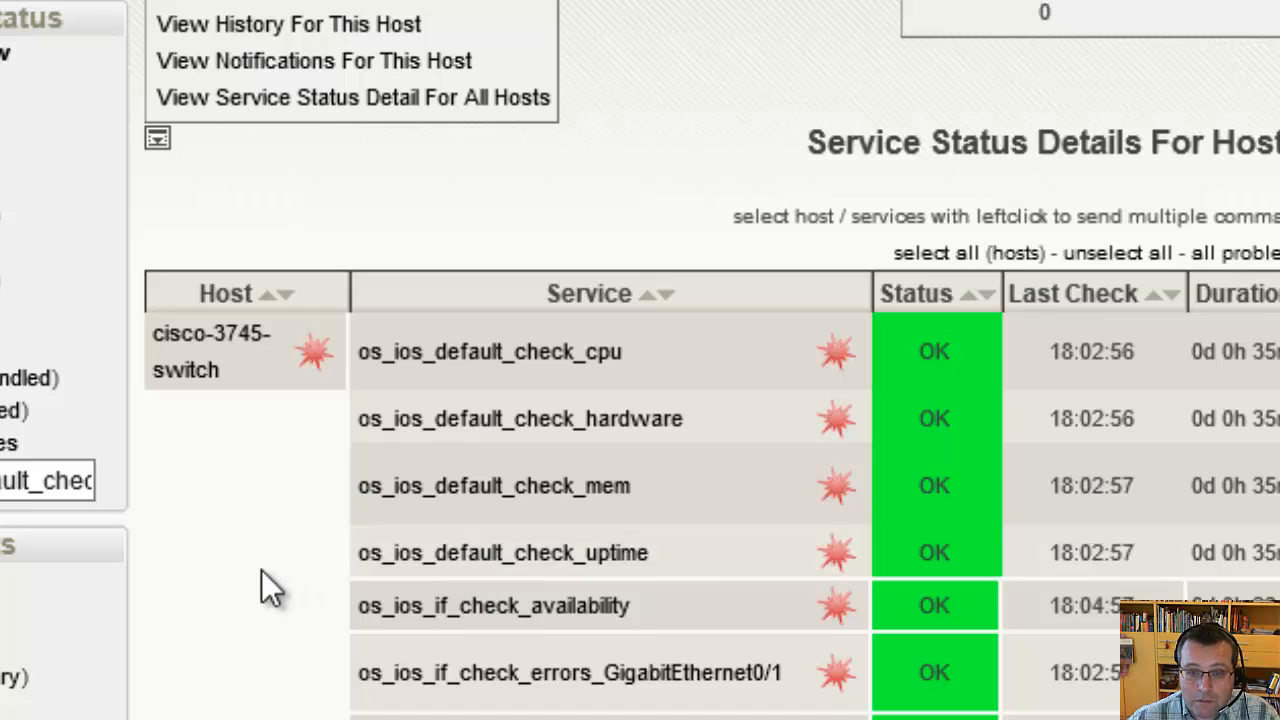
pyautogui.moveTo(258, 584)
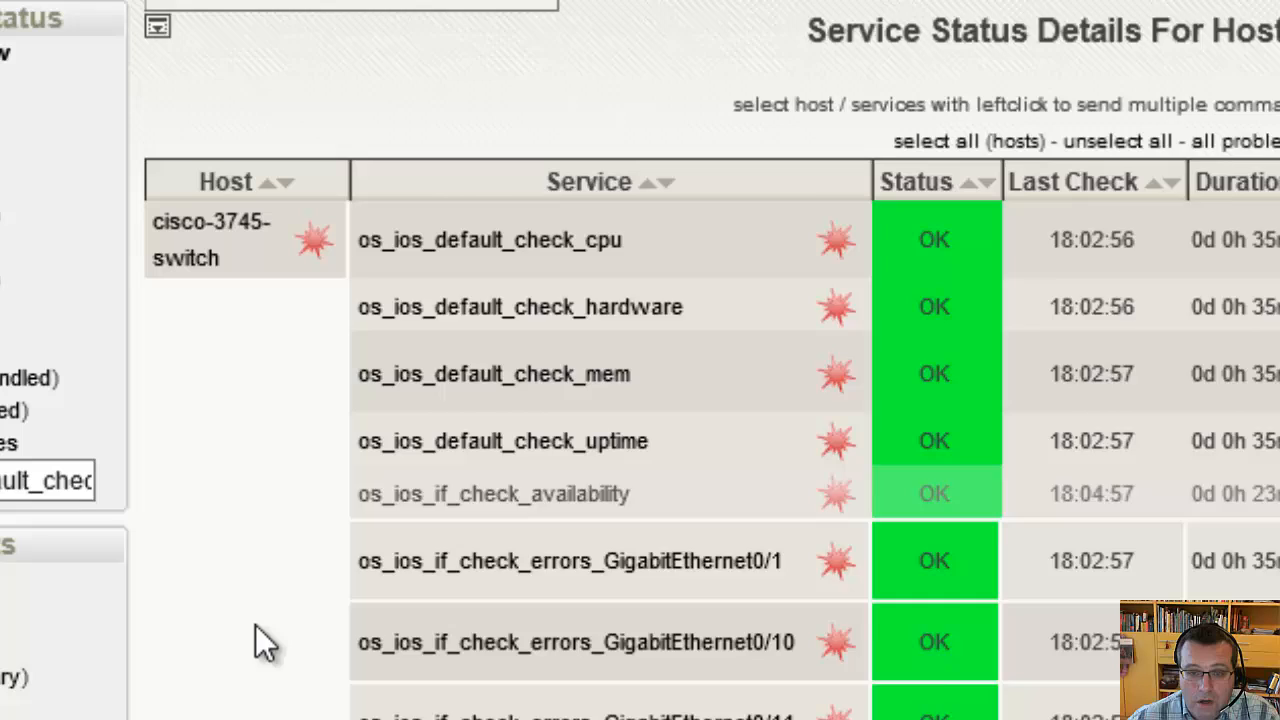
# - Reach the check_nwc_health project page on labs.consol.de in a new tab
pyautogui.scroll(-3)
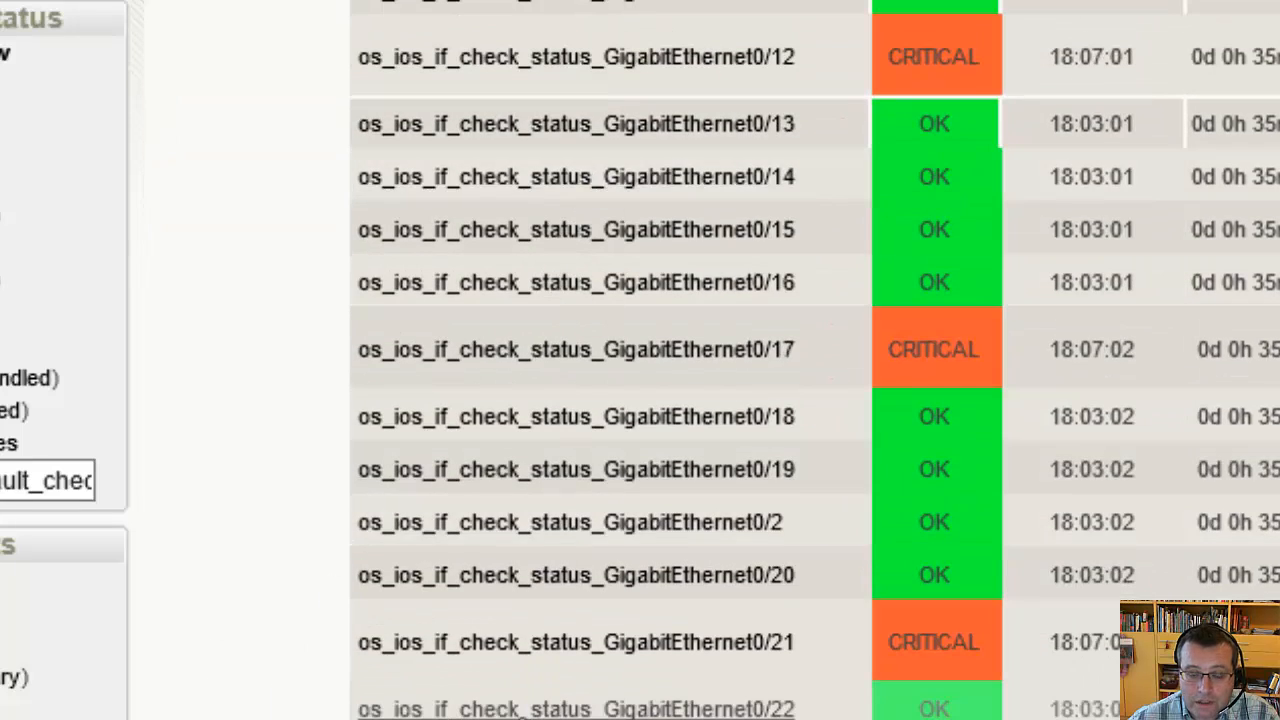
pyautogui.scroll(-3)
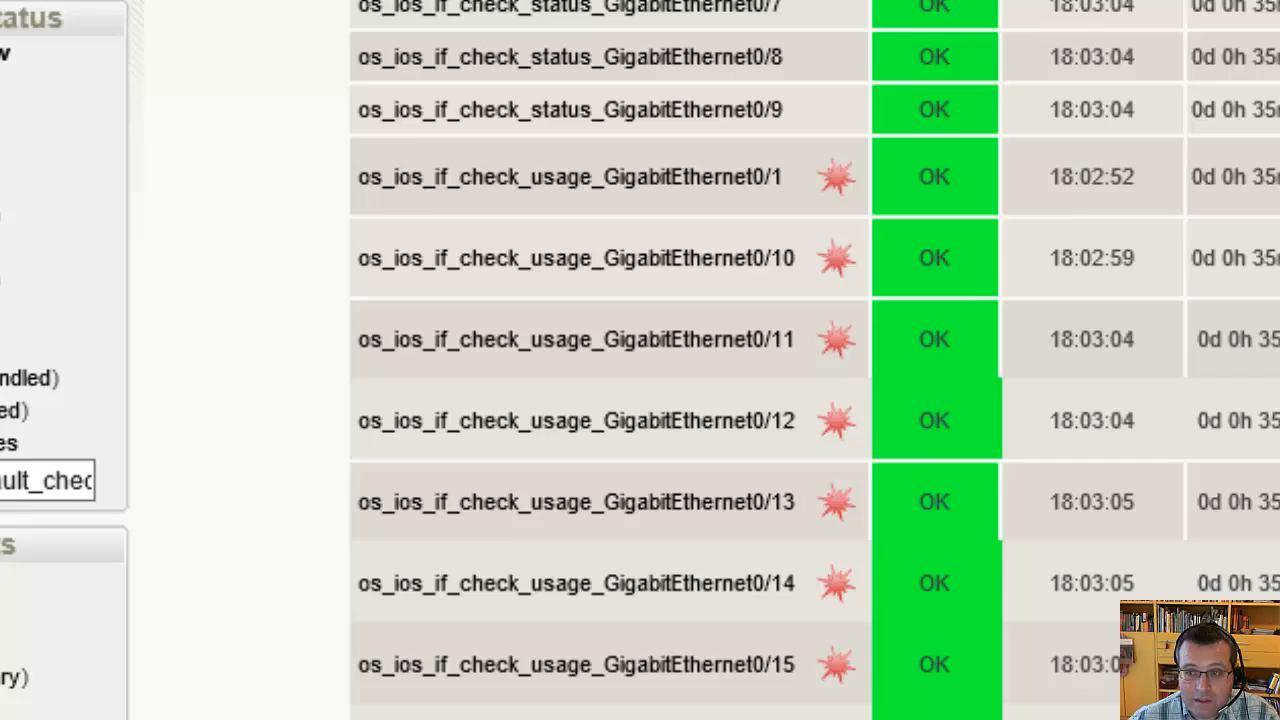
pyautogui.scroll(-3)
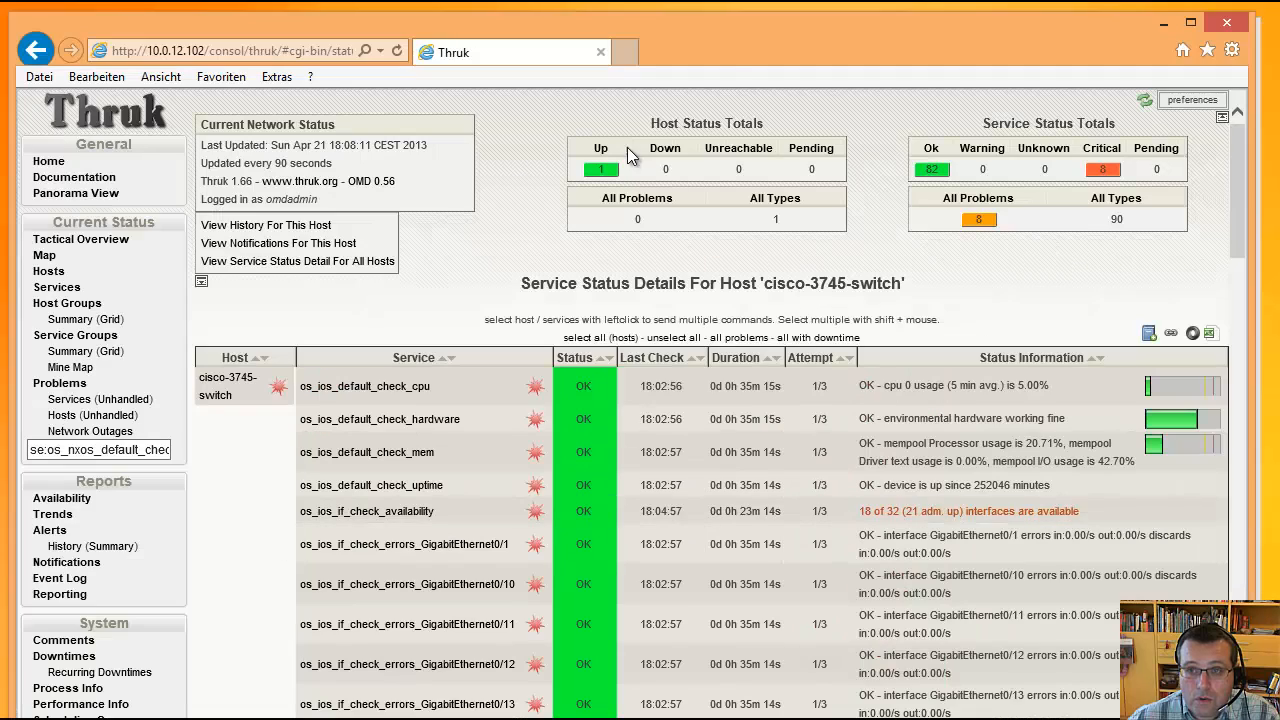
pyautogui.moveTo(742, 56)
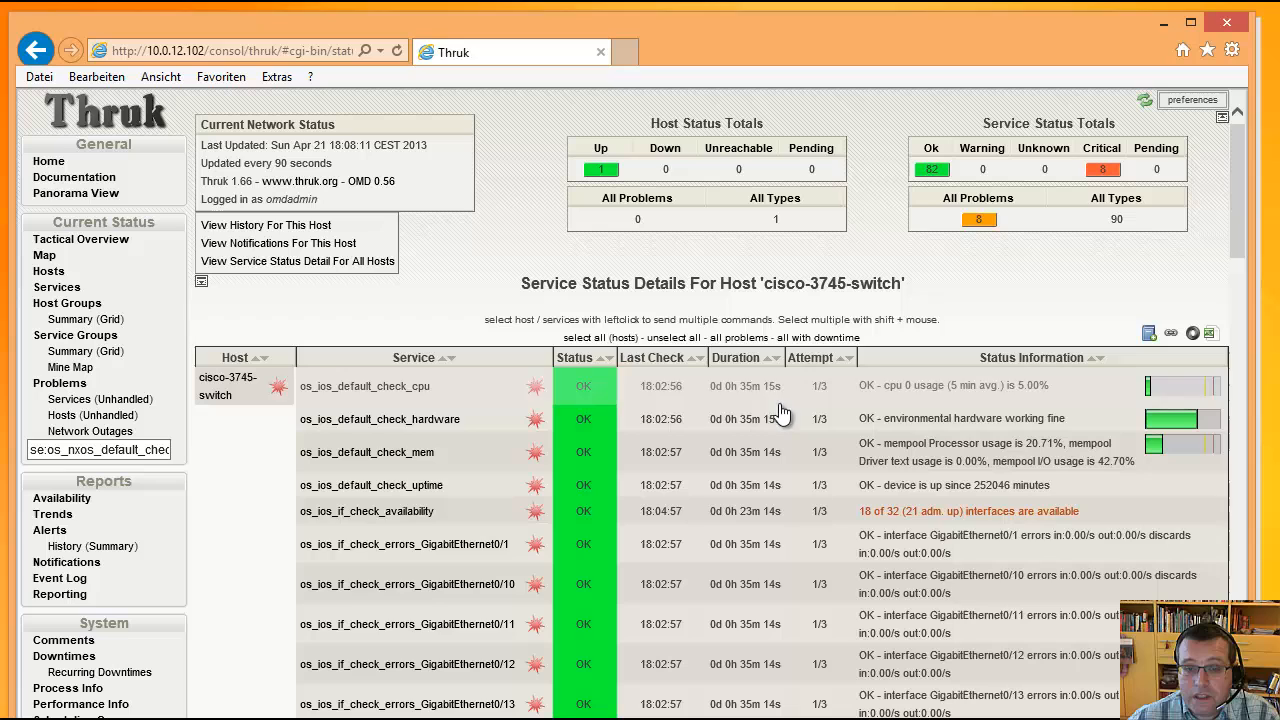
pyautogui.moveTo(260, 624)
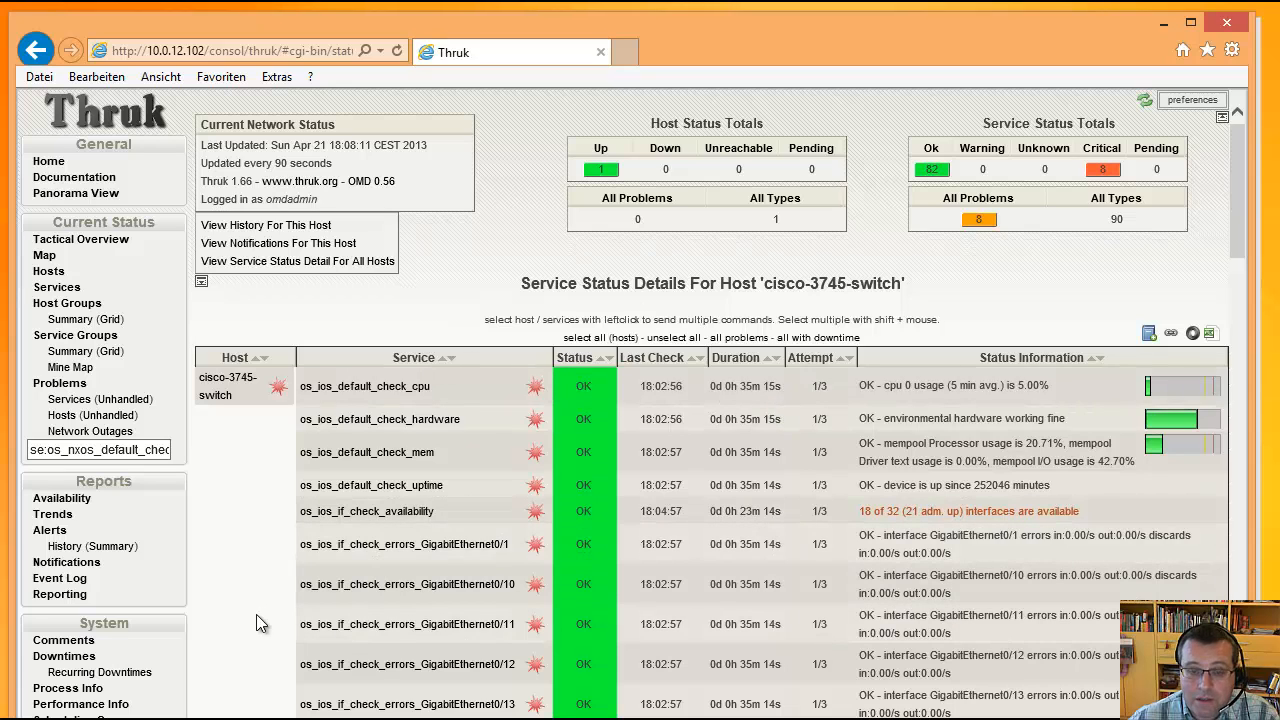
pyautogui.moveTo(252, 628)
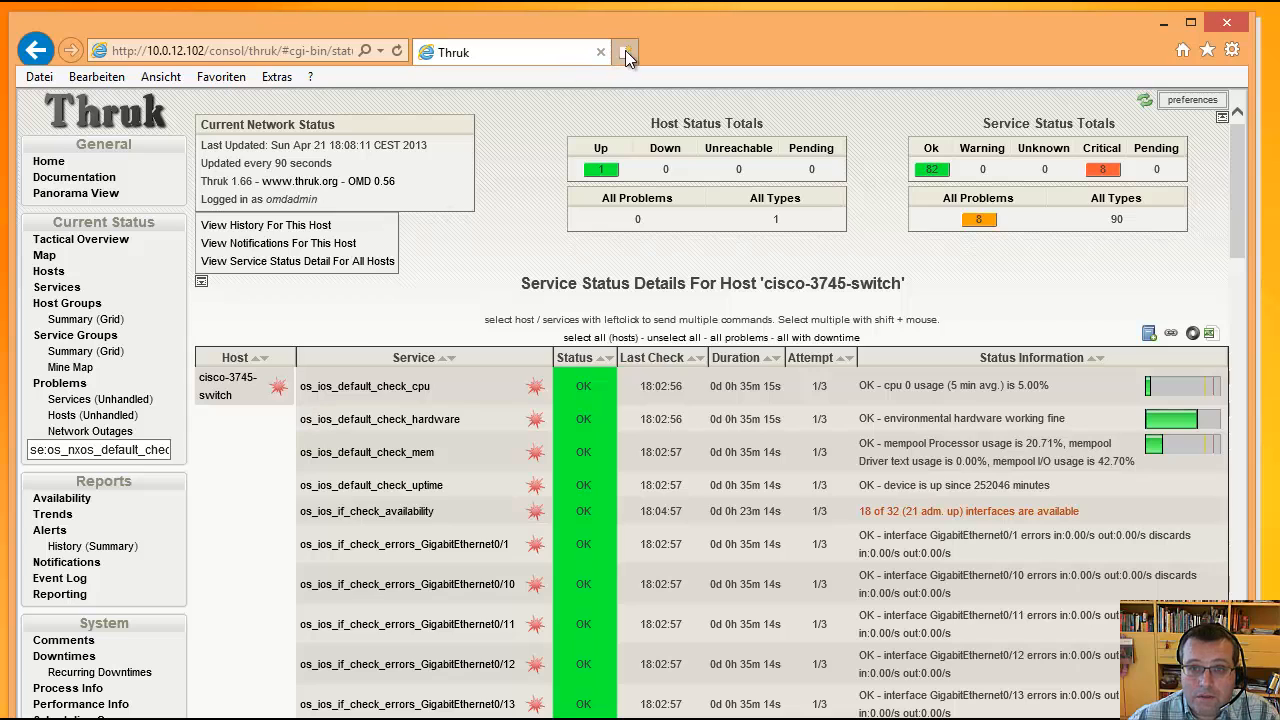
pyautogui.click(626, 52)
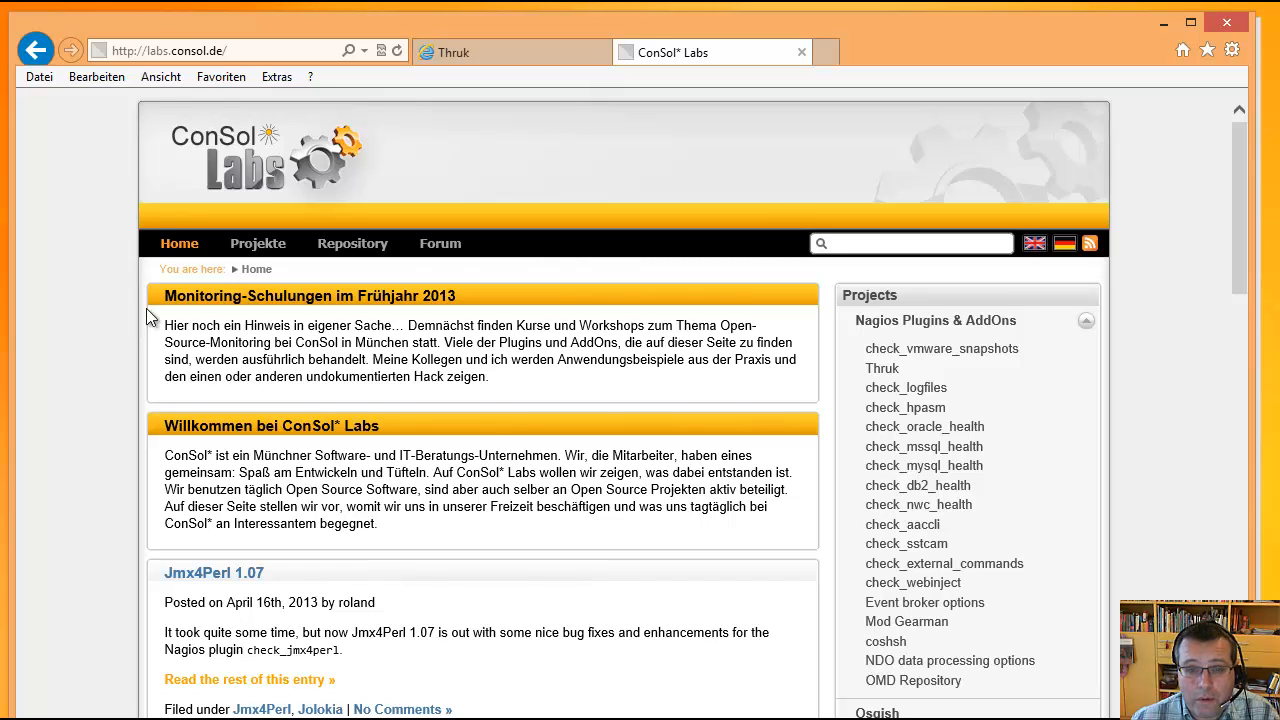
pyautogui.moveTo(114, 308)
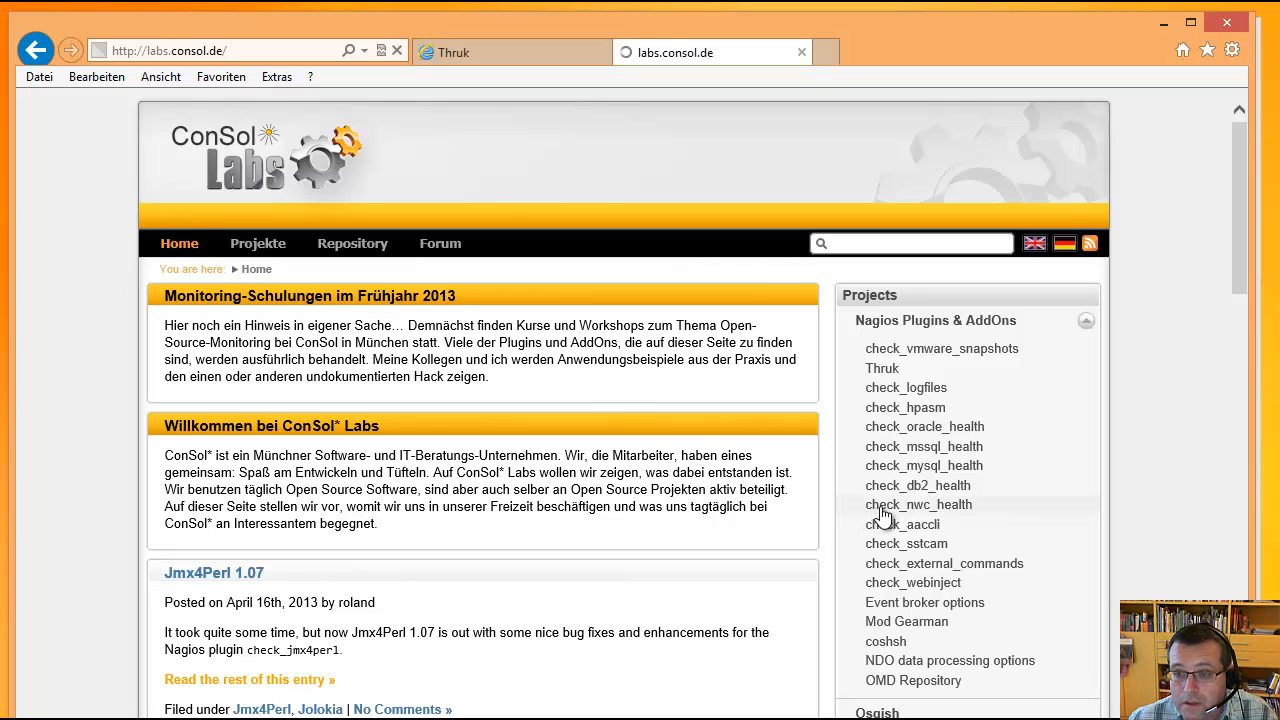
pyautogui.click(918, 504)
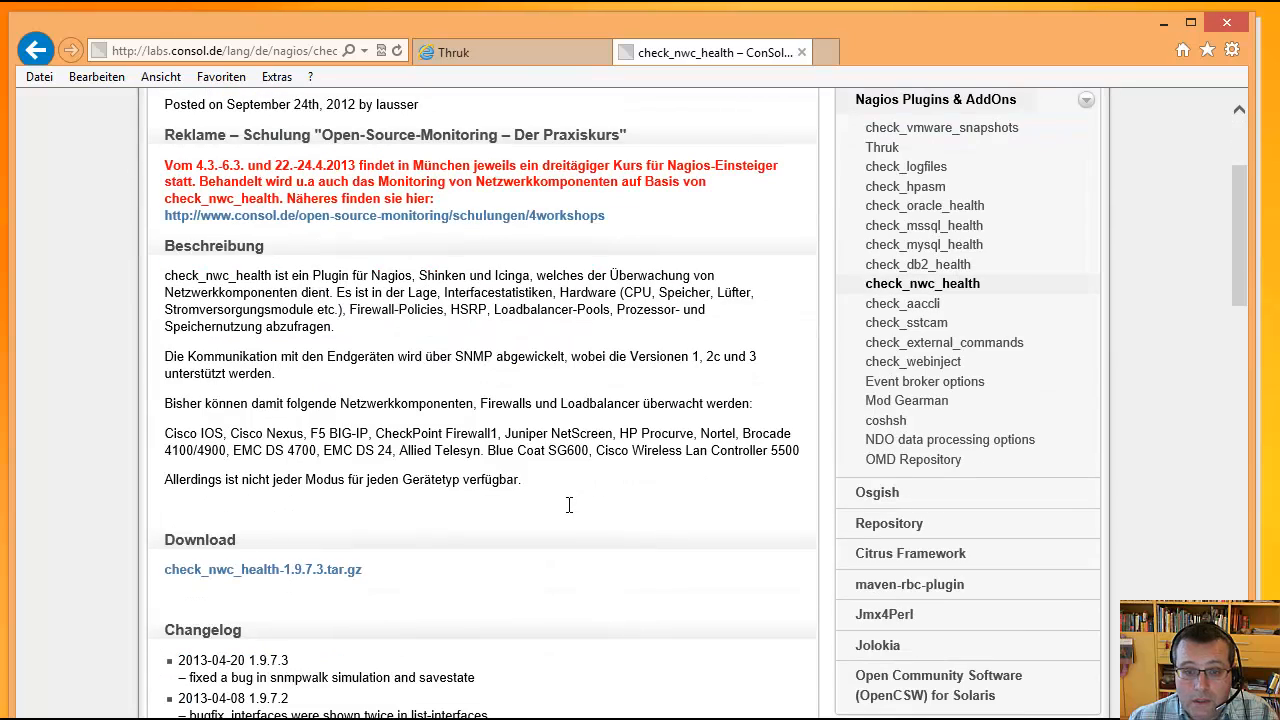
# - Copy the address of the check_nwc_health 1.9.7.3 tar.gz archive
pyautogui.scroll(-3)
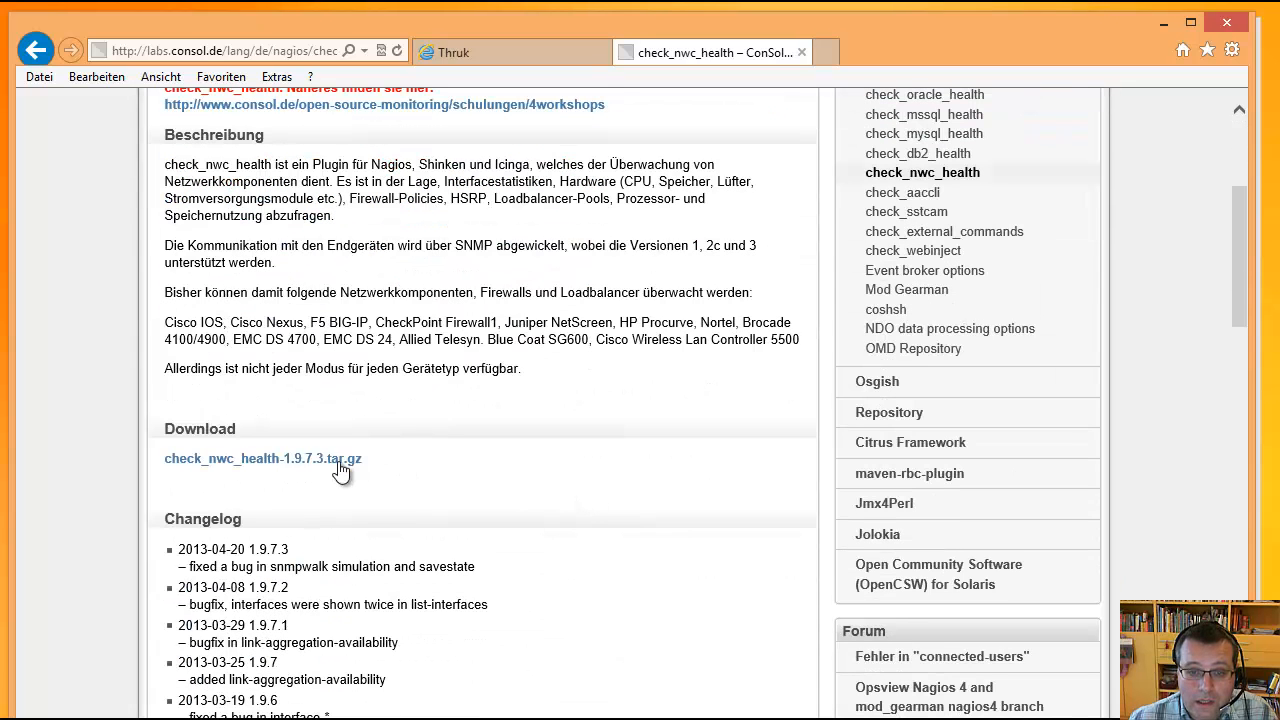
pyautogui.rightClick(264, 458)
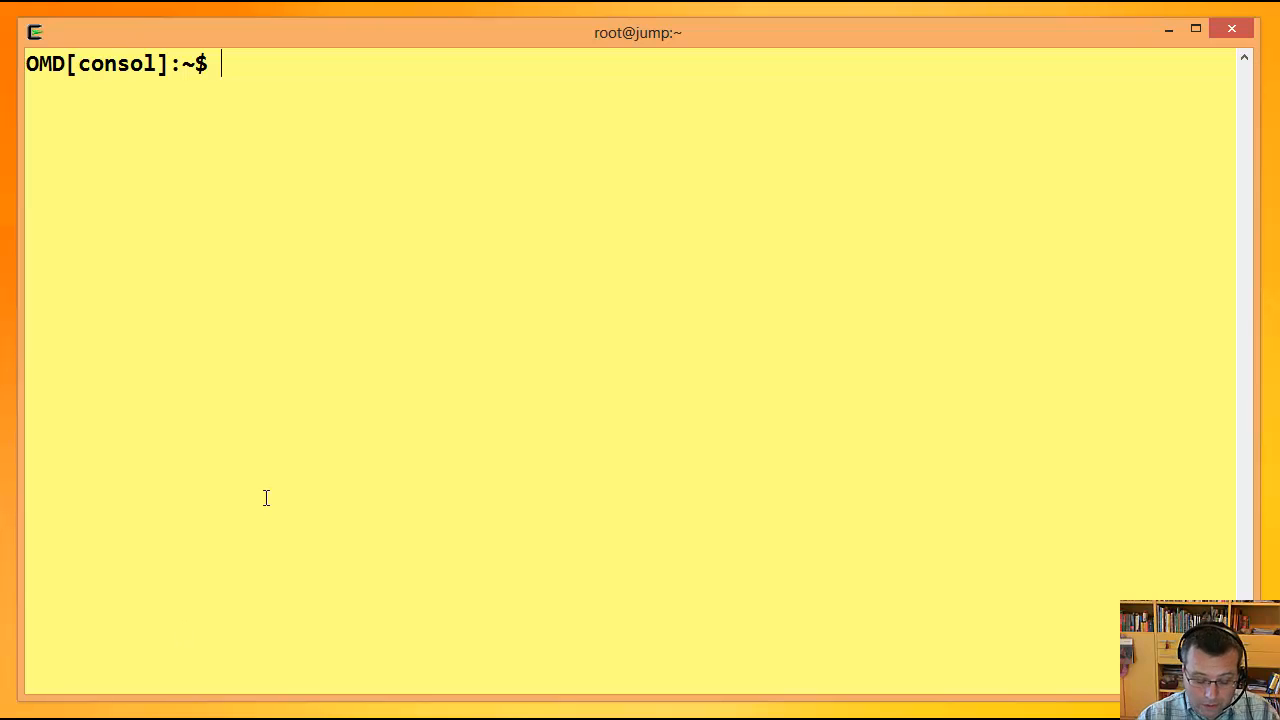
# - Change the OMD site shell into /tmp
pyautogui.write('cd /tmp')
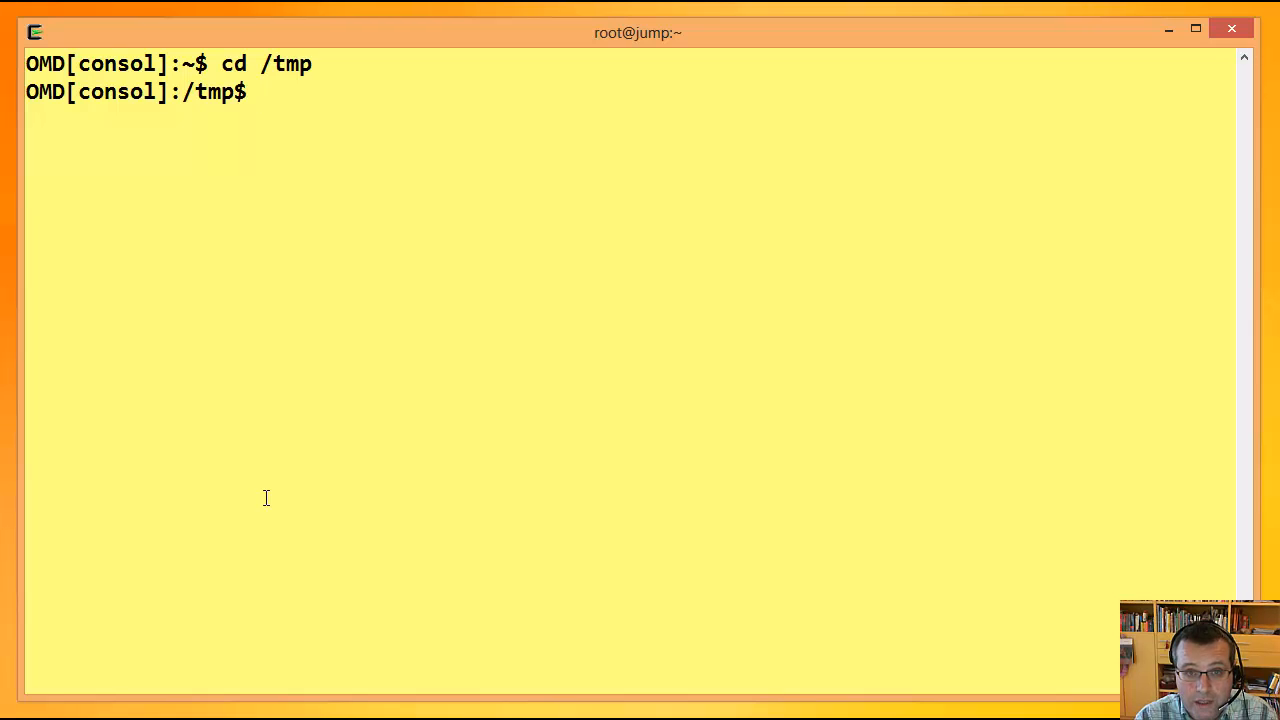
pyautogui.moveTo(172, 148)
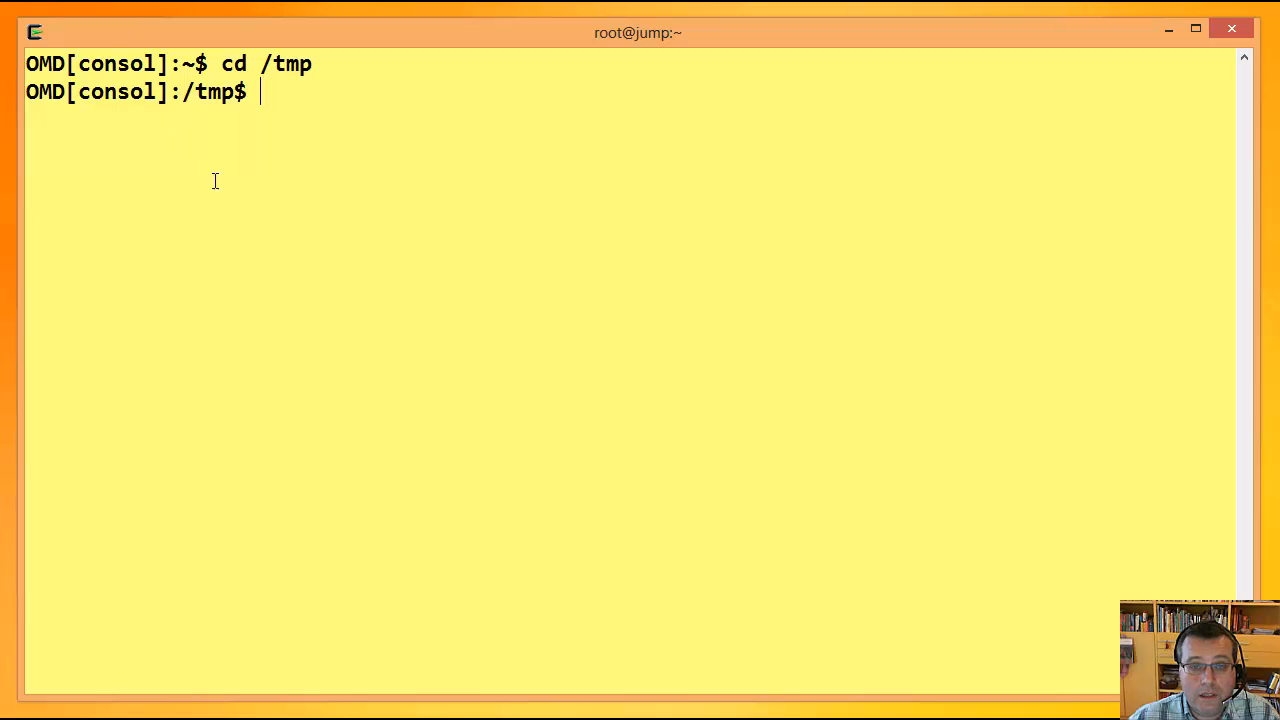
pyautogui.moveTo(228, 192)
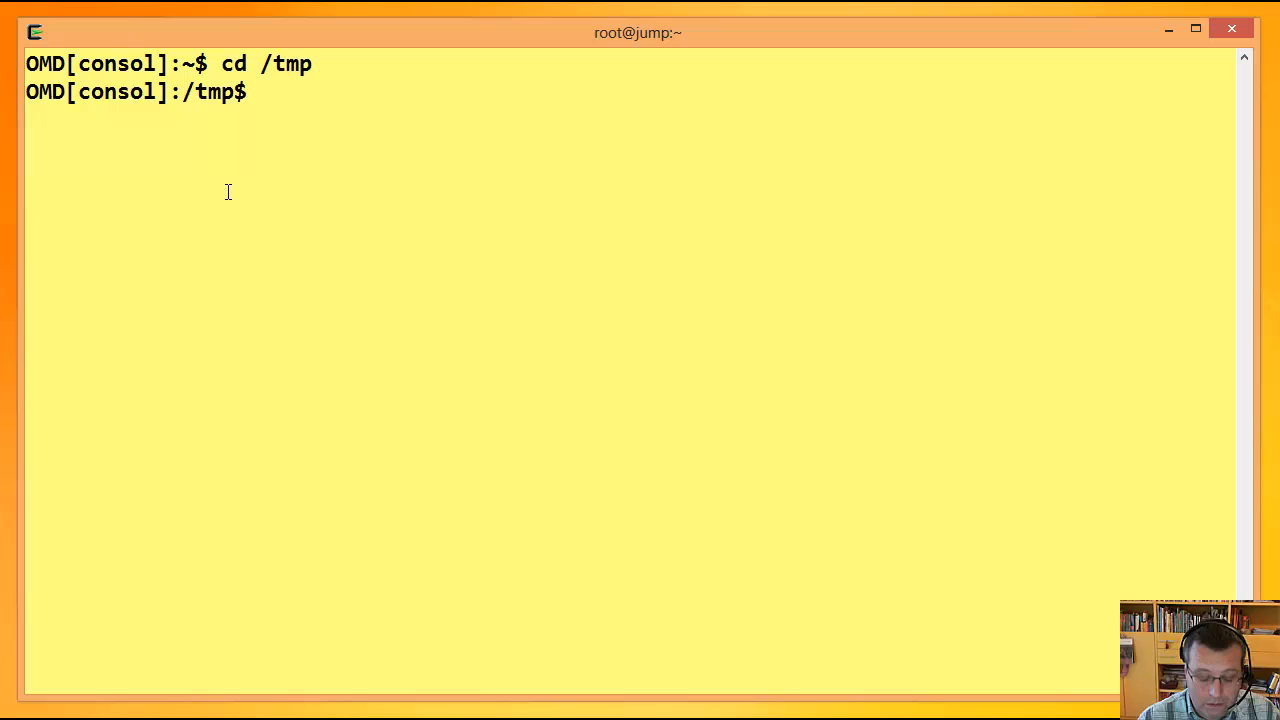
# - Download check_nwc_health-1.9.7.3.tar.gz from labs.consol.de with wget
pyautogui.write('wget "')
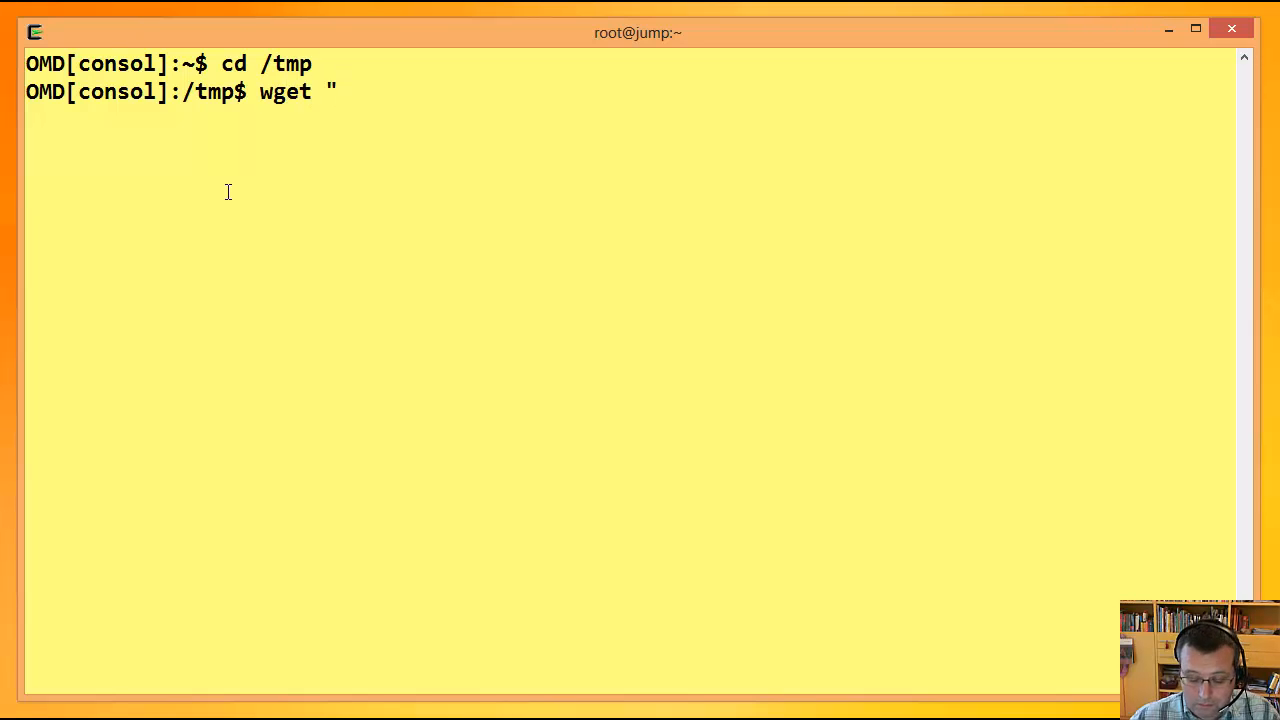
pyautogui.write('http://labs.consol.de/download/shinken-nagios-plugins/check_nwc_health-1.9.7.3.tar.gz"')
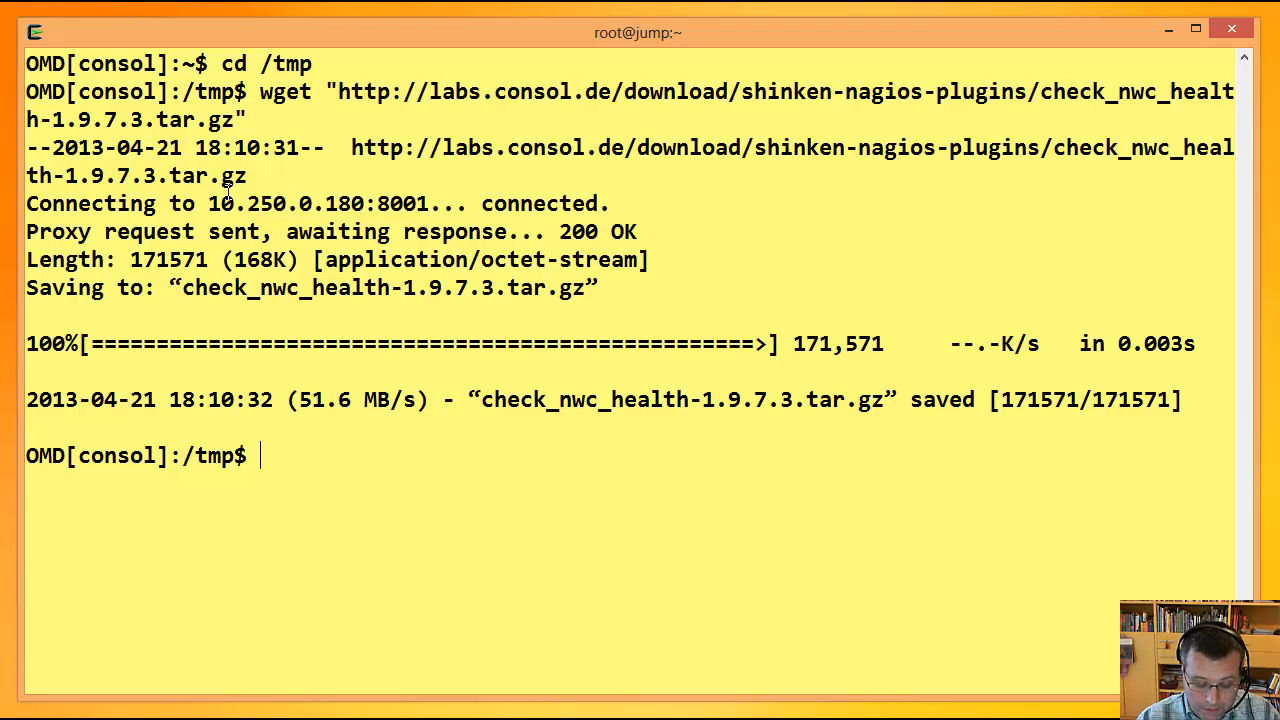
# - Unpack the archive and run ./configure inside check_nwc_health-1.9.7.3
pyautogui.write('tar zxvf')
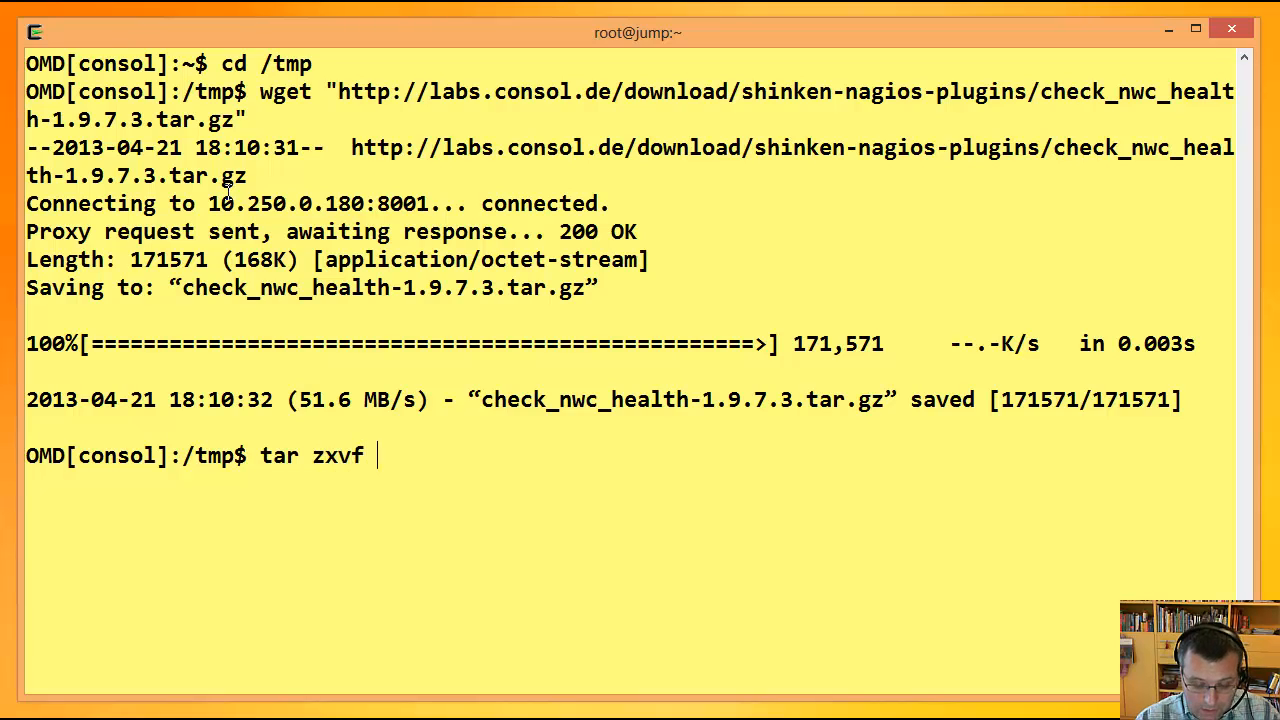
pyautogui.write('check_nwc_health-1.9.7.3.tar.gz')
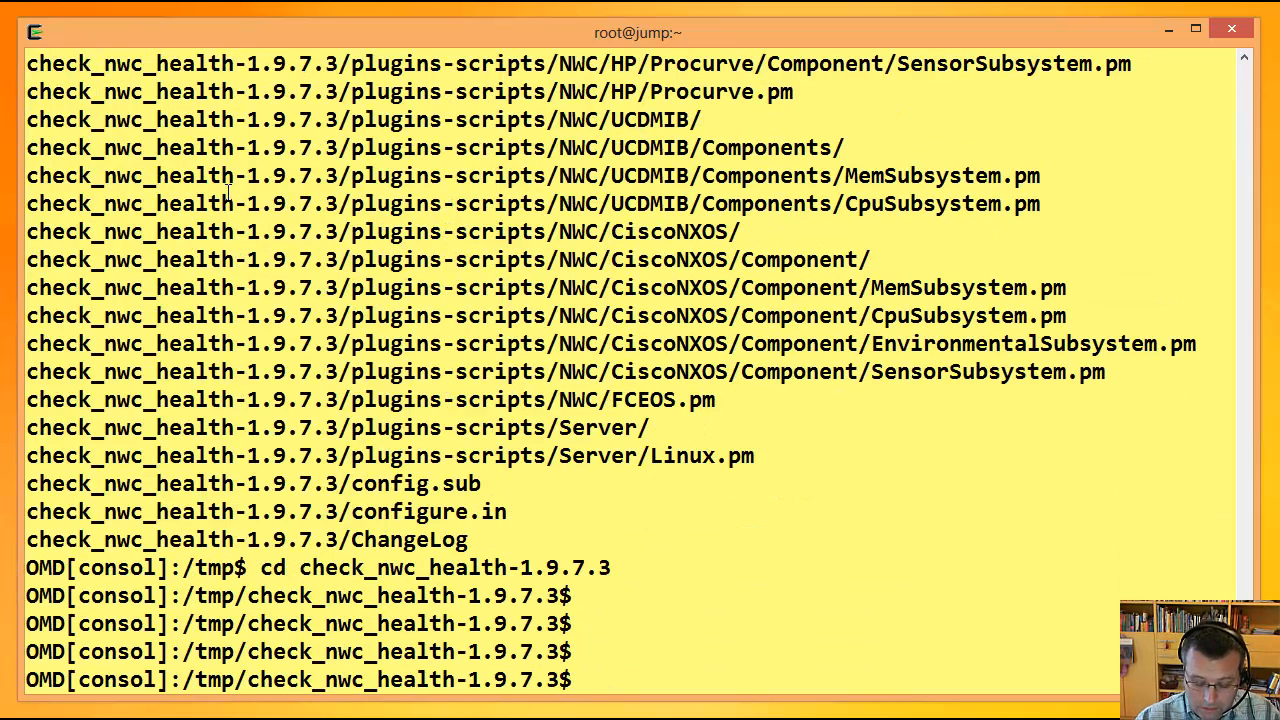
pyautogui.write('./configure')
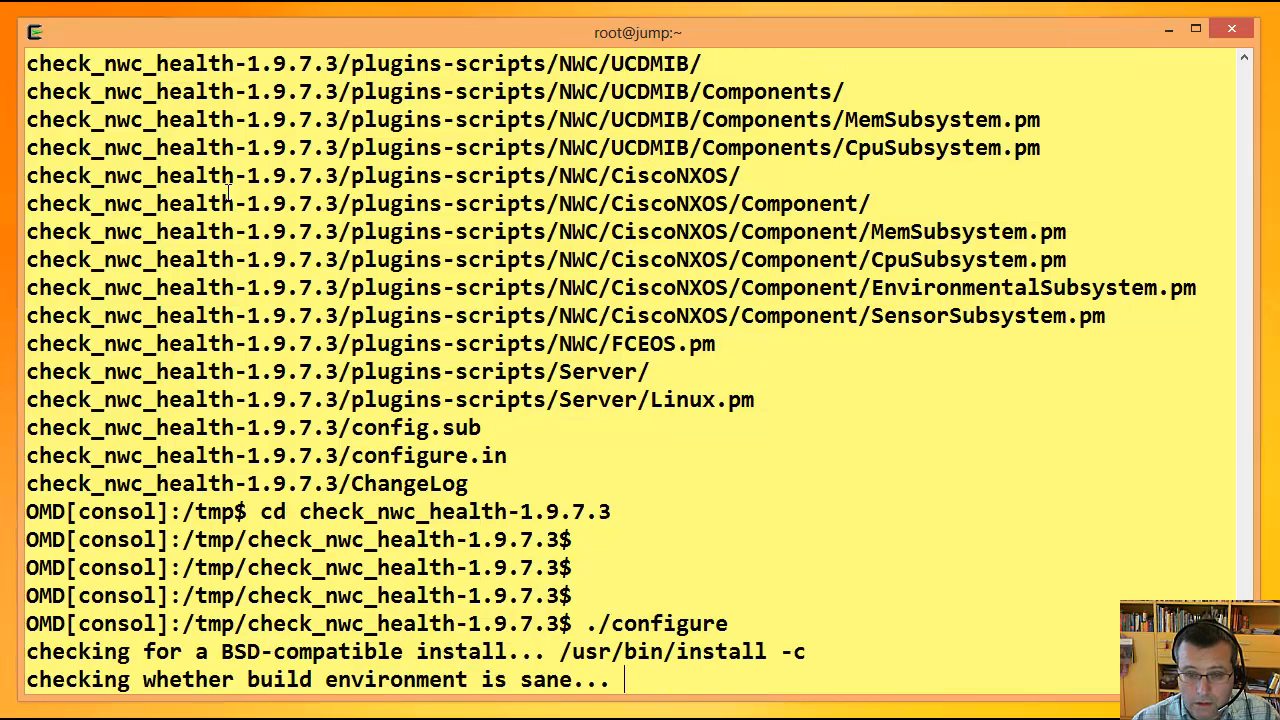
pyautogui.scroll(-3)
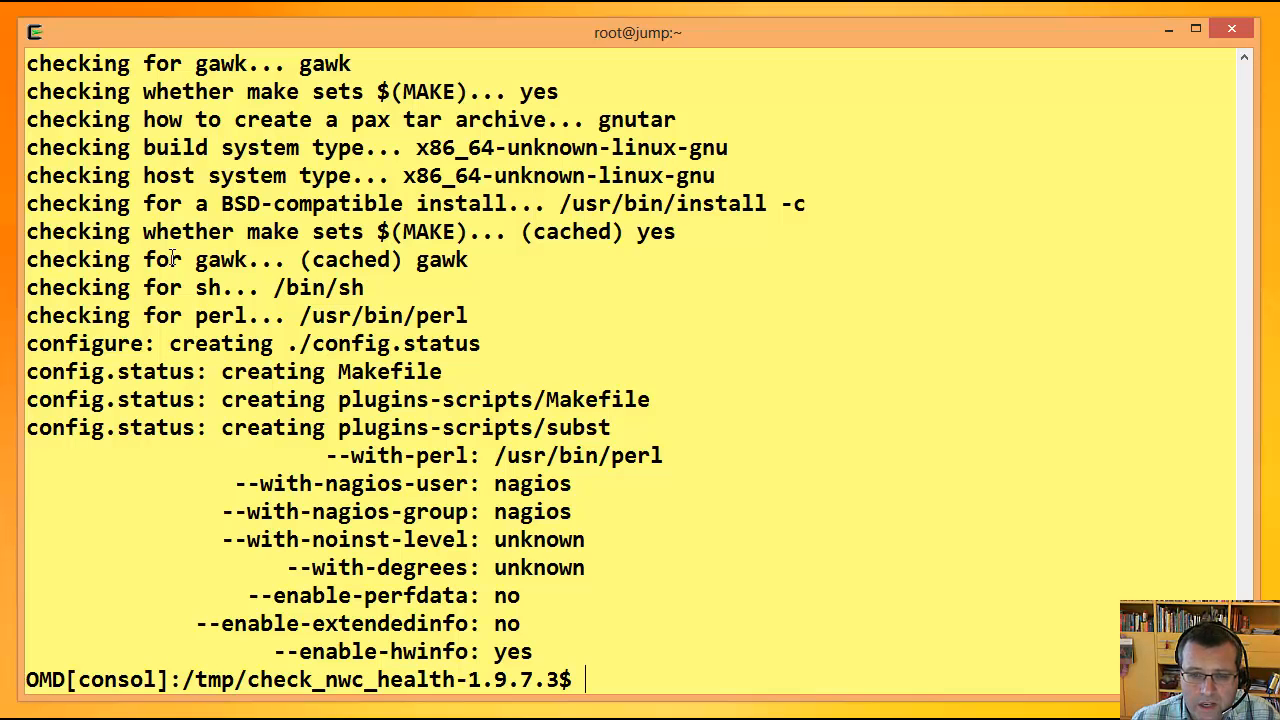
pyautogui.moveTo(310, 452)
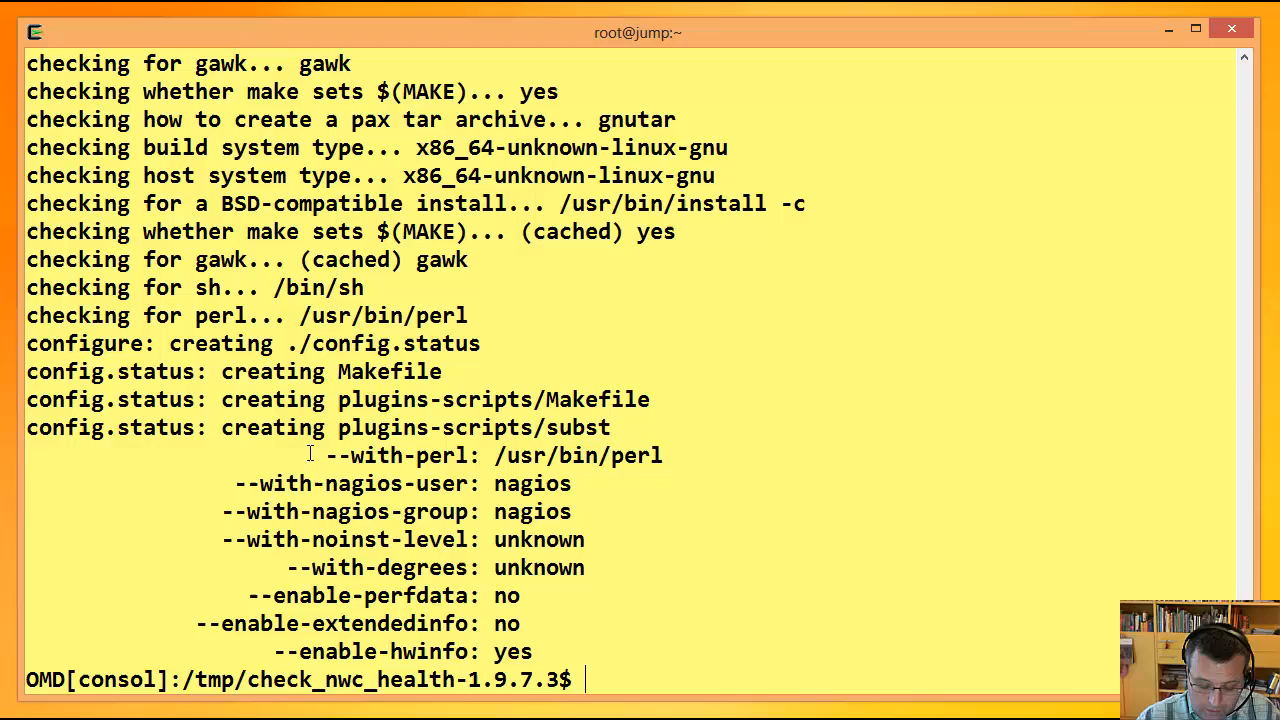
# - Build the plugin with make and confirm plugins-scripts/check_nwc_health exists
pyautogui.press('Return')
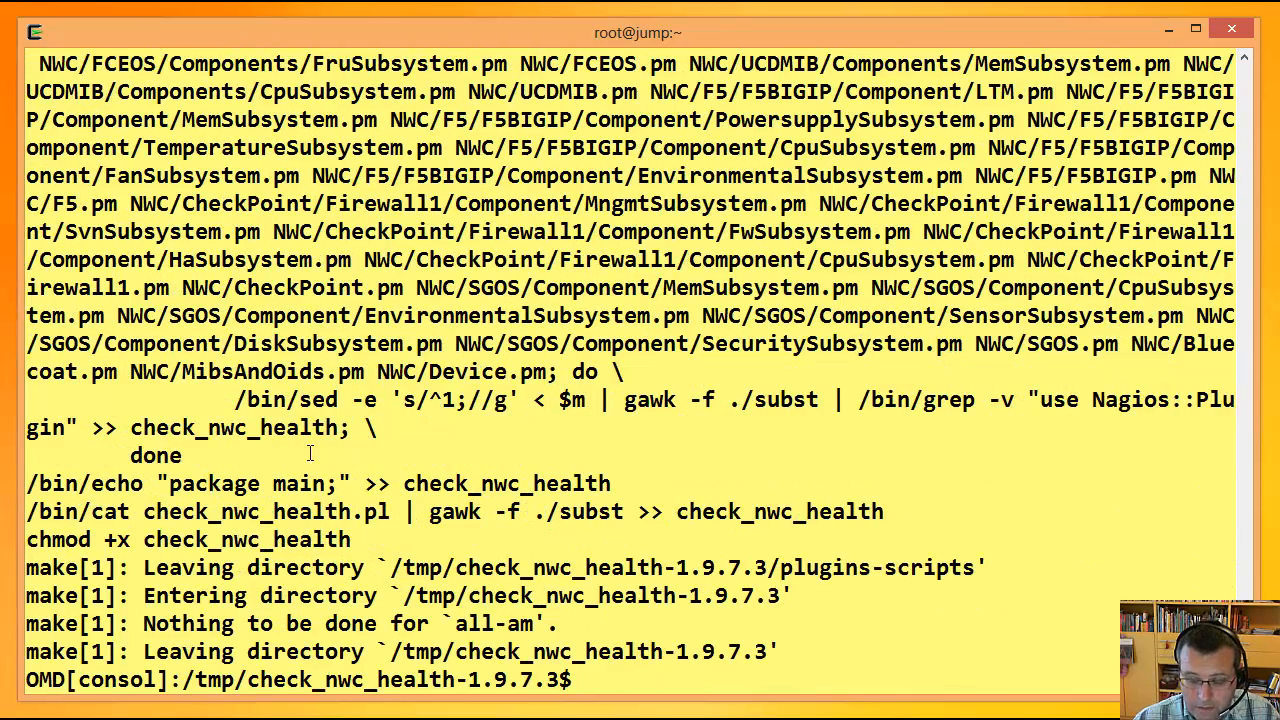
pyautogui.write('pluginviewer ^C')
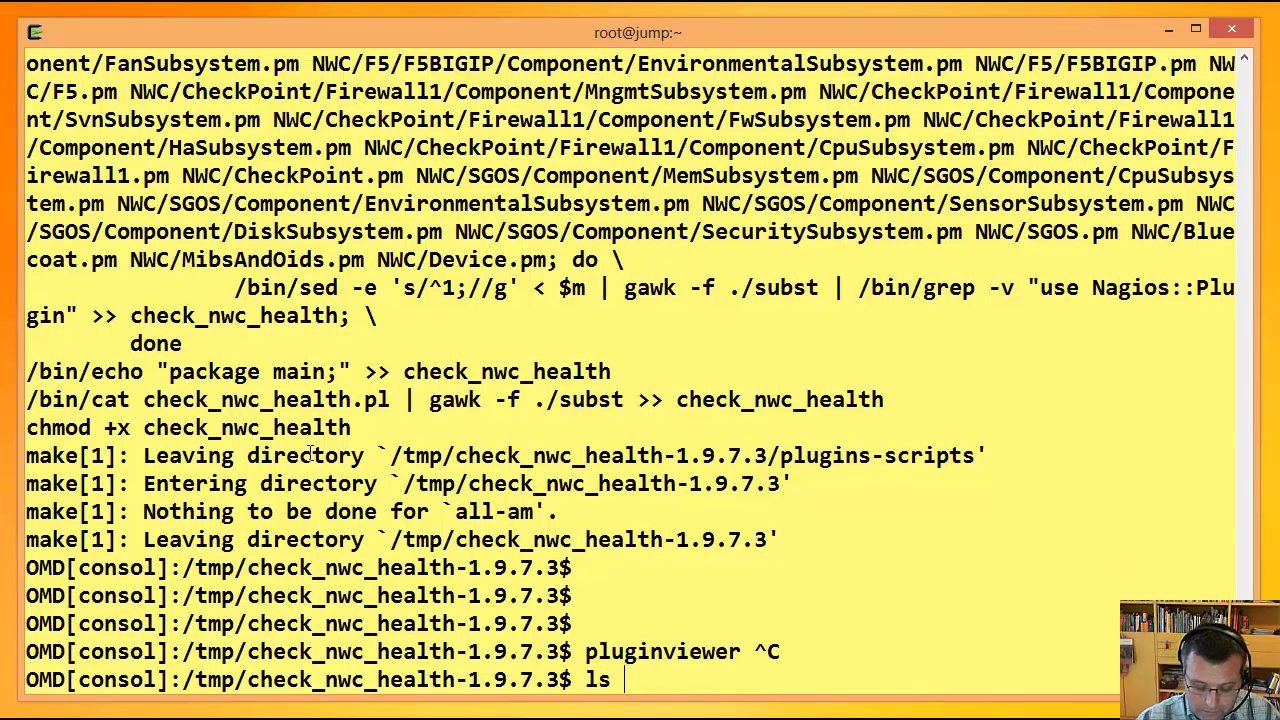
pyautogui.write('plugins-scripts/')
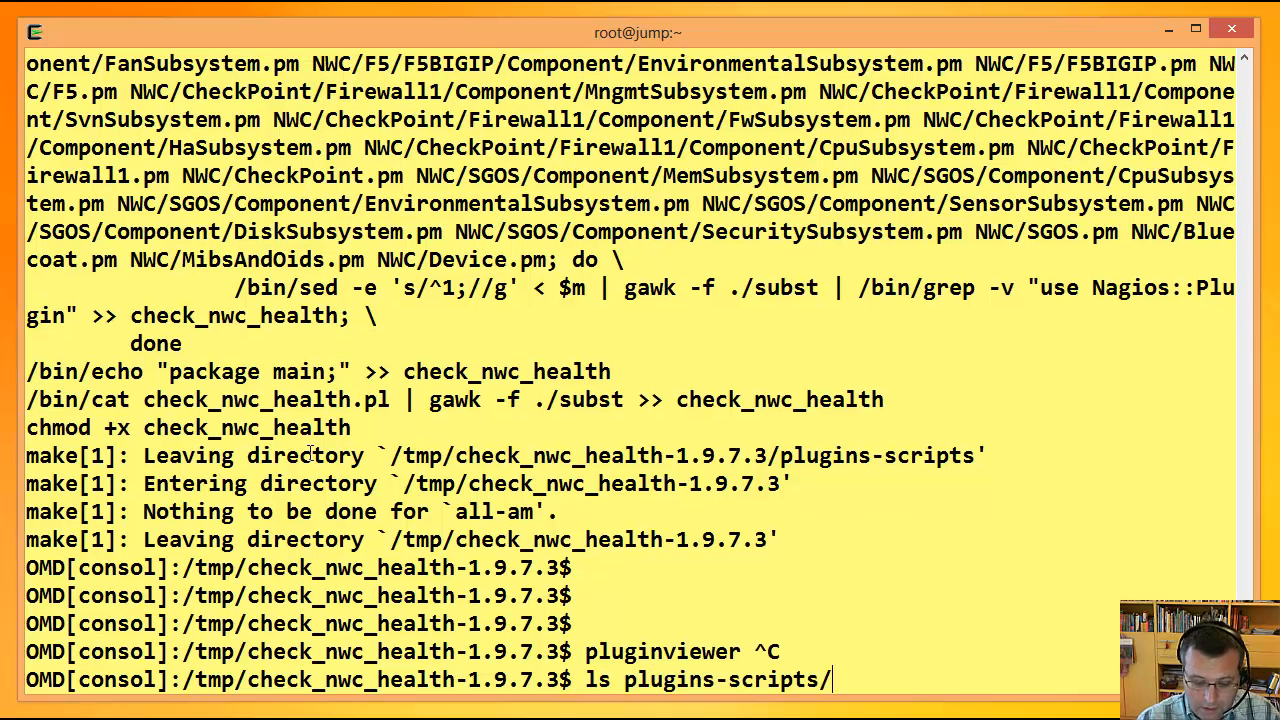
pyautogui.write('check_nwc_health')
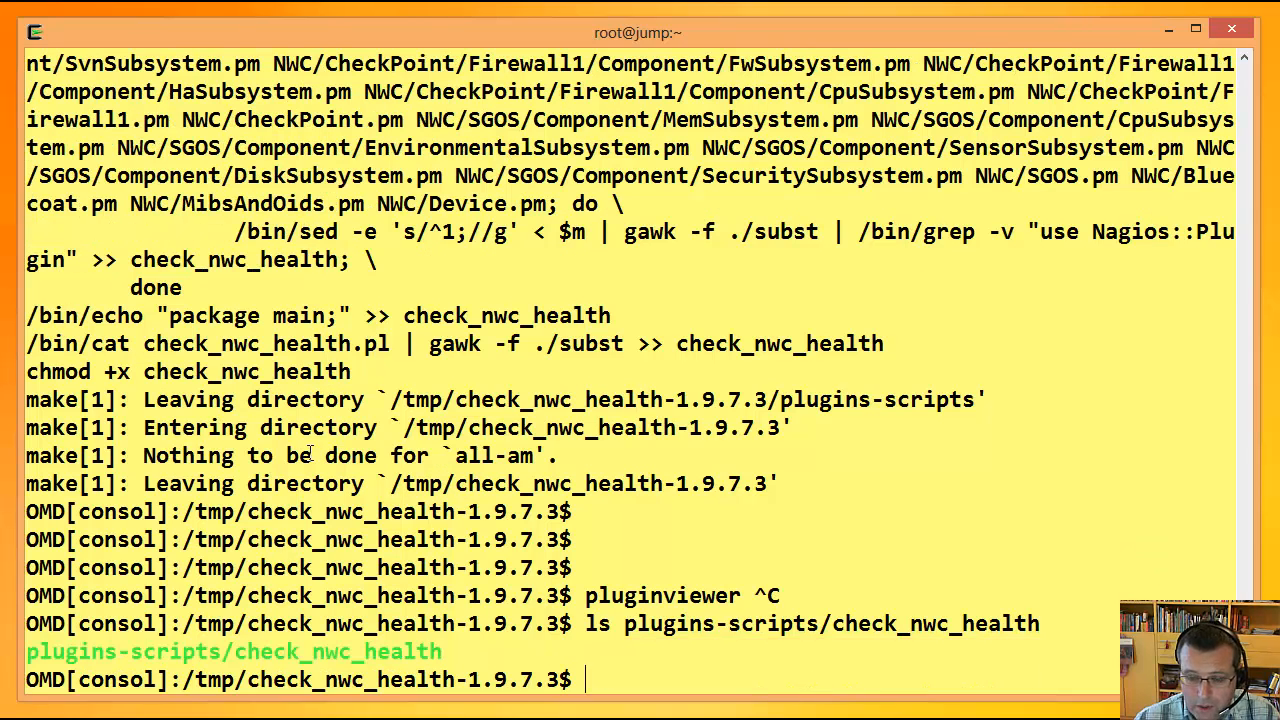
pyautogui.write('ls plugins-scripts/check_nwc_health')
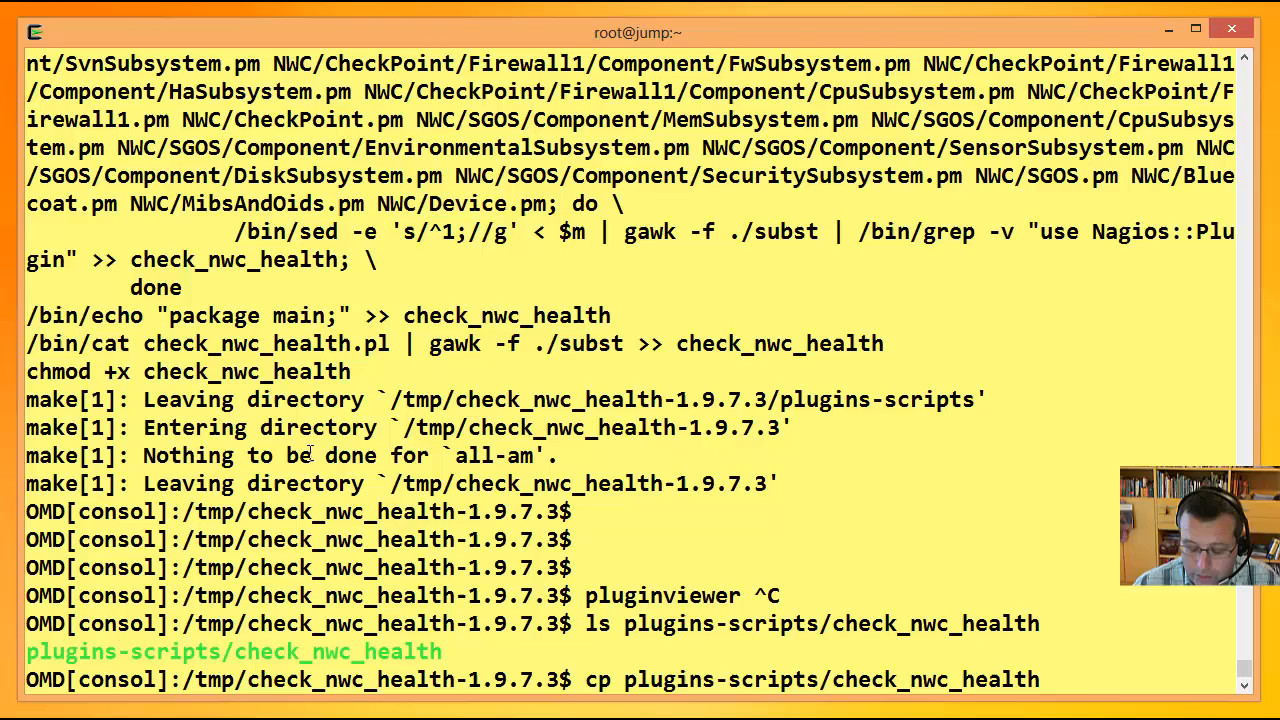
# - Copy check_nwc_health into ~/local/lib/nagios/plugins/
pyautogui.write('~')
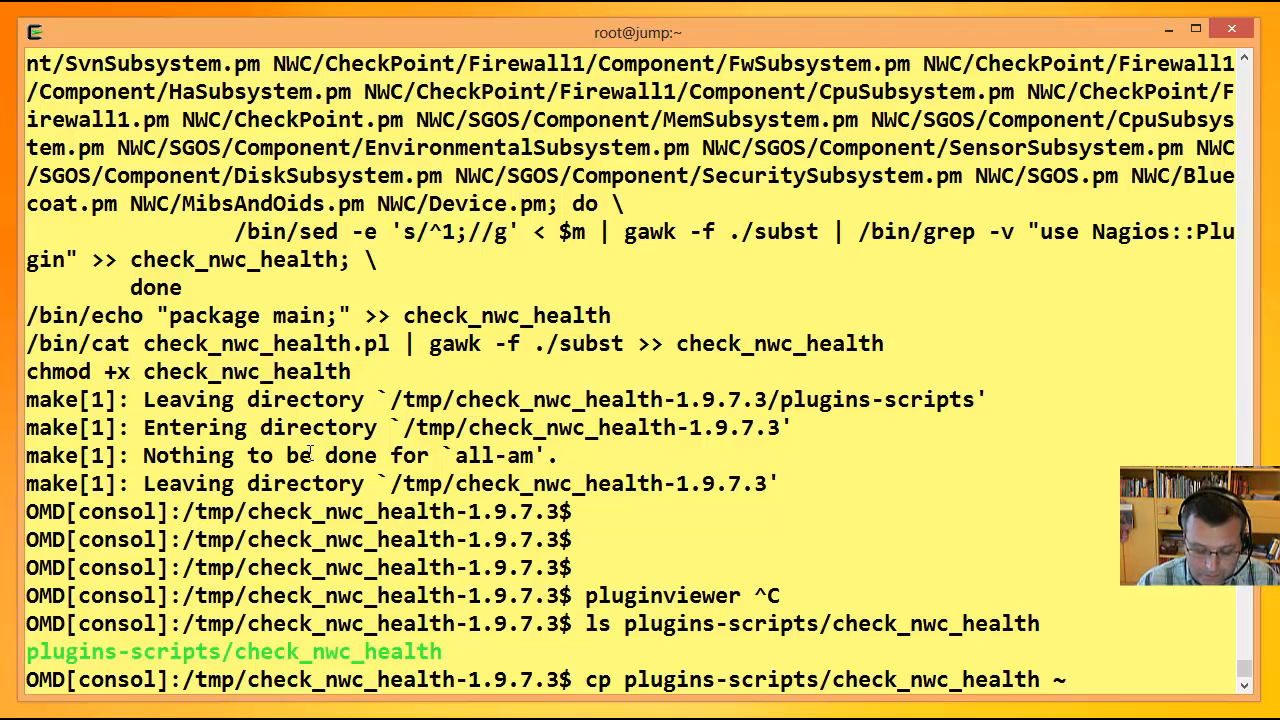
pyautogui.write('/local/lib/nagios/plugins/')
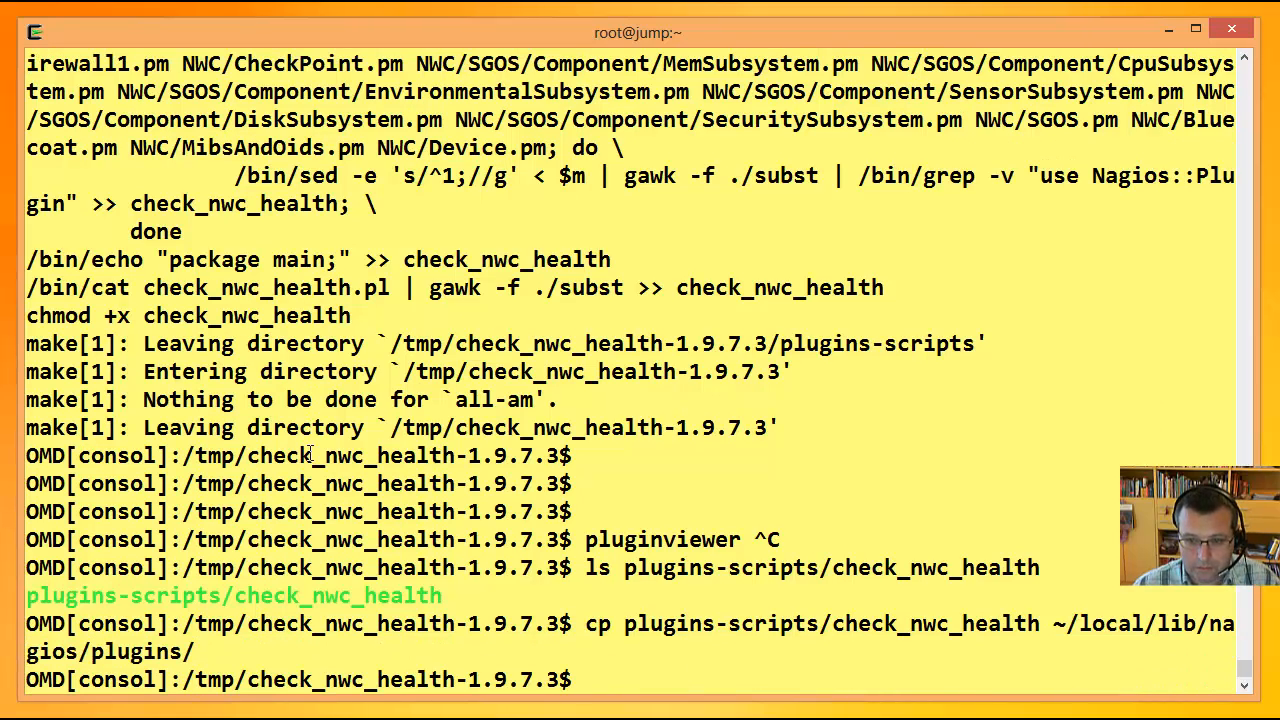
# - Return home and run check_nwc_health without arguments, reading through its options and modes
pyautogui.write('cd')
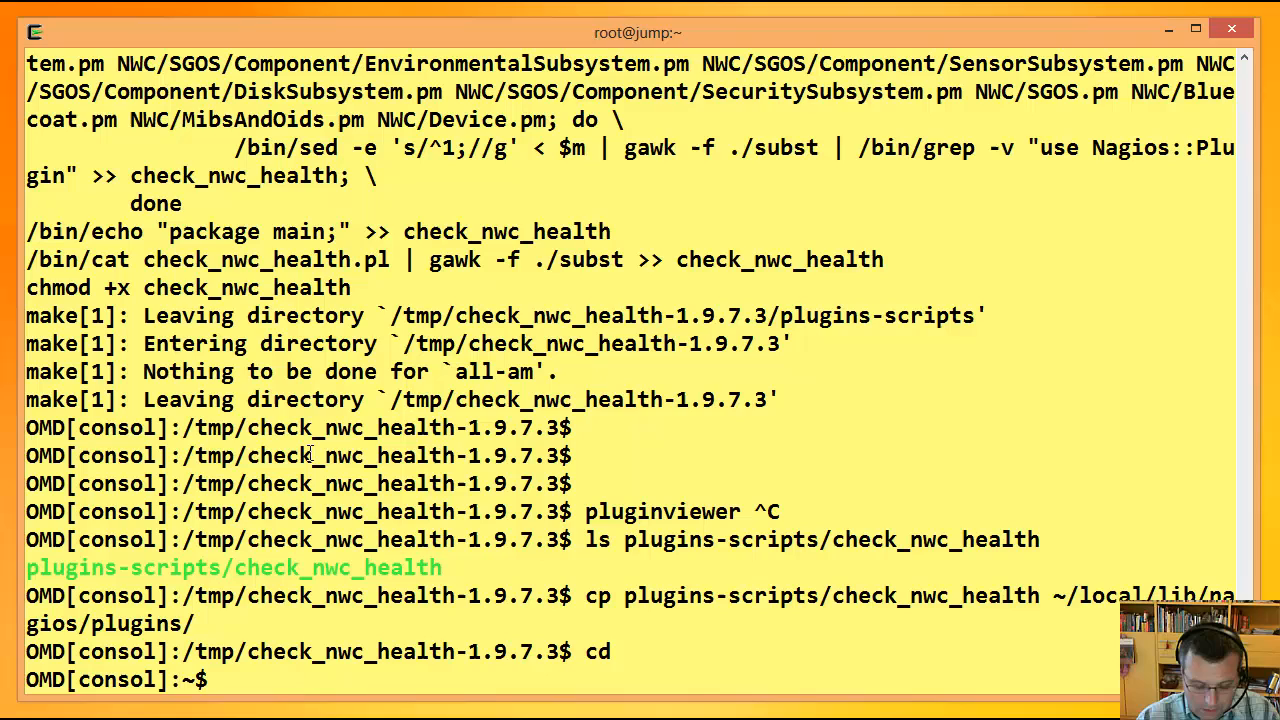
pyautogui.write('check')
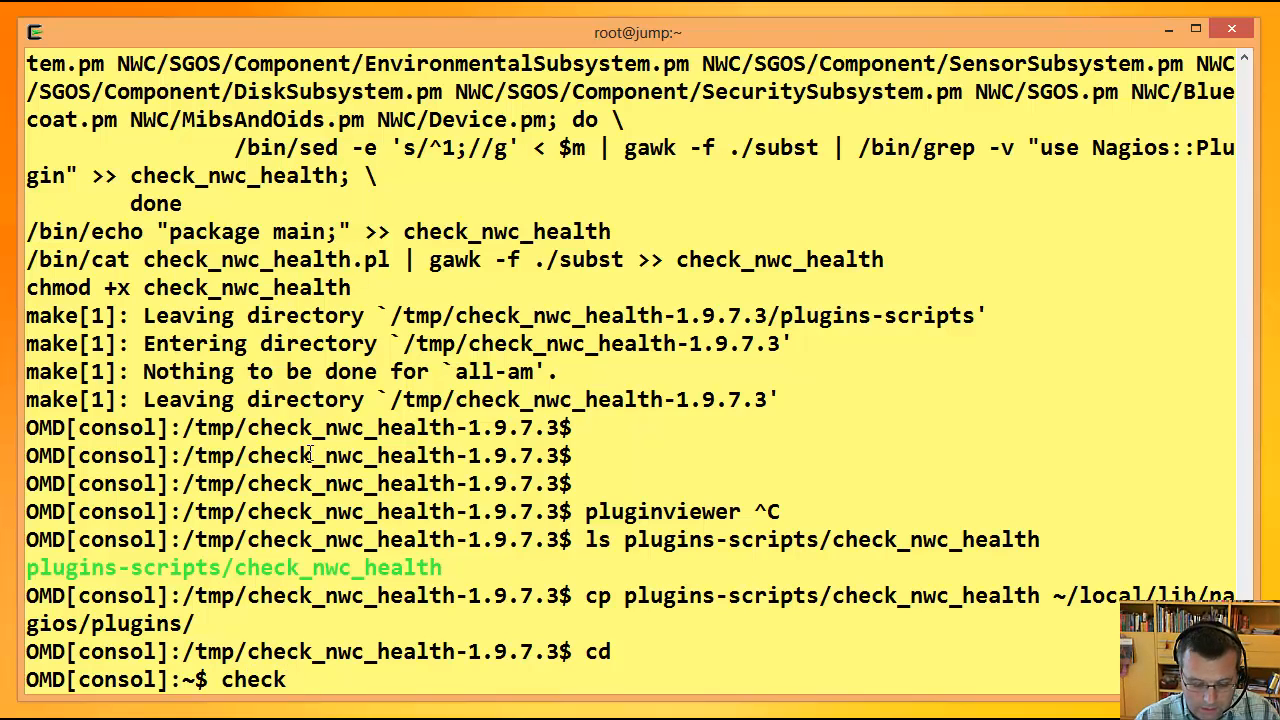
pyautogui.write('_nwc_health')
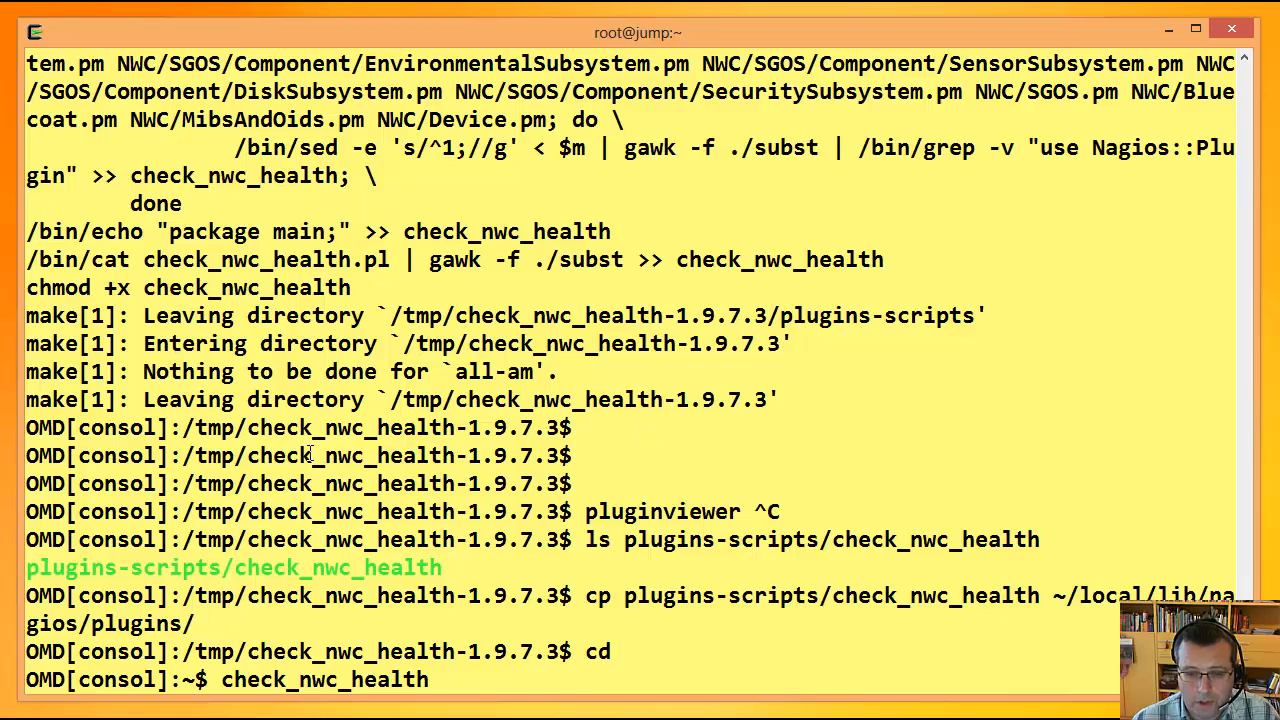
pyautogui.press('Return')
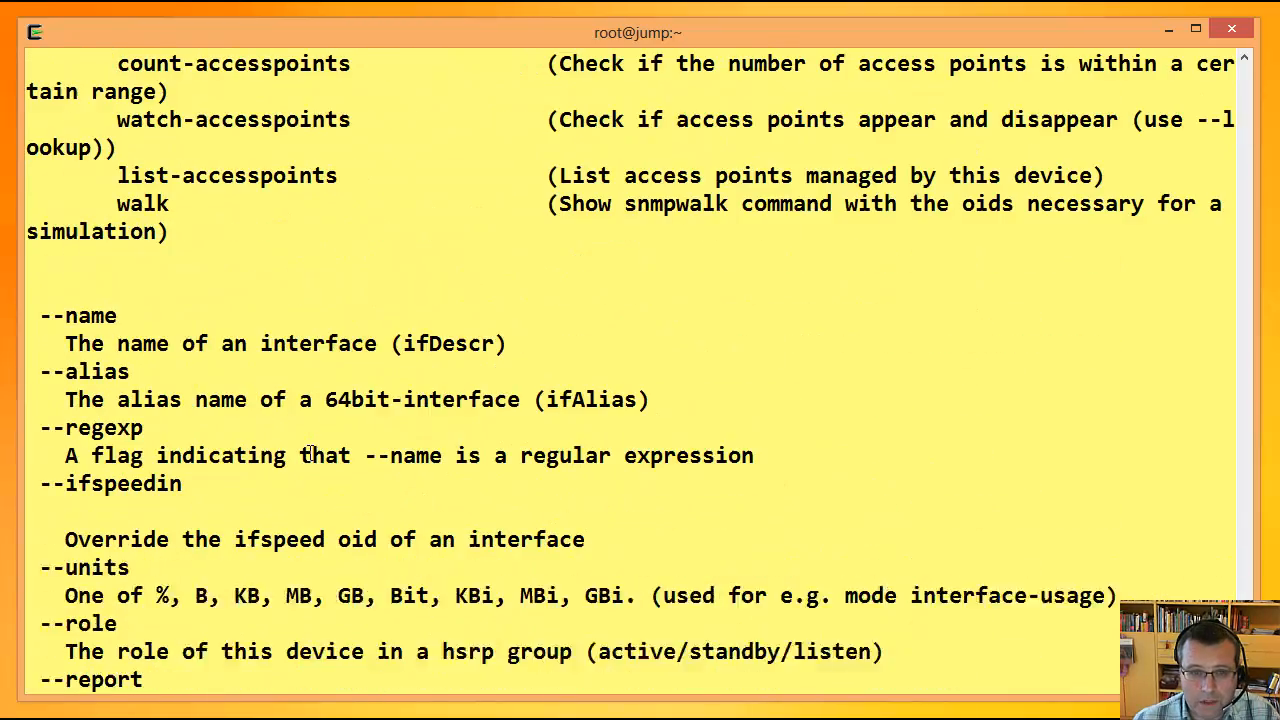
pyautogui.scroll(-3)
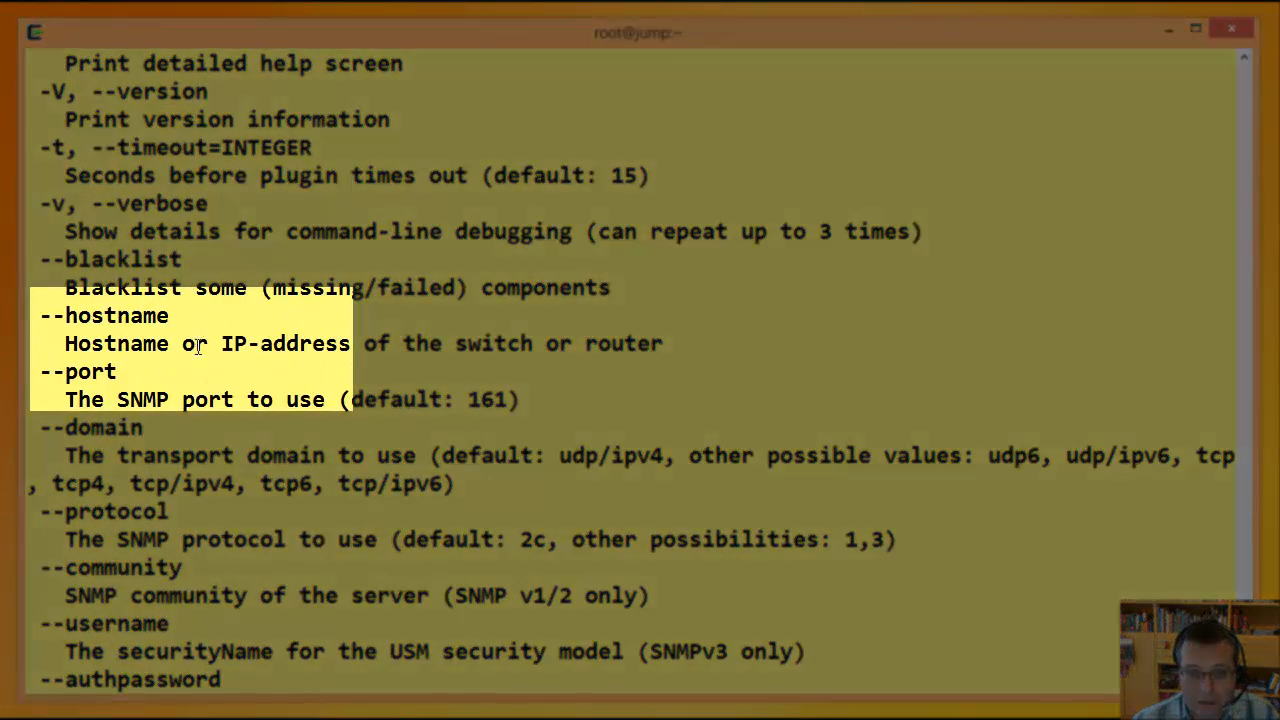
pyautogui.scroll(-3)
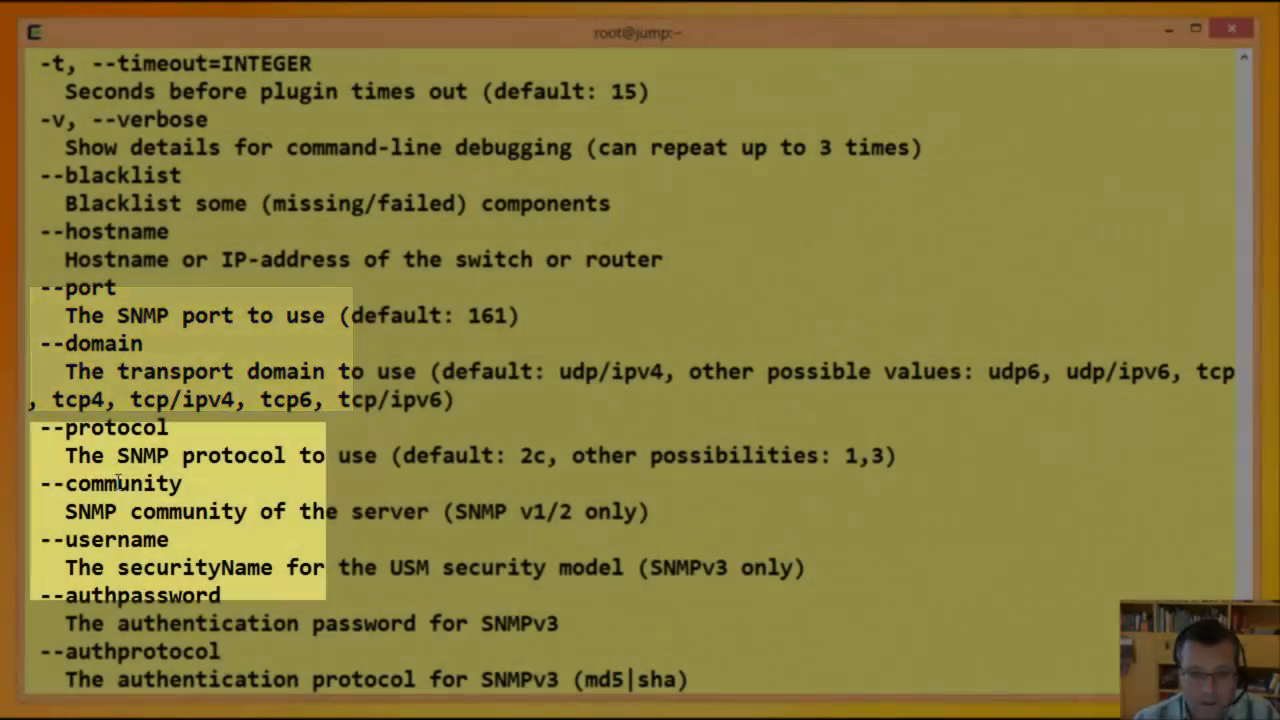
pyautogui.scroll(-3)
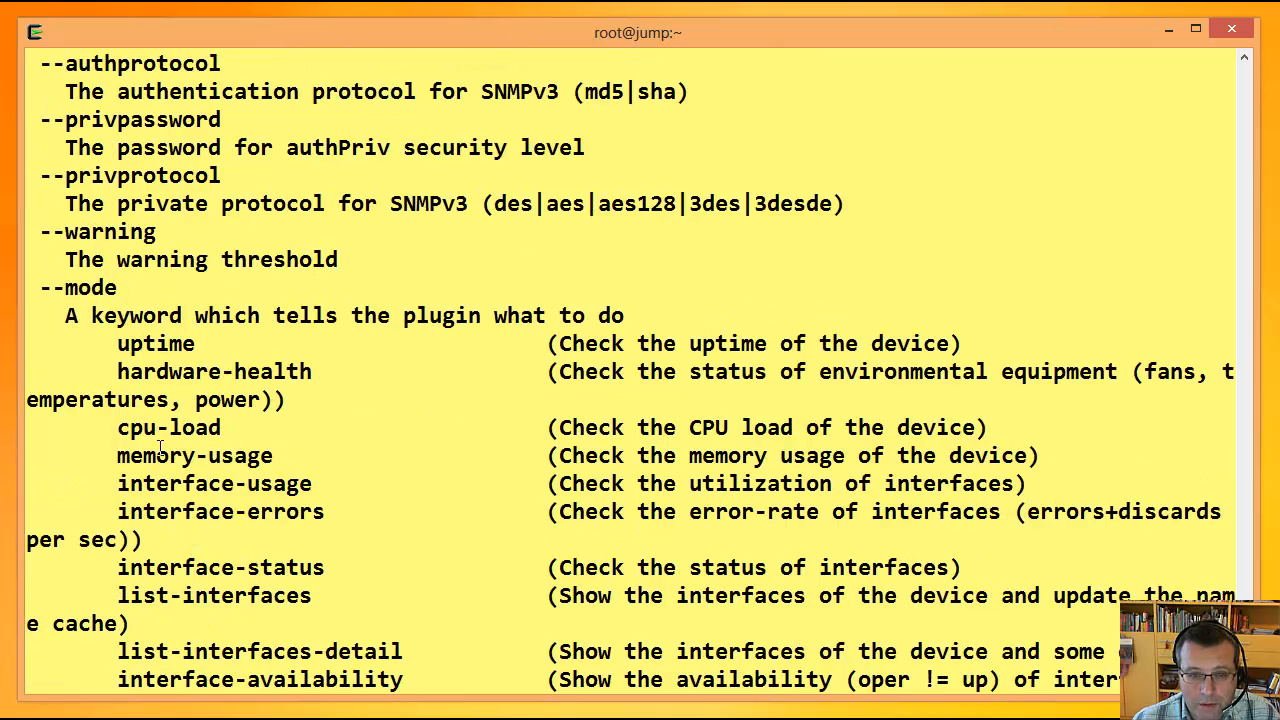
pyautogui.moveTo(200, 520)
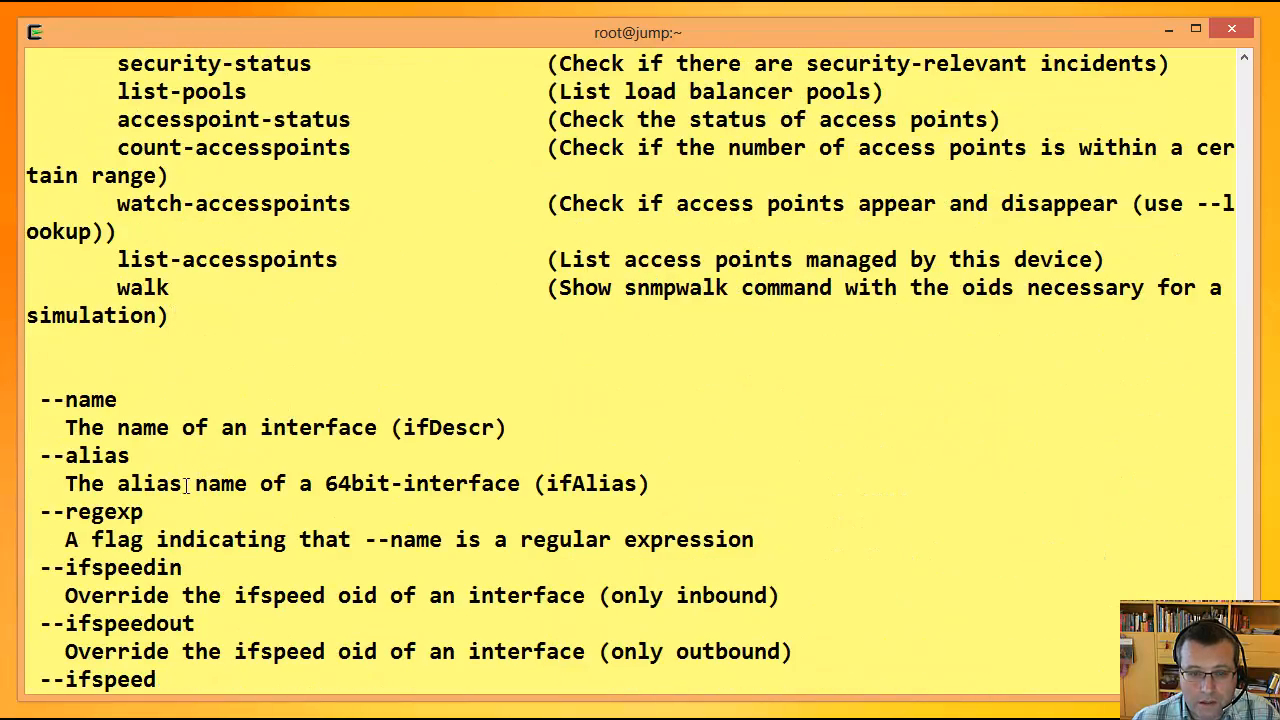
pyautogui.scroll(-3)
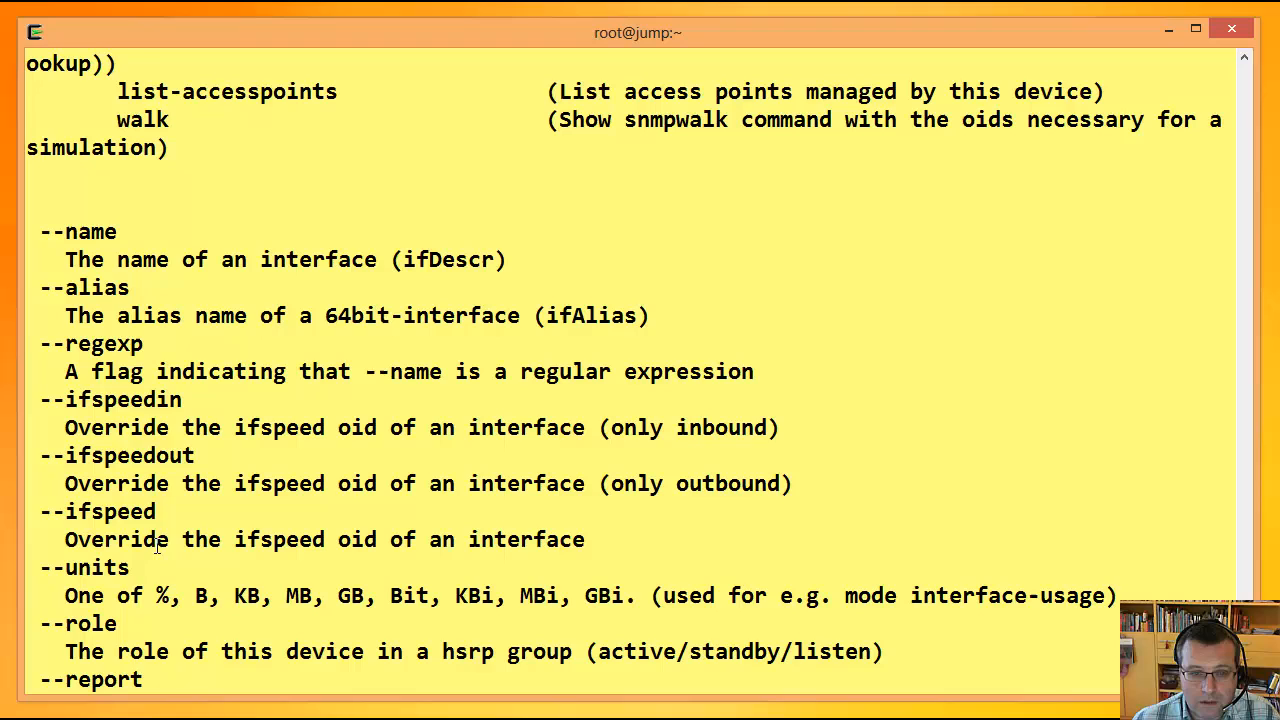
pyautogui.scroll(-3)
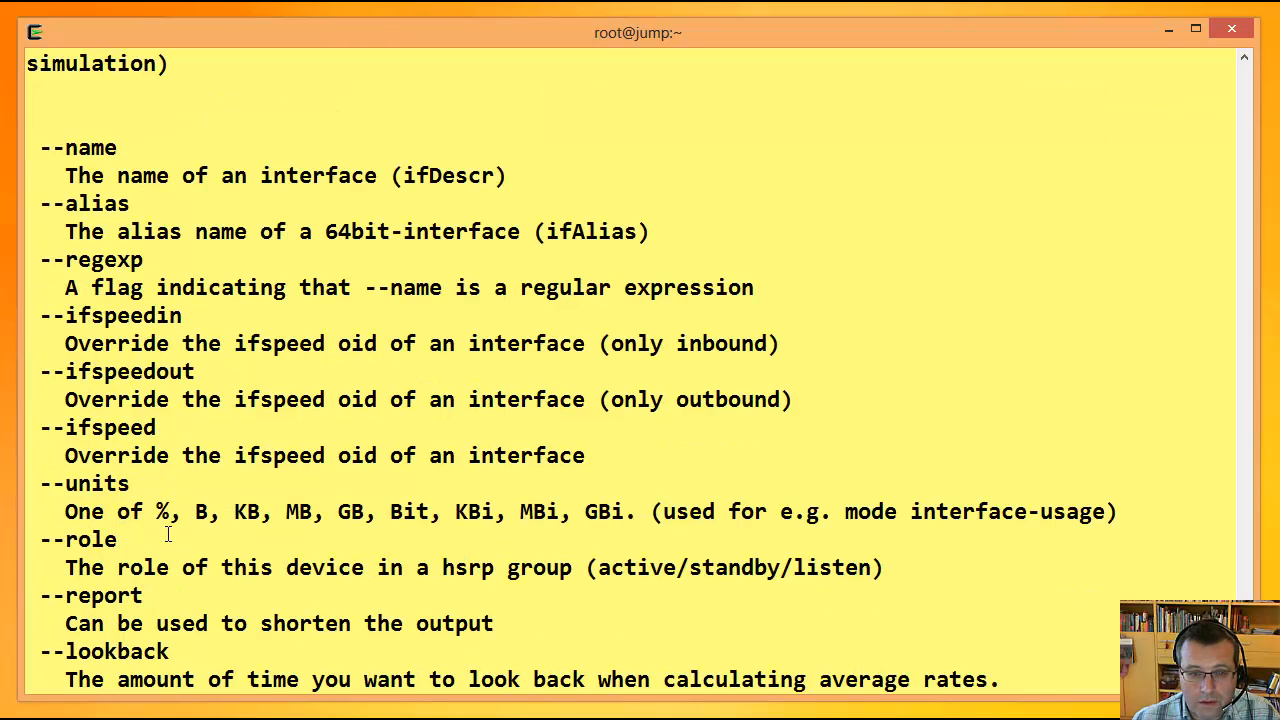
pyautogui.moveTo(190, 500)
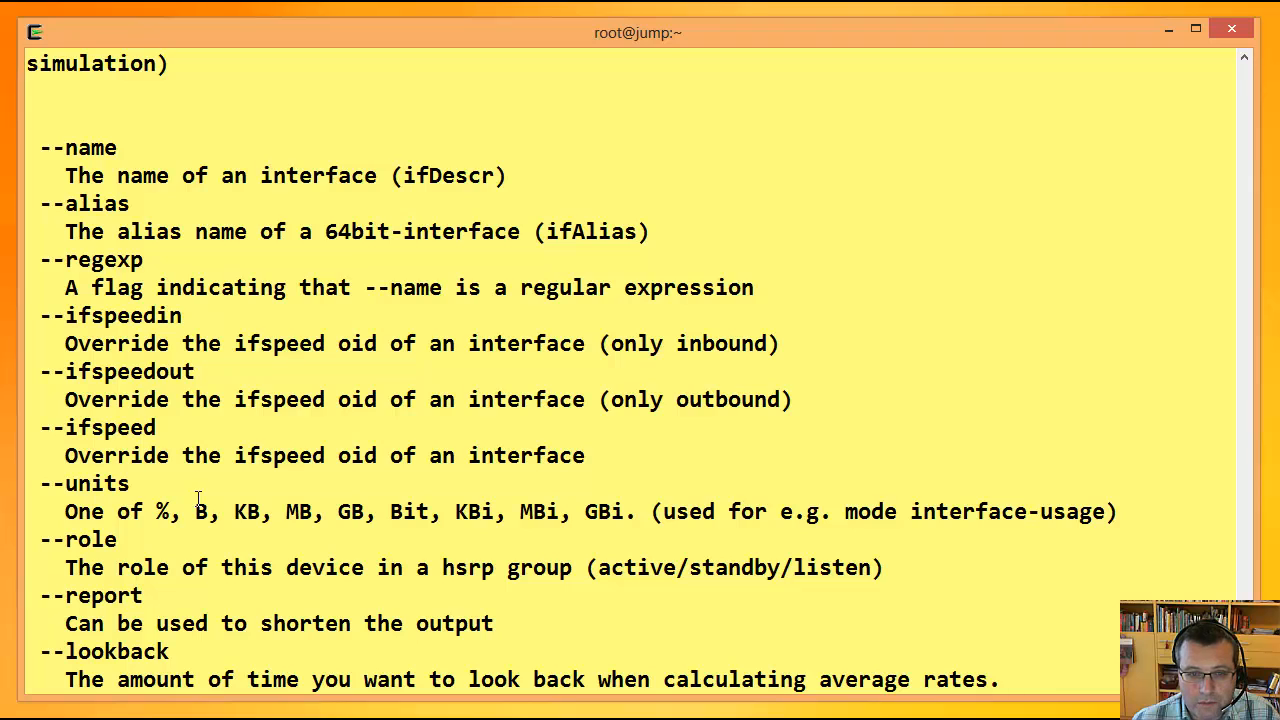
pyautogui.scroll(-3)
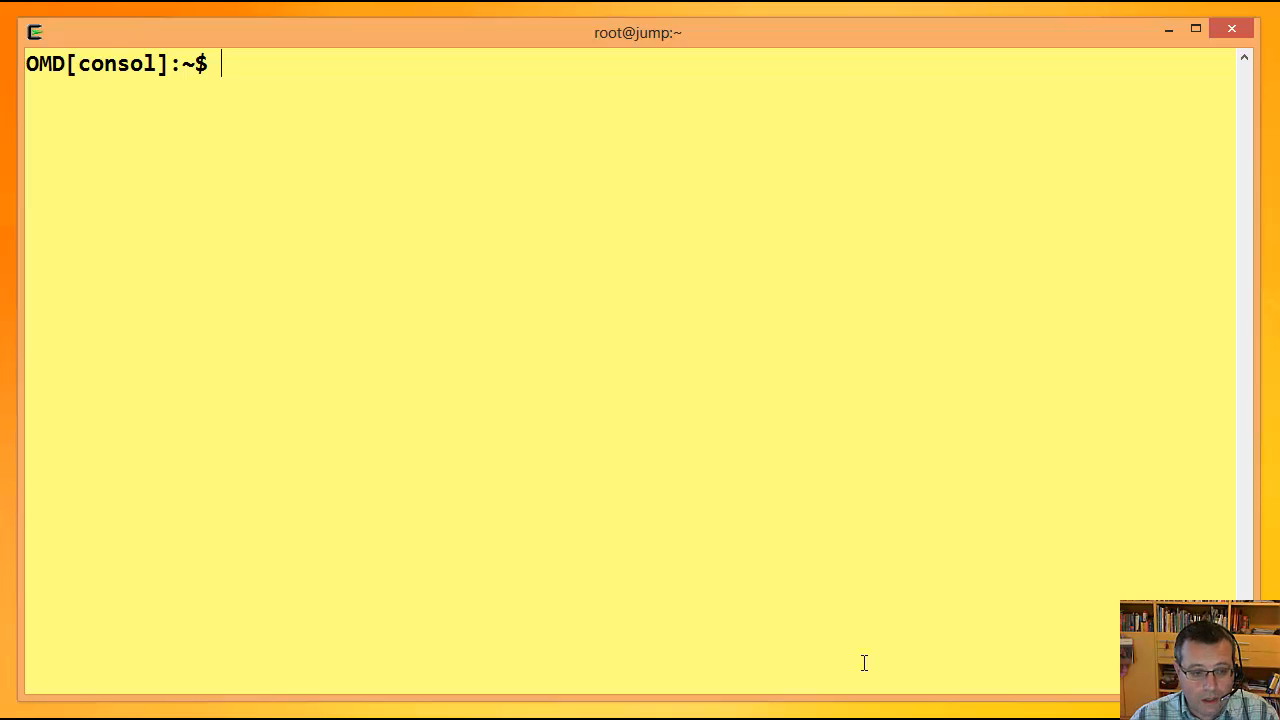
pyautogui.write('check_nwc_health')
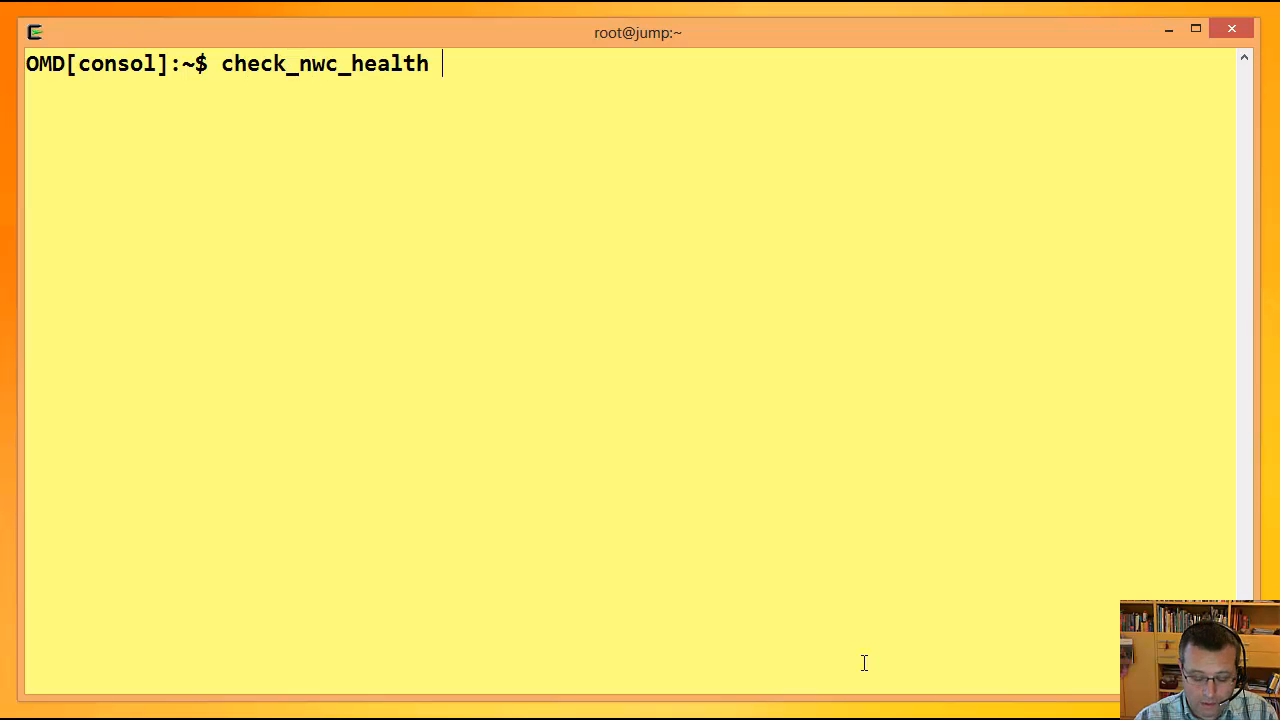
pyautogui.write('--hostnam')
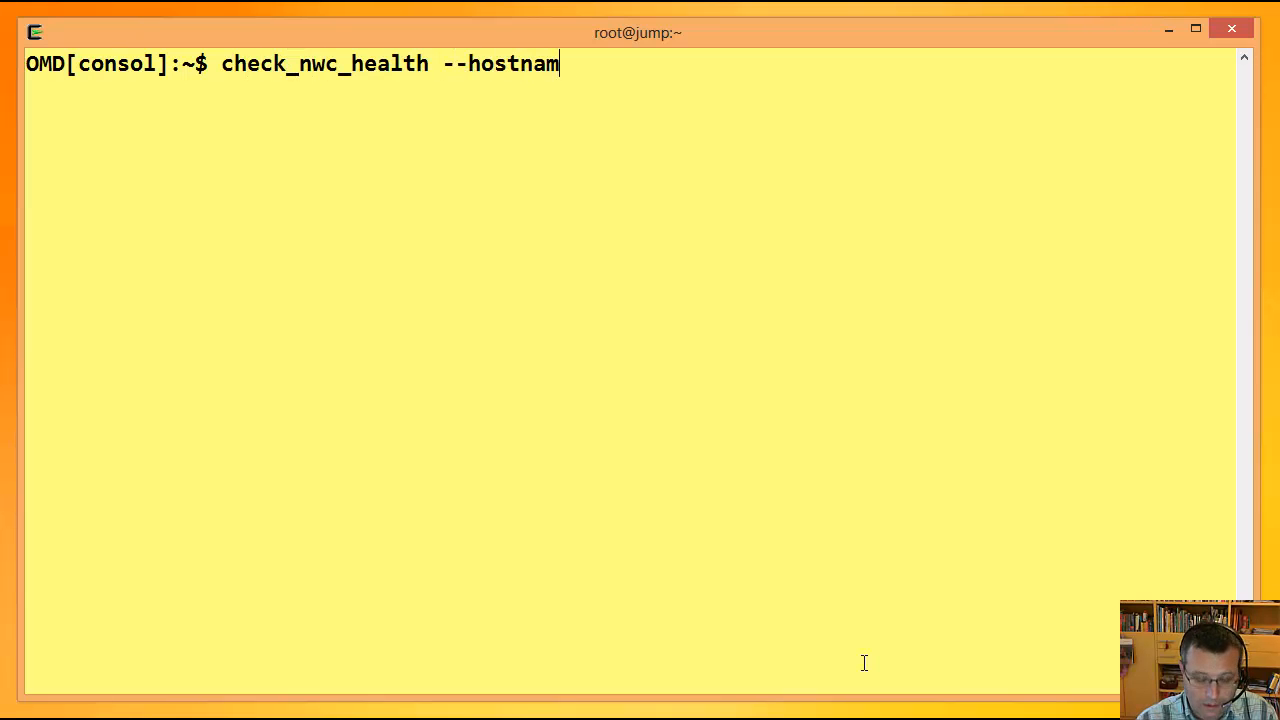
pyautogui.write('e')
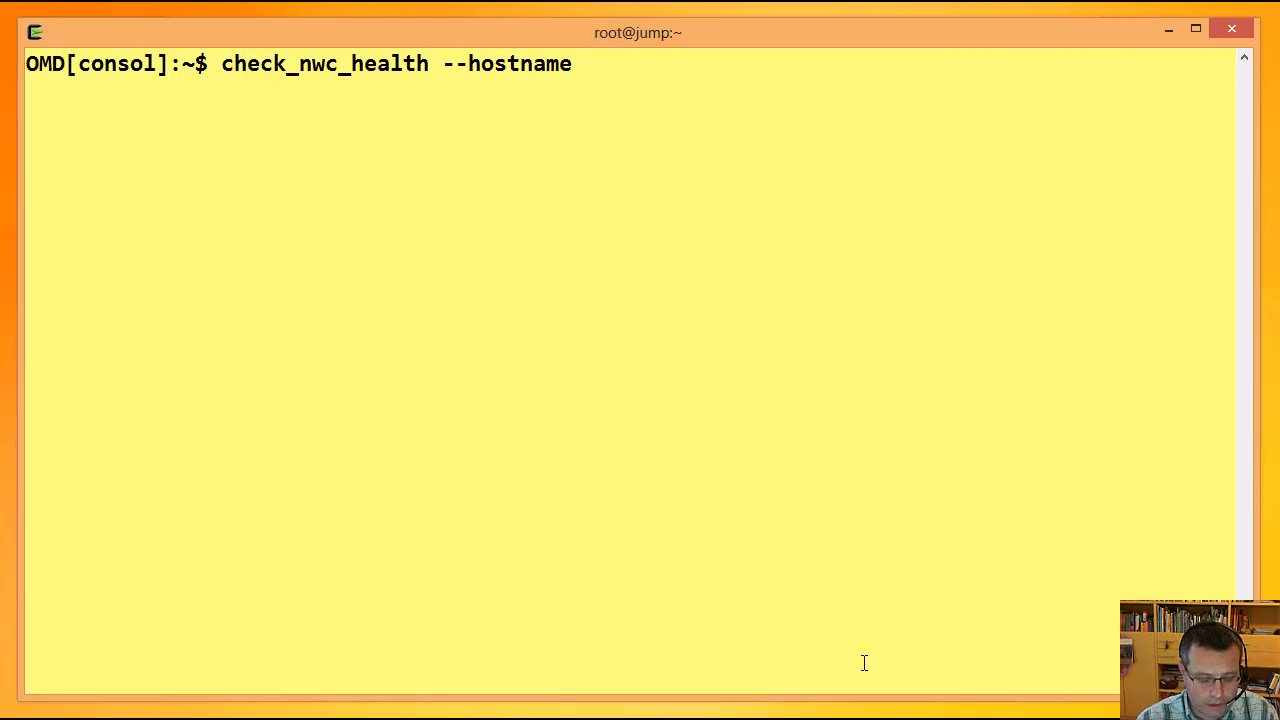
pyautogui.write('cisco-')
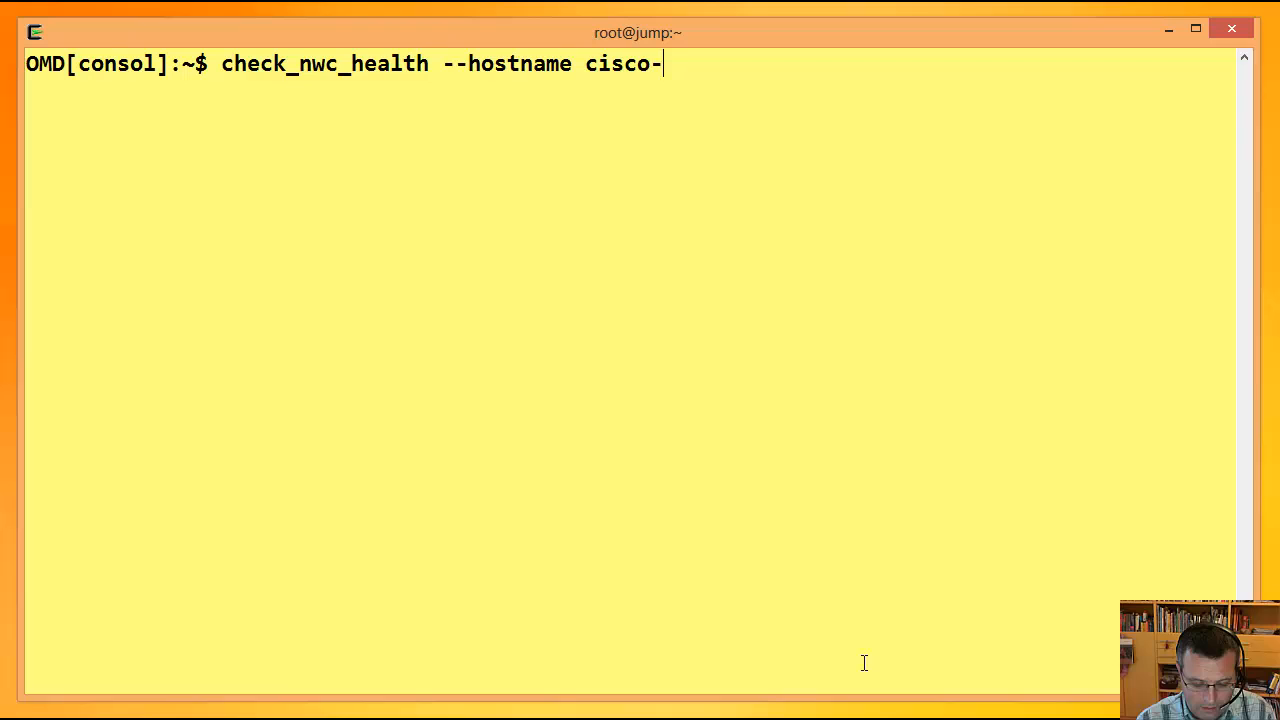
pyautogui.write('3745-')
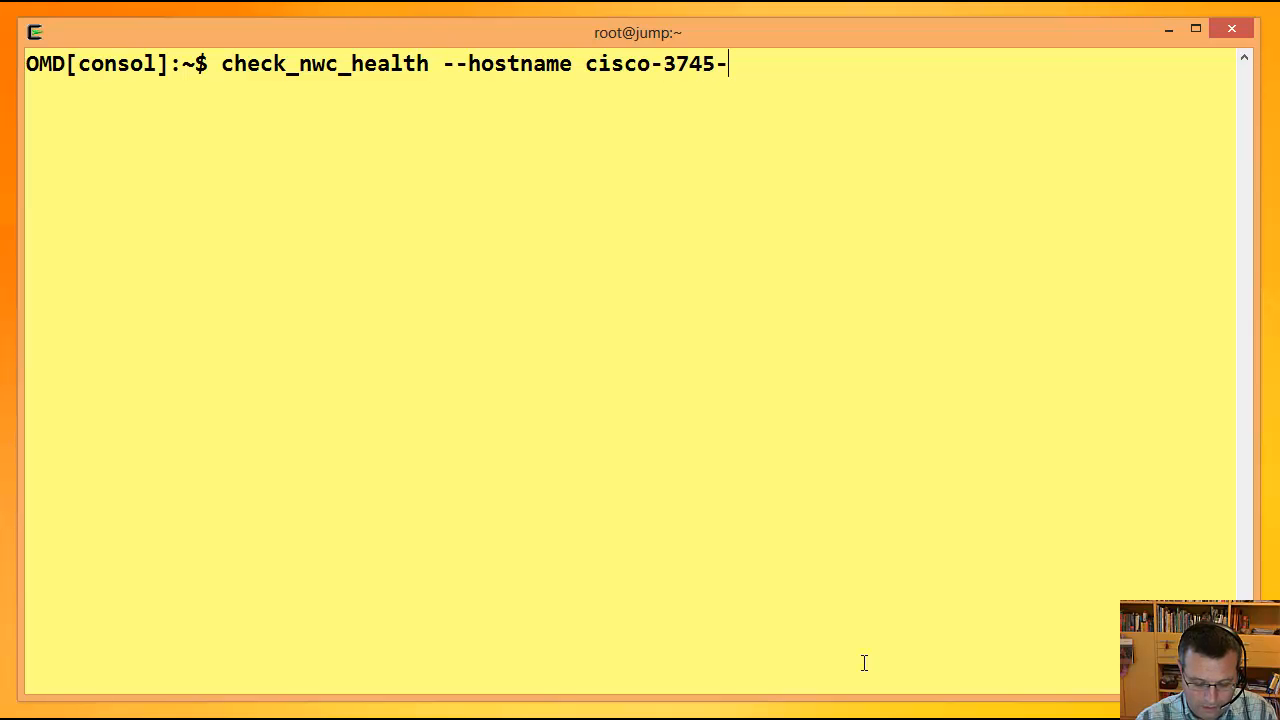
pyautogui.write('router')
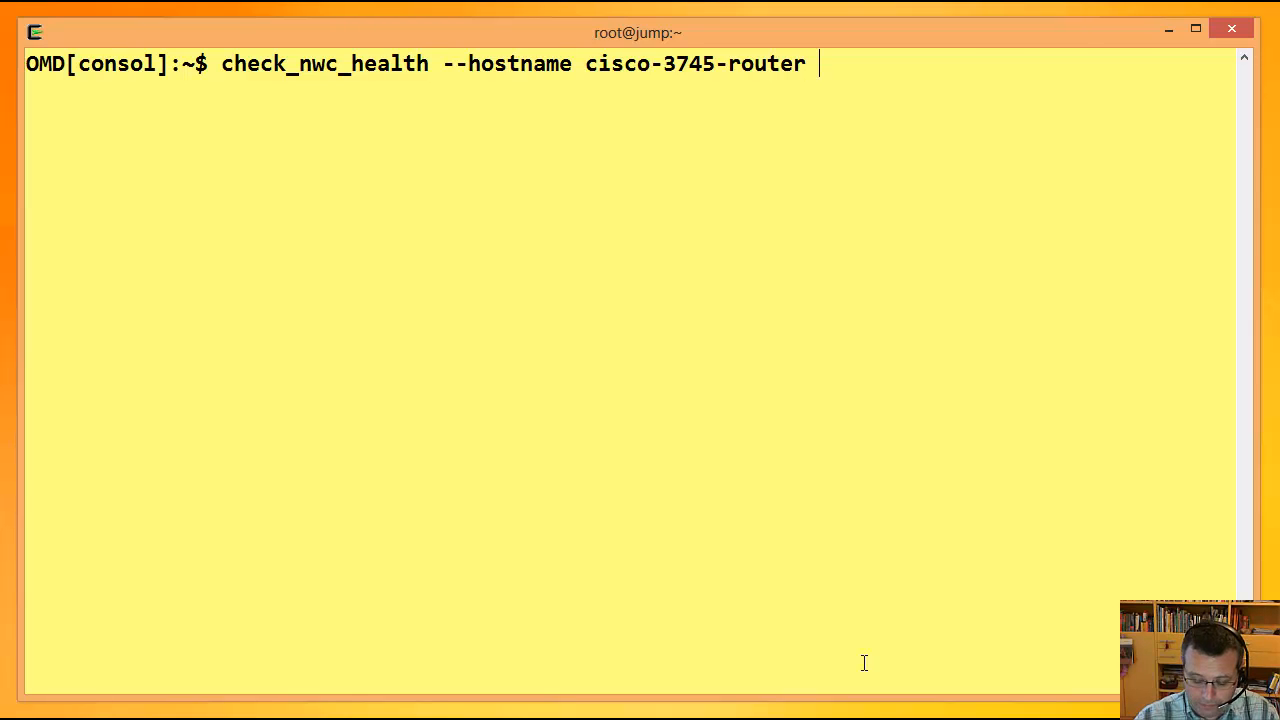
pyautogui.write('--commu')
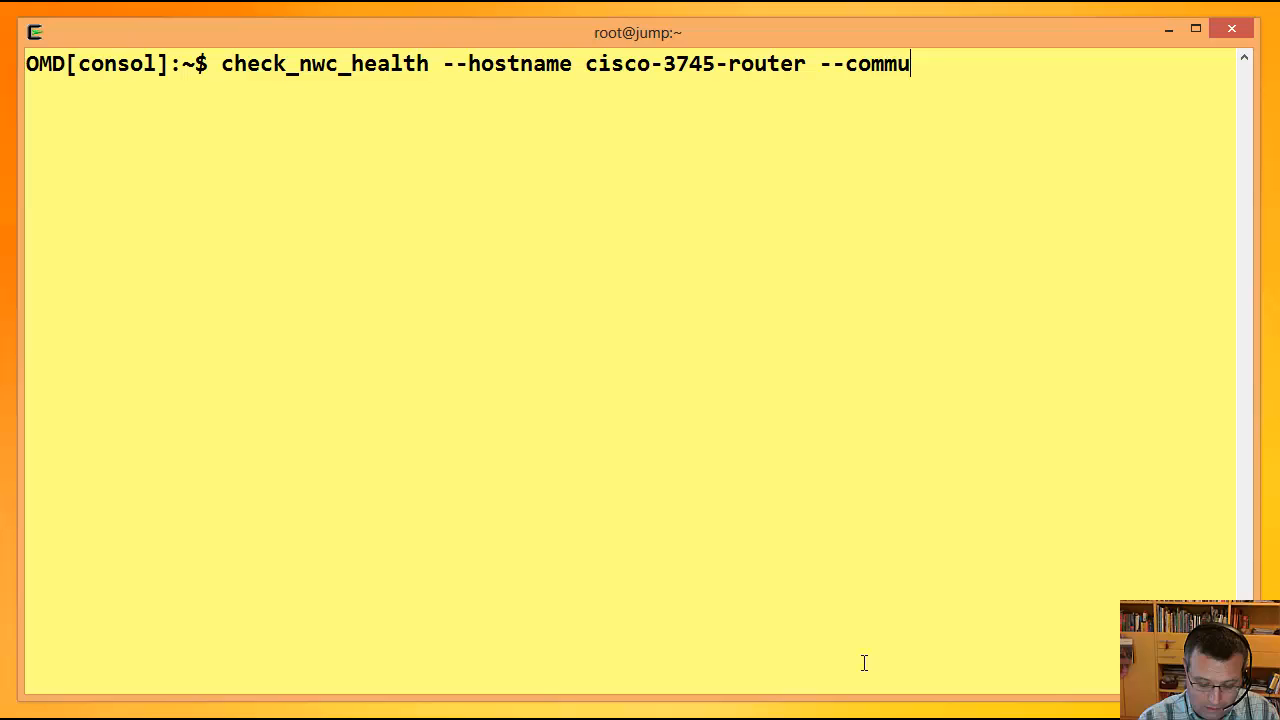
pyautogui.write('nity')
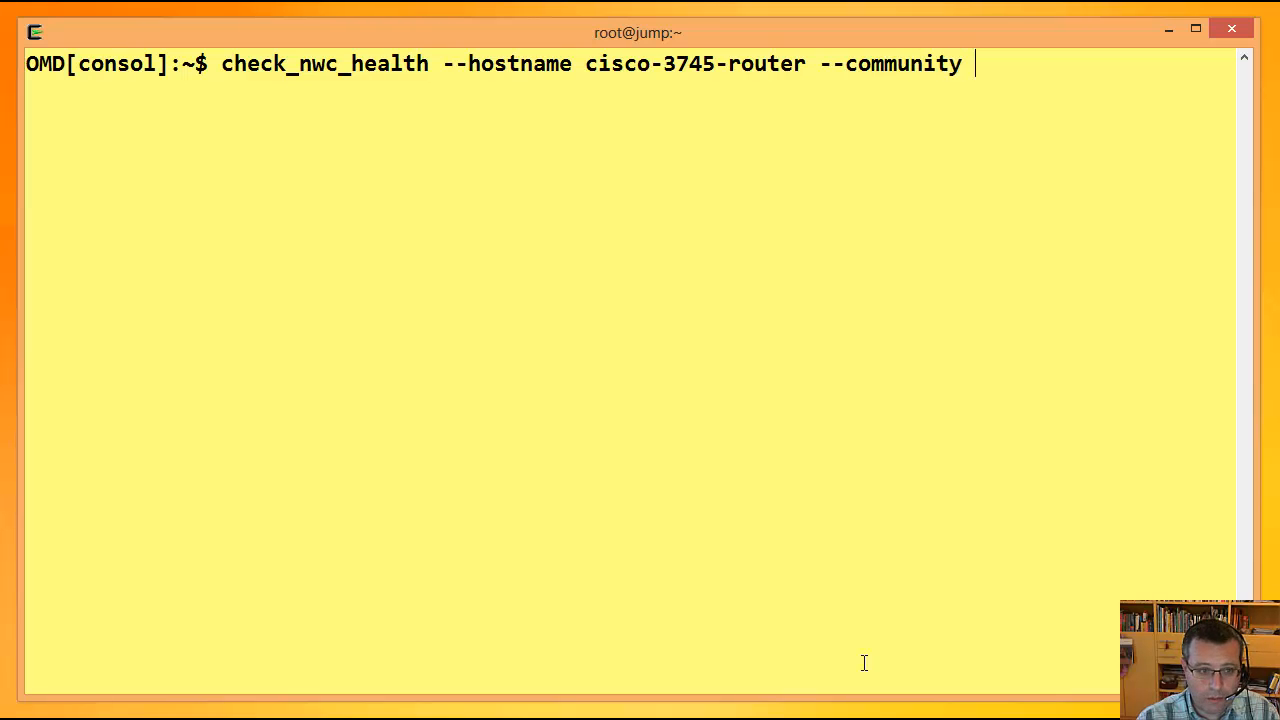
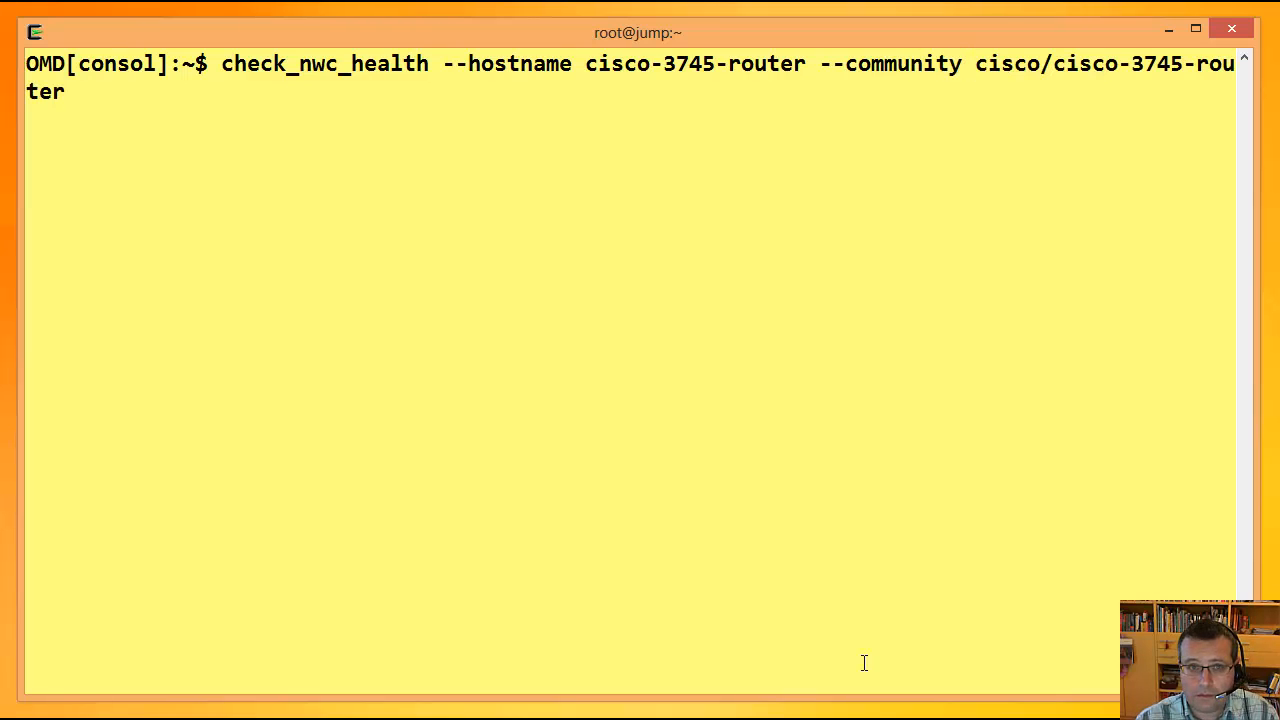
# - Add --mode cpu-usage and get an OK result of 6% CPU usage
pyautogui.write('--mo')
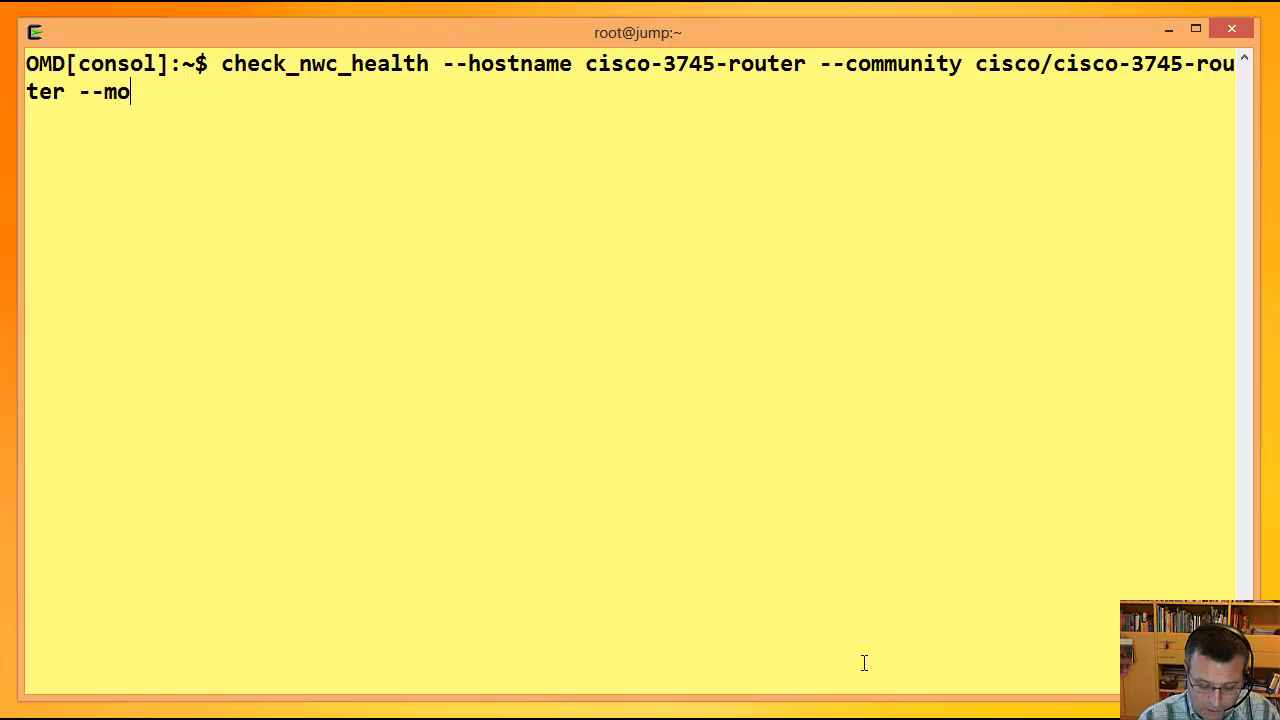
pyautogui.write('de')
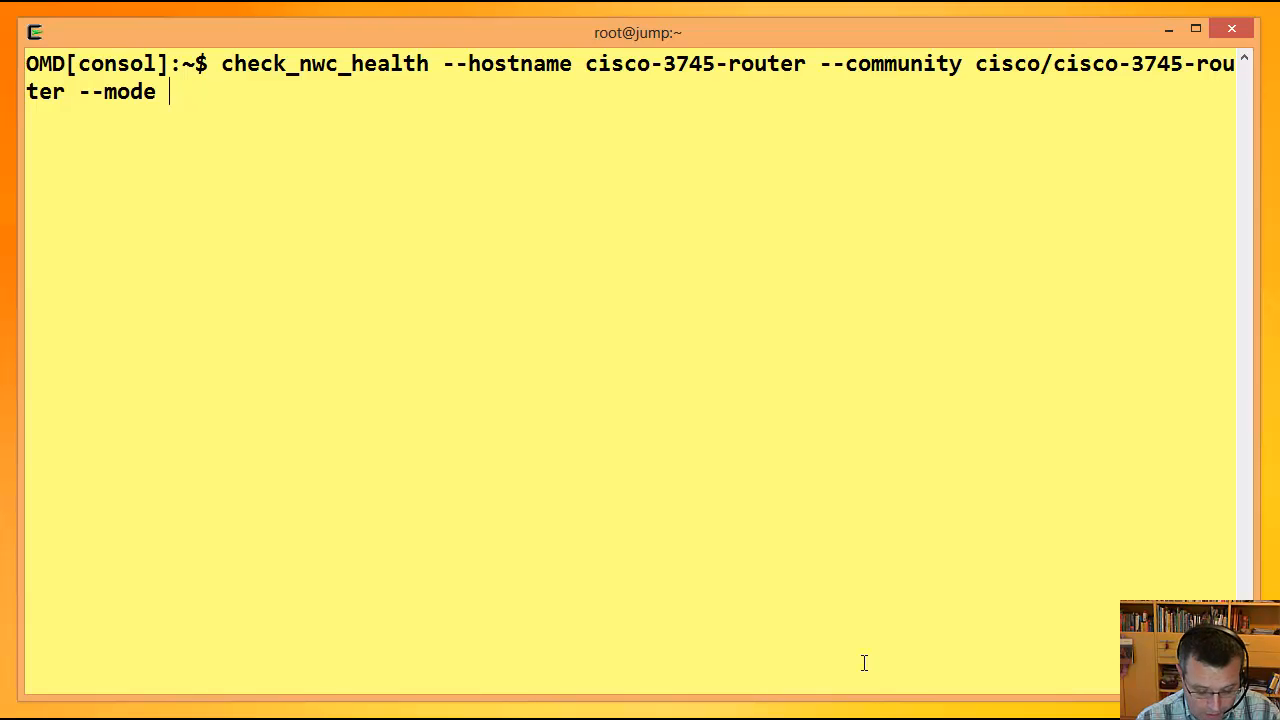
pyautogui.write('c')
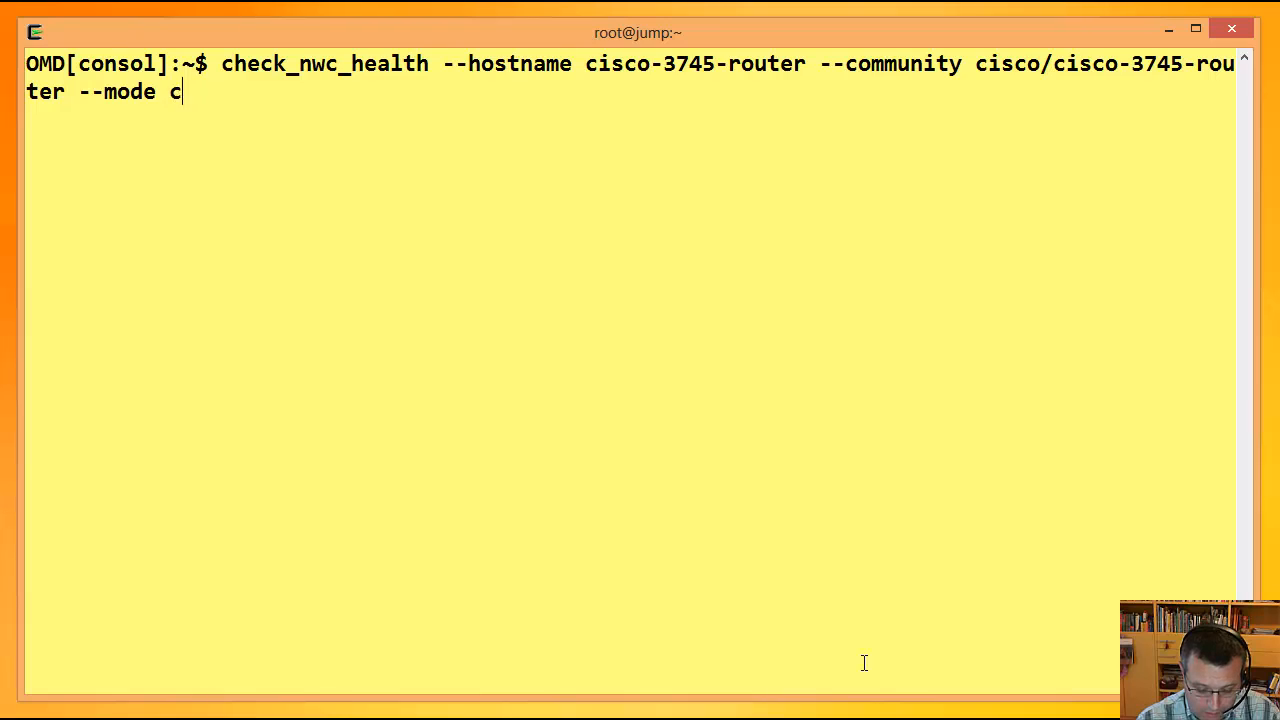
pyautogui.write('pu-usae')
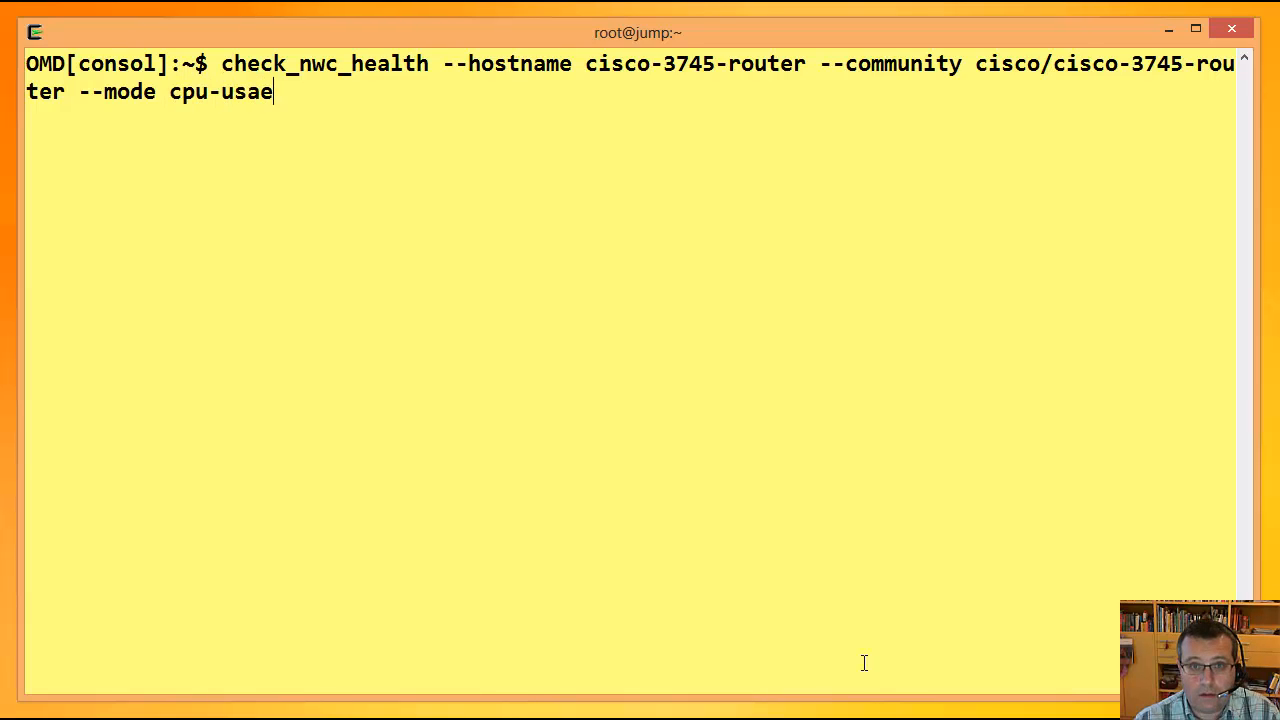
pyautogui.write('g')
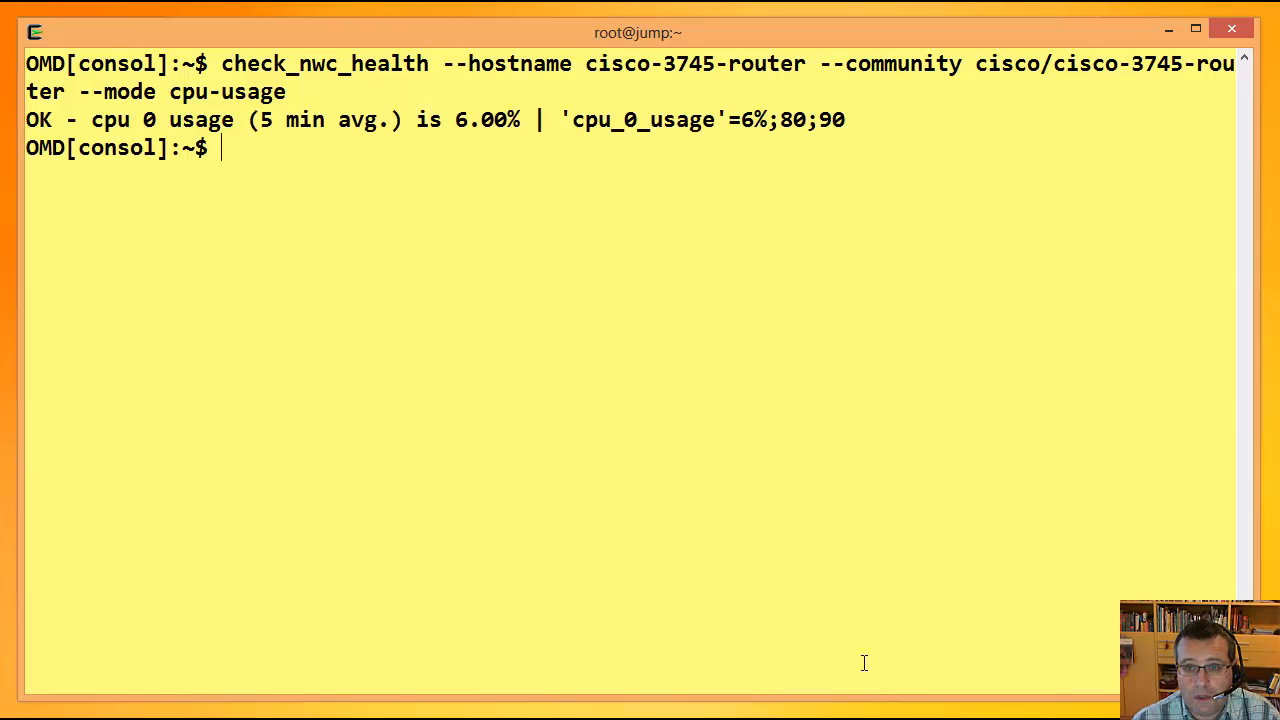
pyautogui.moveTo(880, 660)
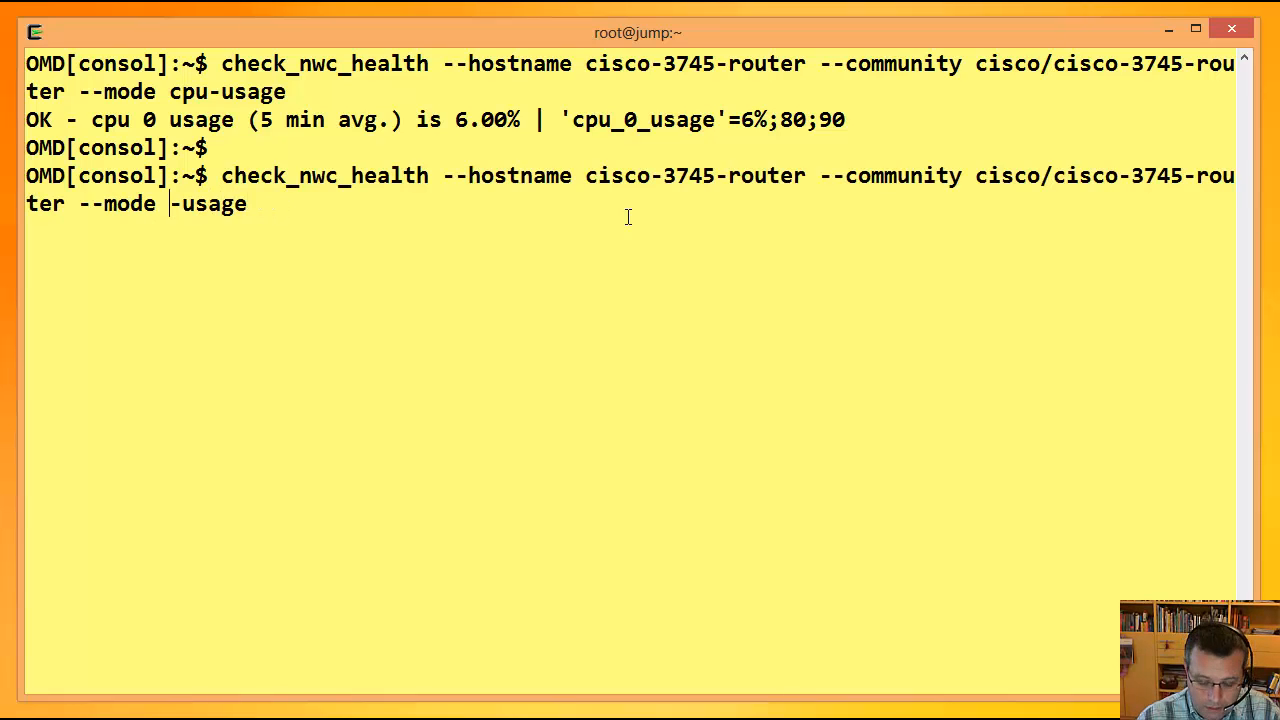
pyautogui.write('memory')
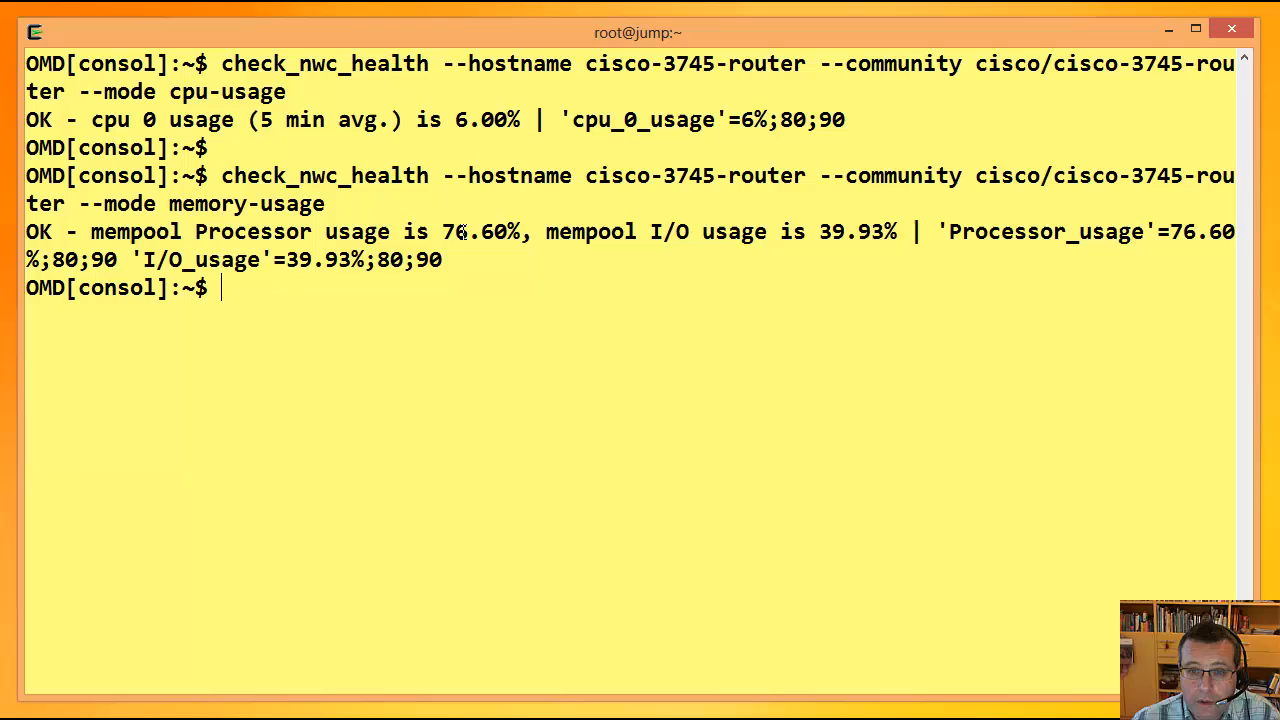
pyautogui.moveTo(568, 232)
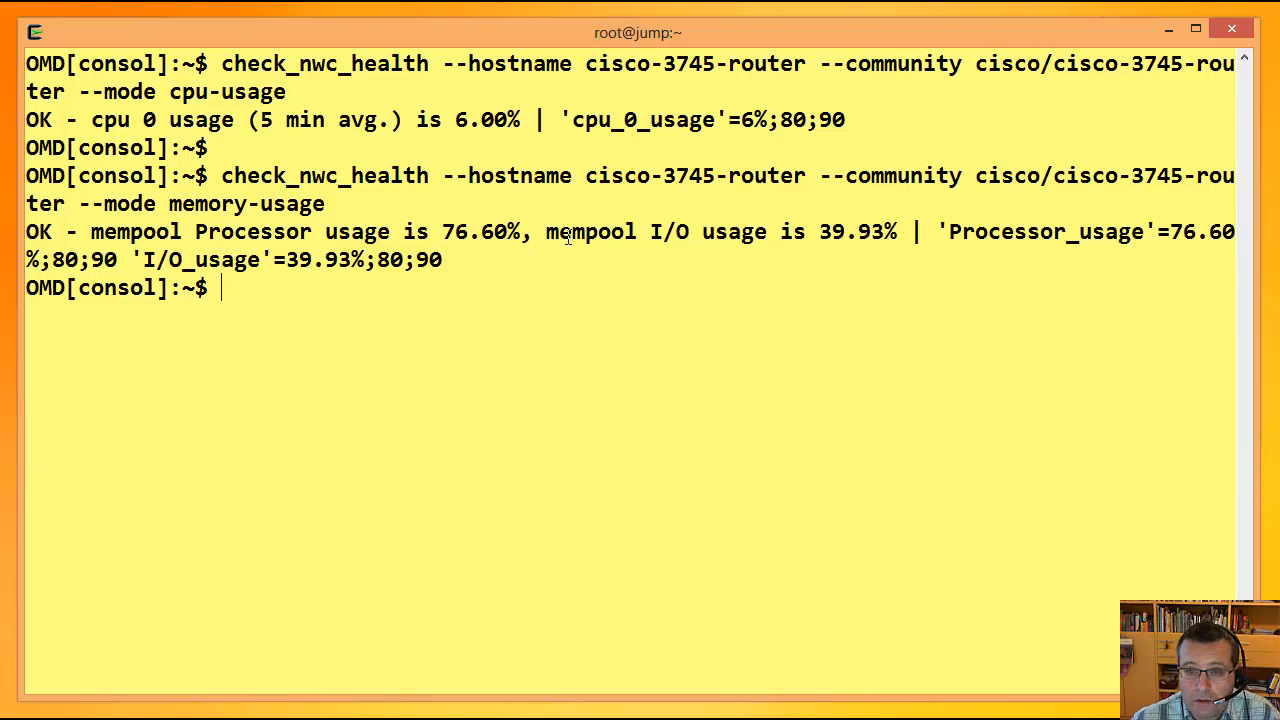
pyautogui.moveTo(604, 236)
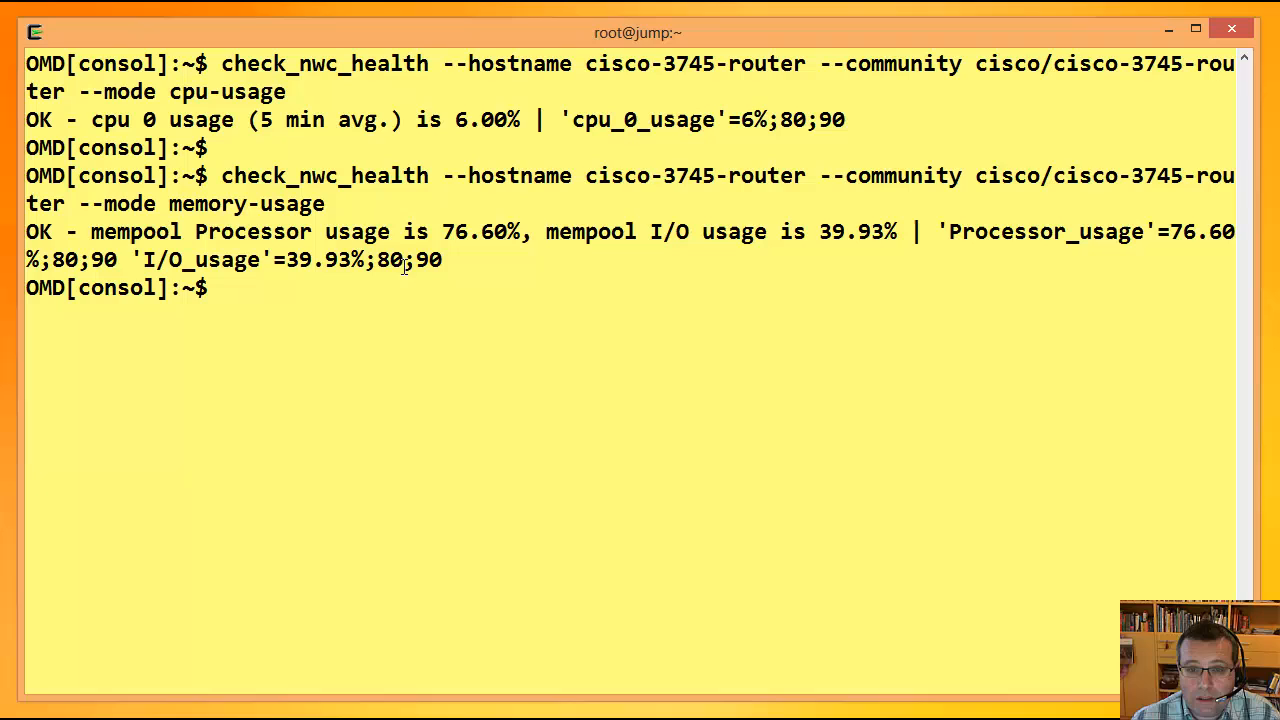
pyautogui.moveTo(472, 328)
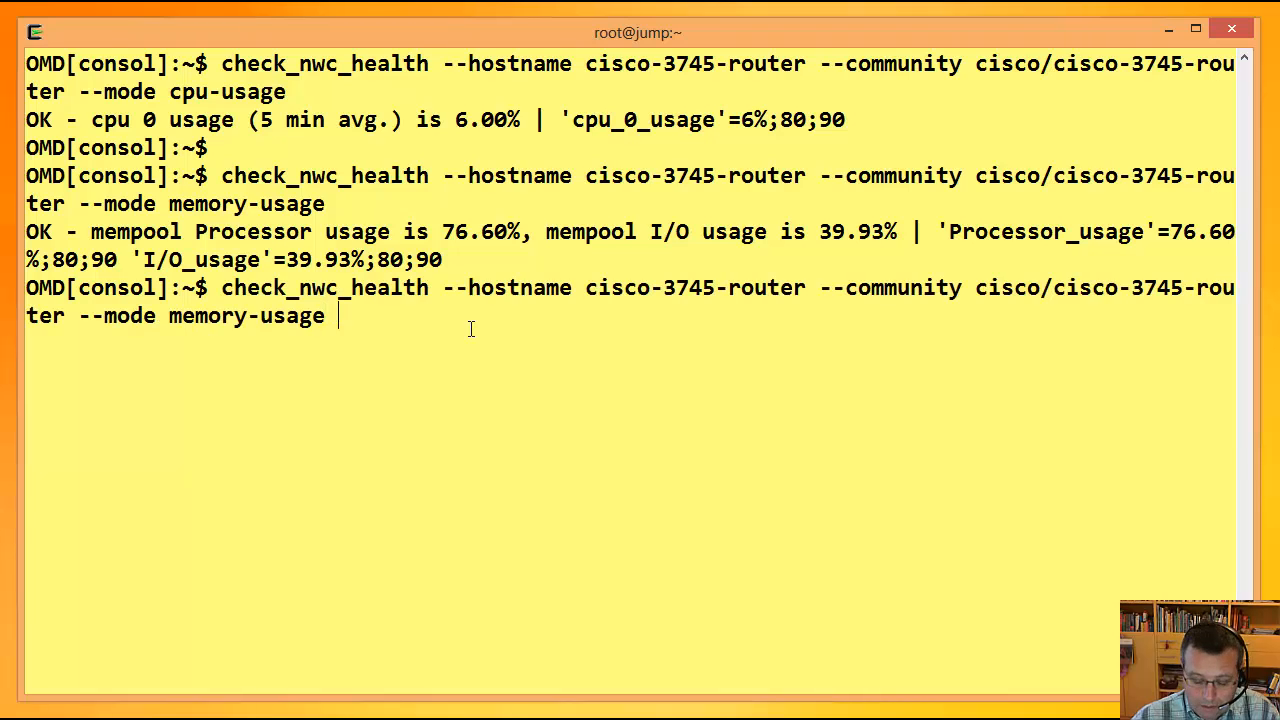
# - Rerun the memory-usage check with --warning 30 to get a WARNING result
pyautogui.write('--warning')
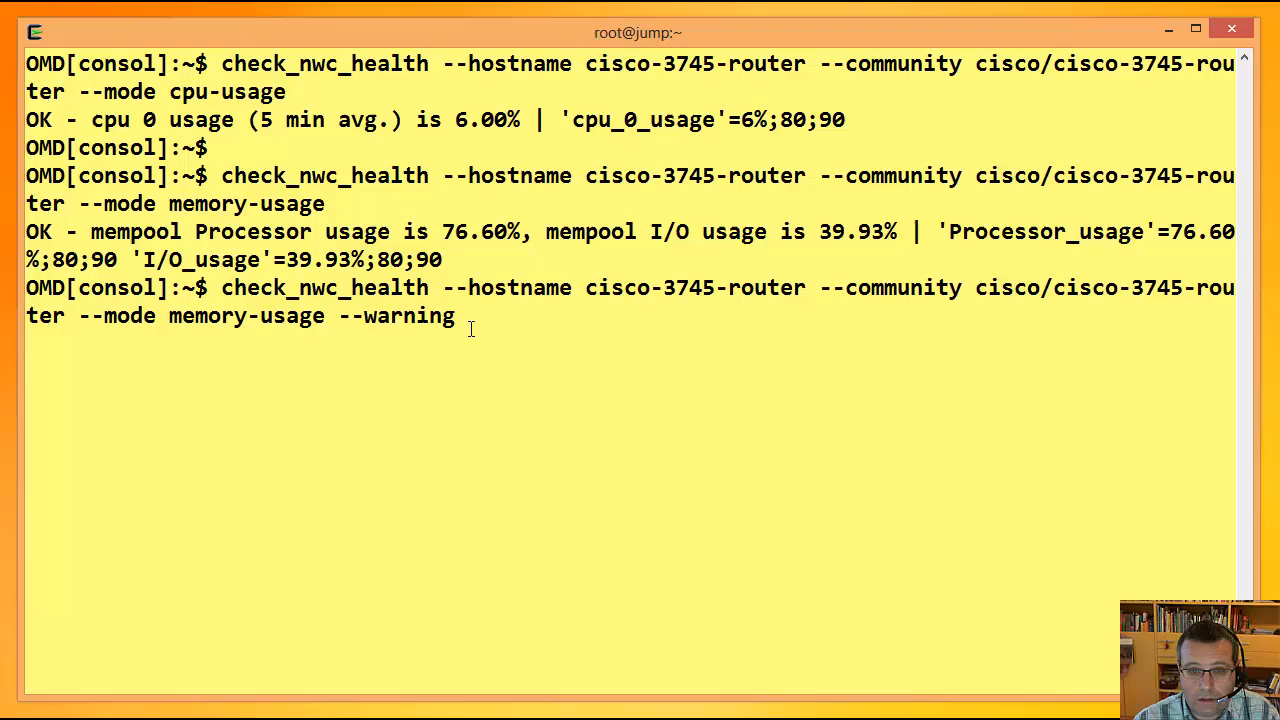
pyautogui.write('30')
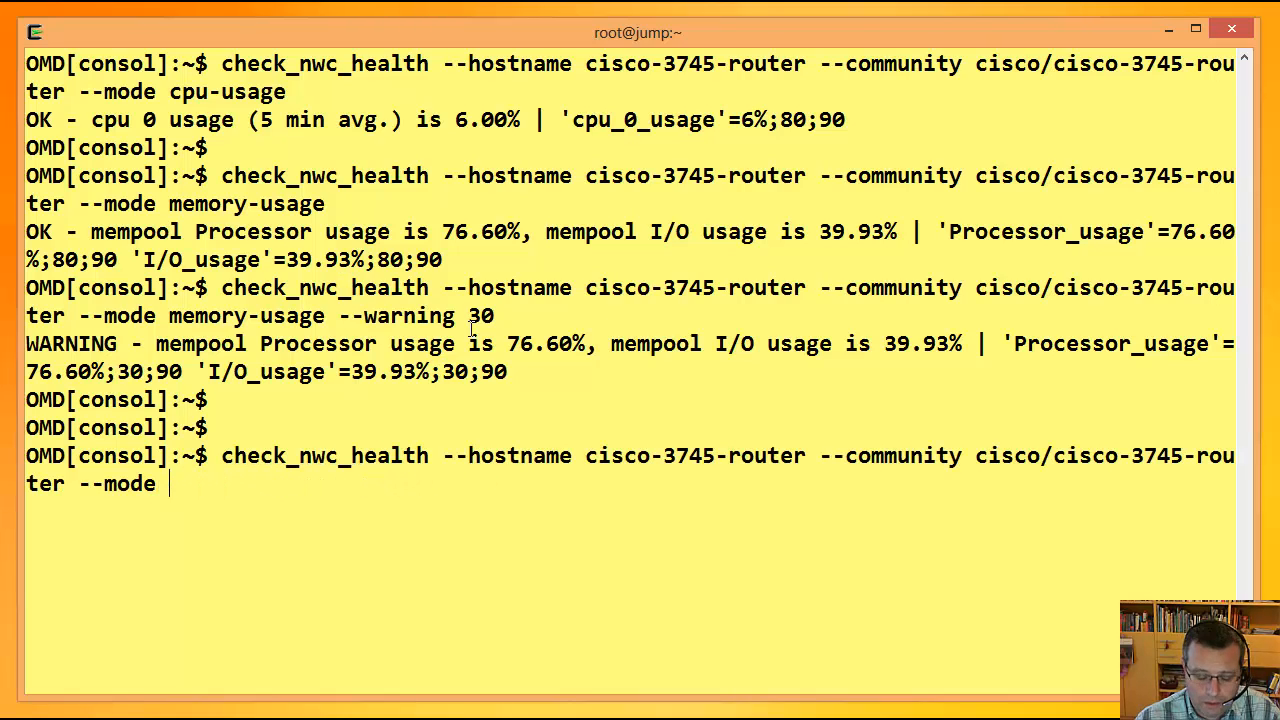
# - Run the check with --mode hardware-health, reporting environmental hardware working fine
pyautogui.write('har')
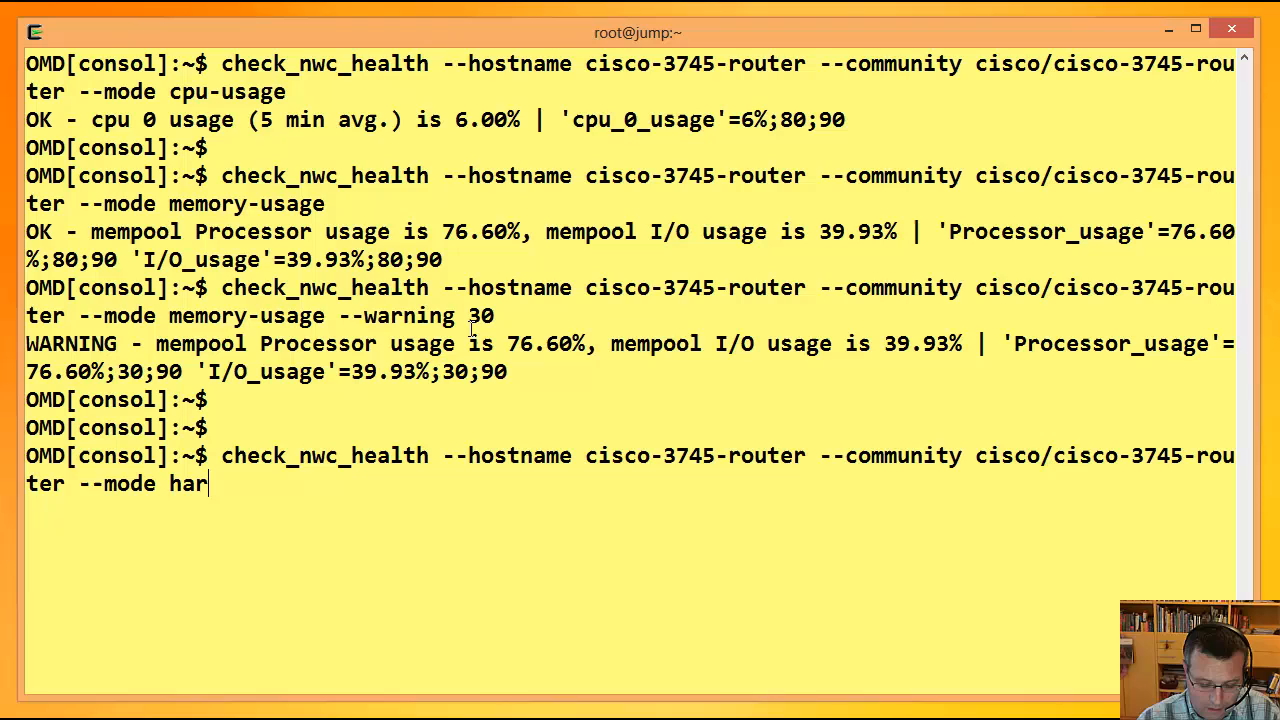
pyautogui.write('dware-heal')
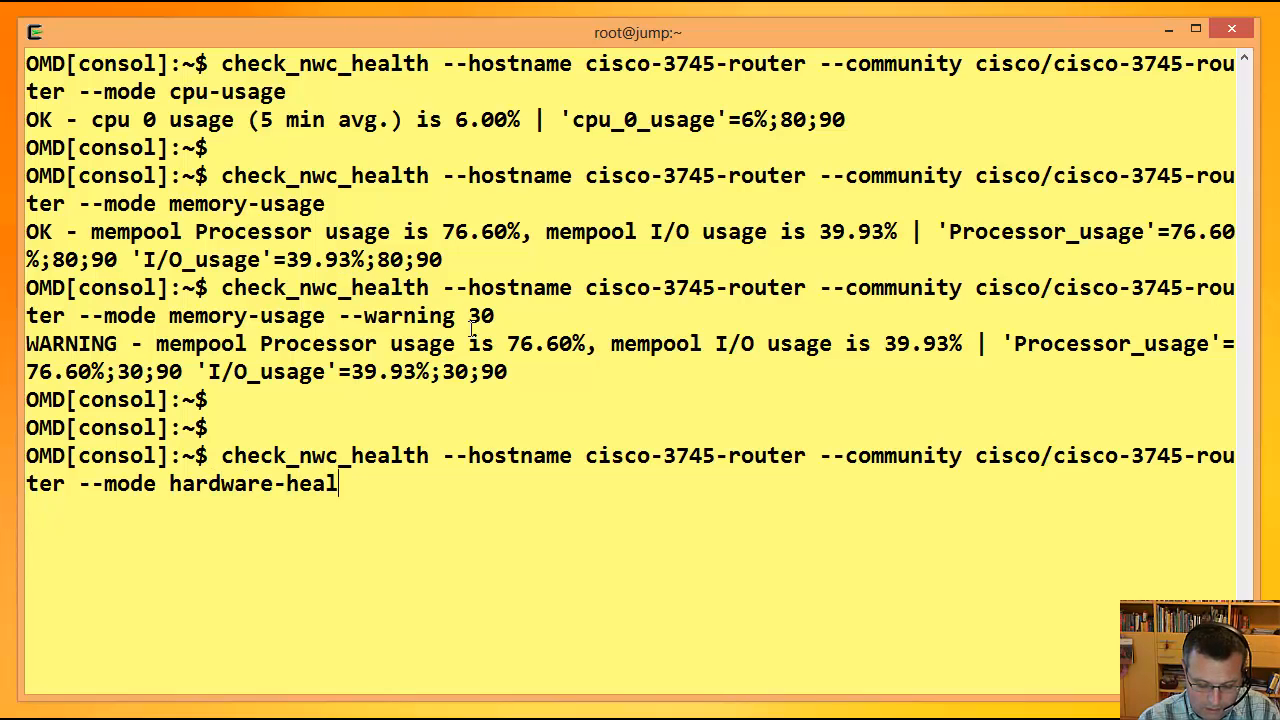
pyautogui.write('th')
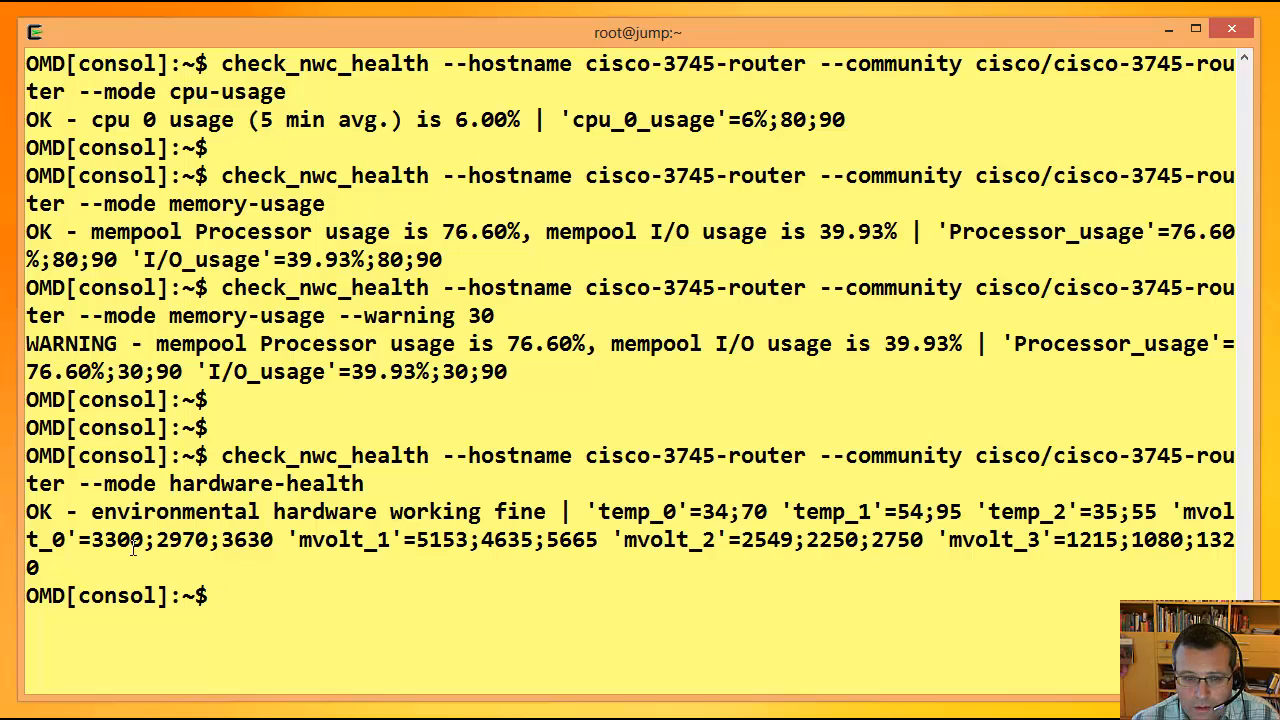
pyautogui.moveTo(430, 548)
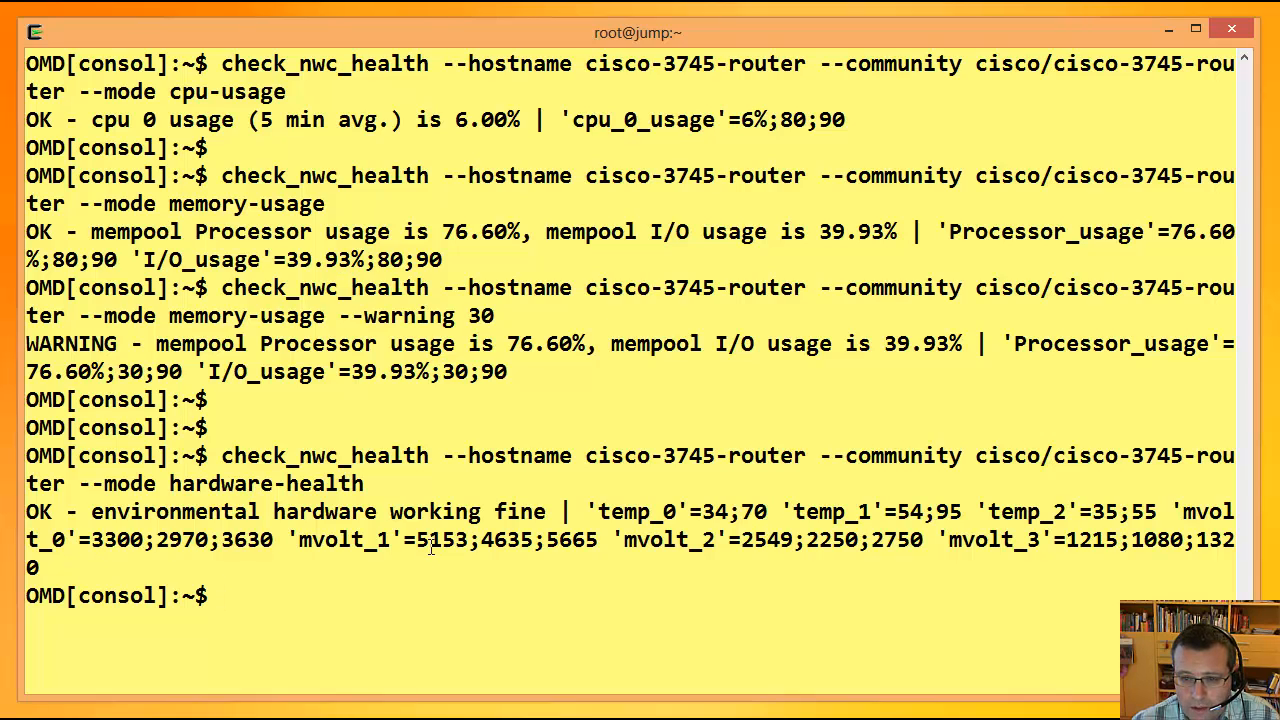
pyautogui.moveTo(710, 620)
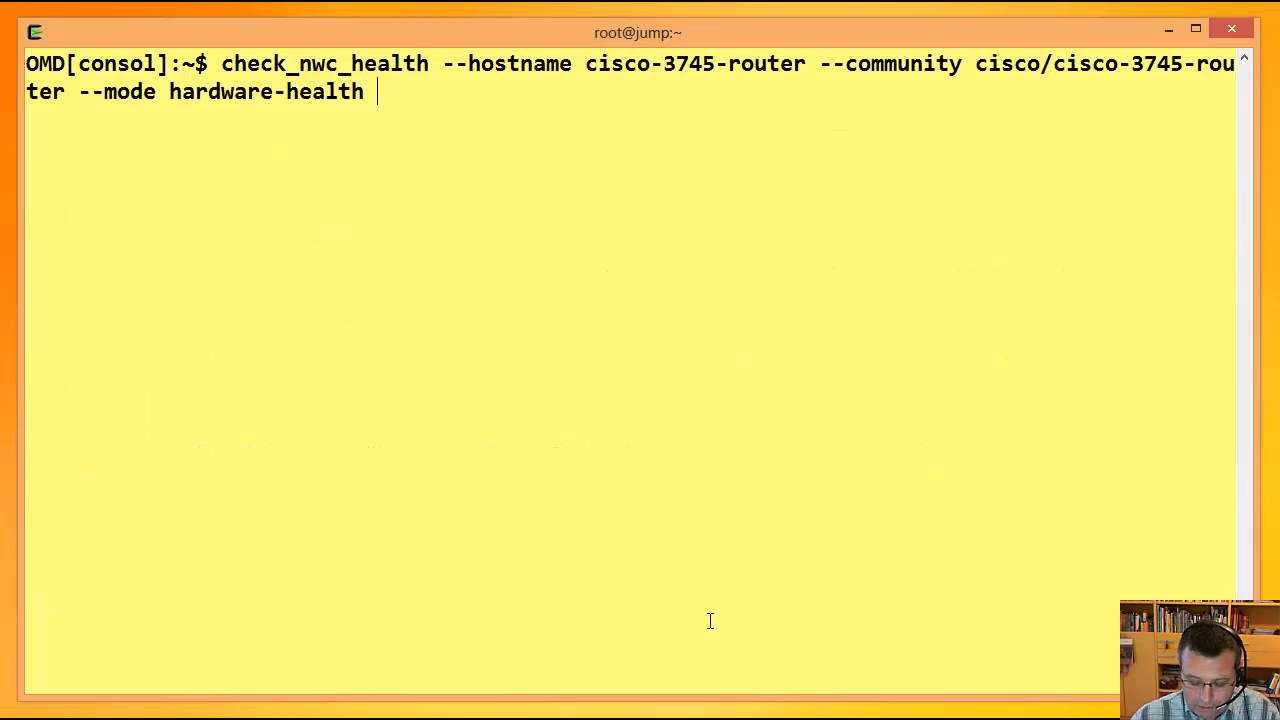
# - Rerun hardware-health with -v then -vv and review fans, temperatures, voltages and SNMP debug output
pyautogui.write('-v')
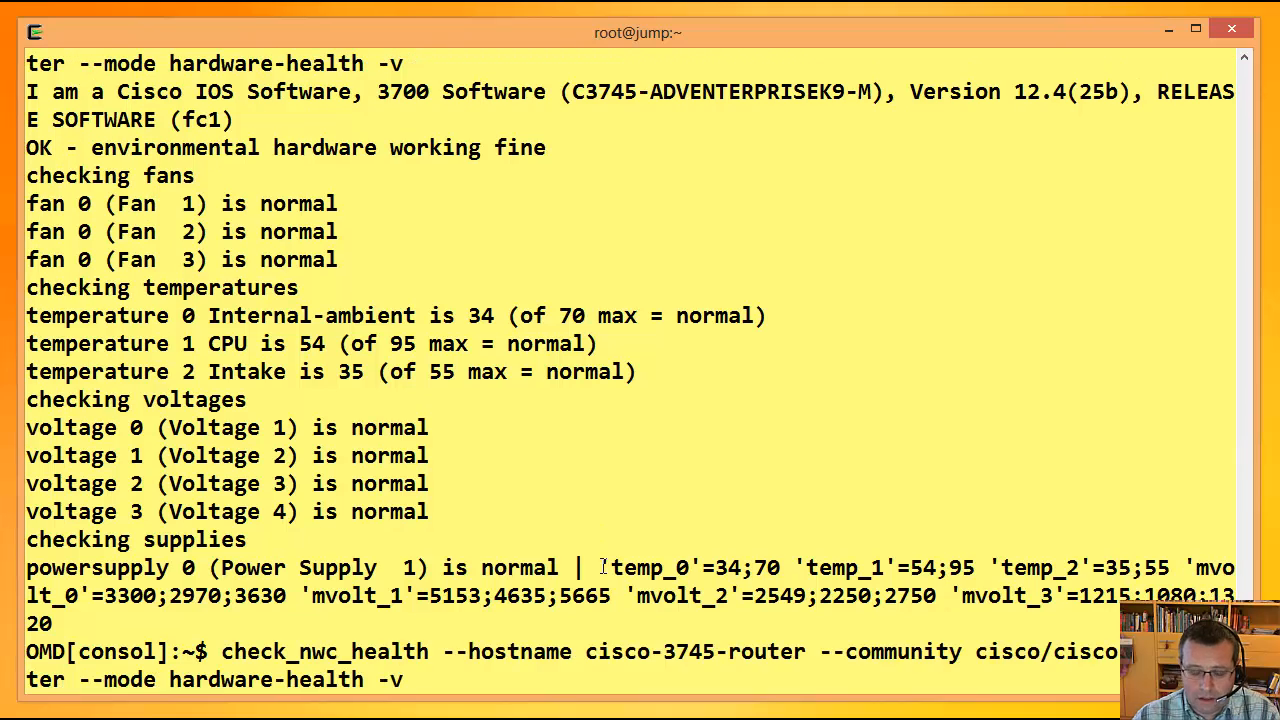
pyautogui.write('v')
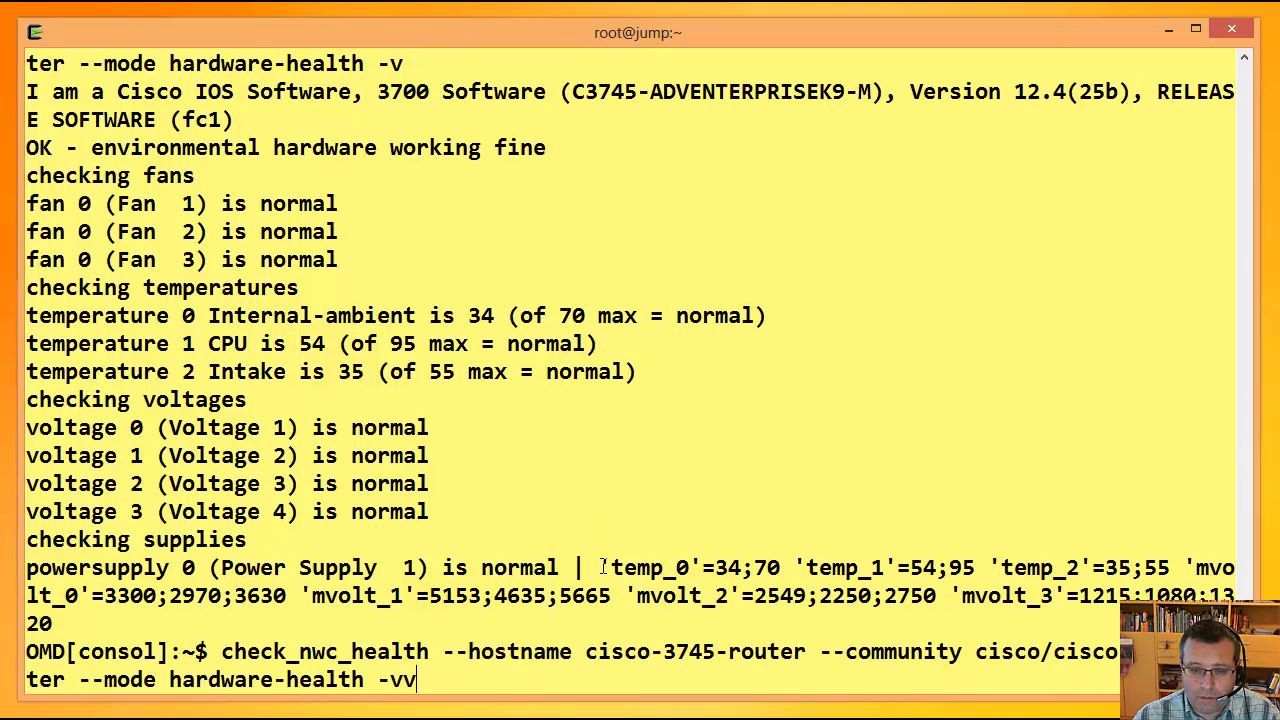
pyautogui.press('Return')
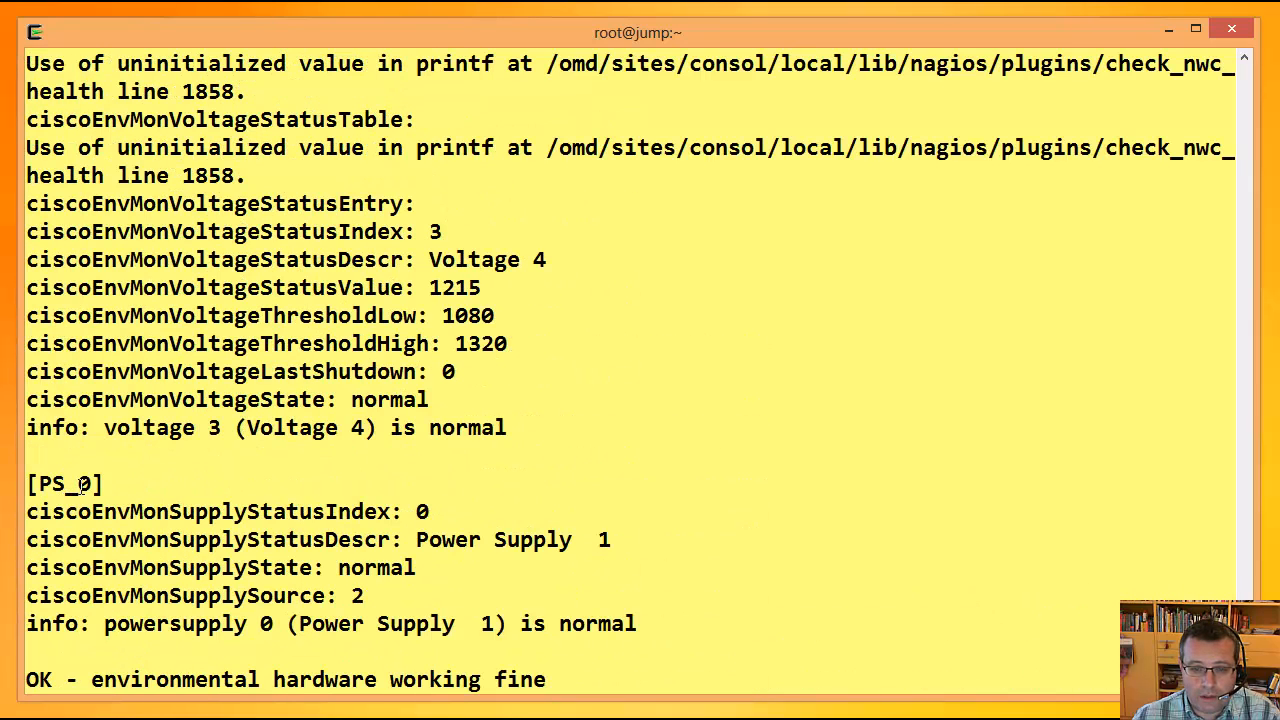
pyautogui.scroll(-3)
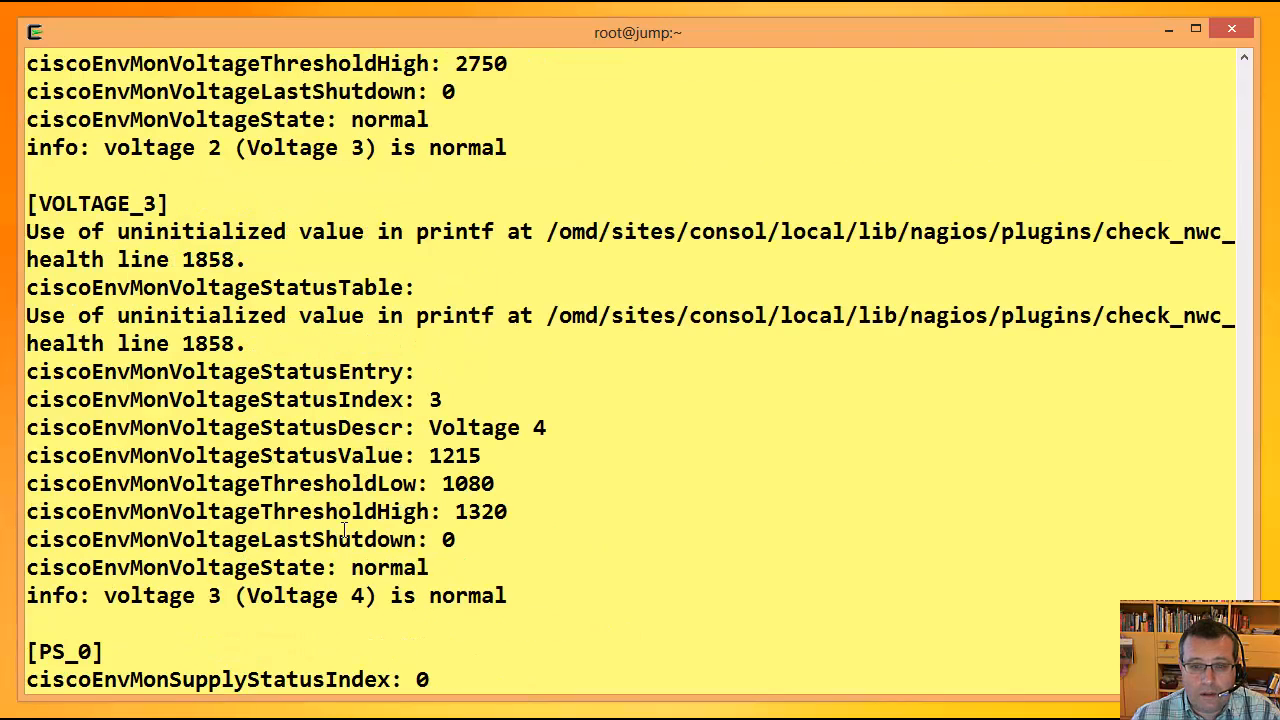
pyautogui.moveTo(96, 212)
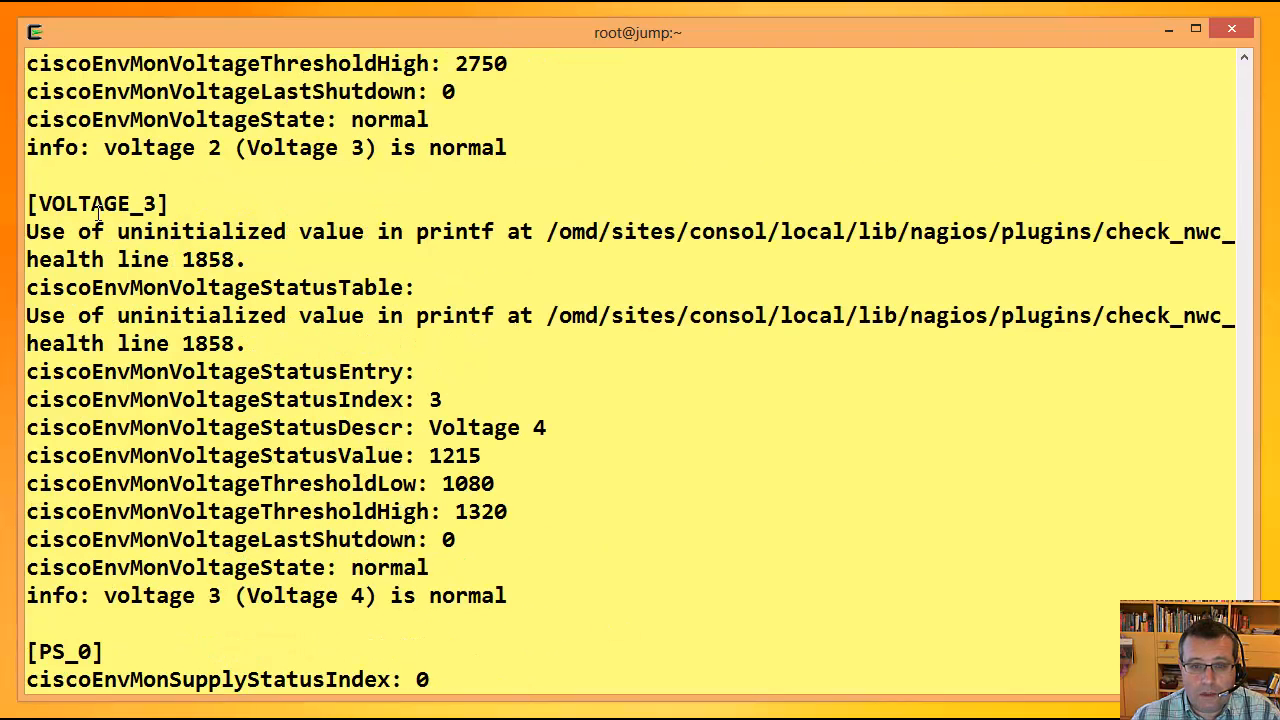
pyautogui.scroll(-3)
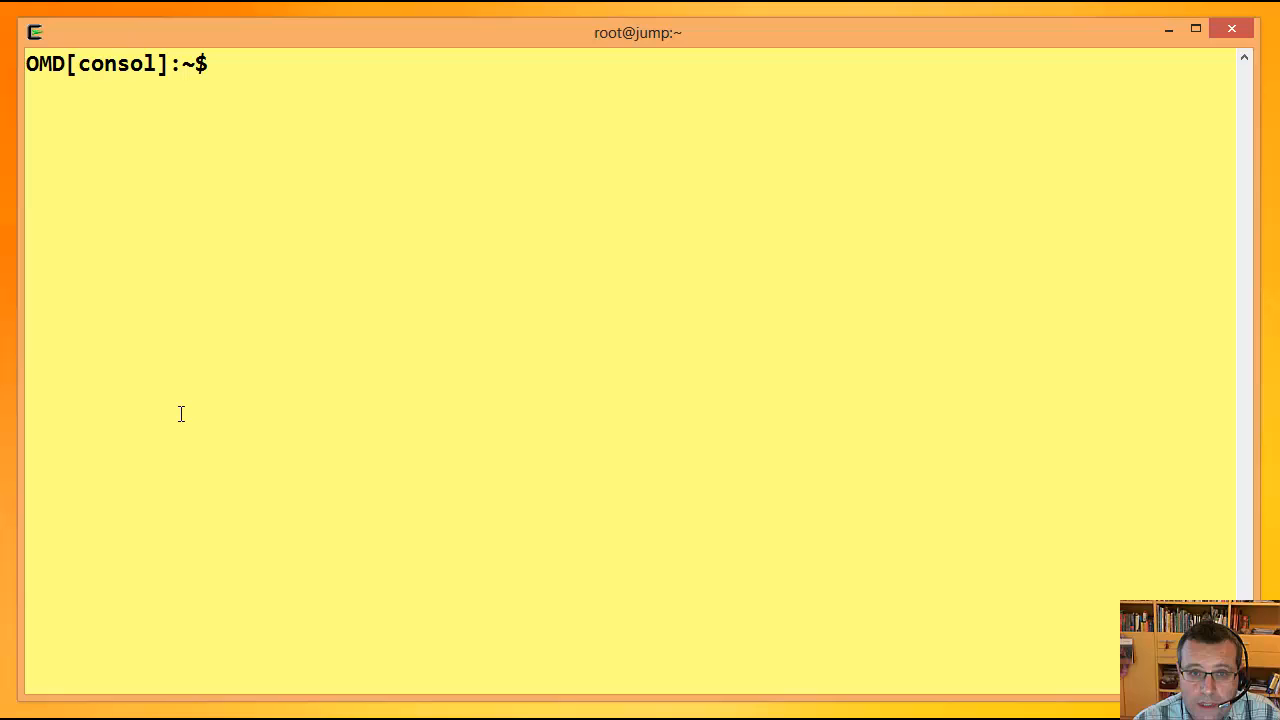
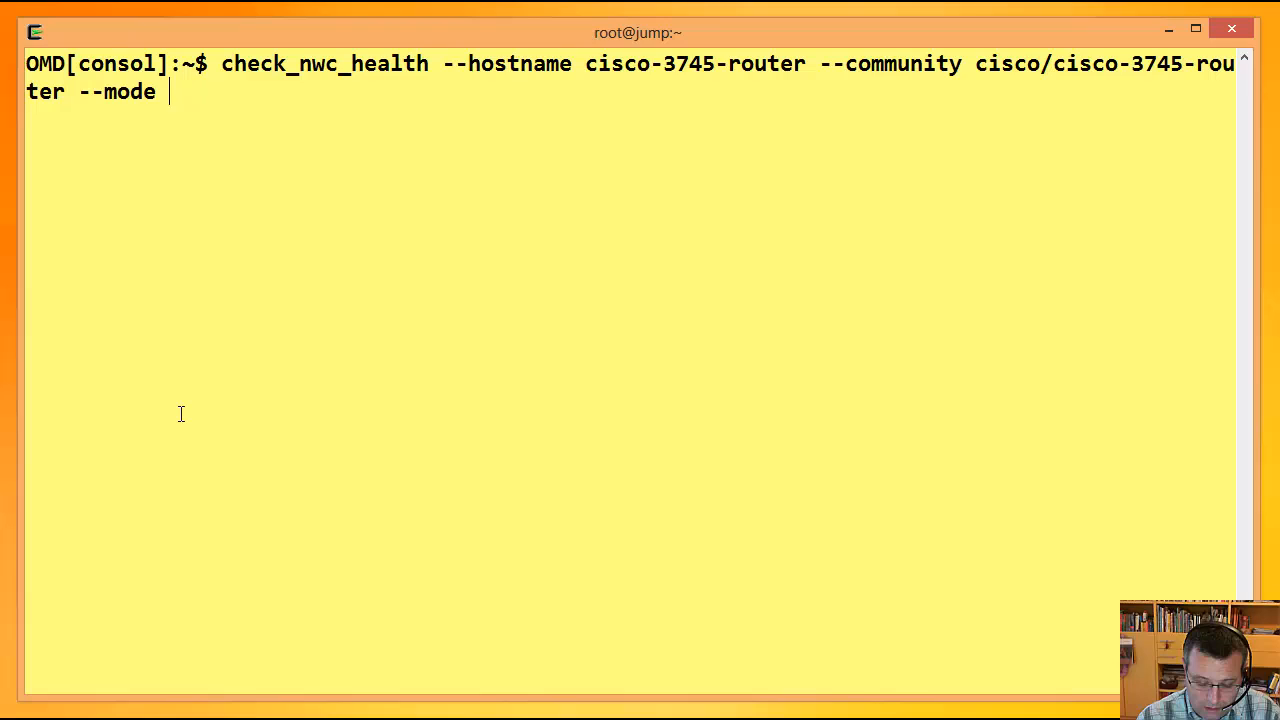
# - Run check_nwc_health on cisco-3745-router with --mode list-interfaces, listing its interfaces
pyautogui.write('list-i')
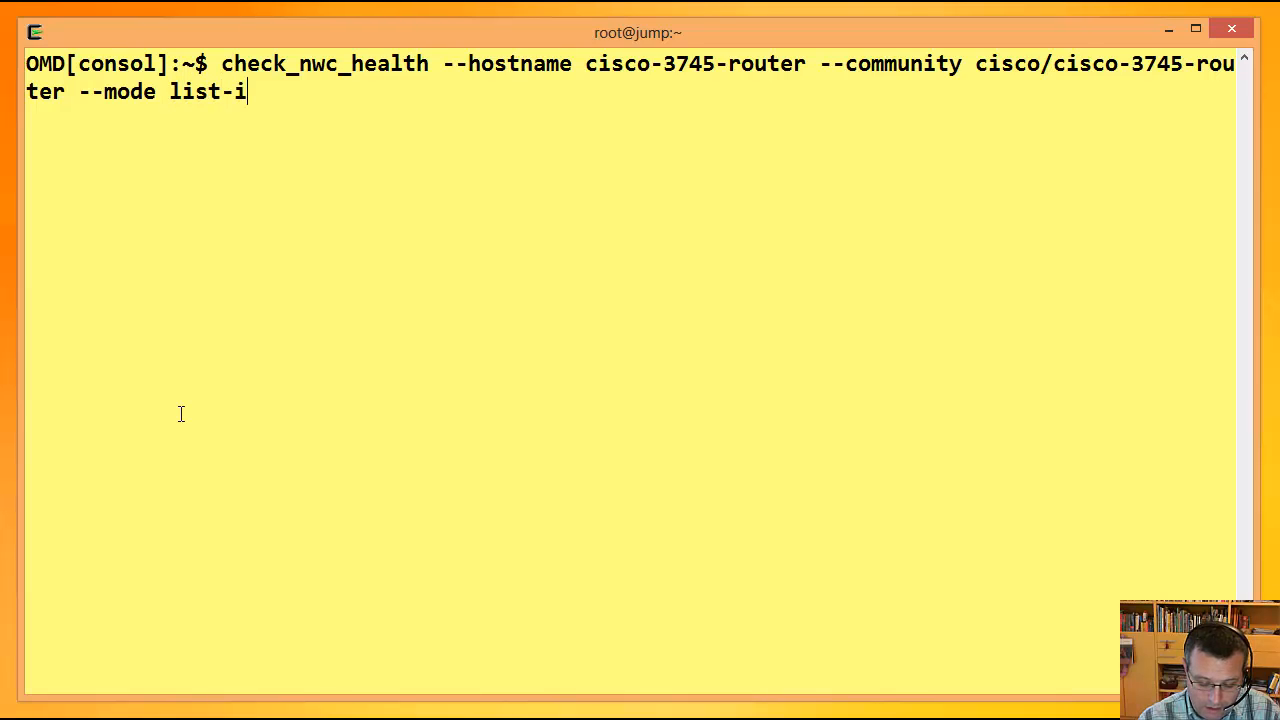
pyautogui.write('nterfas')
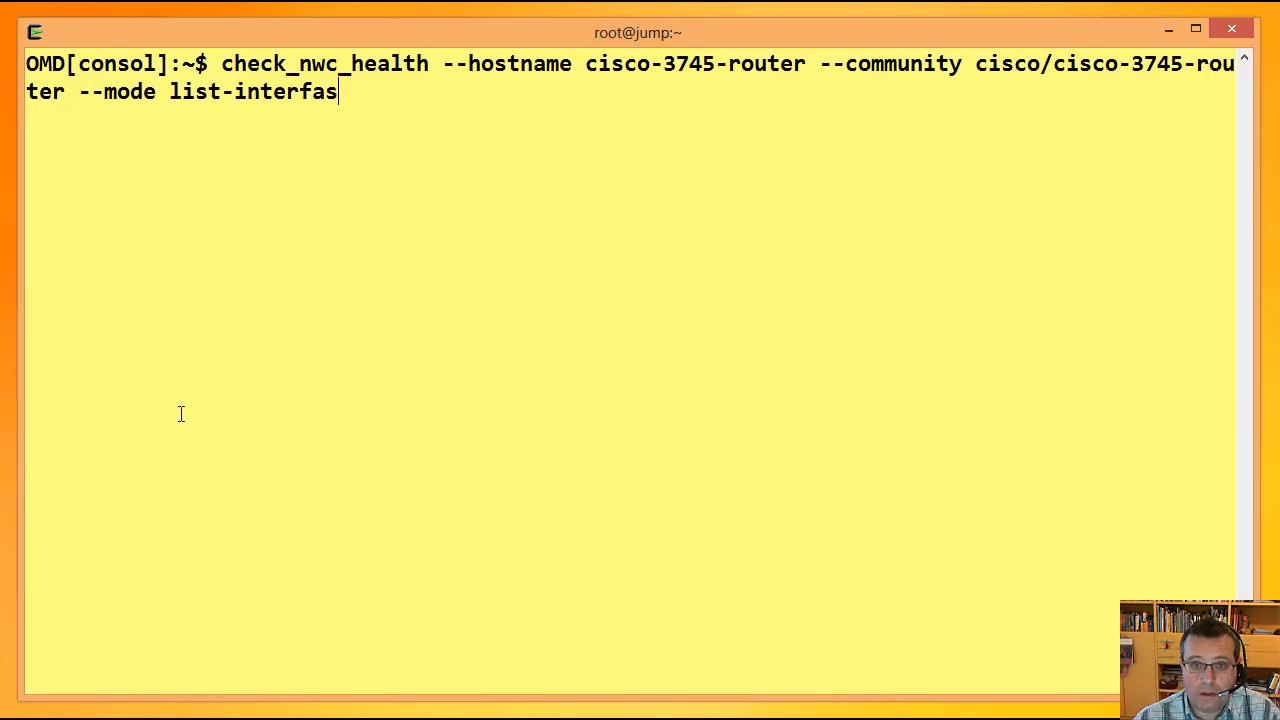
pyautogui.write('es')
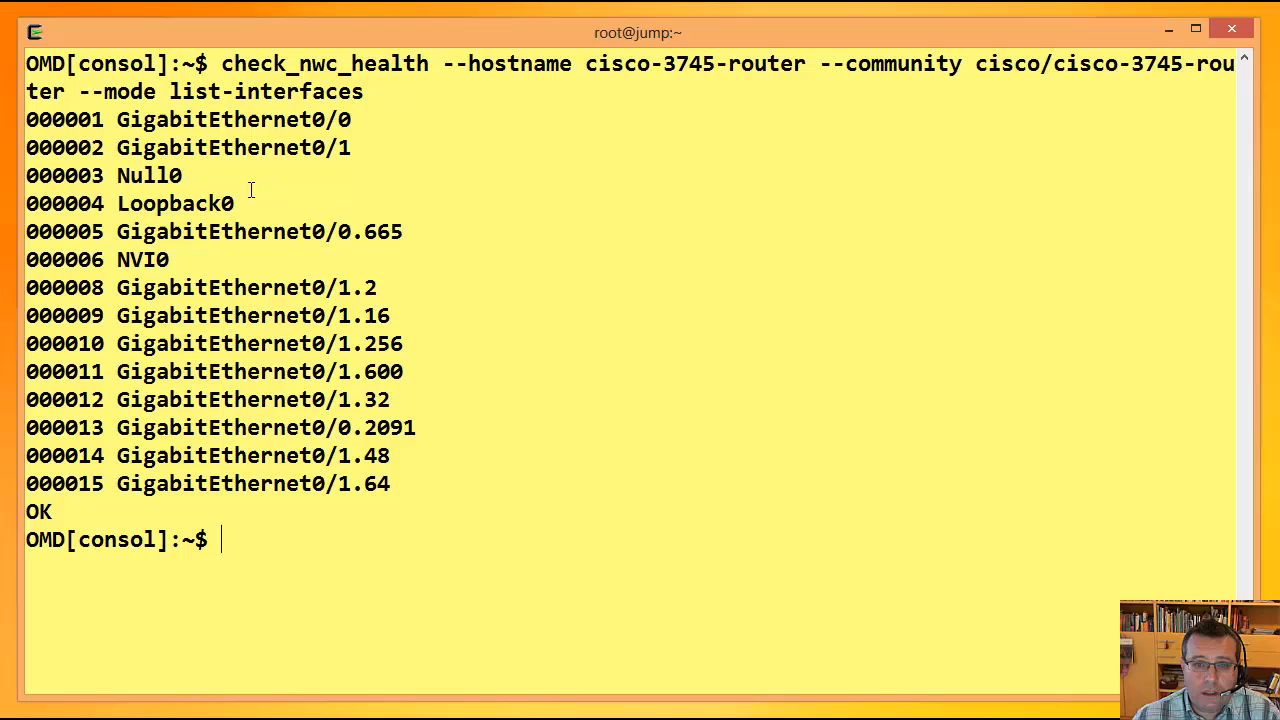
pyautogui.moveTo(282, 168)
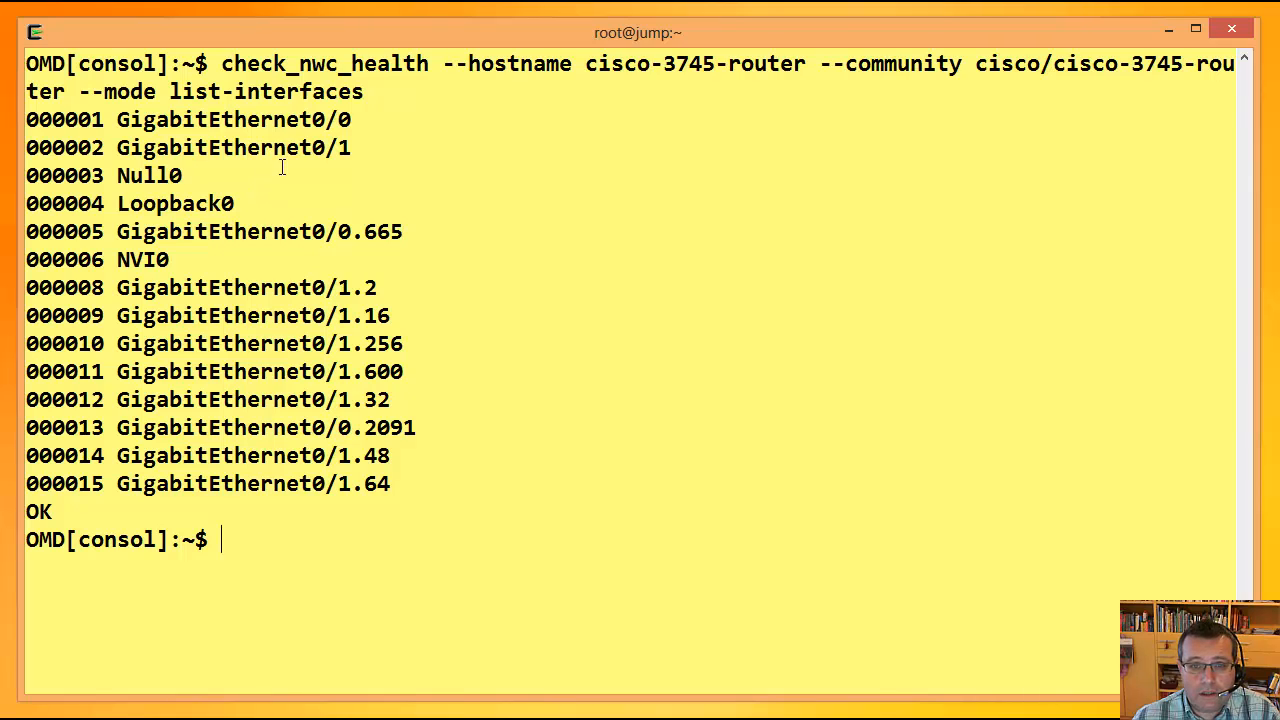
pyautogui.moveTo(88, 300)
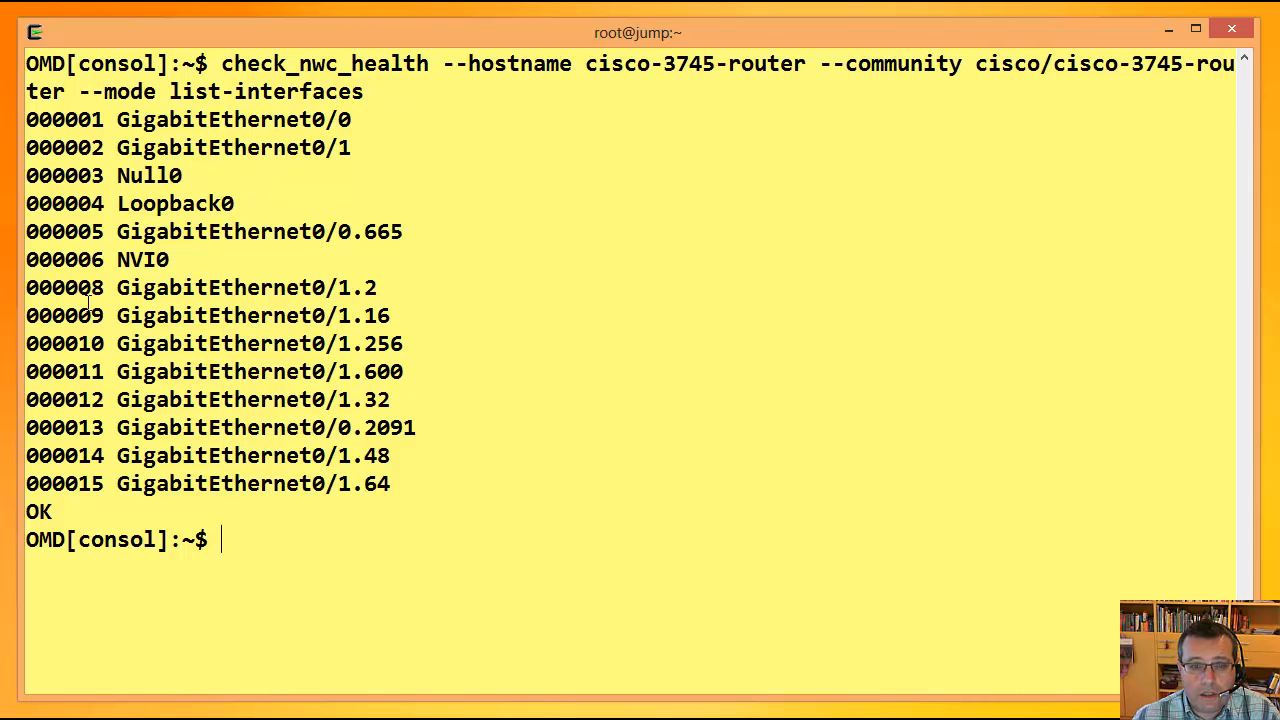
pyautogui.moveTo(120, 344)
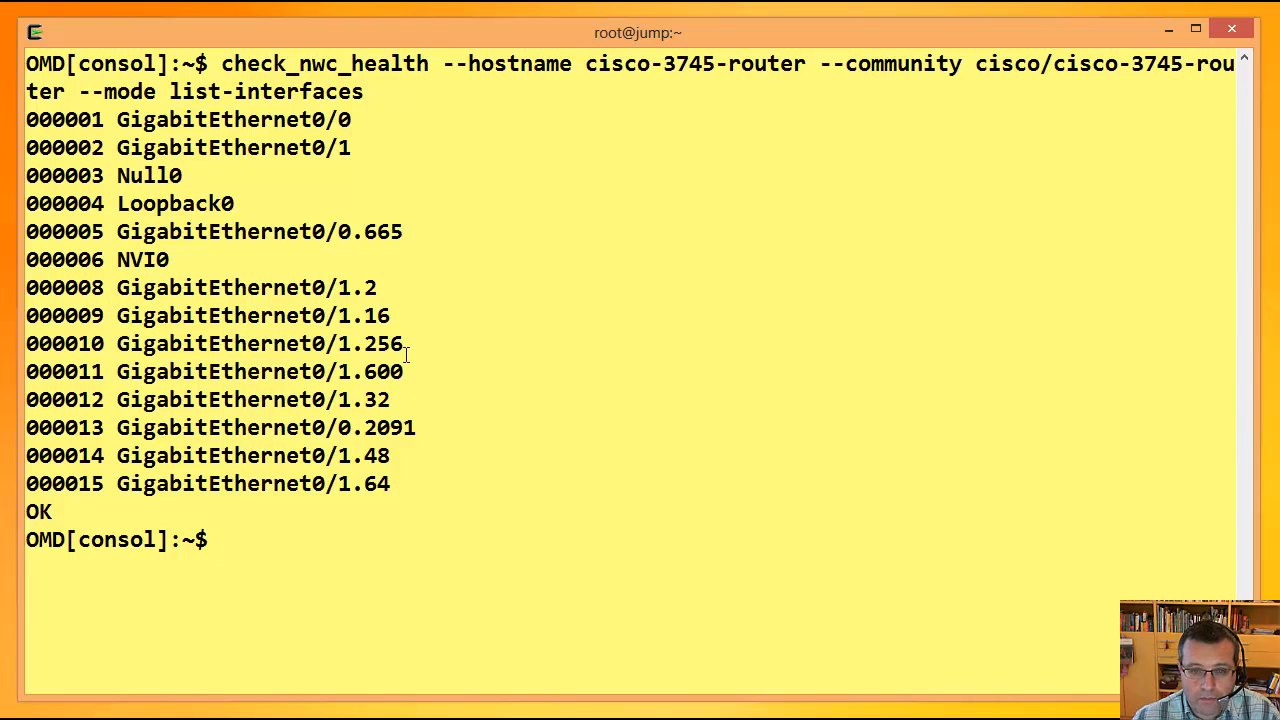
pyautogui.moveTo(436, 356)
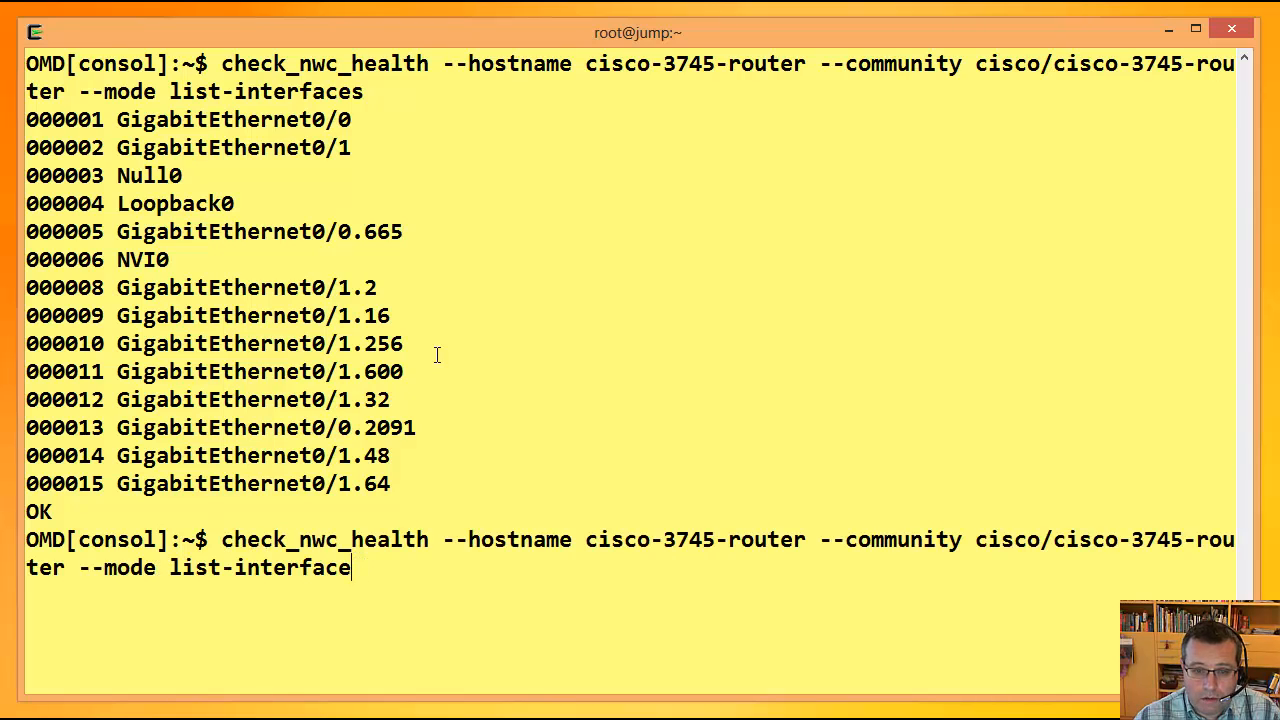
# - Swap the recalled command's mode from list-interfaces to interface-status for cisco-3745-router
pyautogui.press('BackSpace')
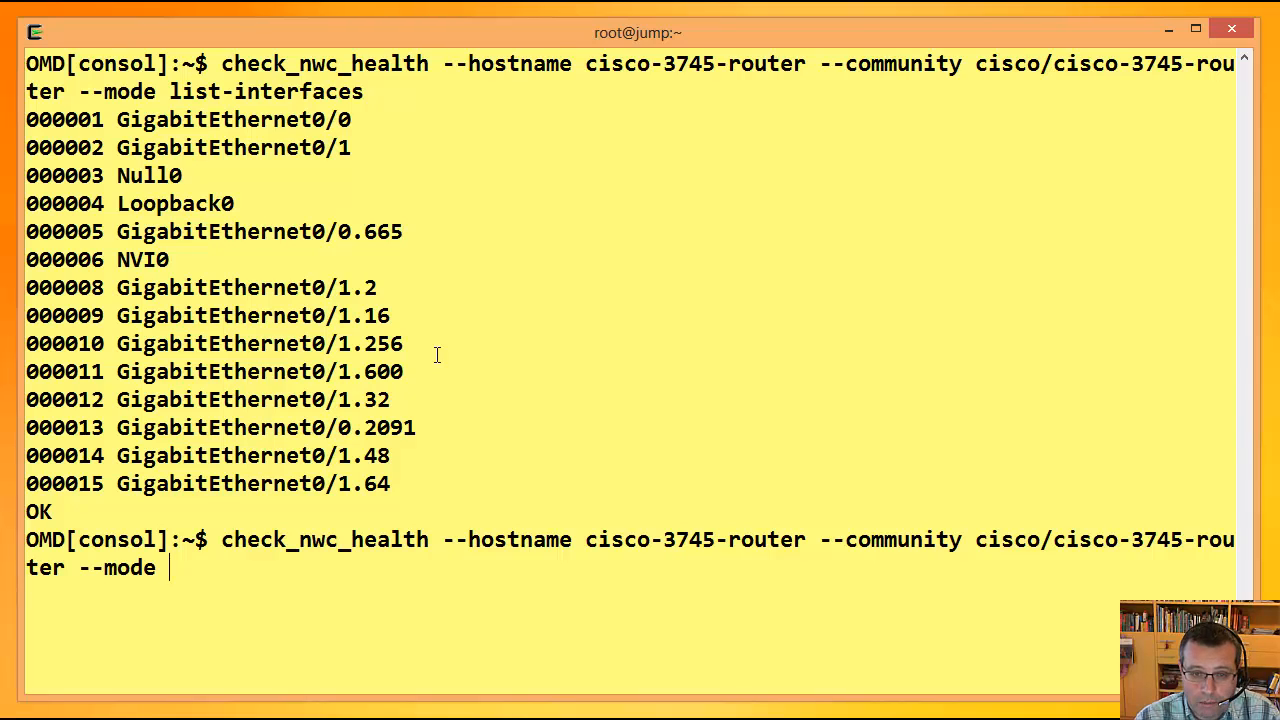
pyautogui.write('int')
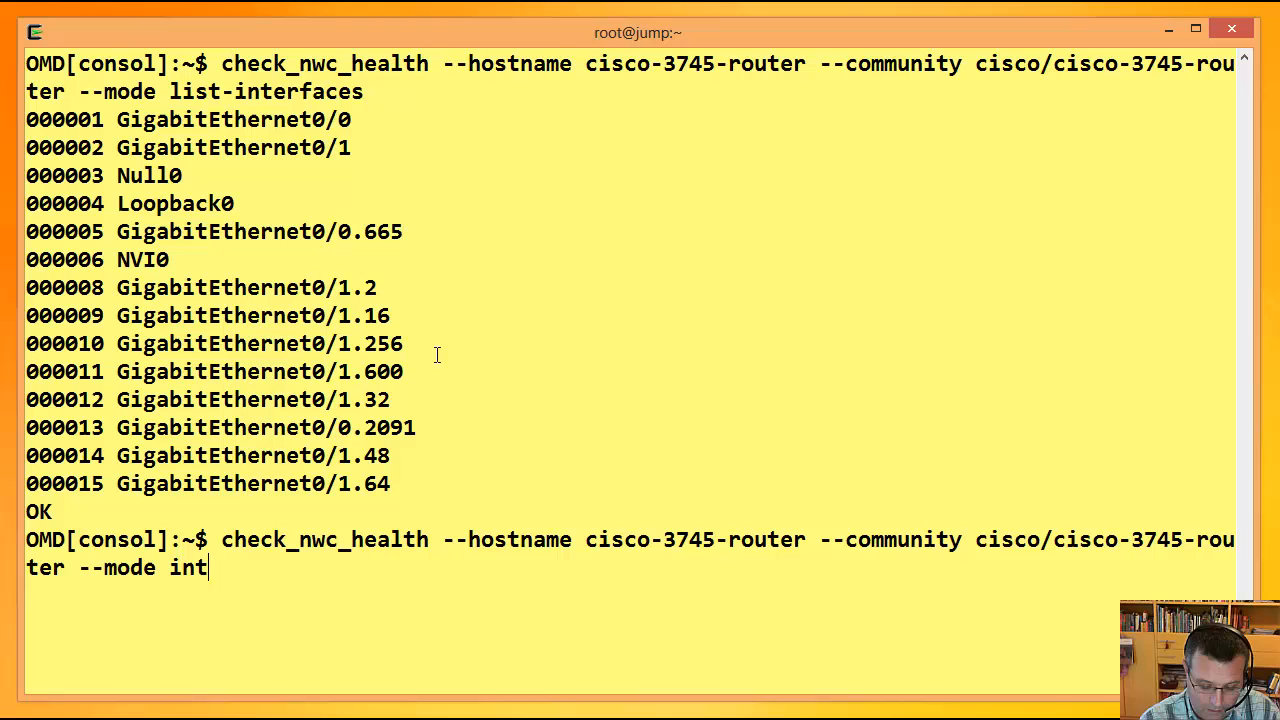
pyautogui.write('erface-statu')
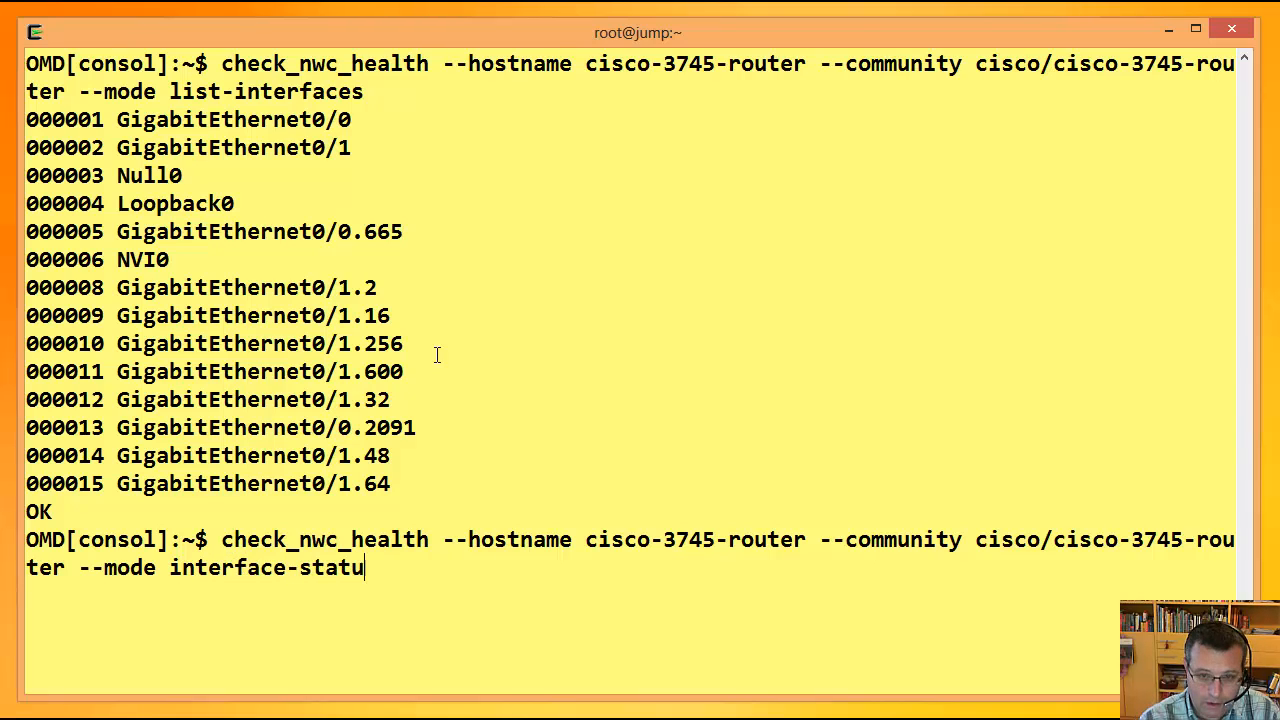
pyautogui.write('s')
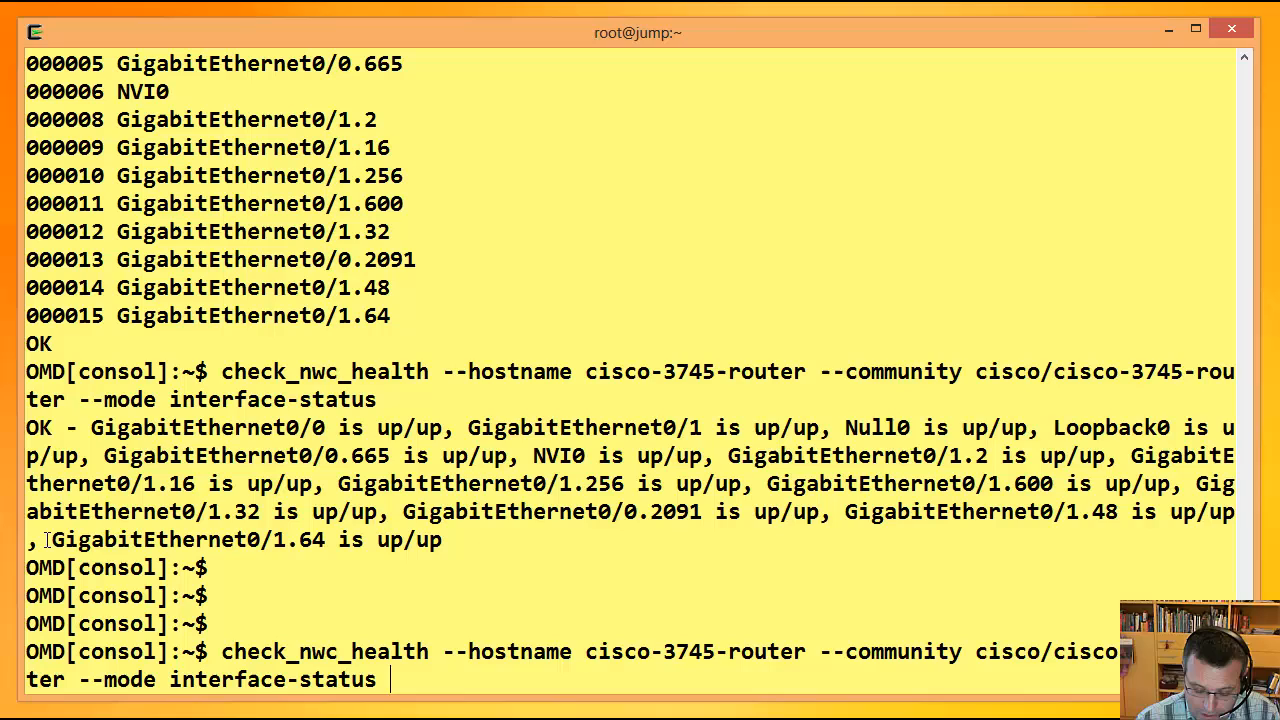
# - Add --name GigabitEthernet0/1.256 to the check, then trim the name to just GigabitEthernet
pyautogui.write('--name')
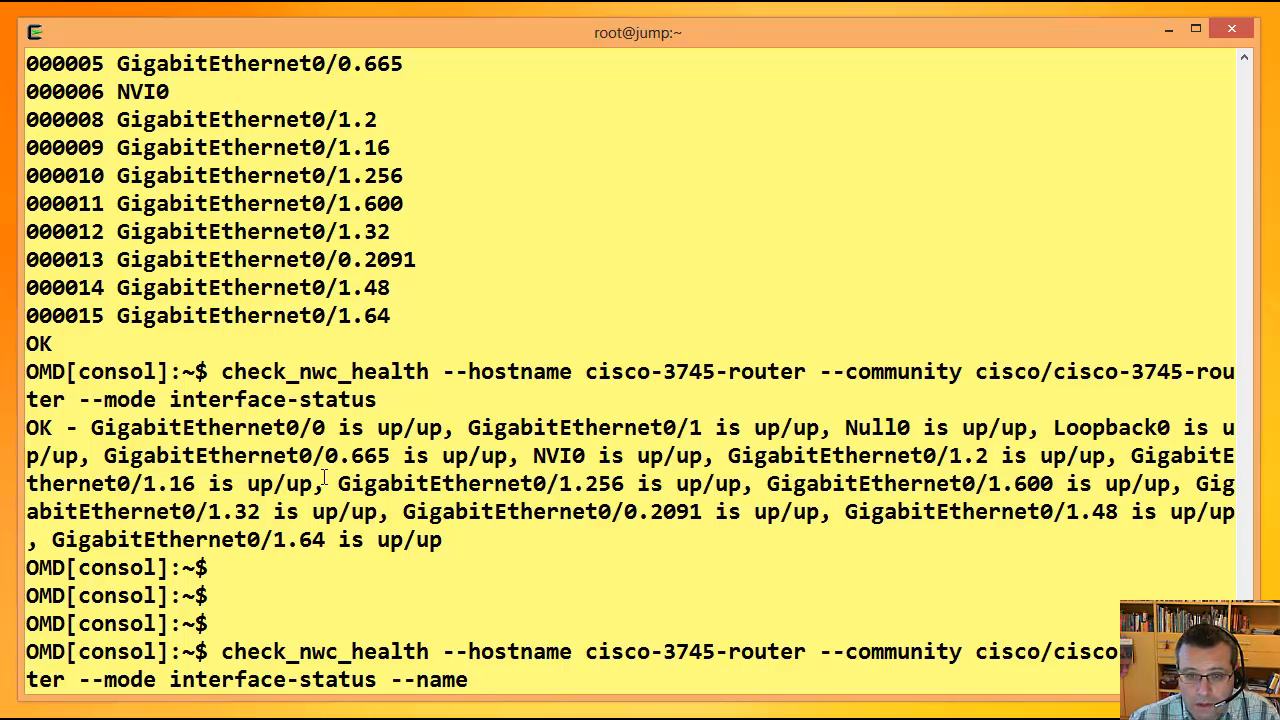
pyautogui.doubleClick(478, 484)
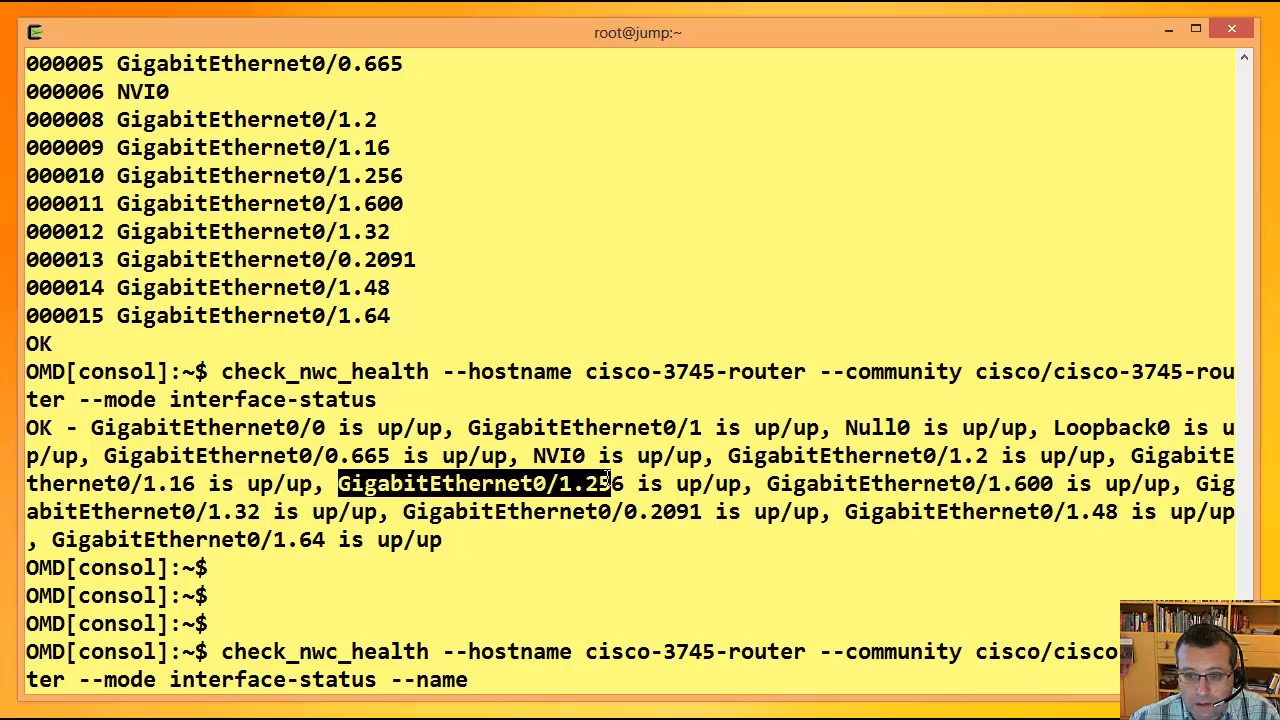
pyautogui.write('GigabitEthernet0/1.256')
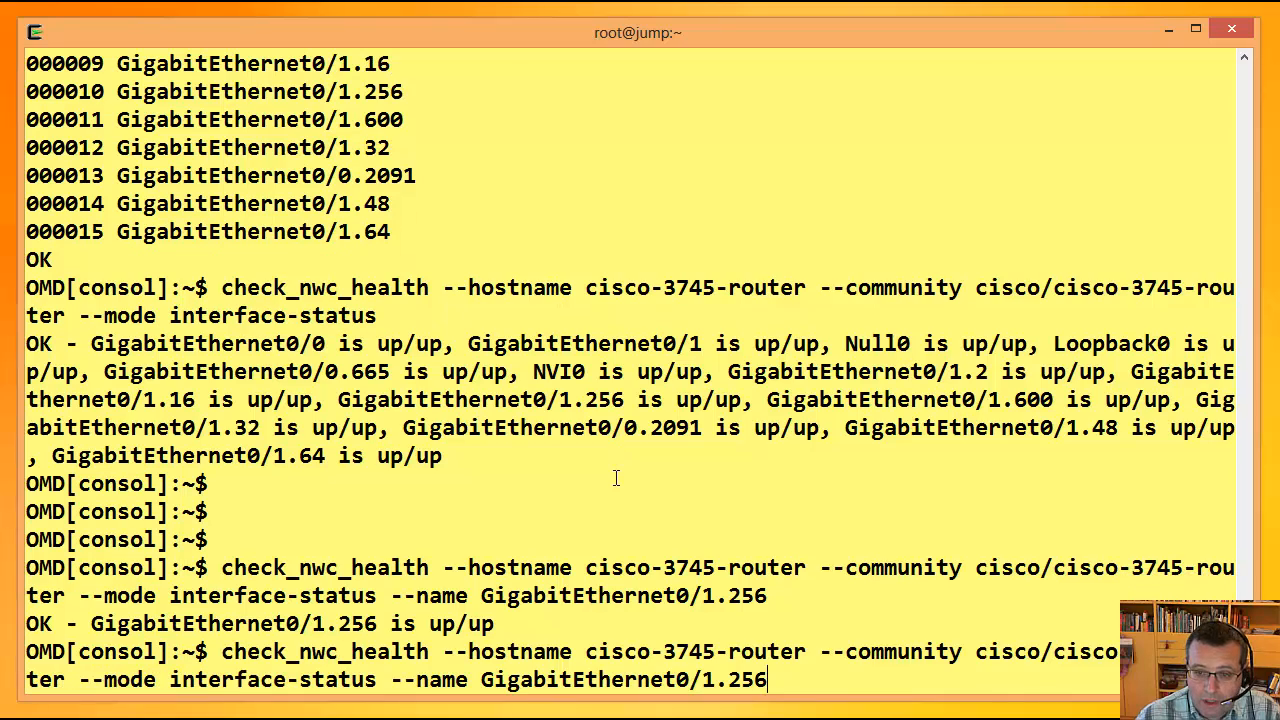
pyautogui.press('BackSpace')
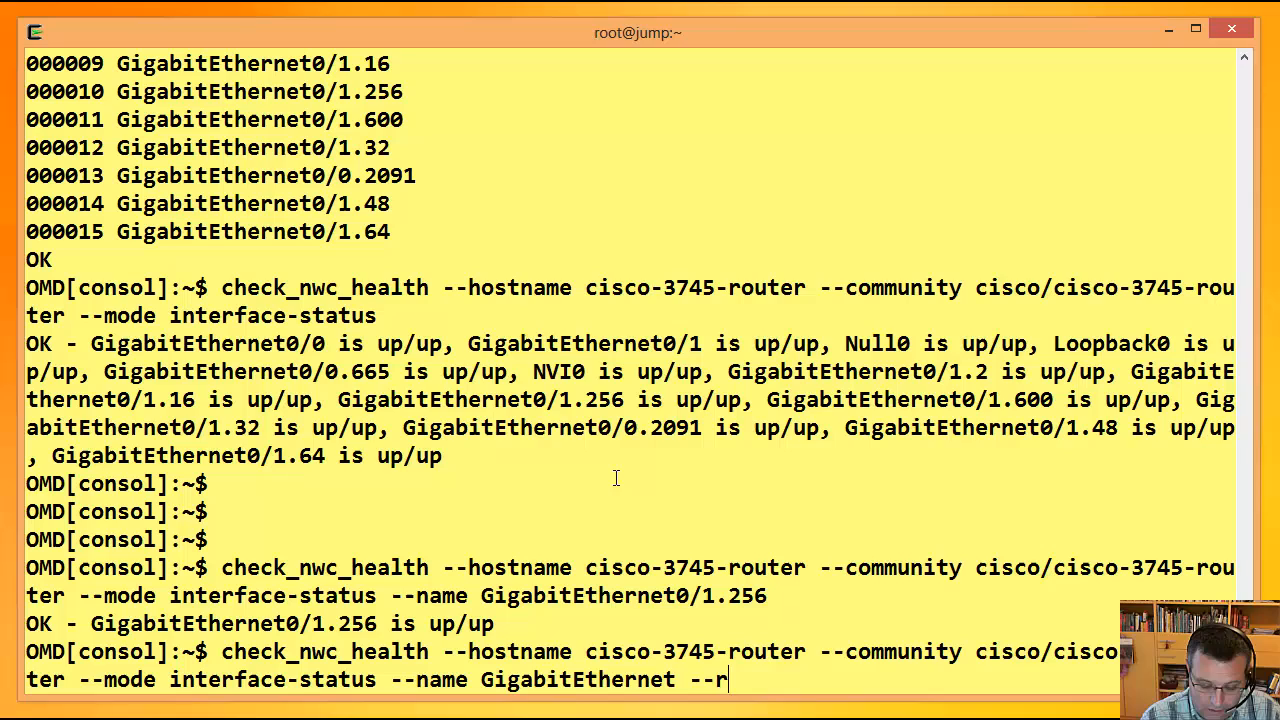
# - Run the --regexp GigabitEthernet status check, then retype the check for GigabitEthernet0/1.256 alone
pyautogui.write('ege')
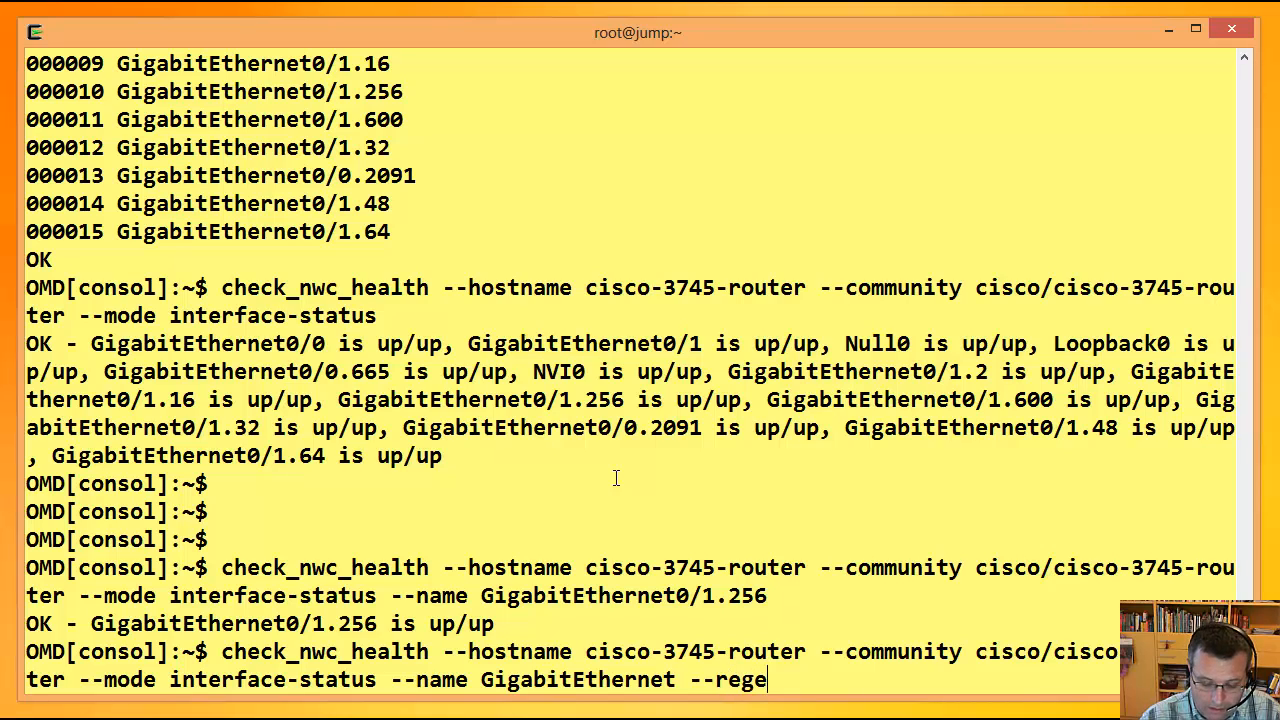
pyautogui.write('xp')
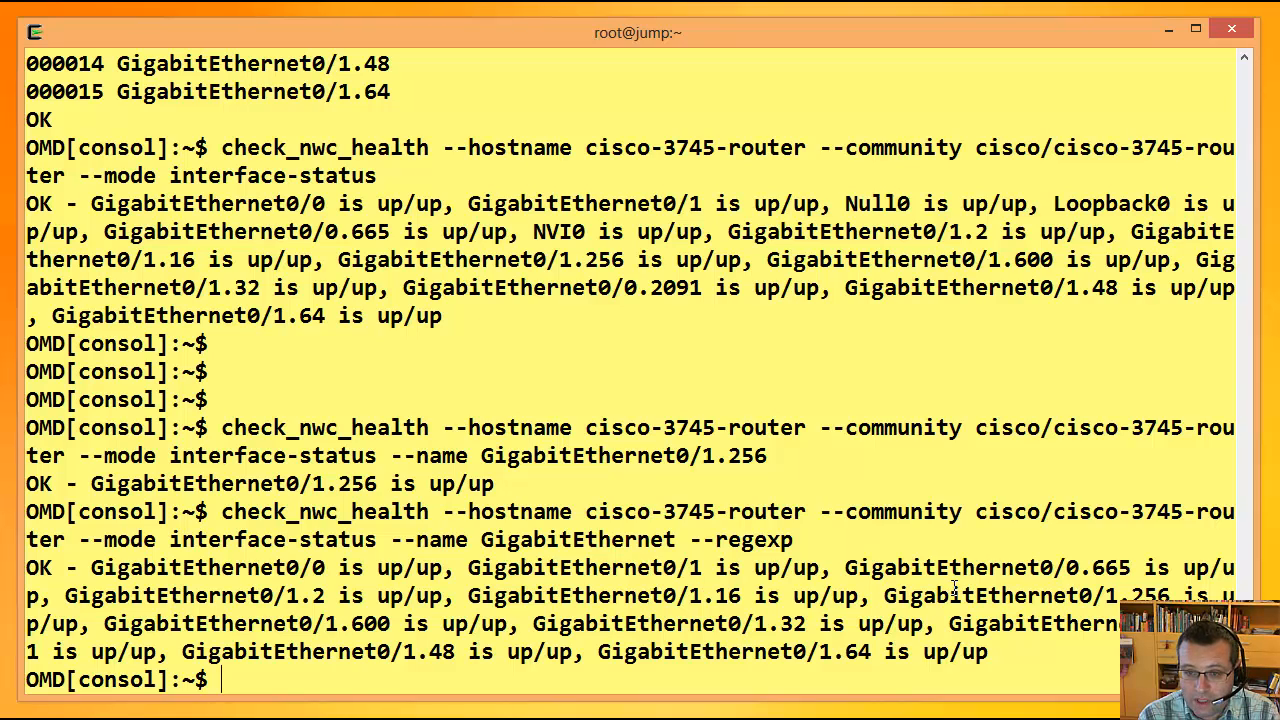
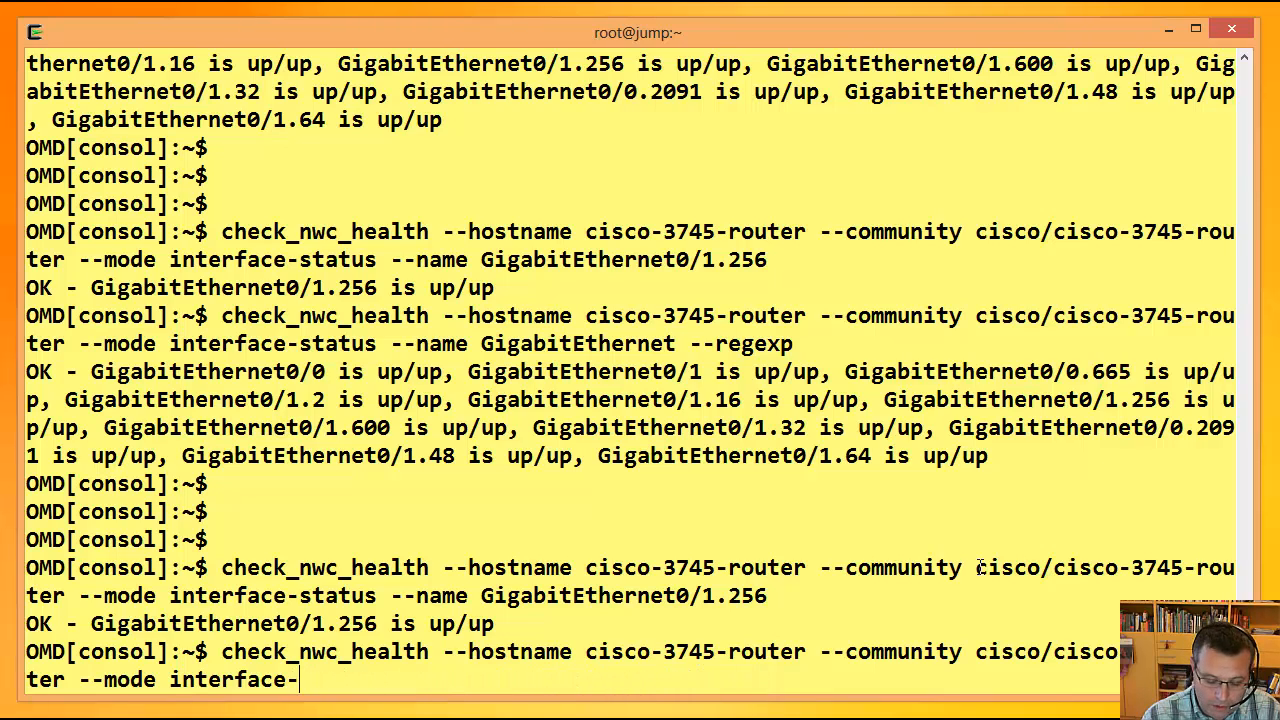
# - Rework the check to --mode interface-usage --name GigabitEthernet0/1.256 and run it
pyautogui.write('usage')
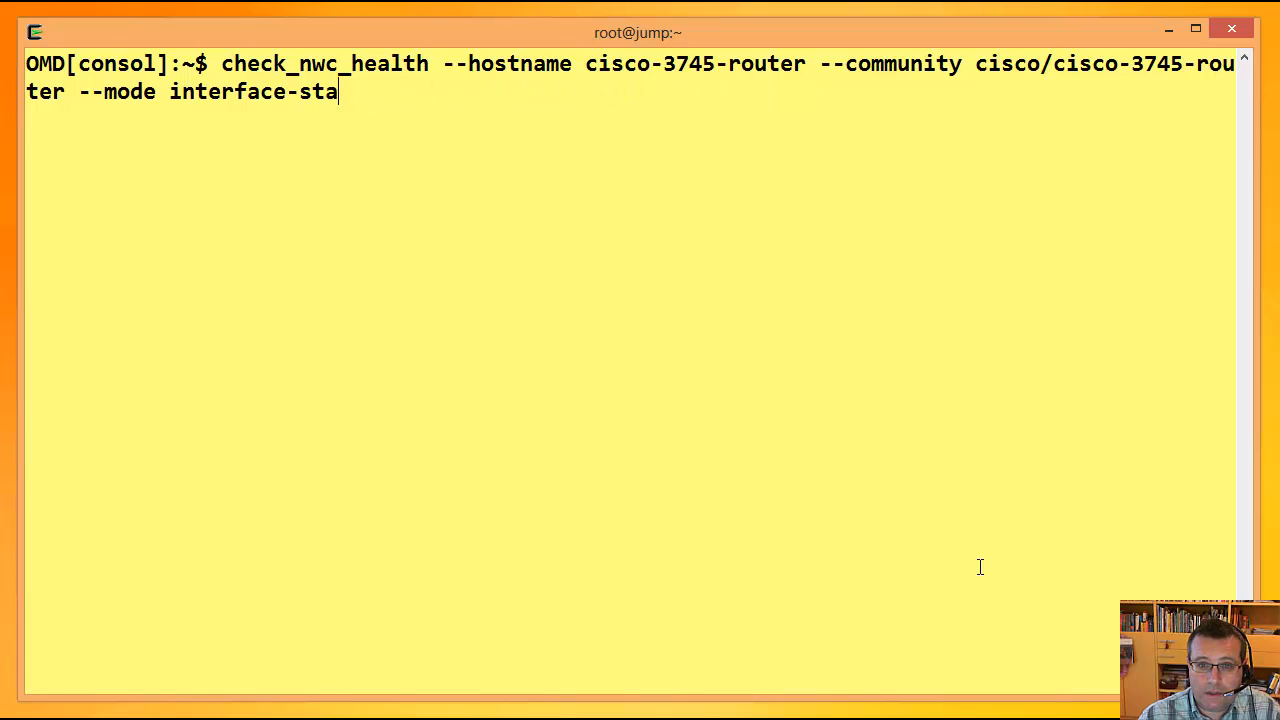
pyautogui.press('BackSpace')
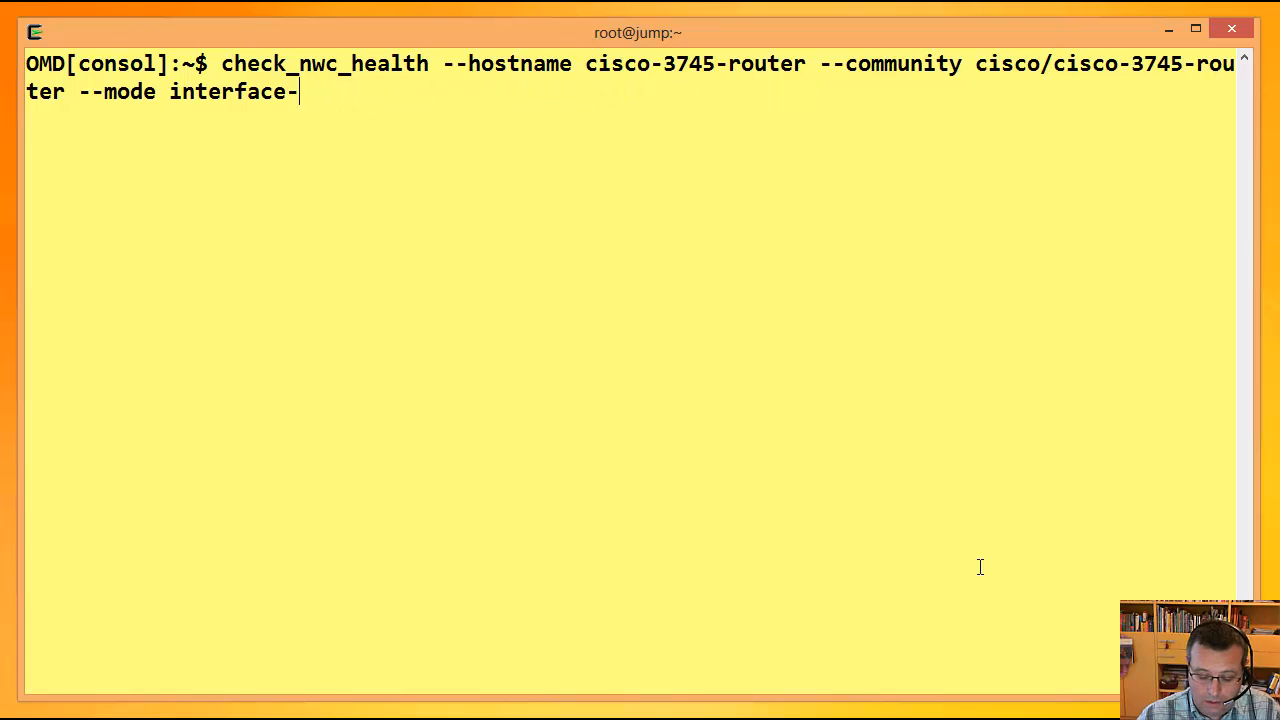
pyautogui.press('ctrl+c')
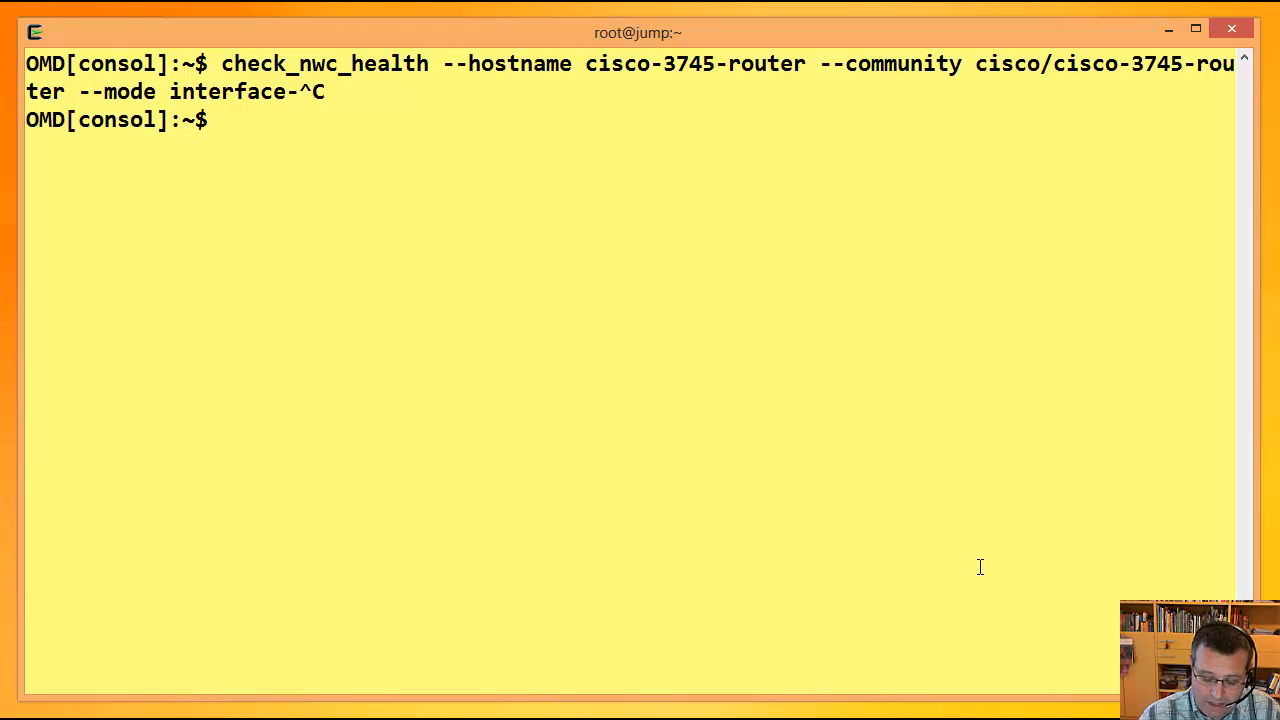
pyautogui.write('status --name GigabitEthernet0/1.256')
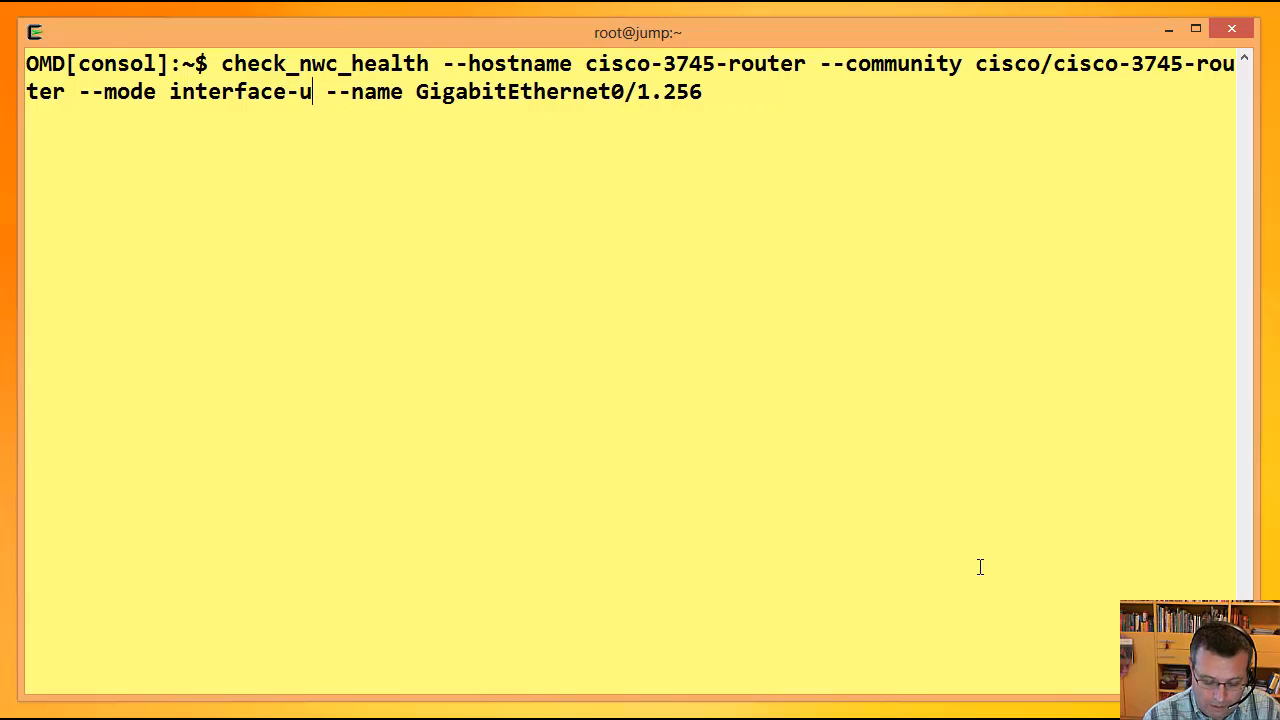
pyautogui.write('sage')
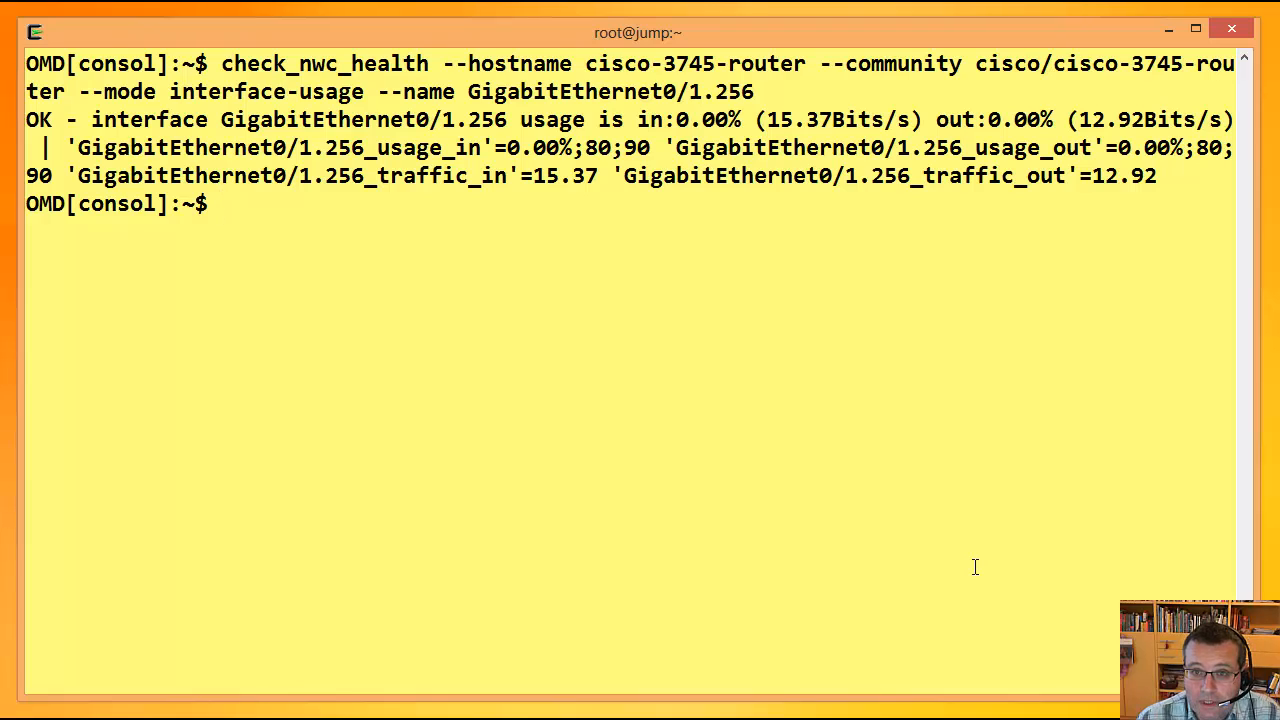
pyautogui.moveTo(810, 132)
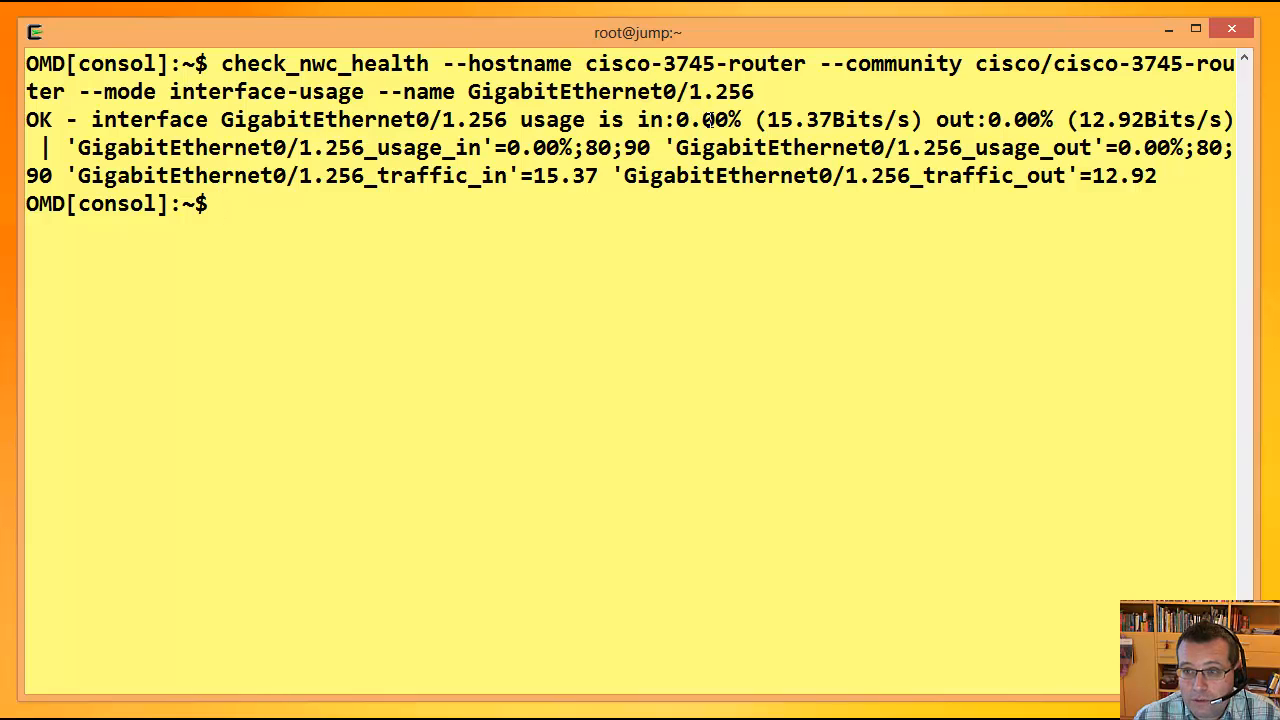
pyautogui.moveTo(712, 122)
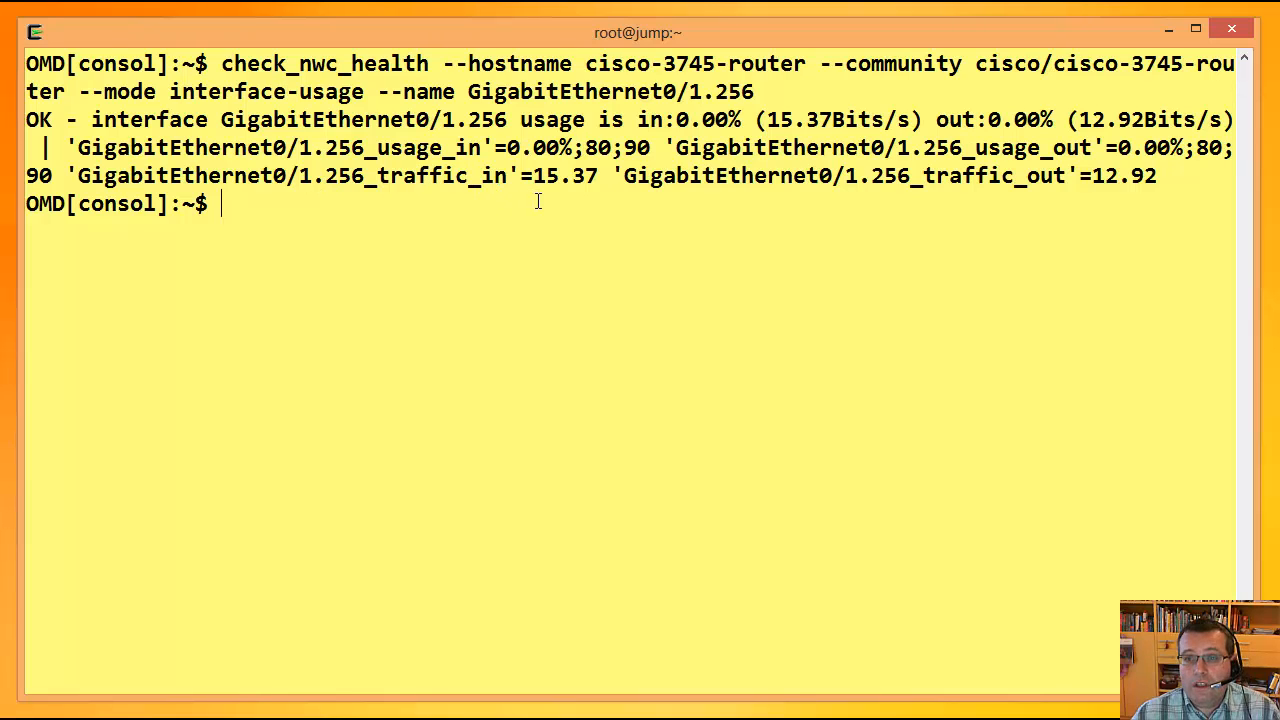
pyautogui.moveTo(764, 108)
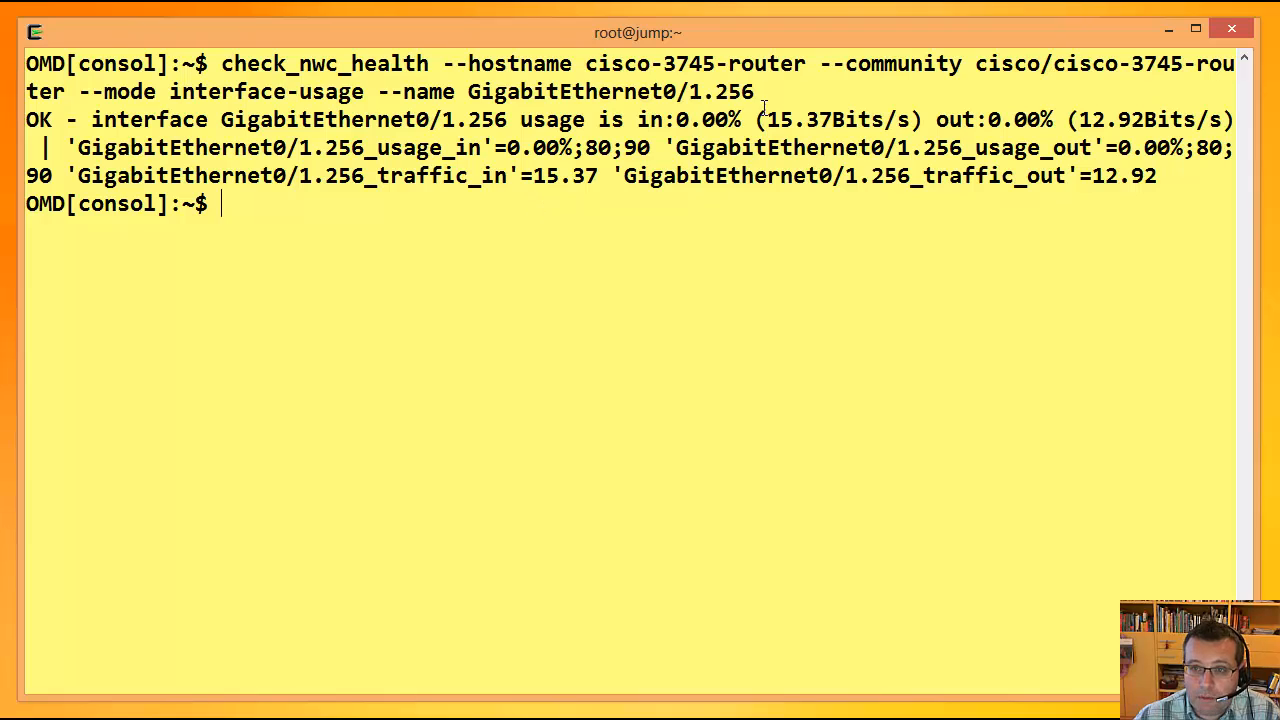
pyautogui.moveTo(770, 264)
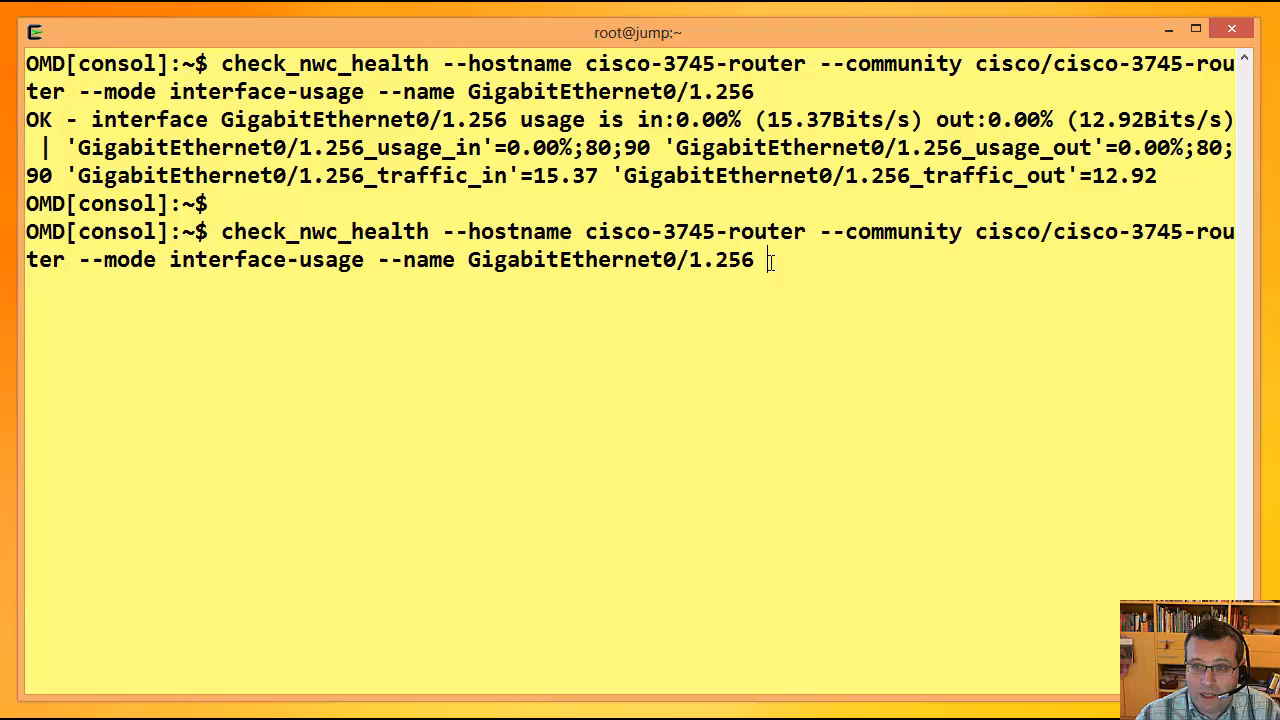
# - Rerun the GigabitEthernet0/1.256 usage check with --units KBits, then MBits and MB
pyautogui.write('--u')
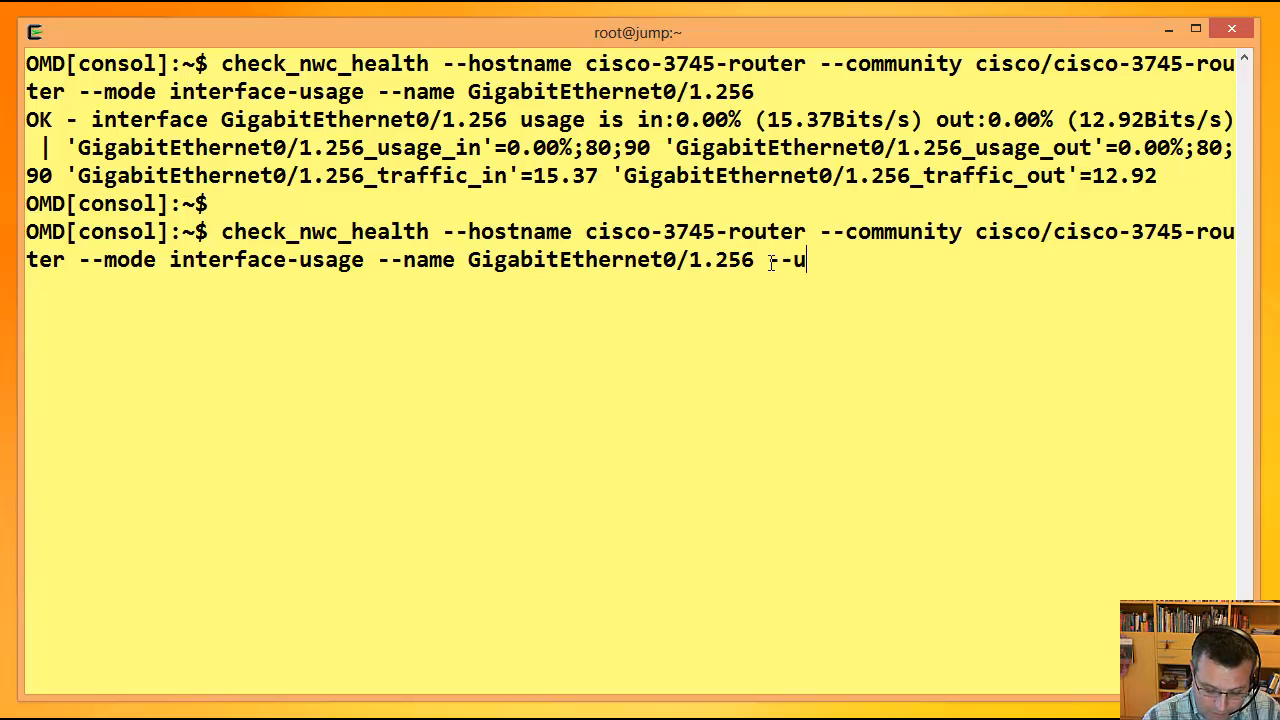
pyautogui.write('nits')
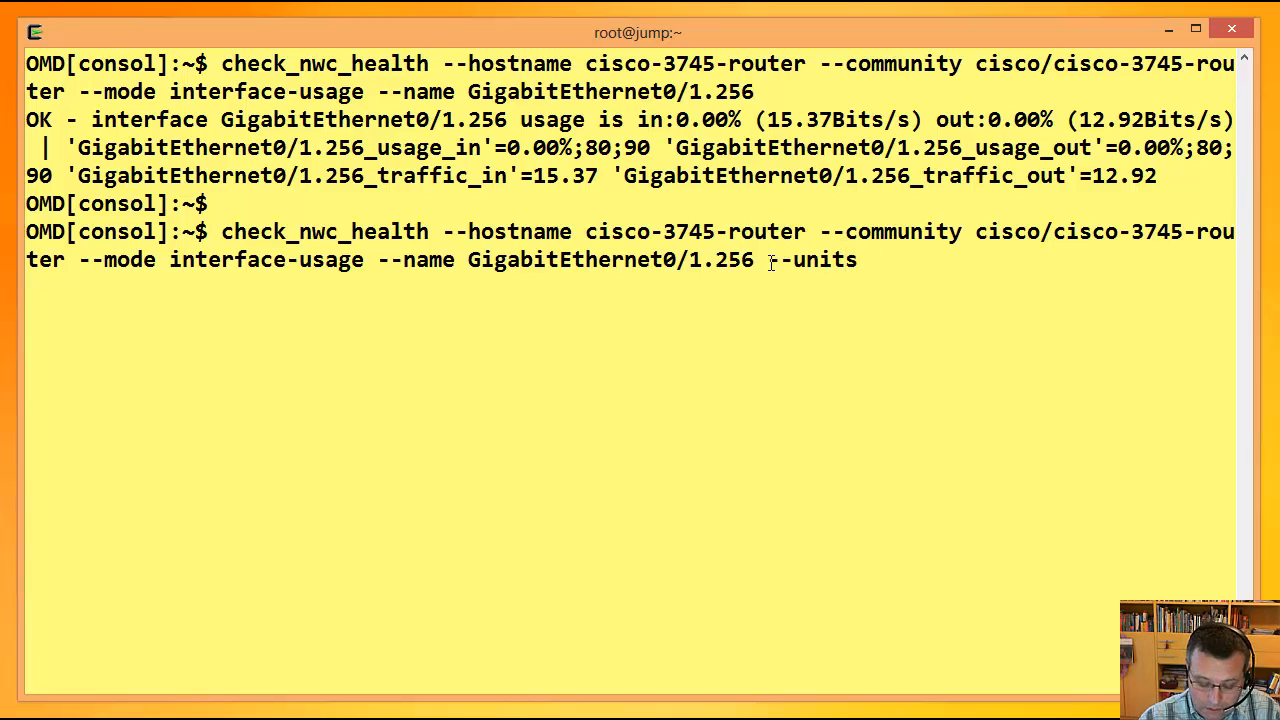
pyautogui.write('KBits')
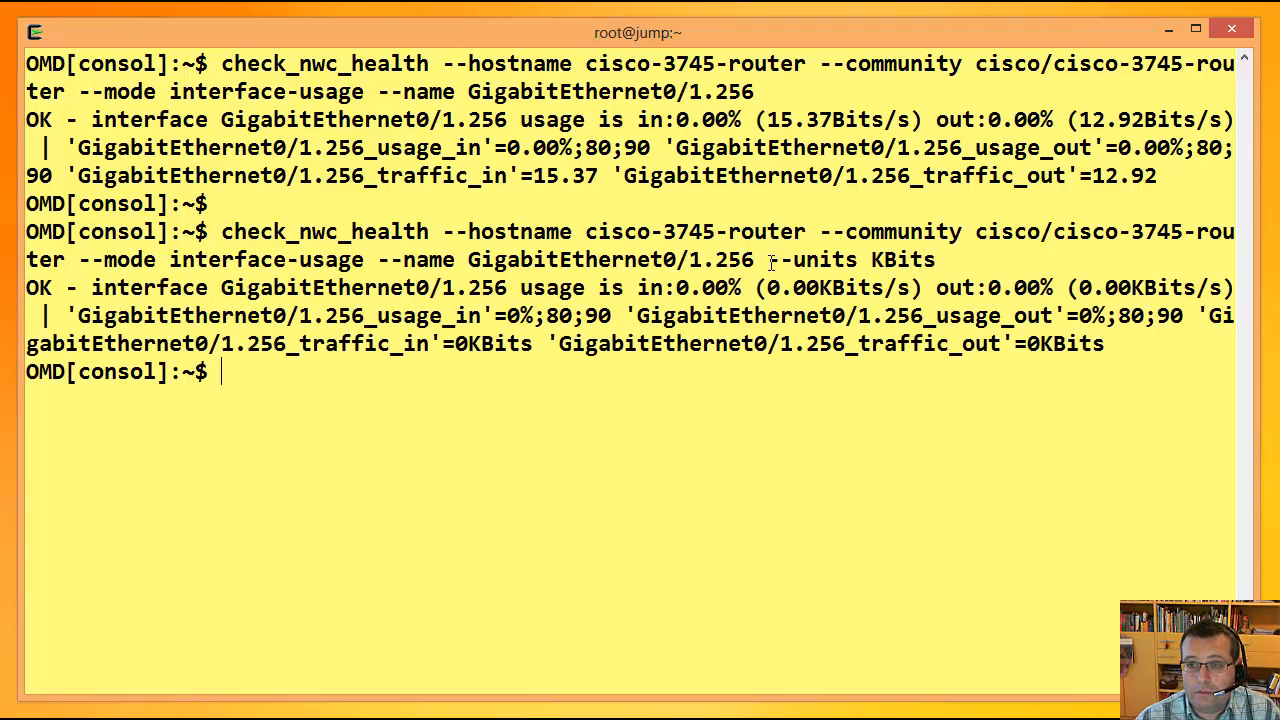
pyautogui.moveTo(800, 284)
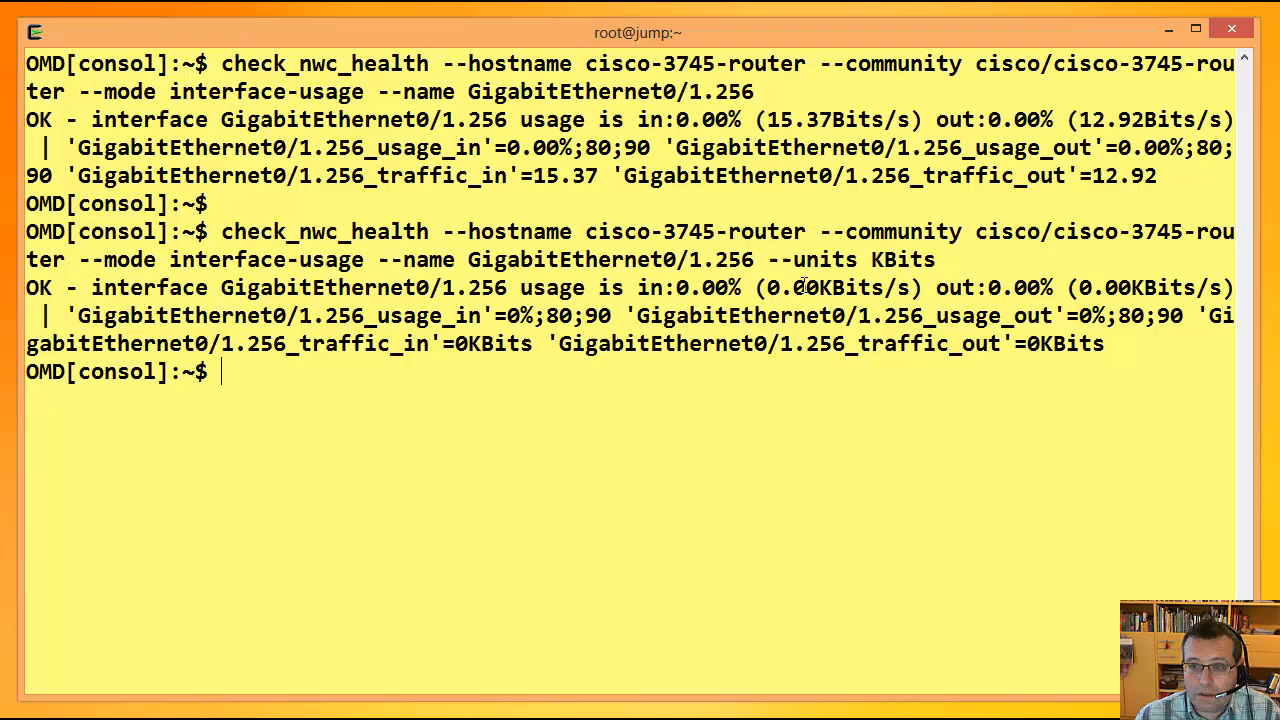
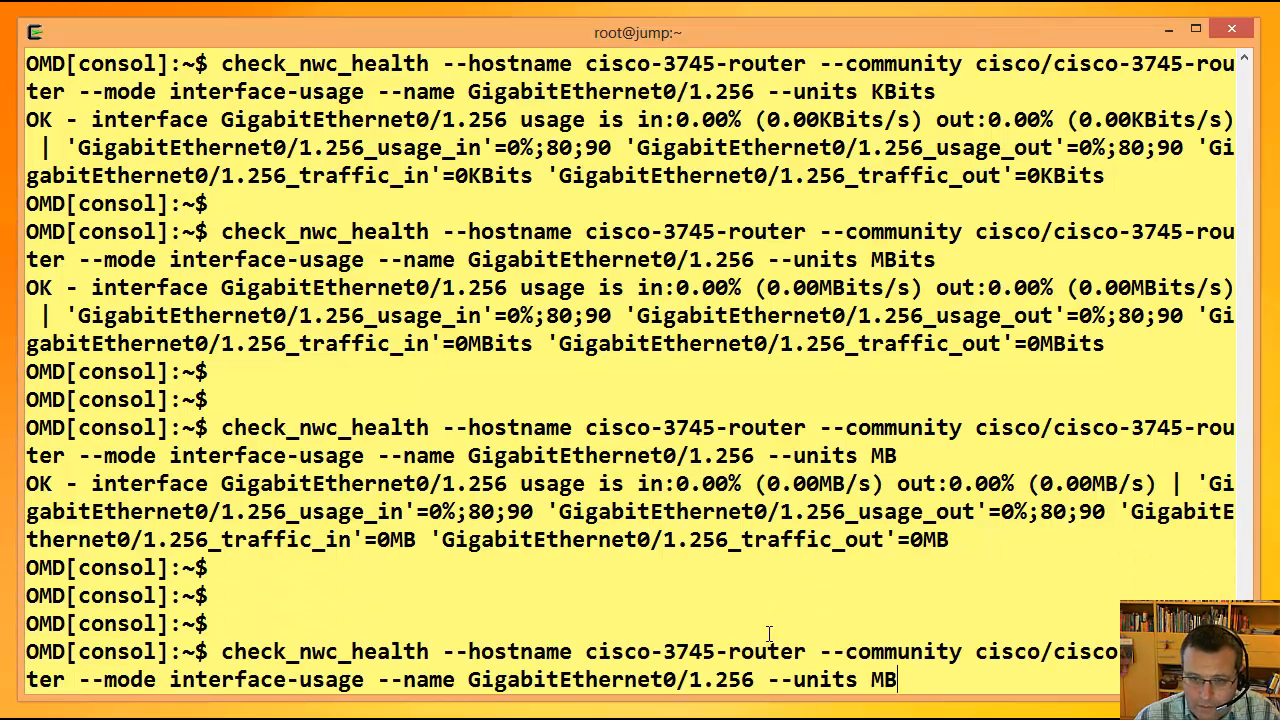
# - Drop --units MB and run an interface-errors check on GigabitEthernet0/1.256
pyautogui.press('BackSpace')
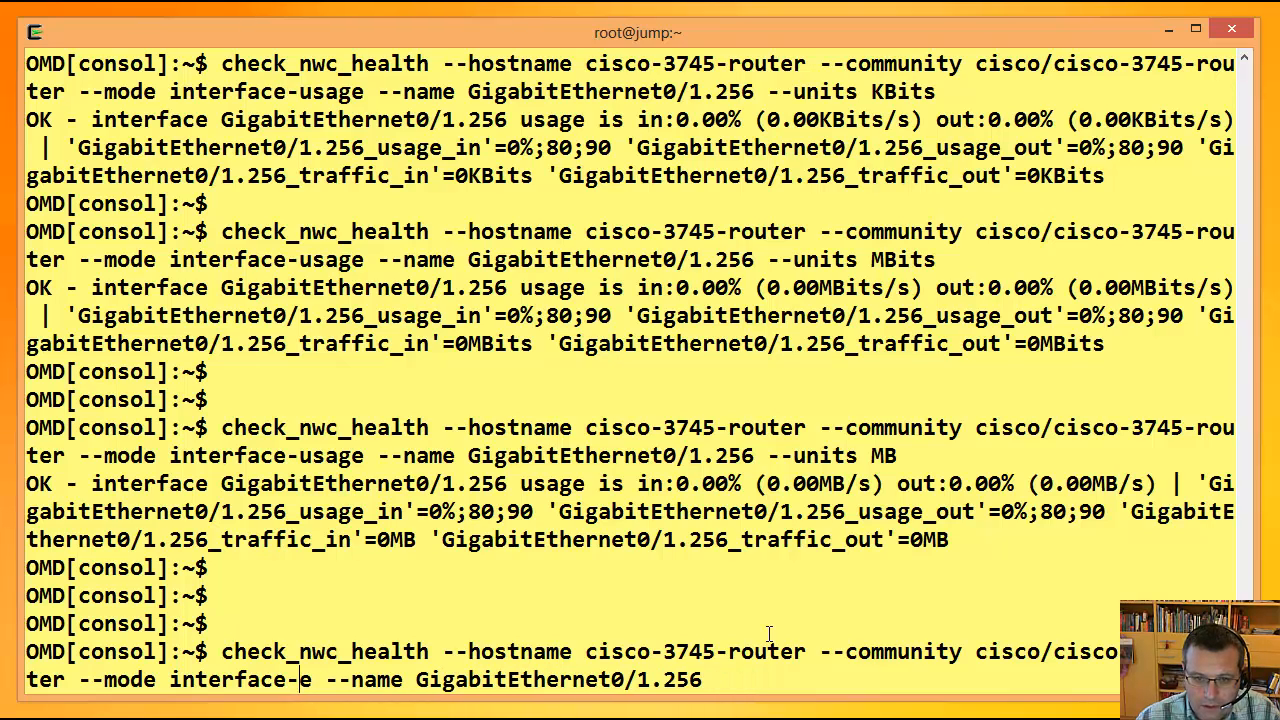
pyautogui.write('rrors')
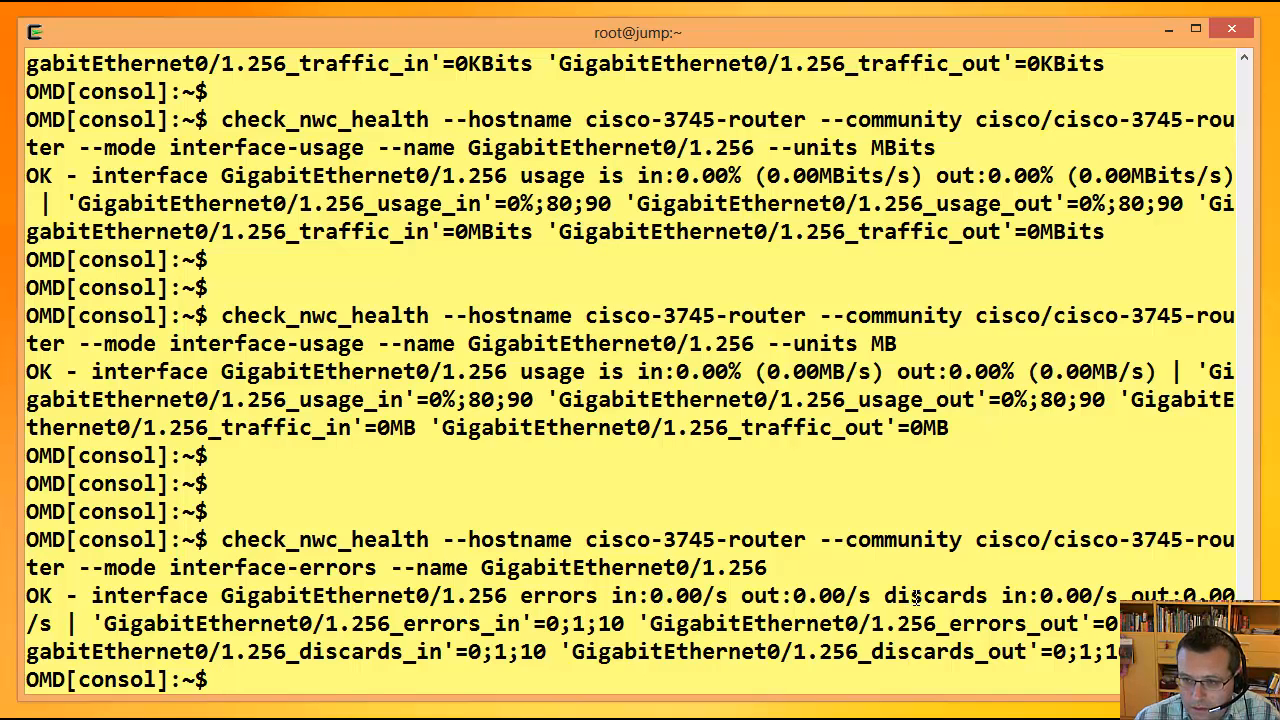
pyautogui.moveTo(976, 616)
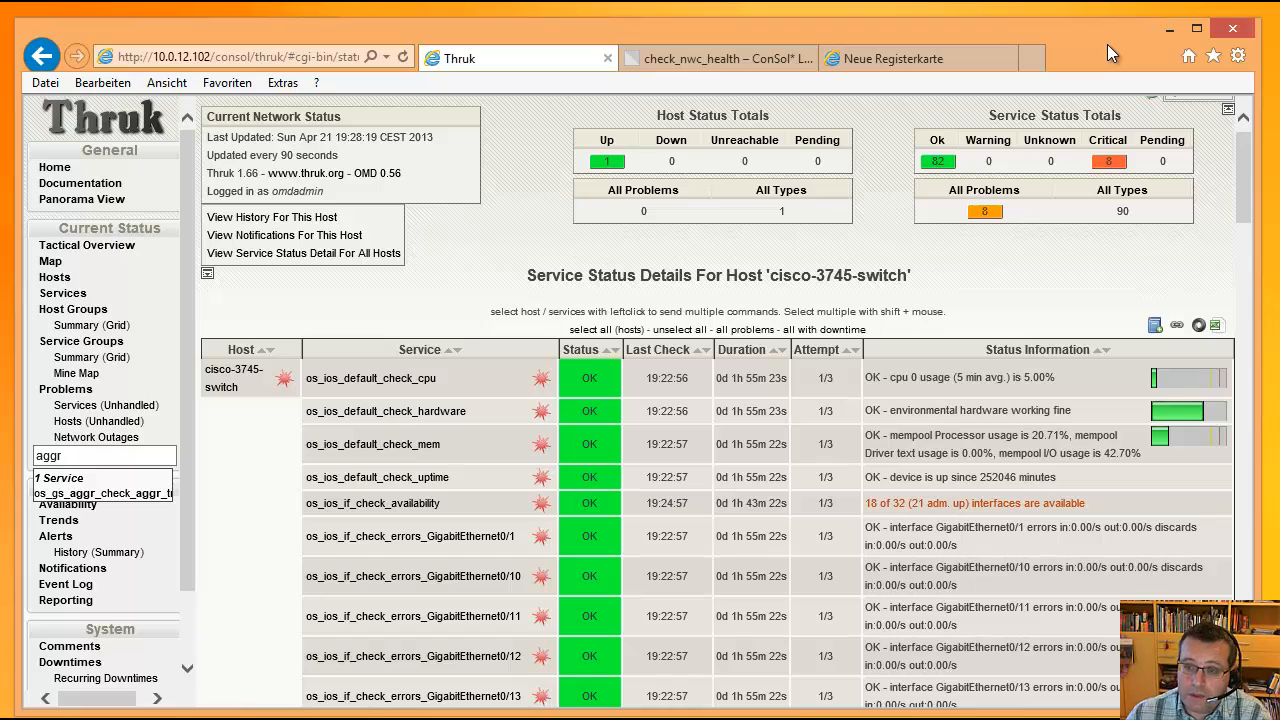
pyautogui.moveTo(1104, 60)
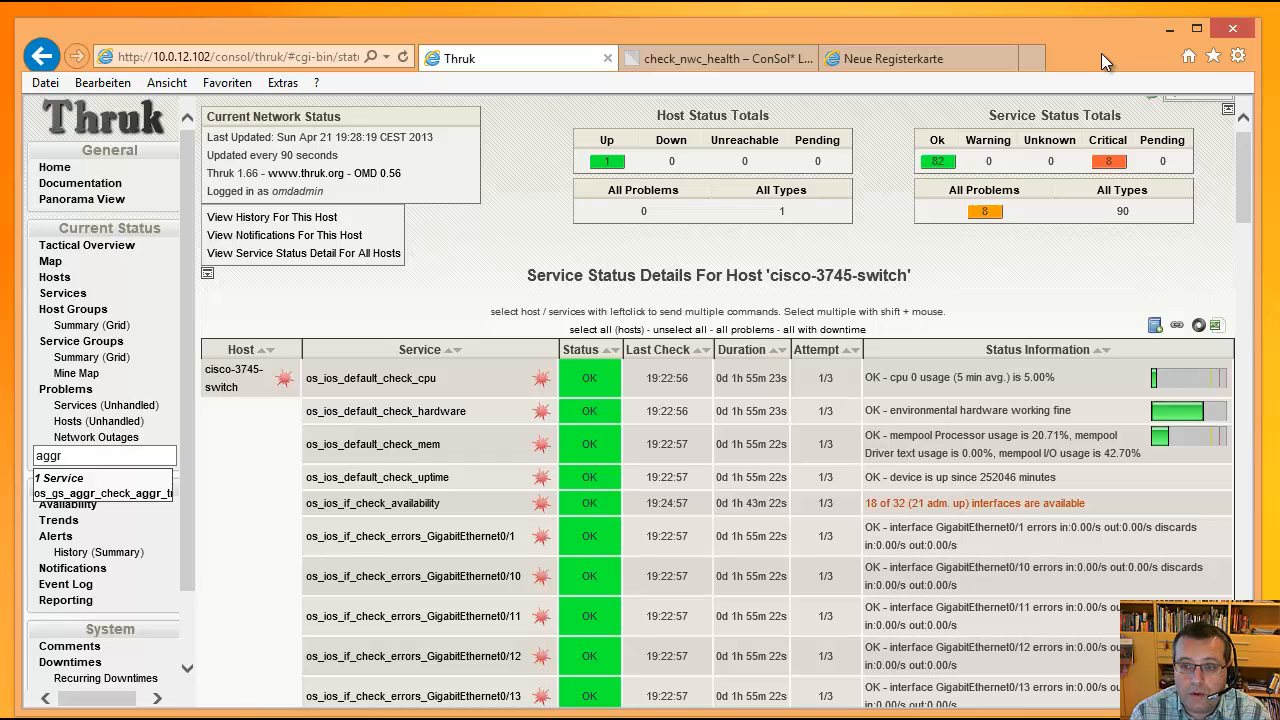
# - Scroll the cisco-3745-switch service list to the per-interface error checks
pyautogui.scroll(-3)
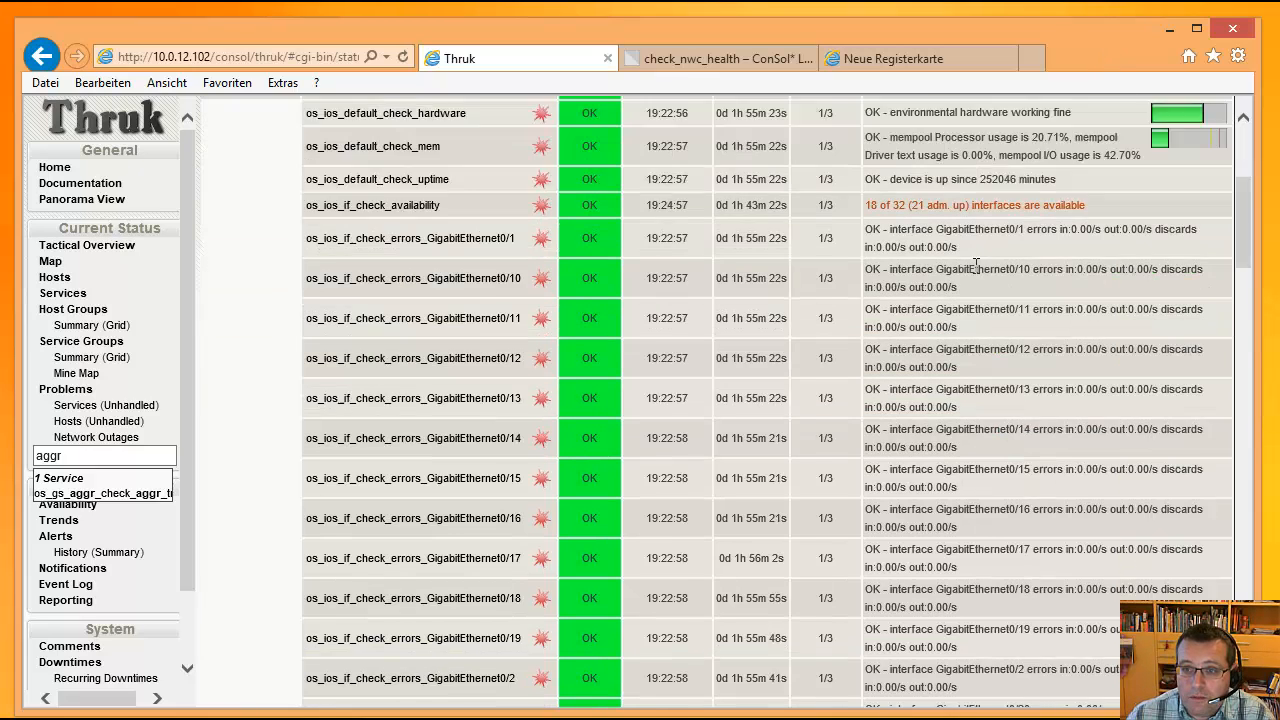
pyautogui.scroll(-3)
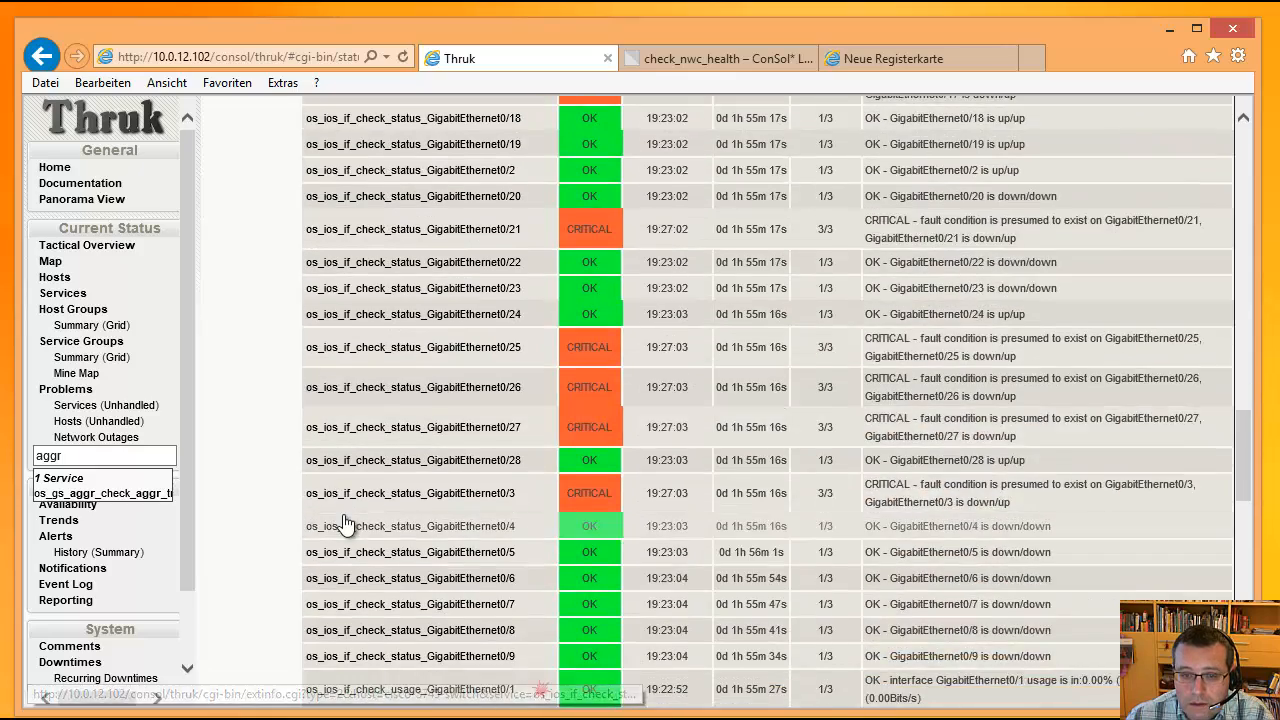
pyautogui.scroll(-3)
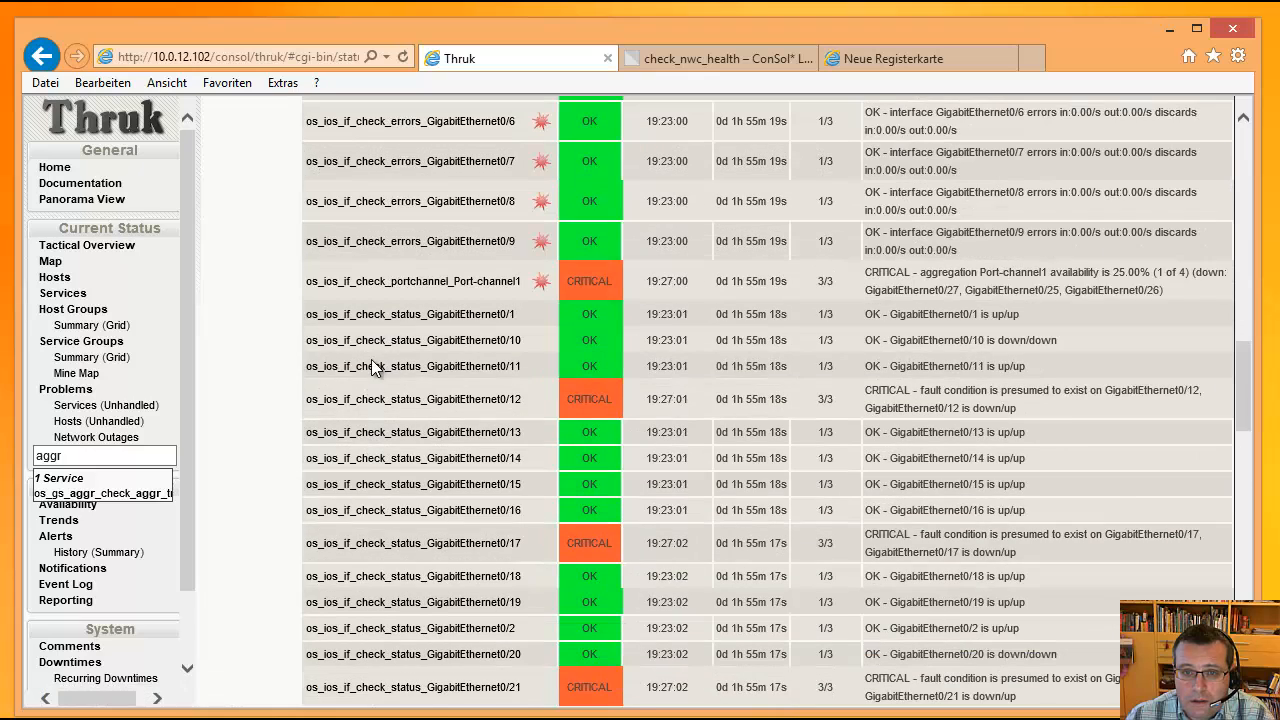
pyautogui.moveTo(460, 280)
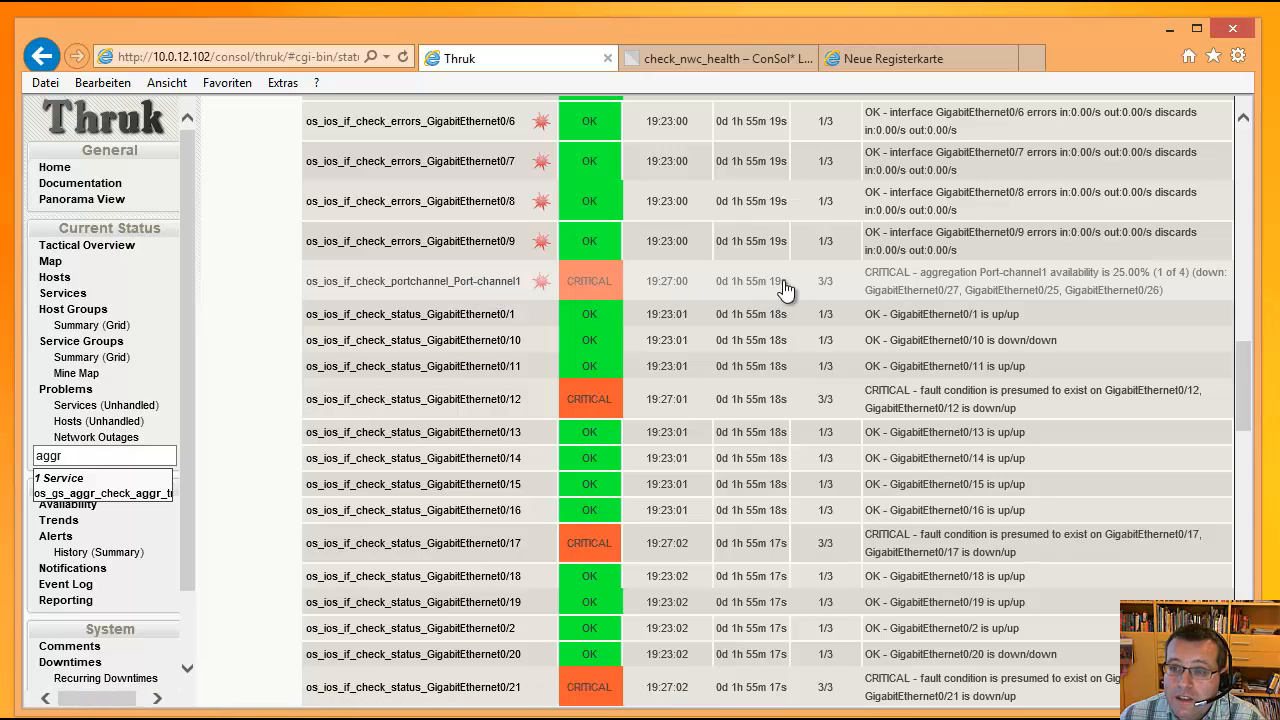
pyautogui.moveTo(800, 290)
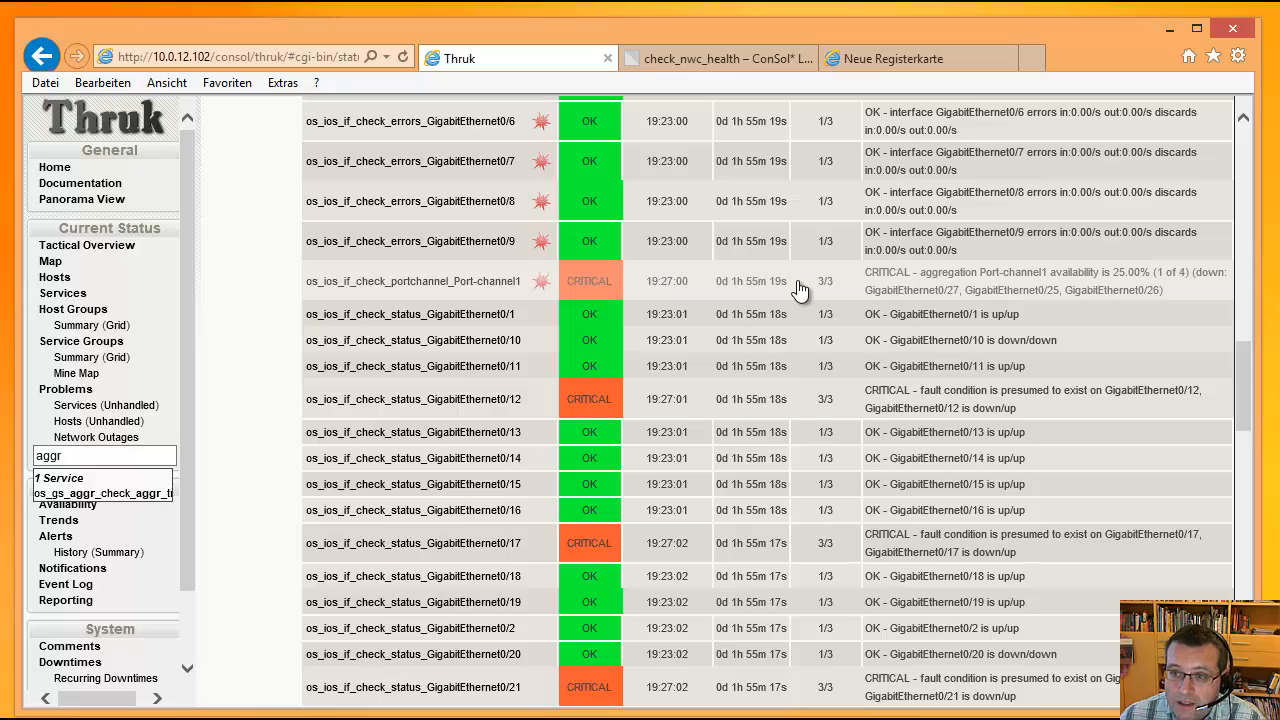
pyautogui.moveTo(812, 292)
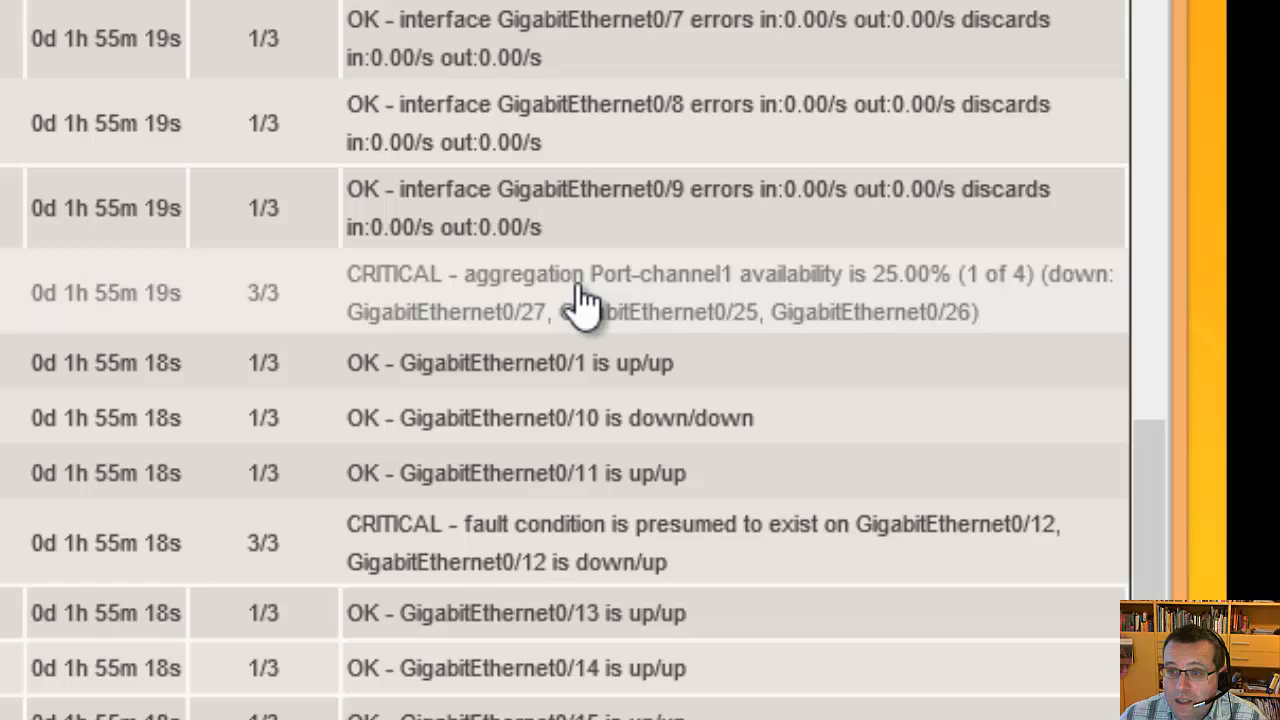
pyautogui.moveTo(1024, 304)
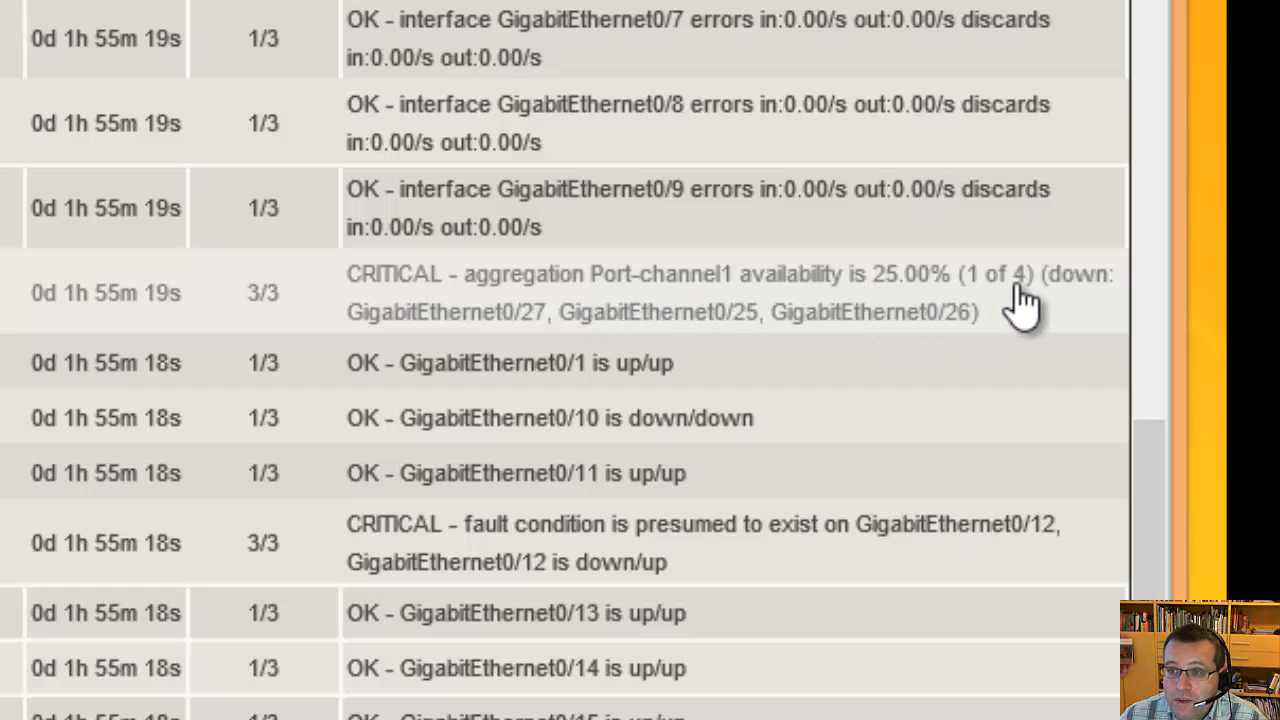
pyautogui.moveTo(1020, 310)
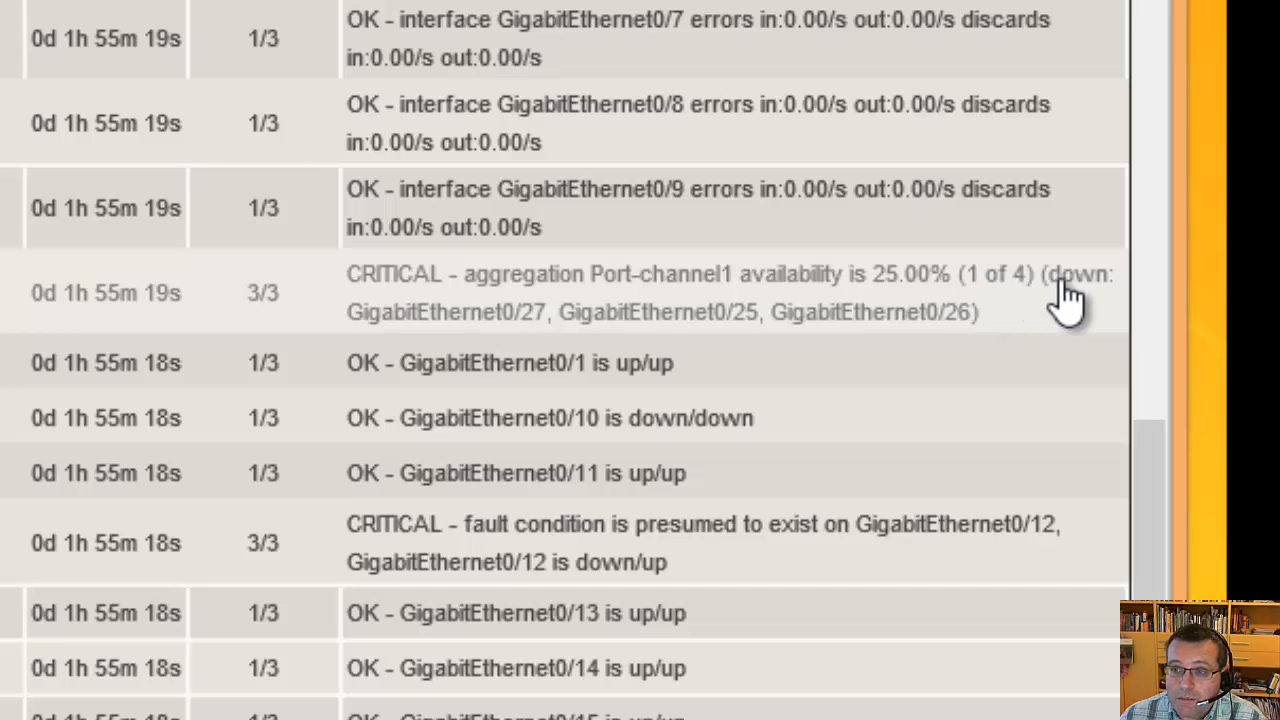
pyautogui.moveTo(520, 344)
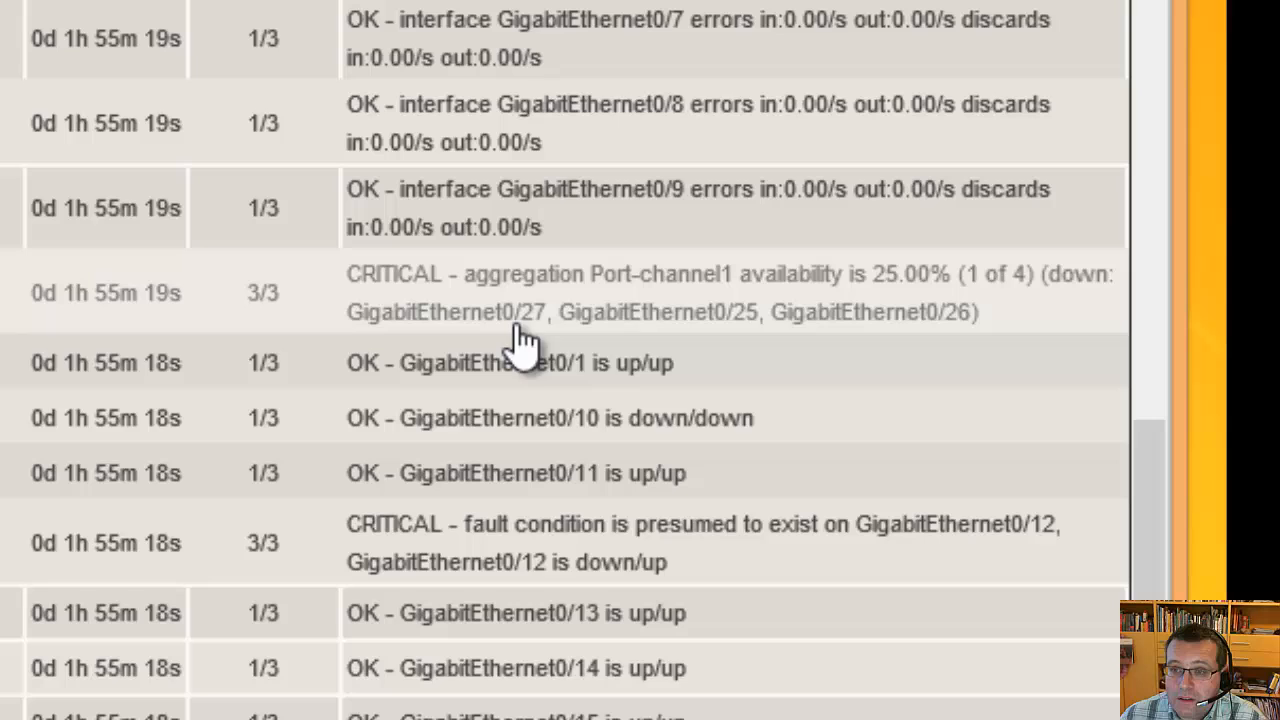
pyautogui.moveTo(900, 310)
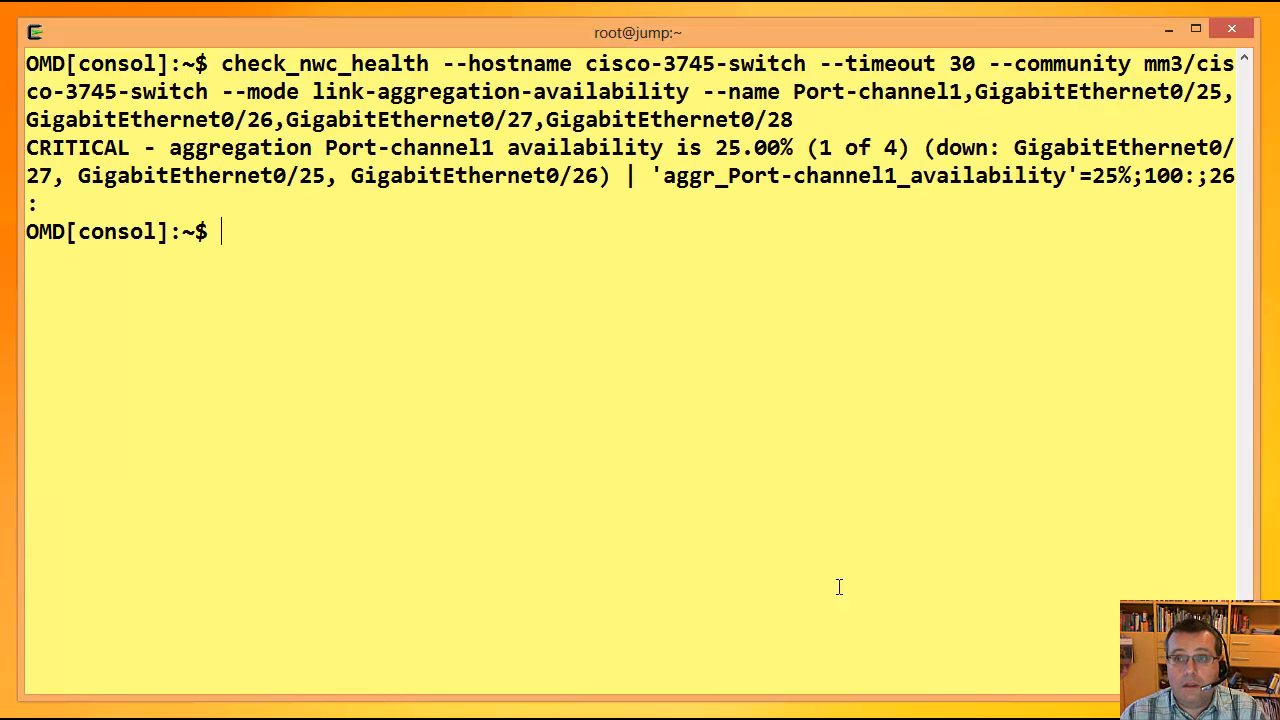
pyautogui.moveTo(768, 356)
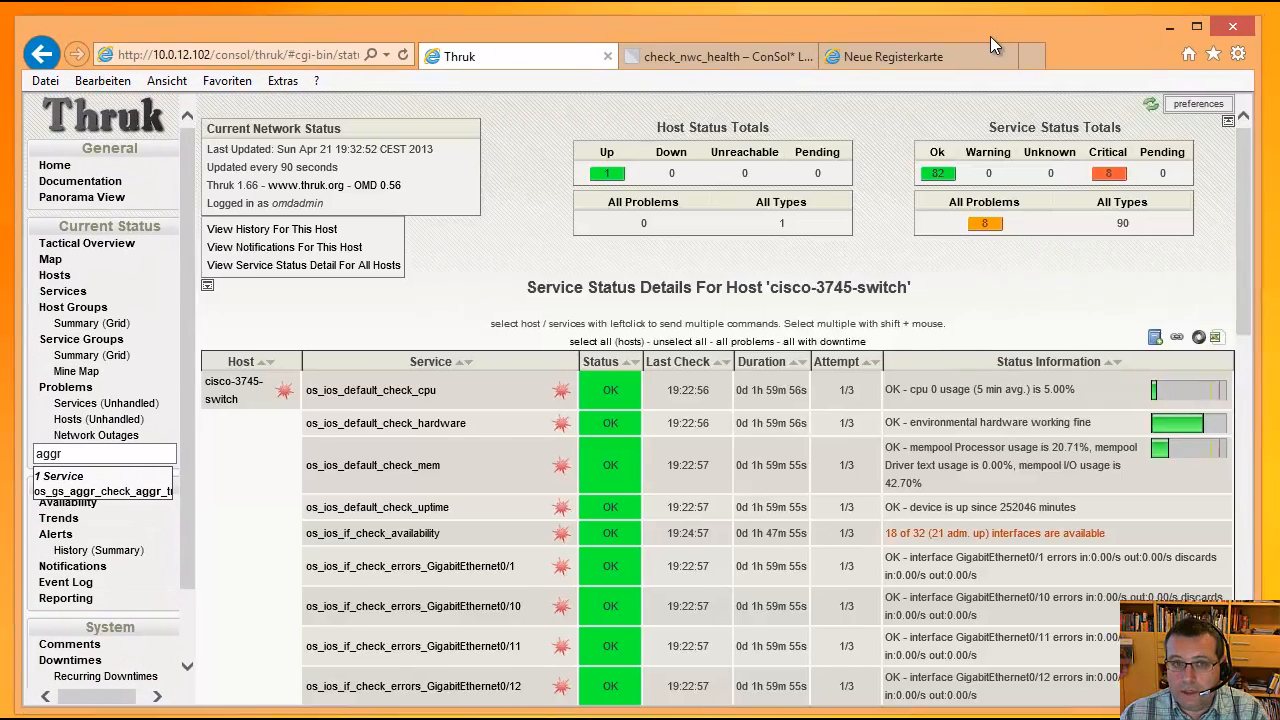
# - Scroll the cisco-3745-switch service list to the interface availability check
pyautogui.scroll(-3)
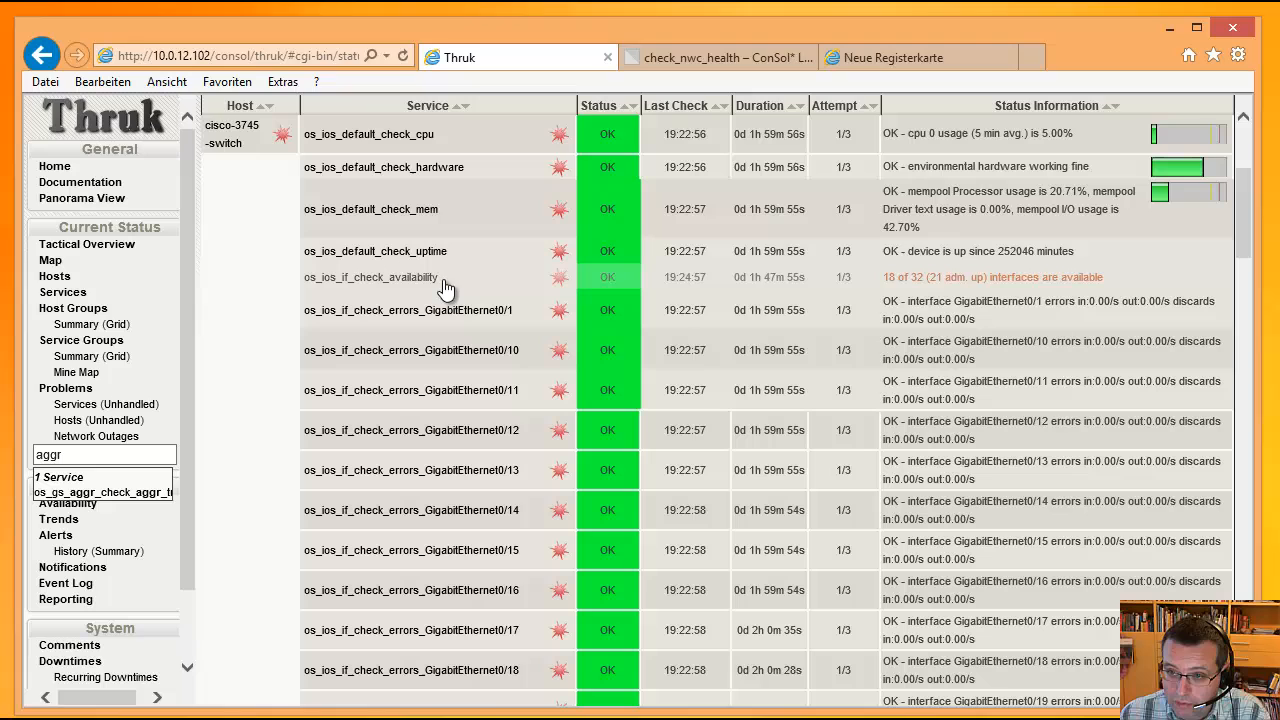
pyautogui.moveTo(924, 282)
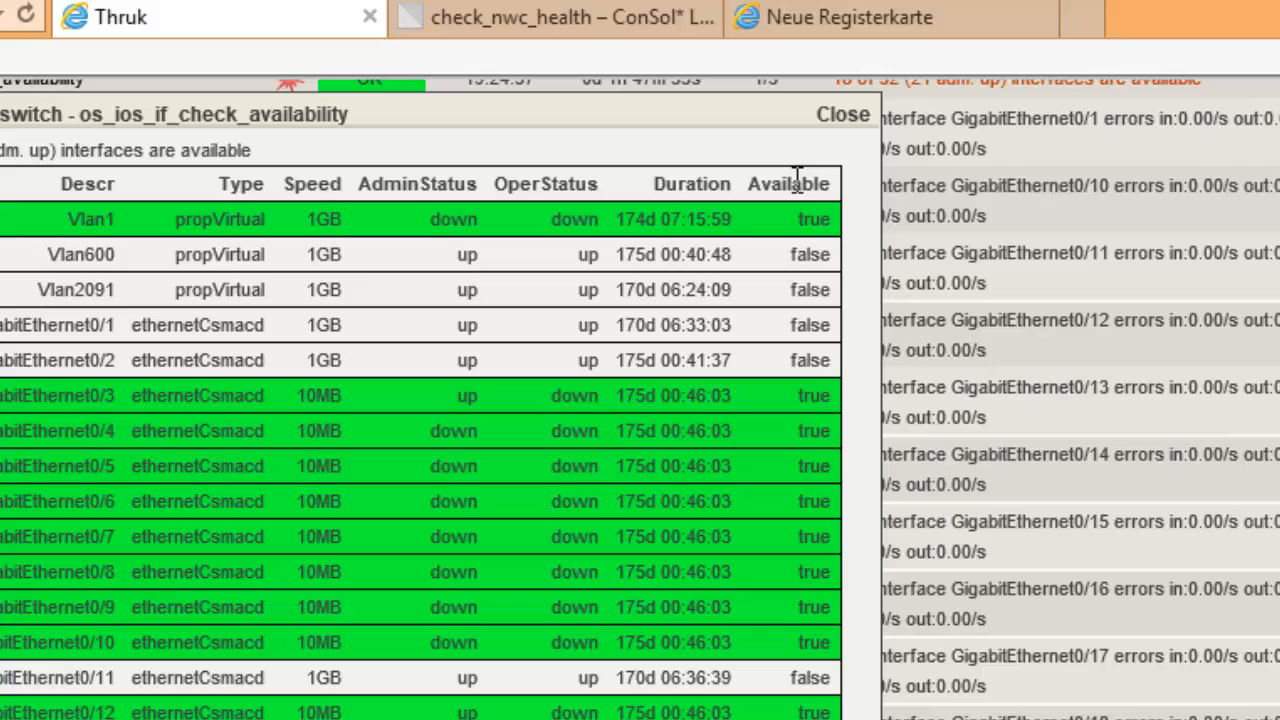
pyautogui.moveTo(804, 218)
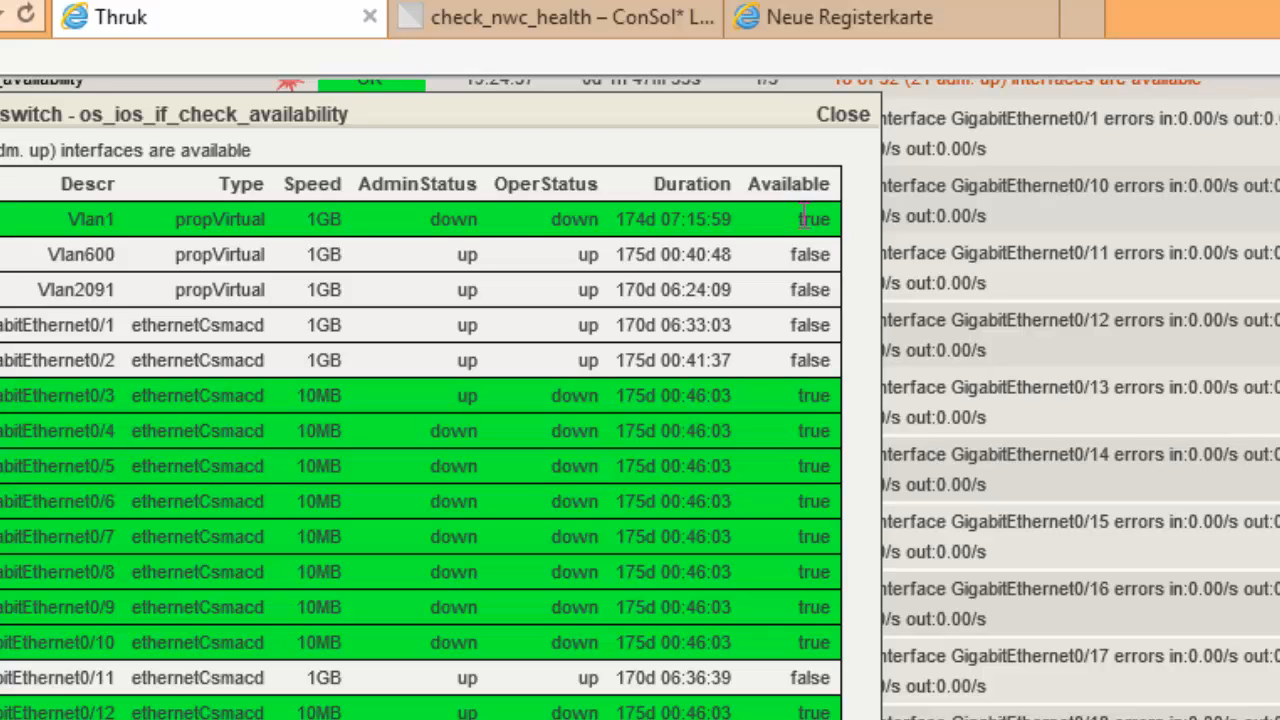
pyautogui.moveTo(440, 224)
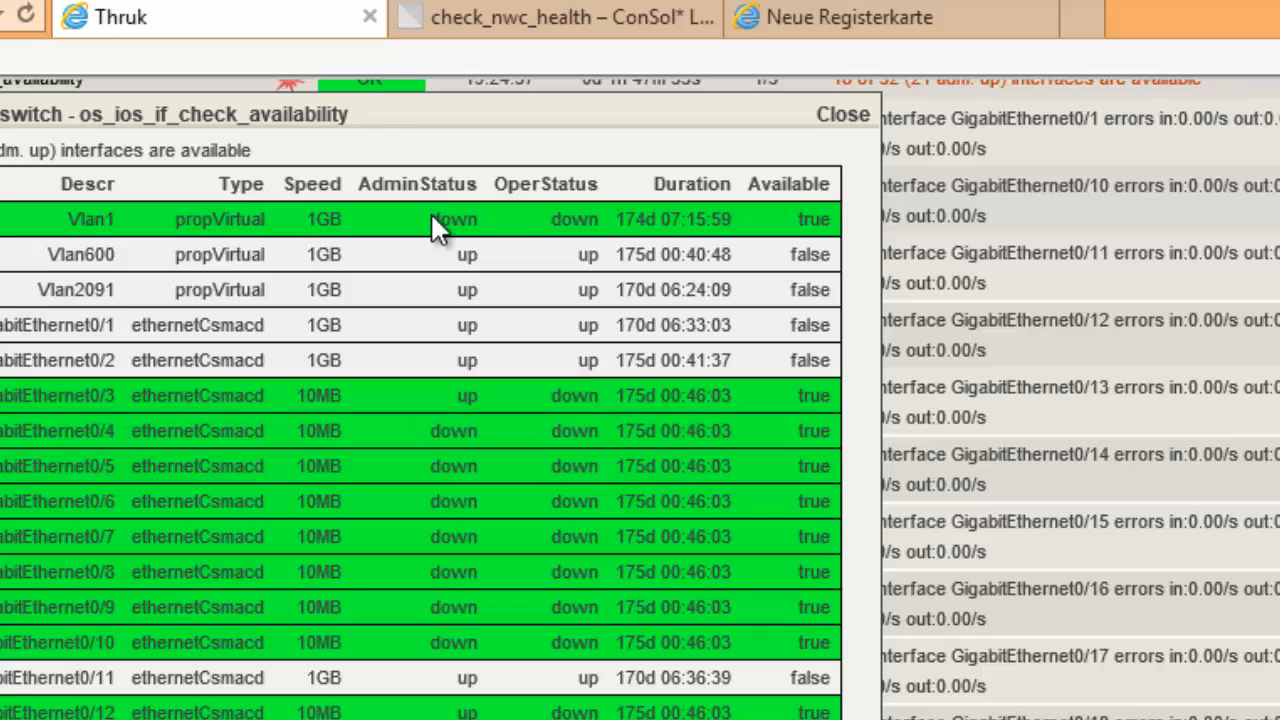
pyautogui.moveTo(432, 190)
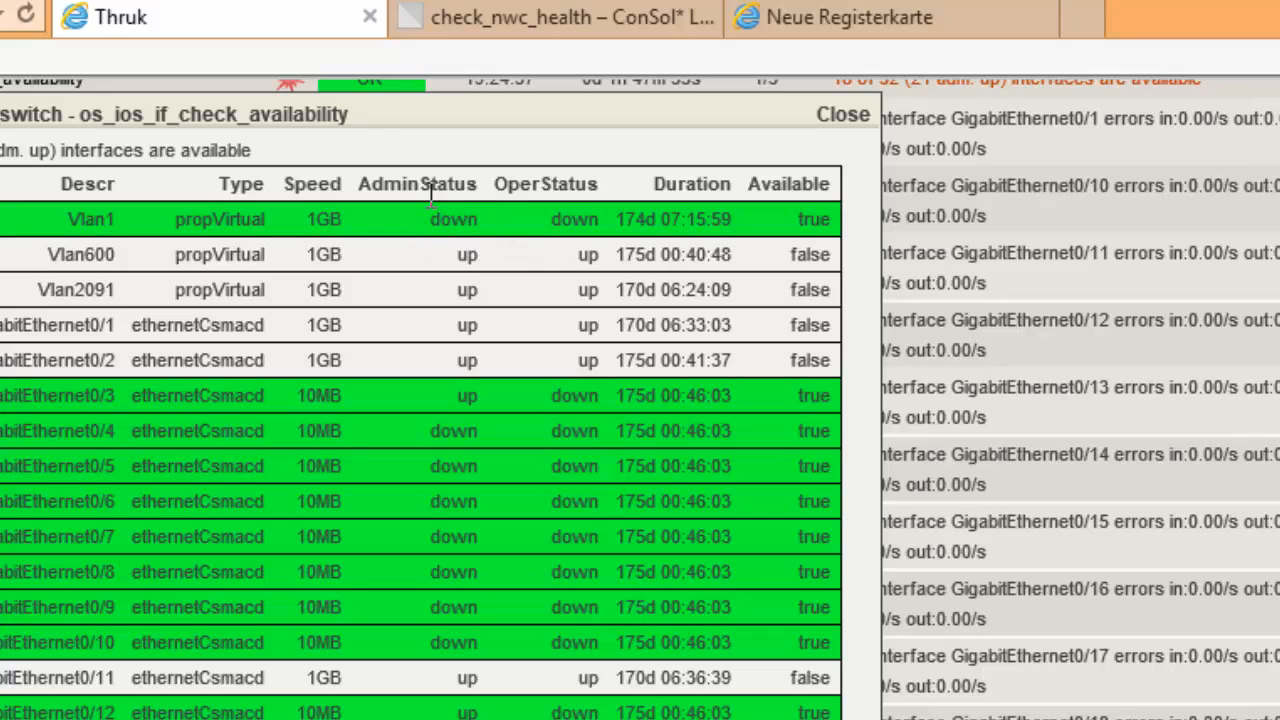
pyautogui.moveTo(480, 250)
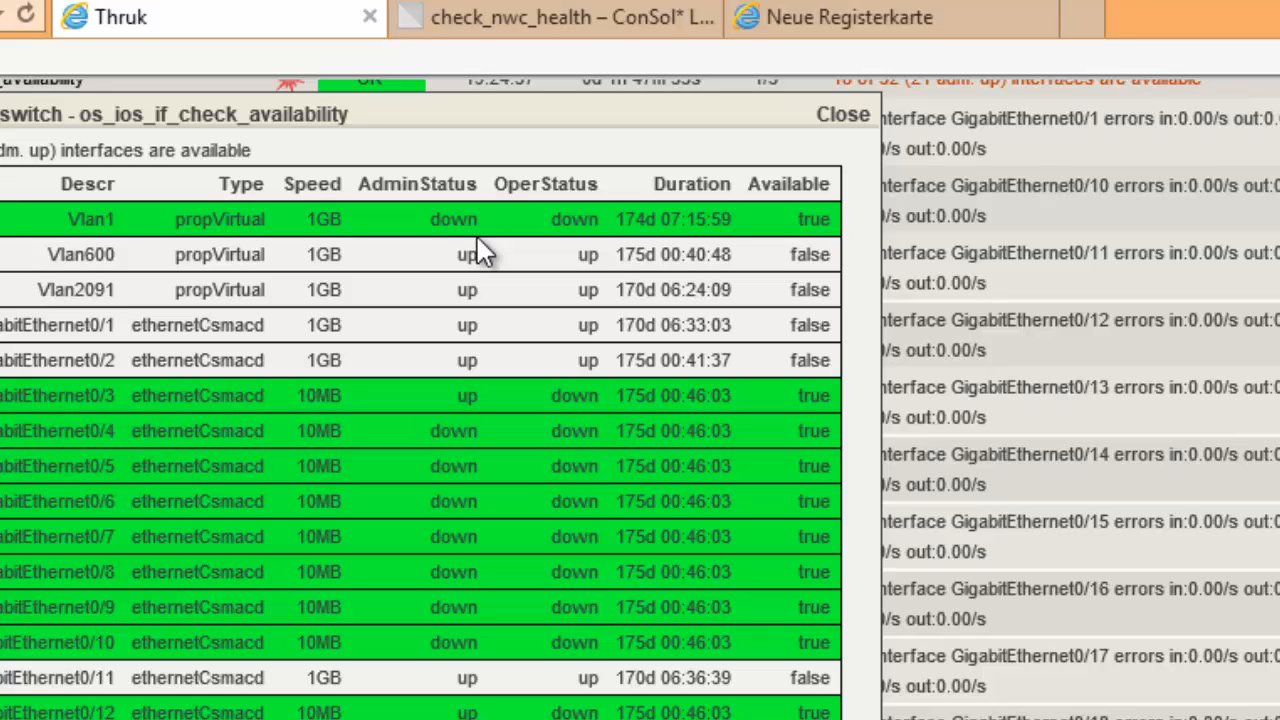
pyautogui.moveTo(496, 396)
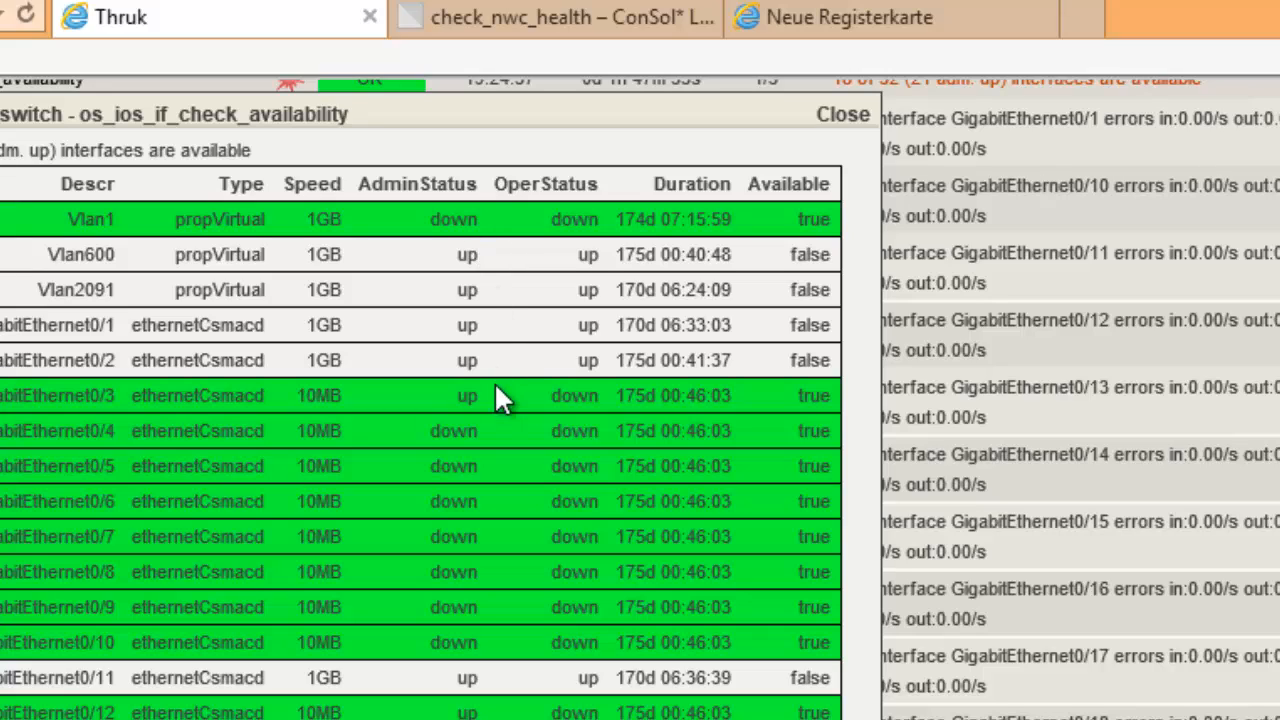
pyautogui.moveTo(500, 418)
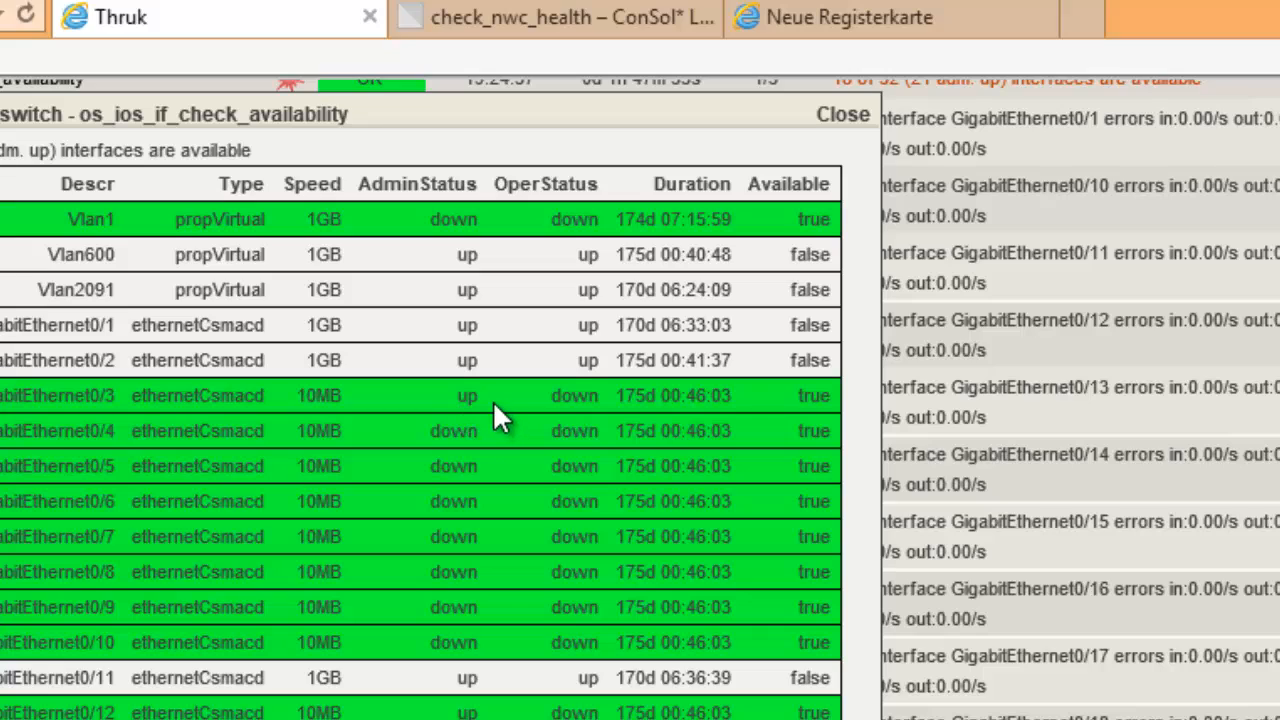
pyautogui.moveTo(588, 398)
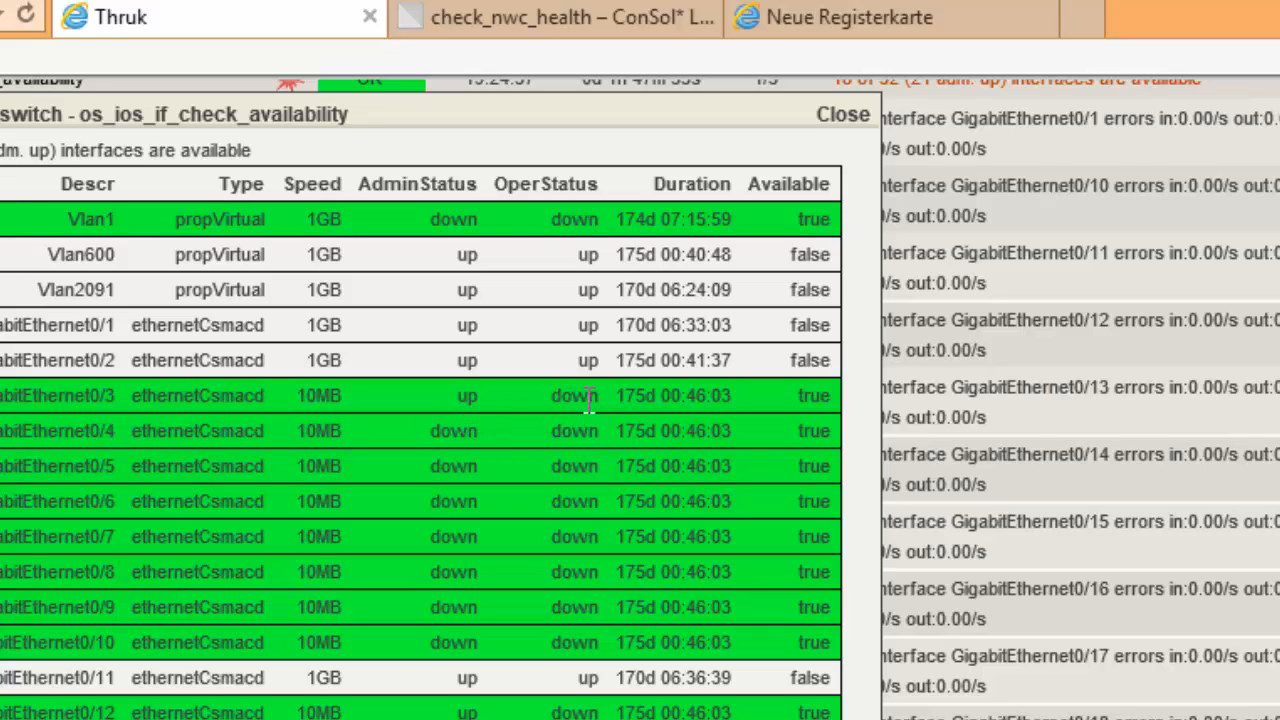
pyautogui.moveTo(620, 414)
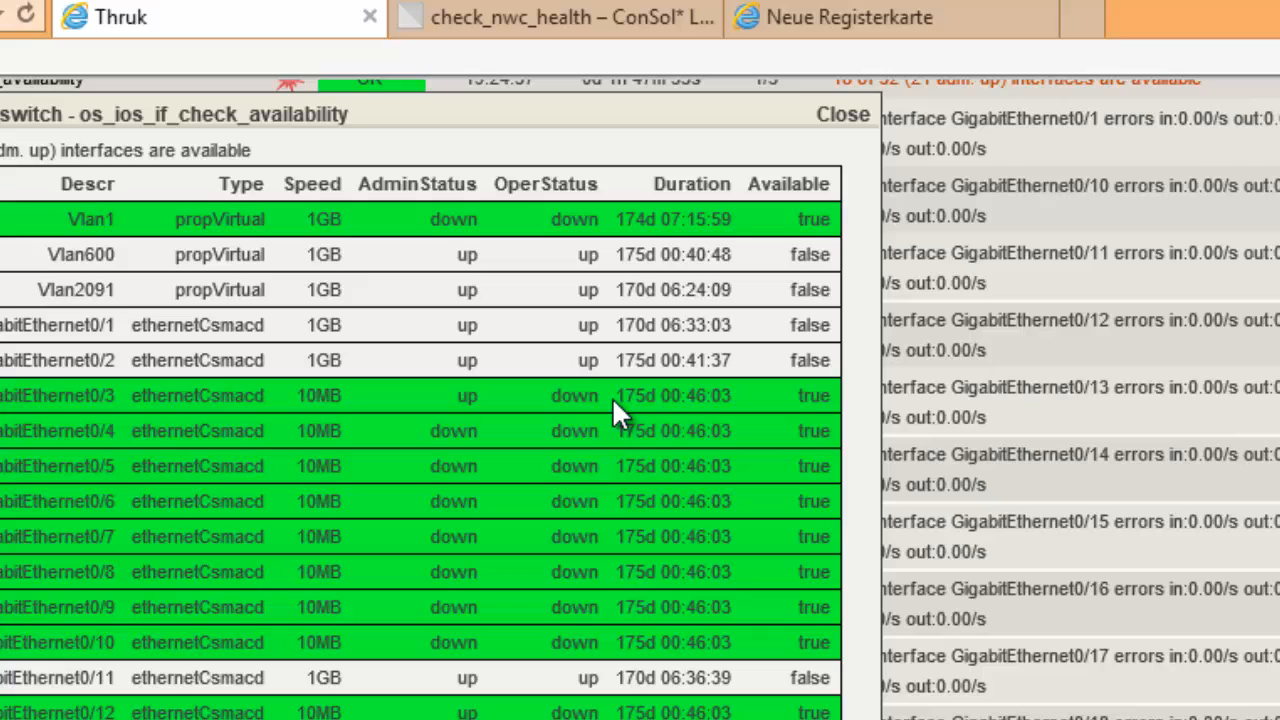
pyautogui.moveTo(624, 400)
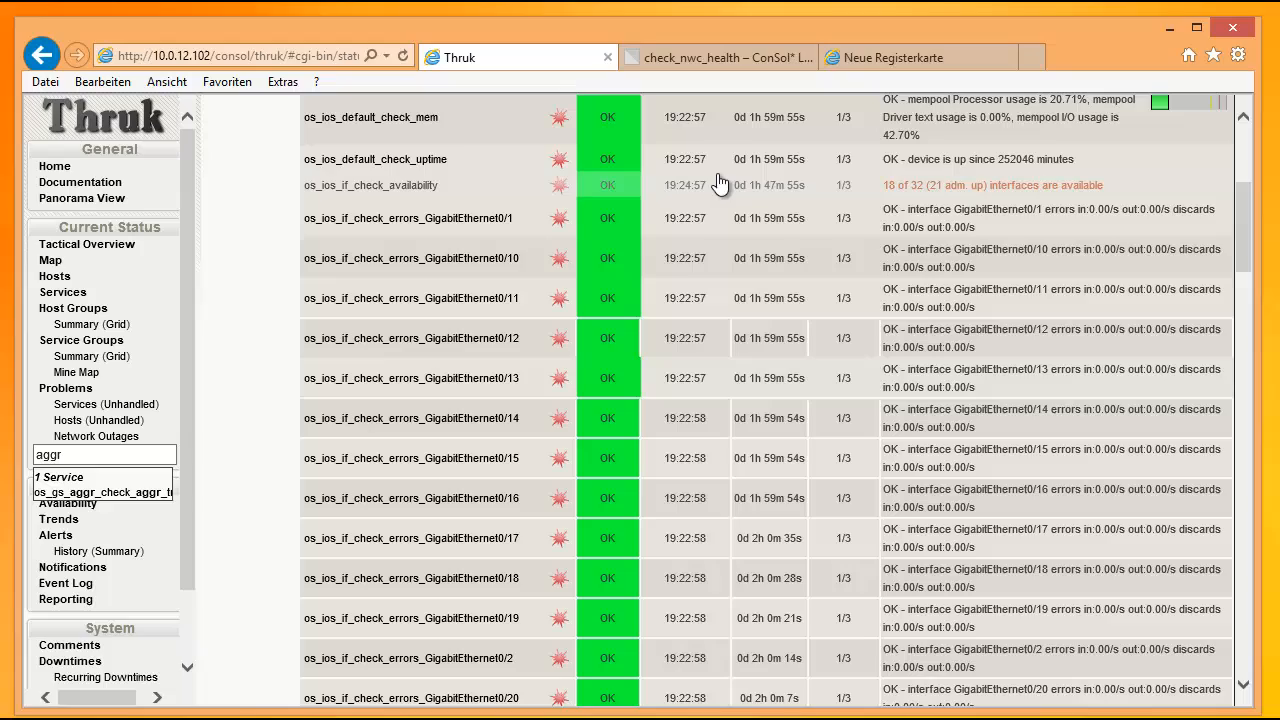
# - View the os_ios_if_check_availability service detail with its 32 total / 18 available perfdata
pyautogui.click(372, 184)
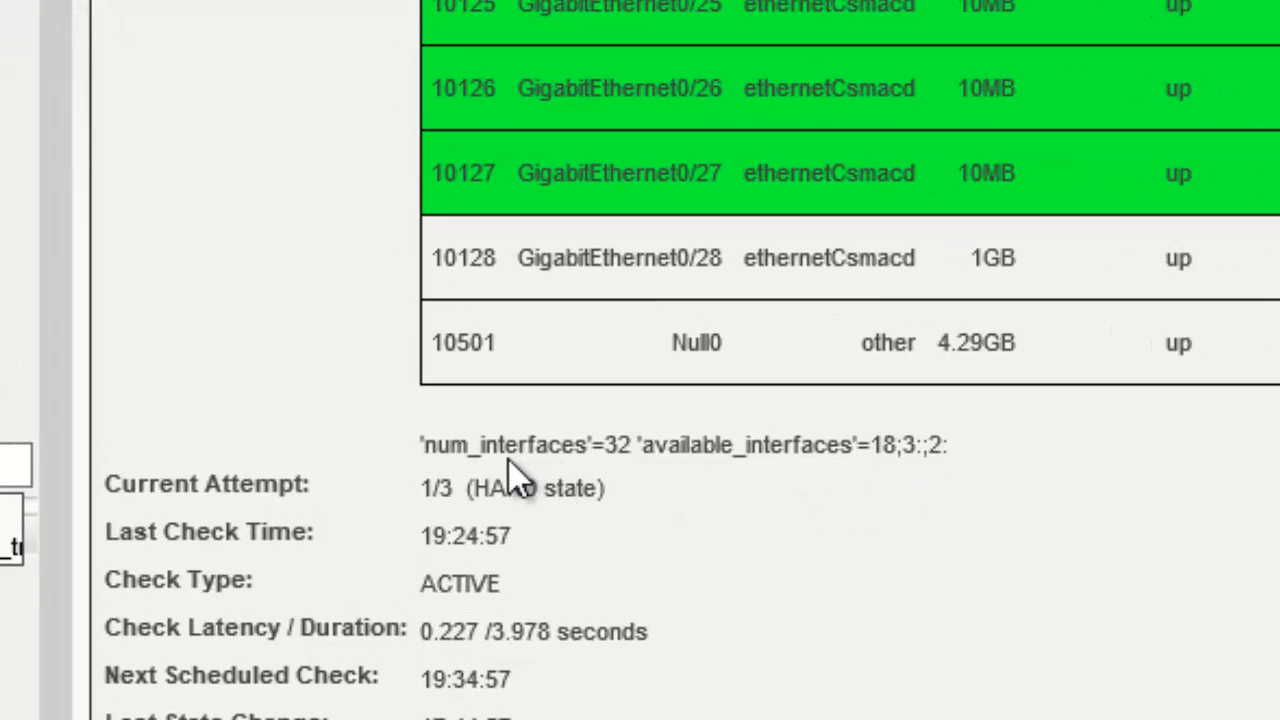
pyautogui.moveTo(610, 486)
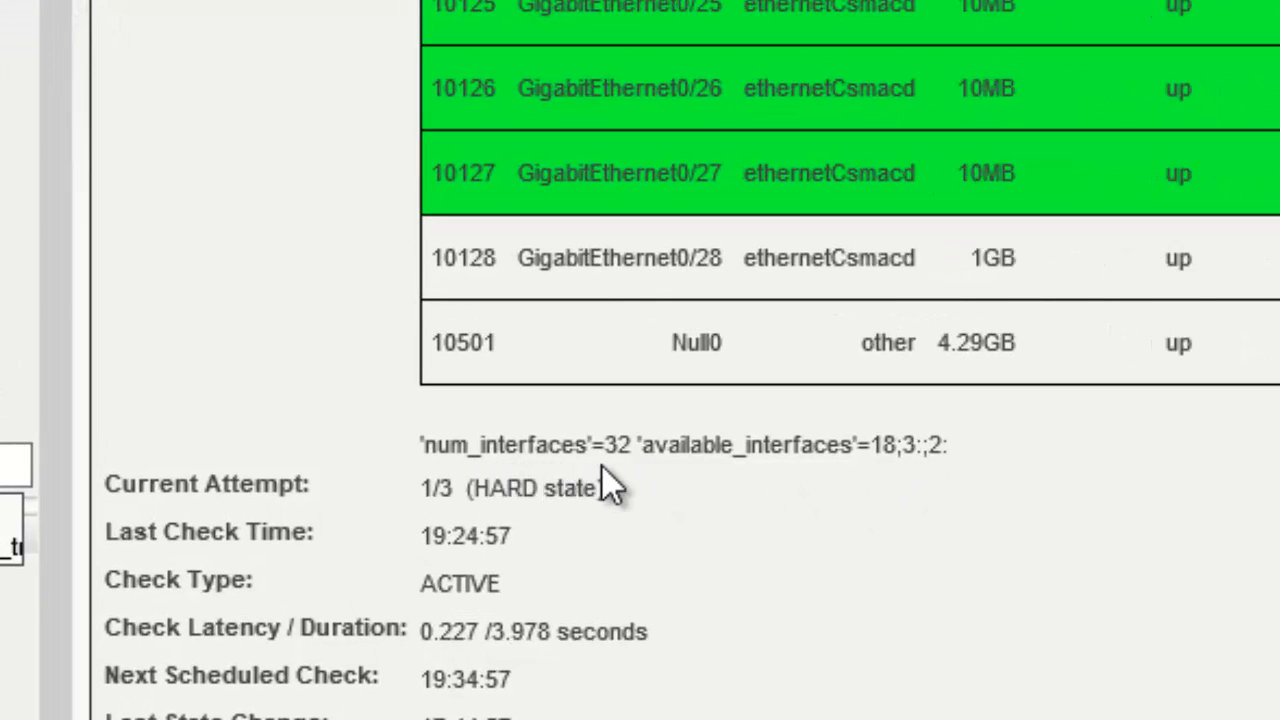
pyautogui.moveTo(896, 486)
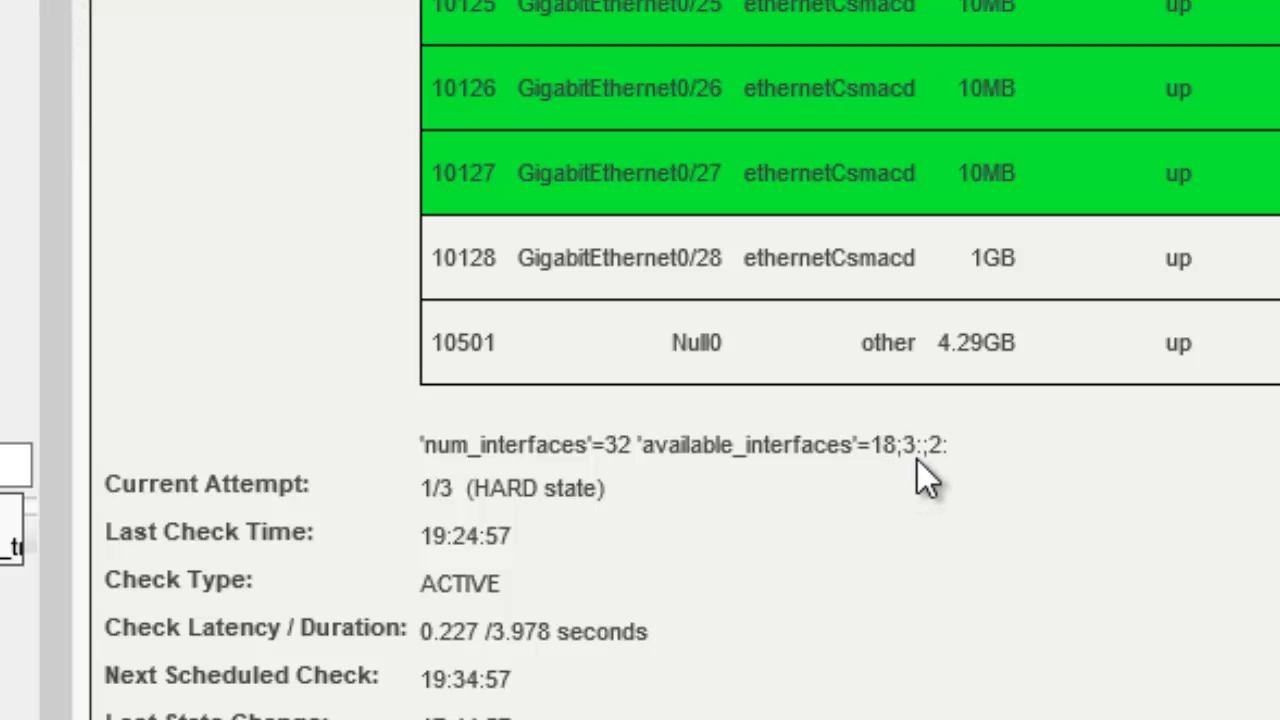
pyautogui.moveTo(990, 480)
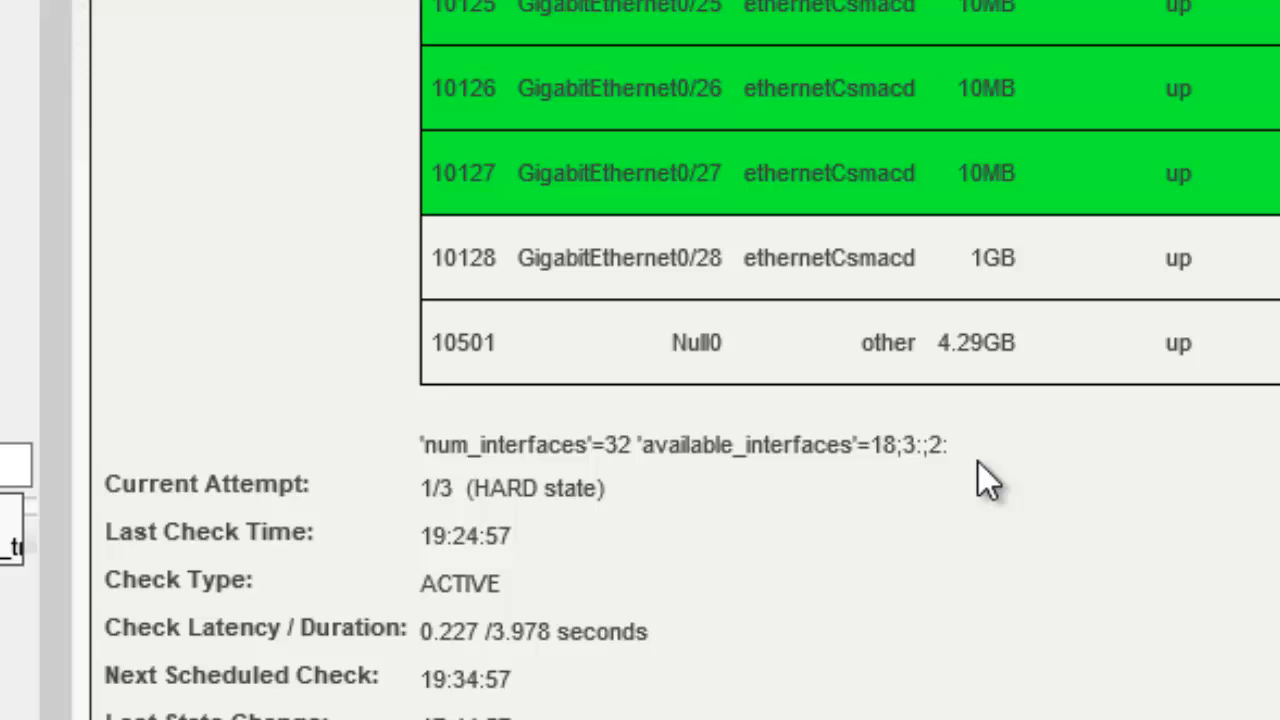
pyautogui.moveTo(996, 528)
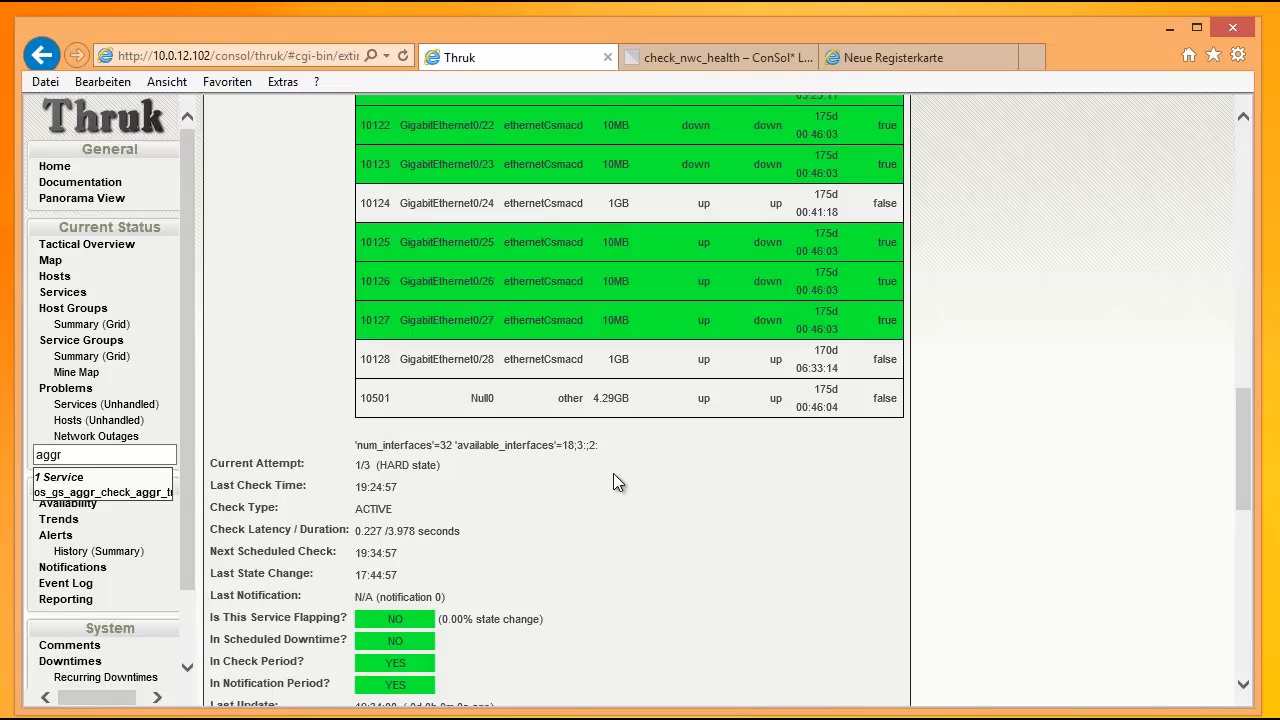
pyautogui.moveTo(770, 620)
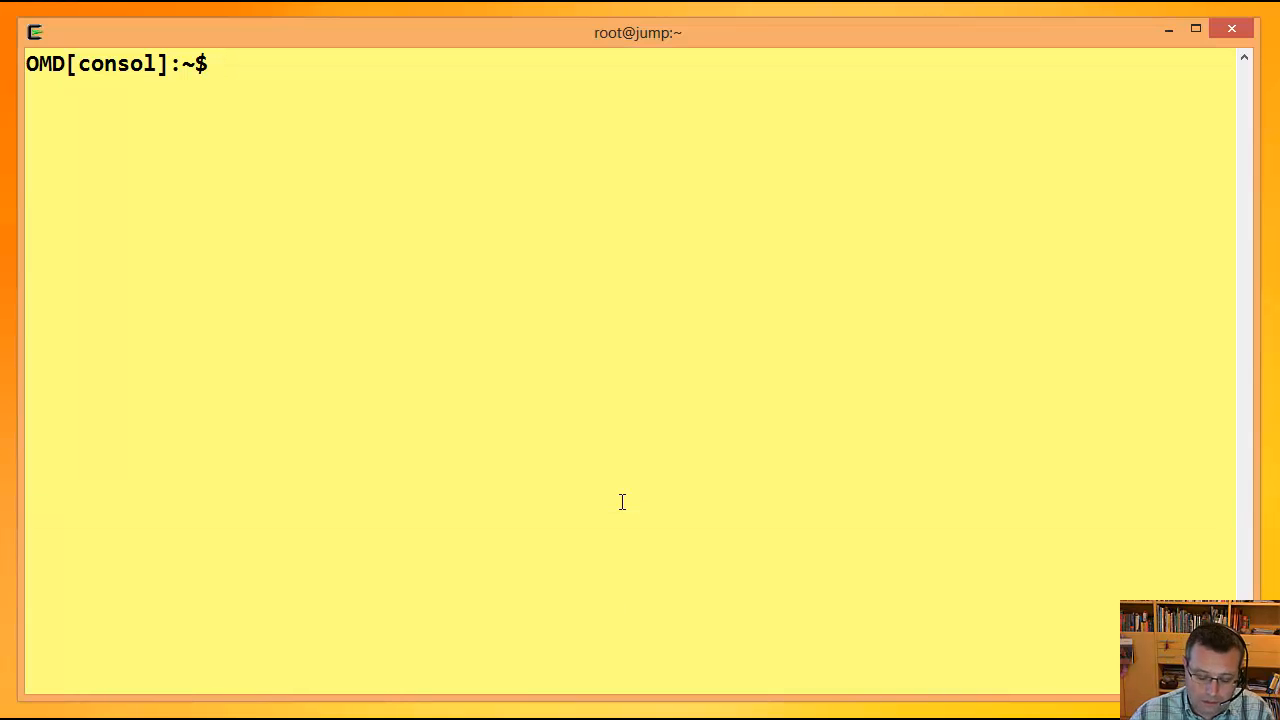
# - Run check_nwc_health bare to show its help and scroll to the mode list
pyautogui.write('check')
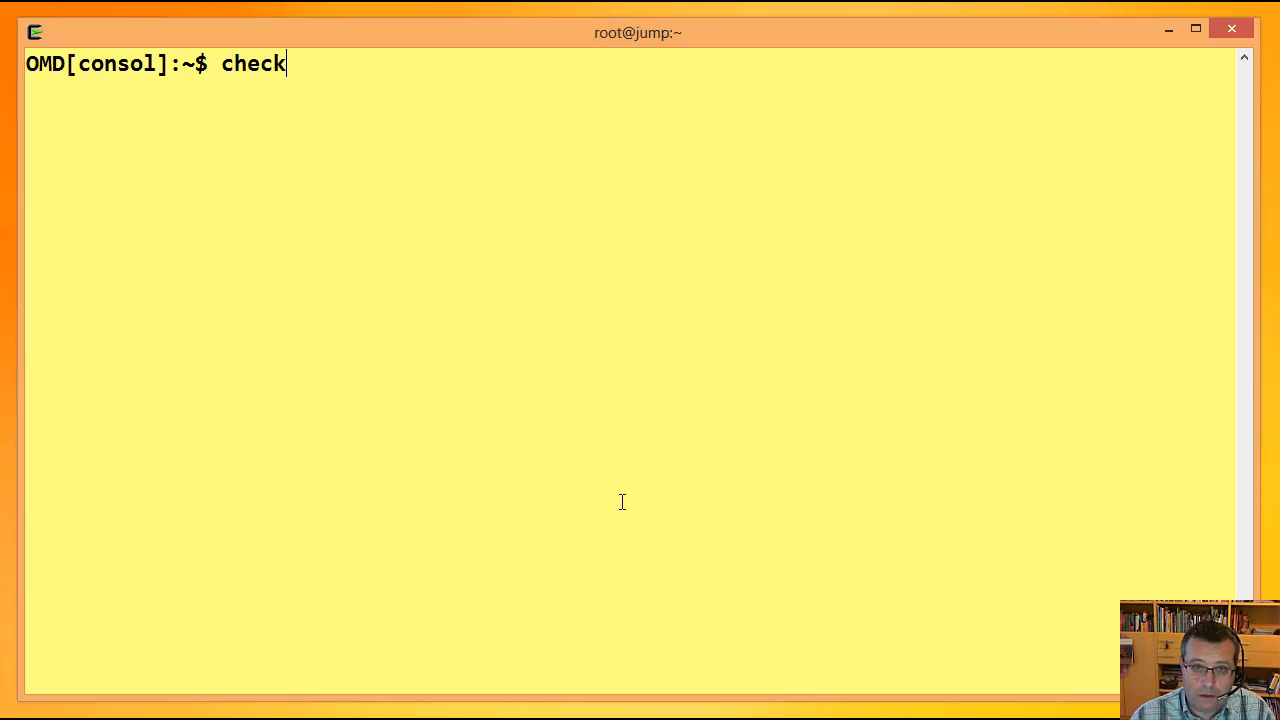
pyautogui.write('_nwc_health')
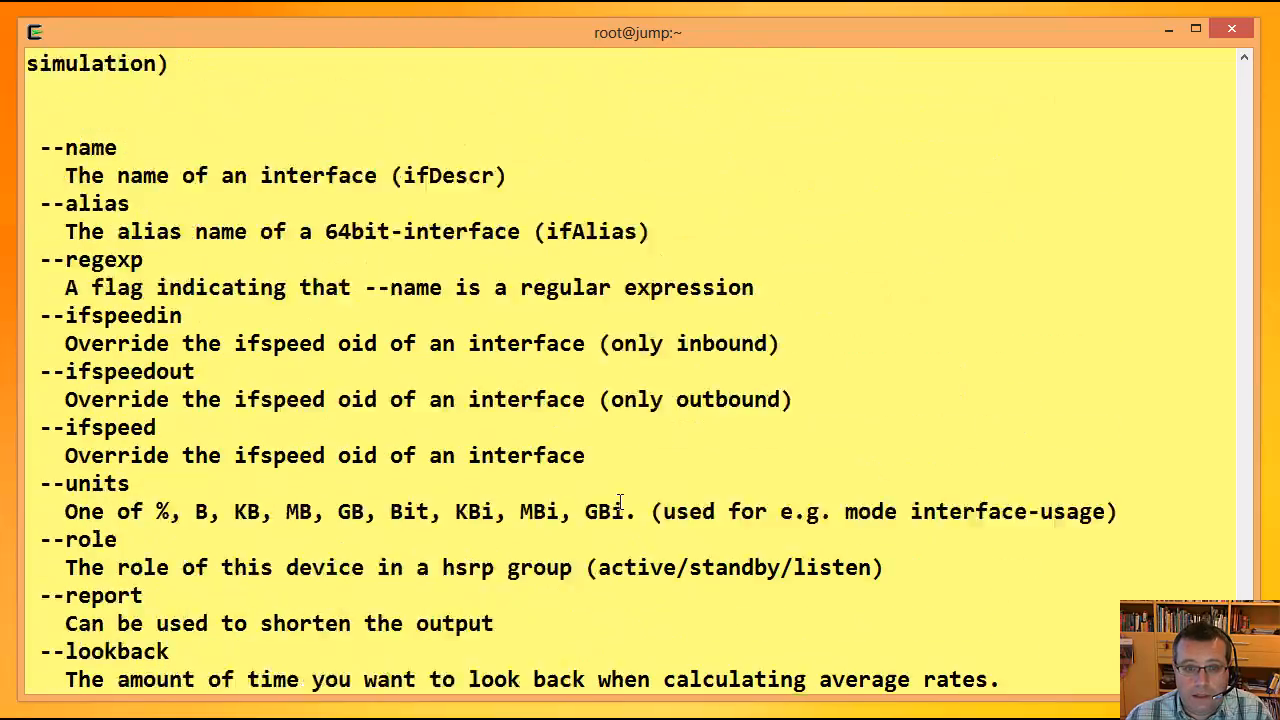
pyautogui.scroll(-3)
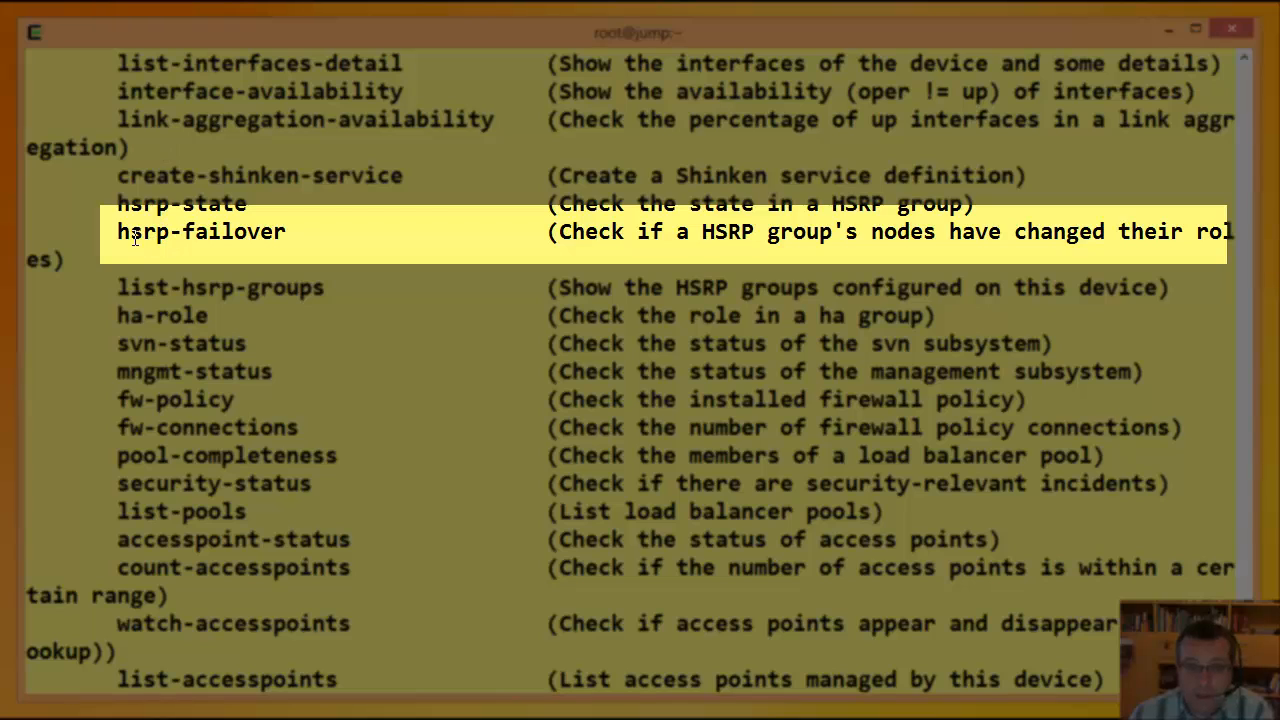
pyautogui.moveTo(240, 244)
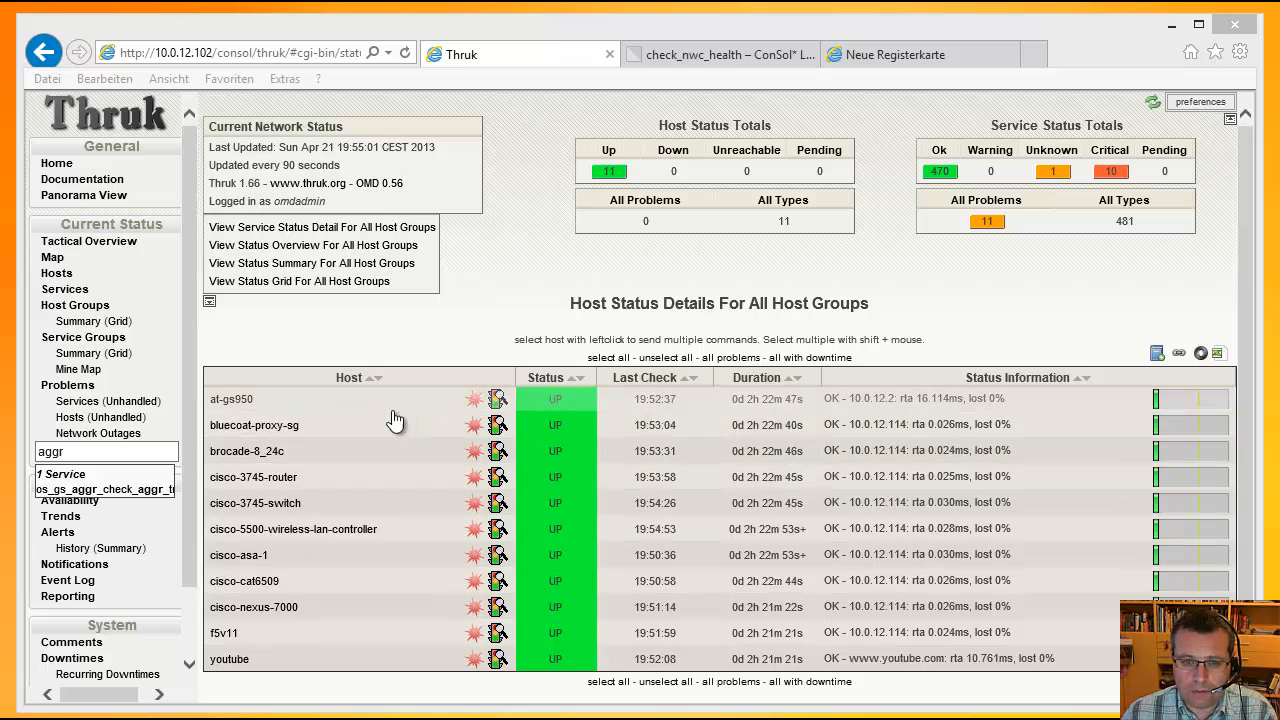
# - Show all service checks of the bluecoat-proxy-sg host, five os_sgos checks all OK
pyautogui.click(254, 424)
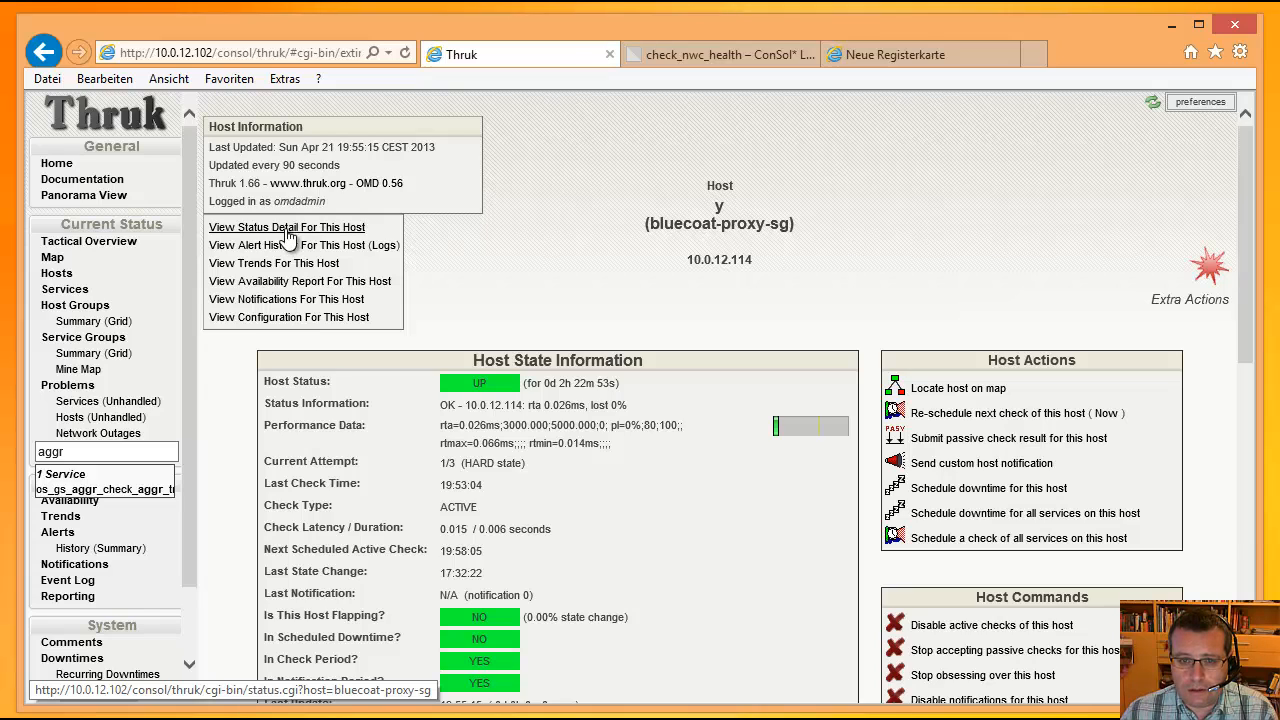
pyautogui.click(286, 228)
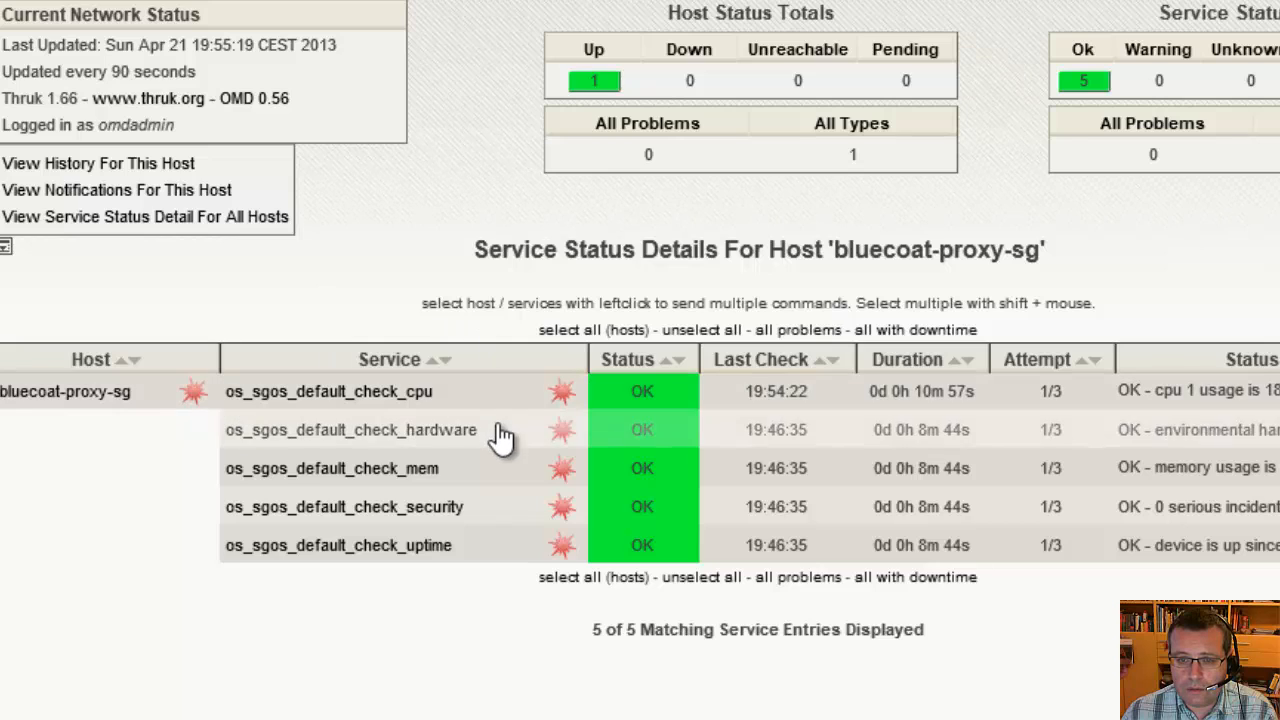
pyautogui.moveTo(490, 500)
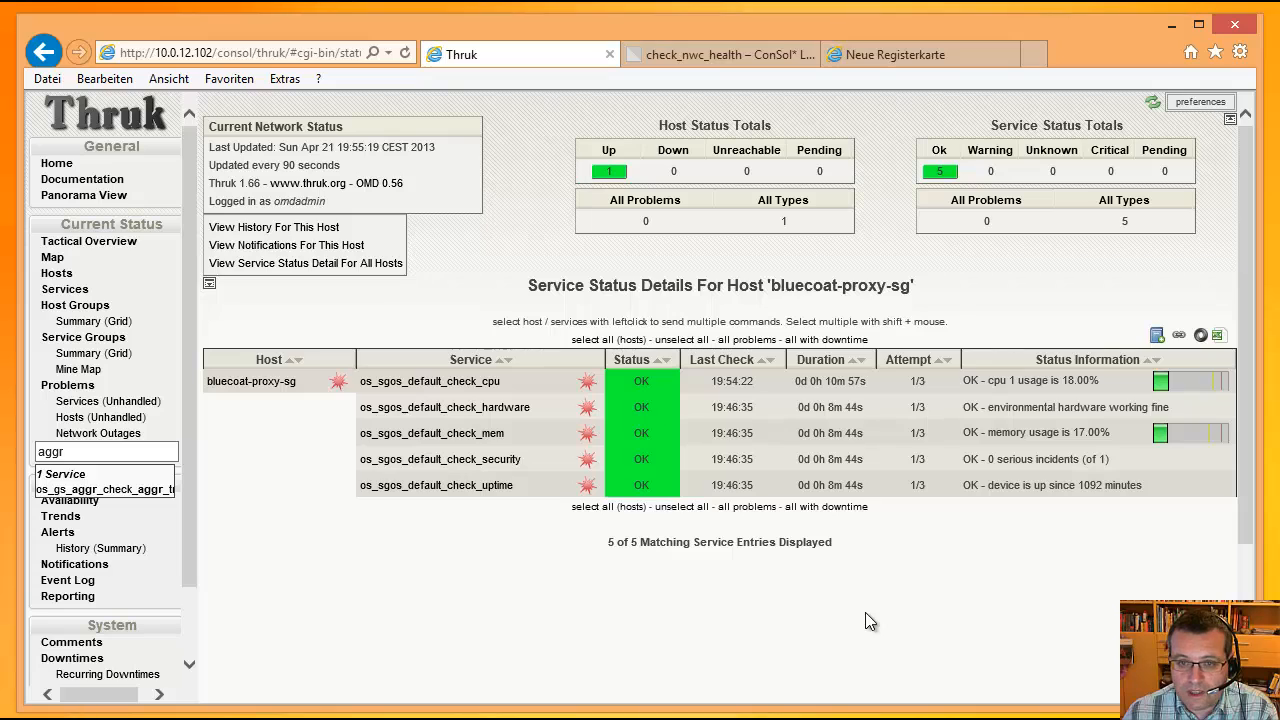
pyautogui.moveTo(868, 616)
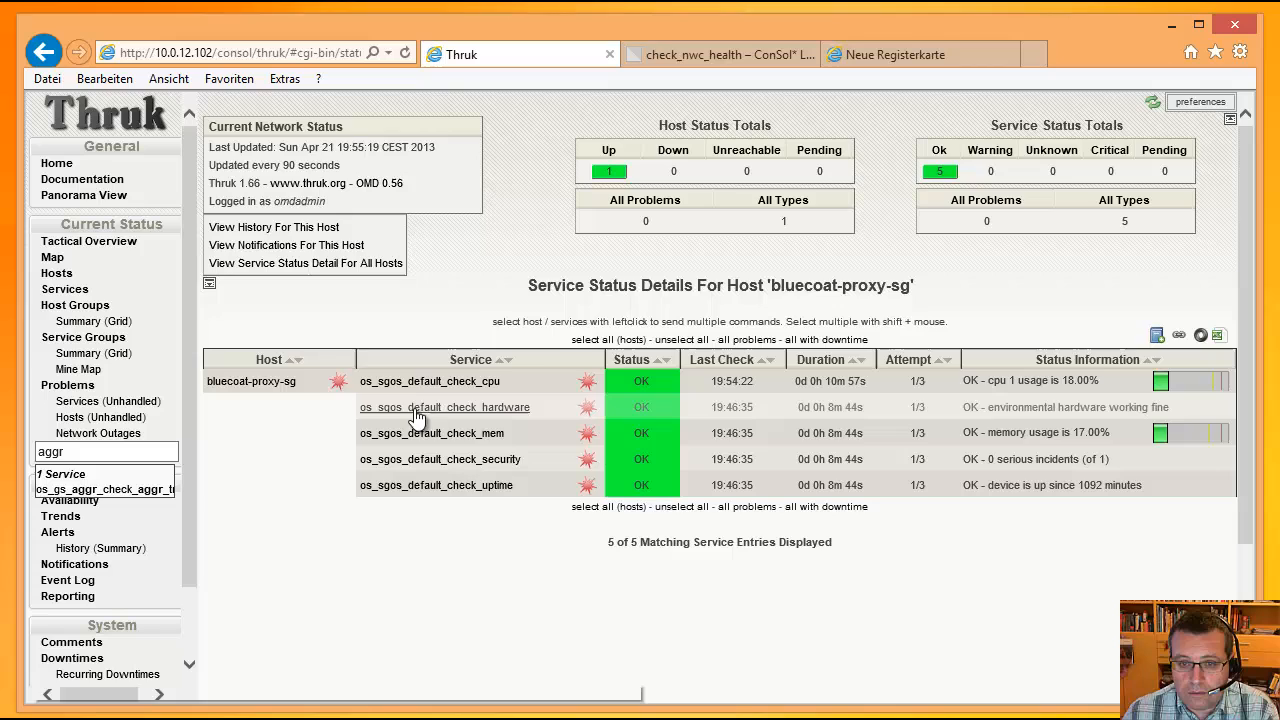
# - View the os_sgos_default_check_hardware detail for bluecoat-proxy-sg with temperature, voltage and fan perfdata
pyautogui.click(444, 408)
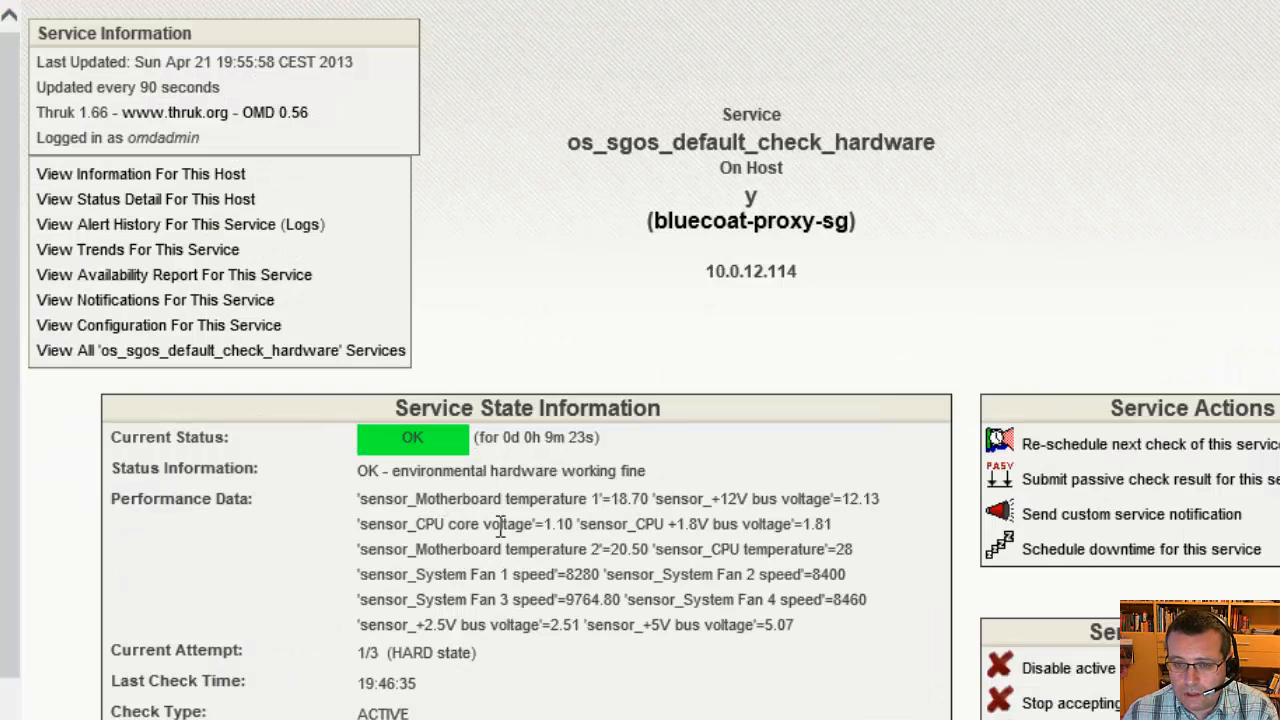
pyautogui.moveTo(804, 600)
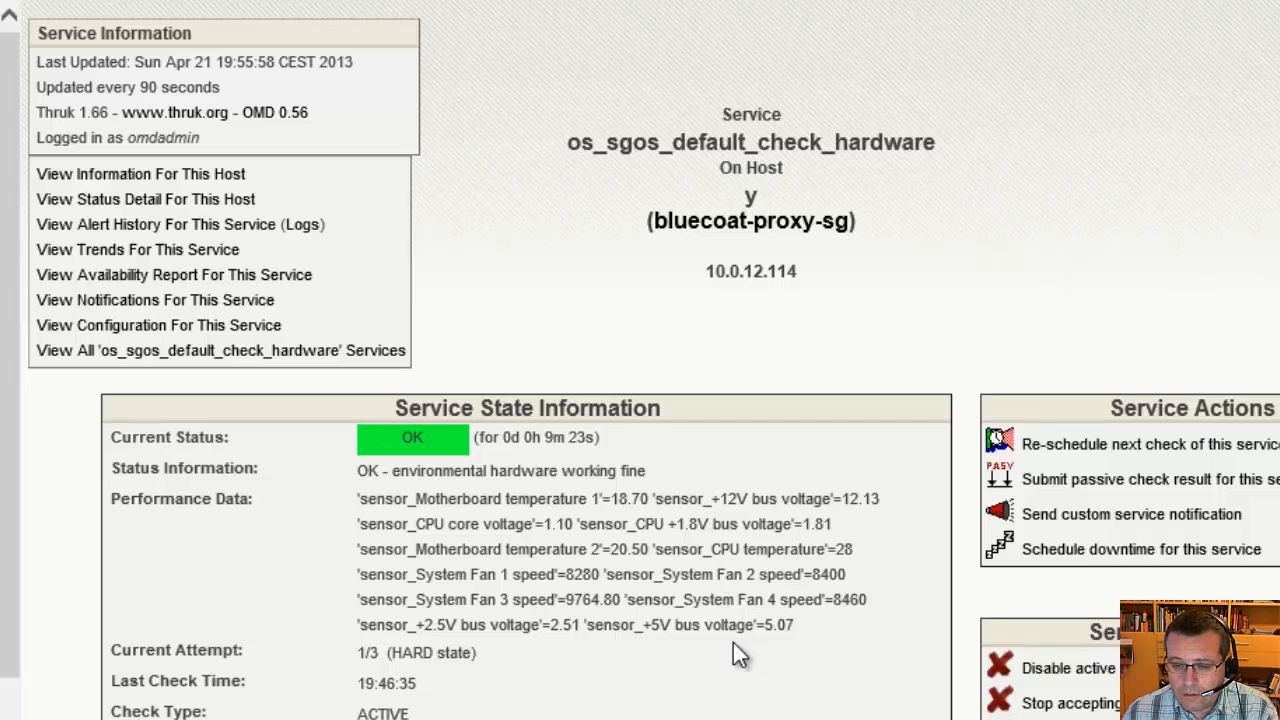
pyautogui.moveTo(780, 664)
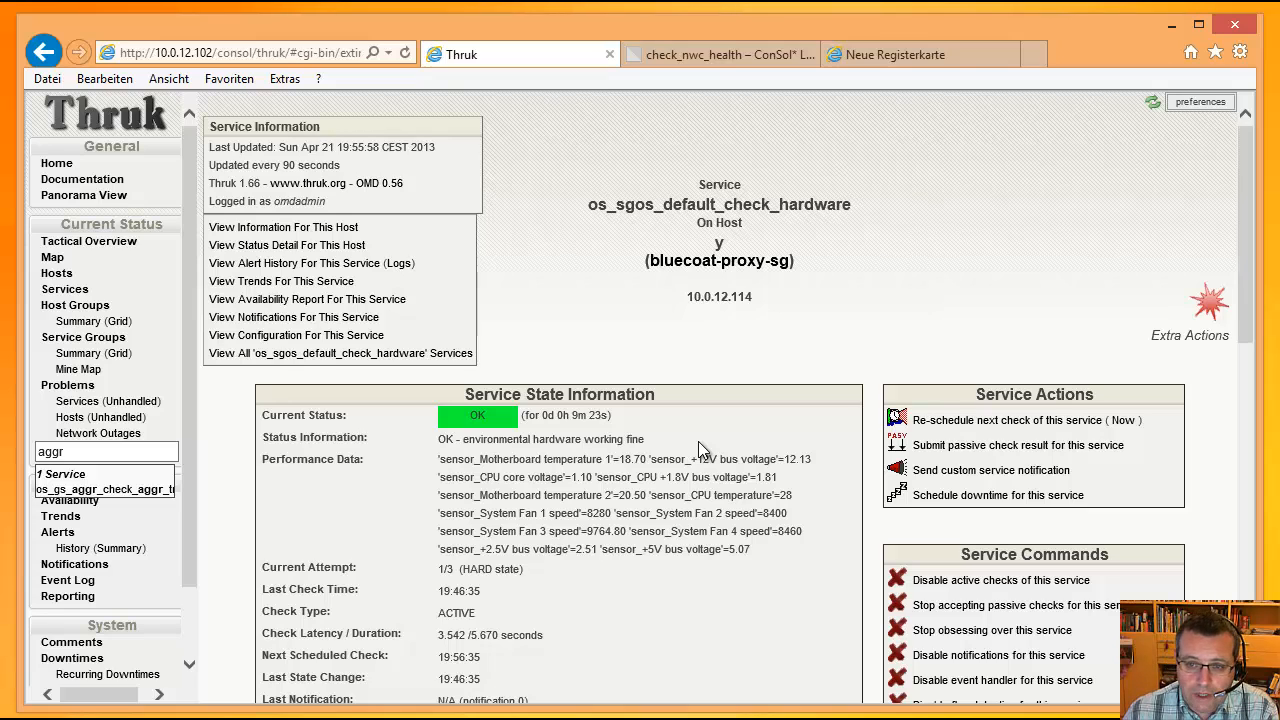
pyautogui.moveTo(716, 548)
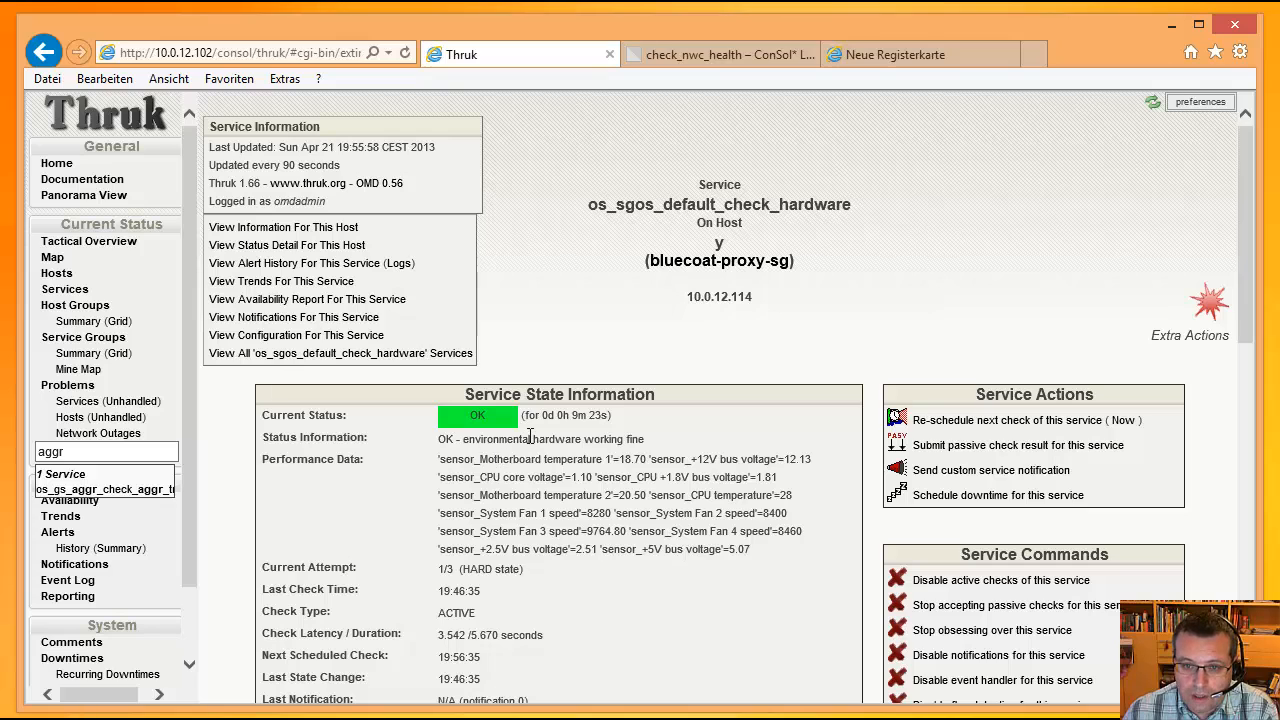
pyautogui.moveTo(424, 436)
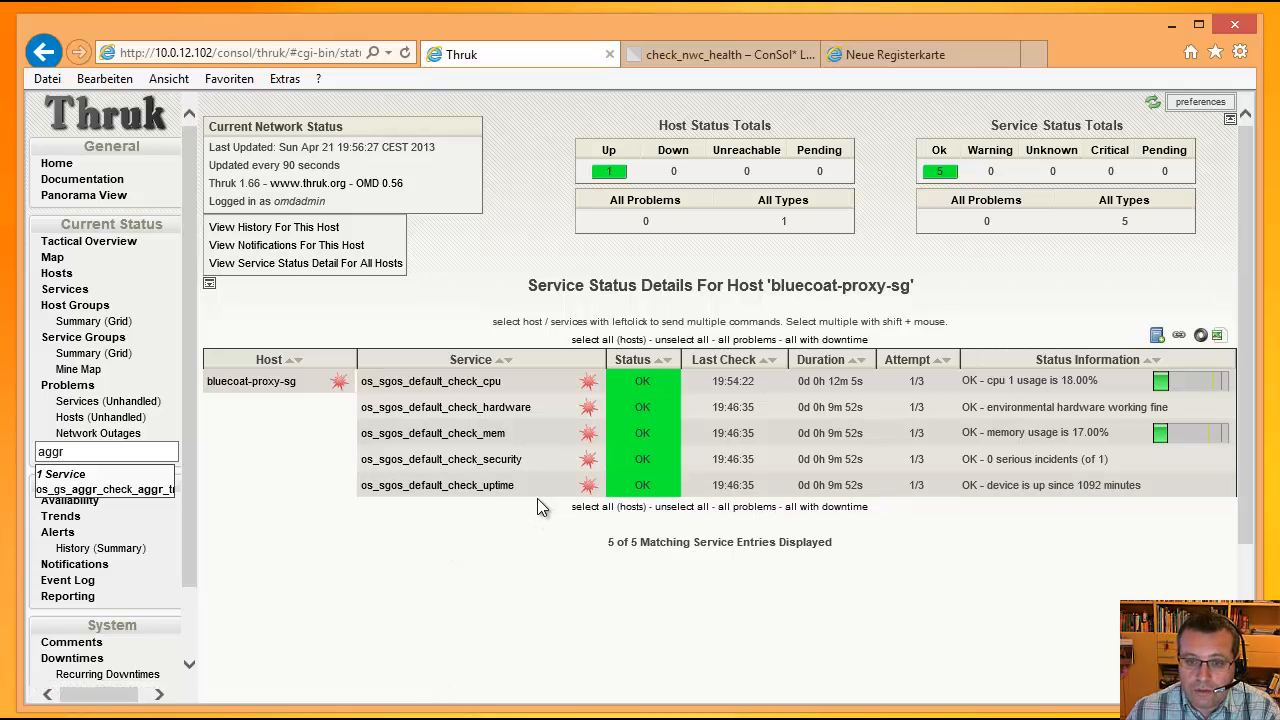
pyautogui.moveTo(482, 556)
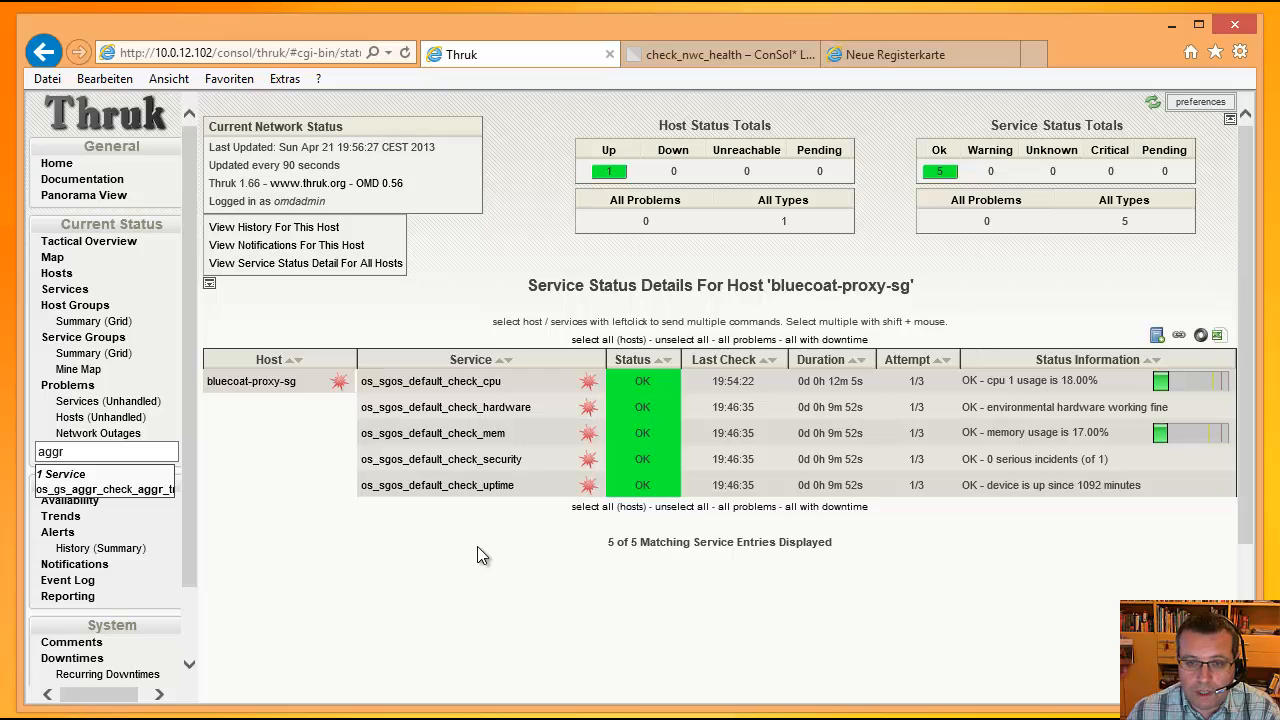
pyautogui.moveTo(56, 272)
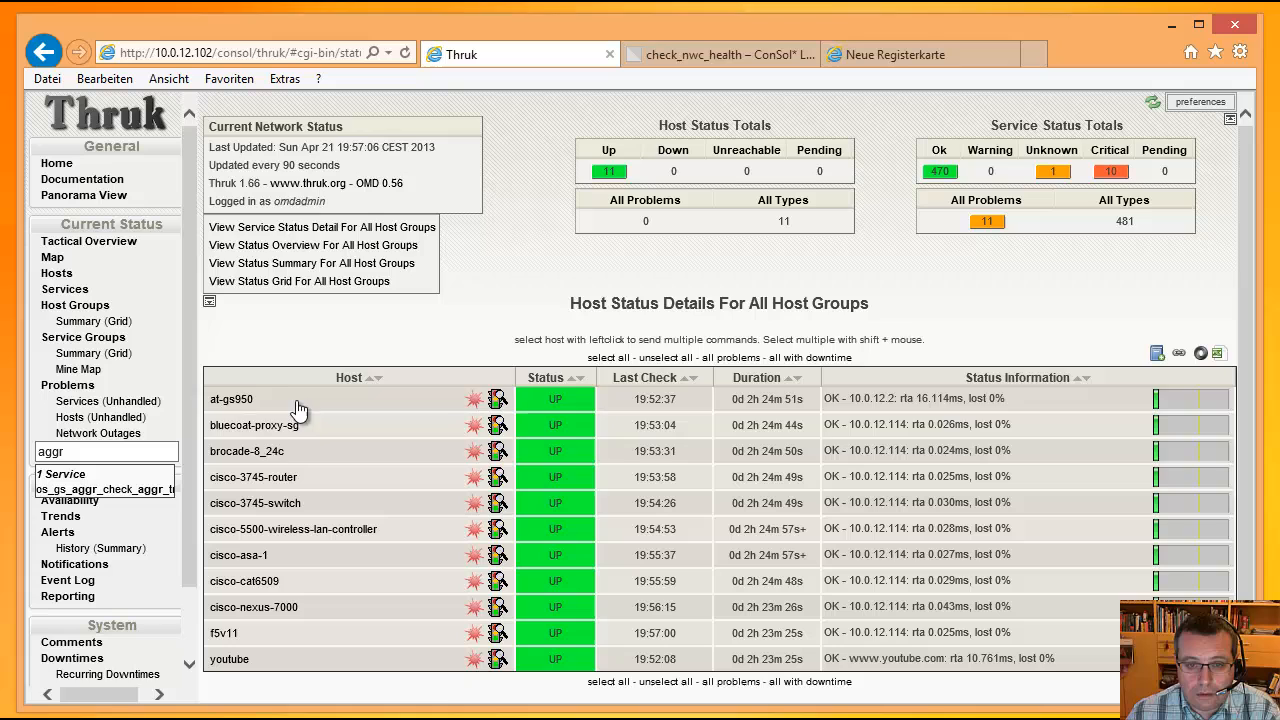
# - Show the brocade-8_24c service checks: os_ios checks, memory UNKNOWN, FC port errors OK
pyautogui.click(248, 452)
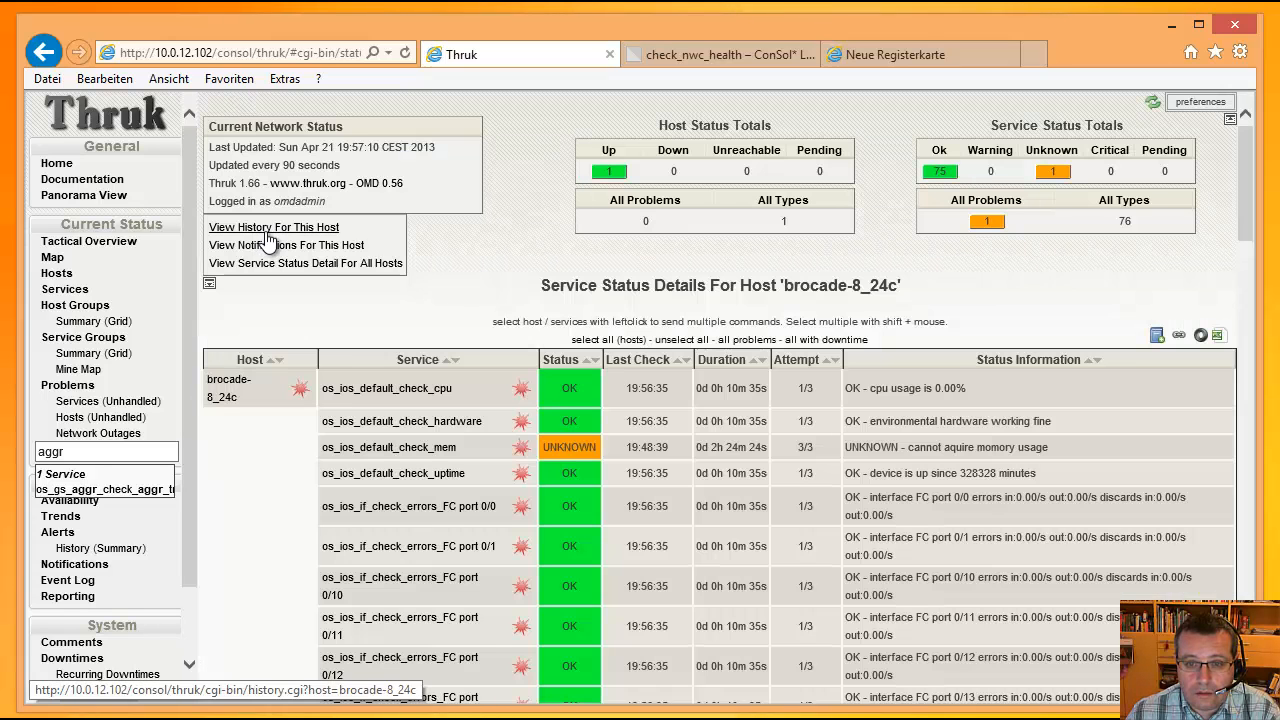
pyautogui.moveTo(400, 420)
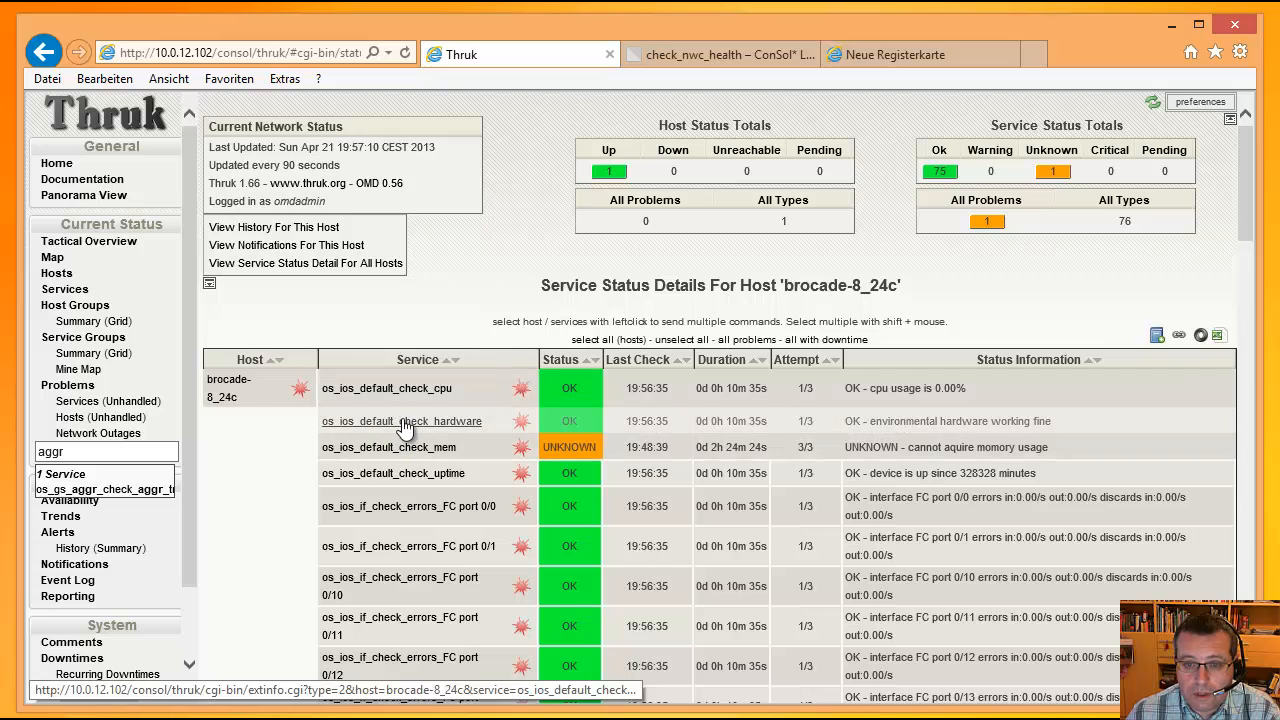
pyautogui.click(402, 420)
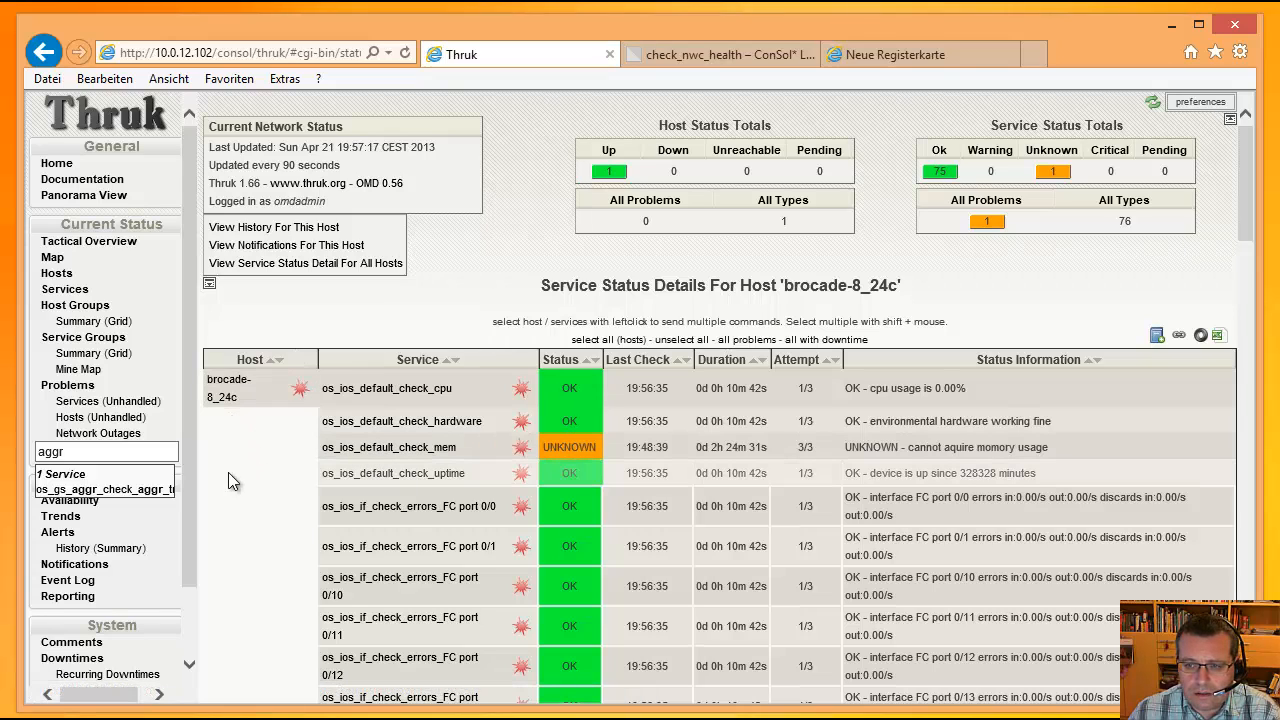
pyautogui.moveTo(248, 486)
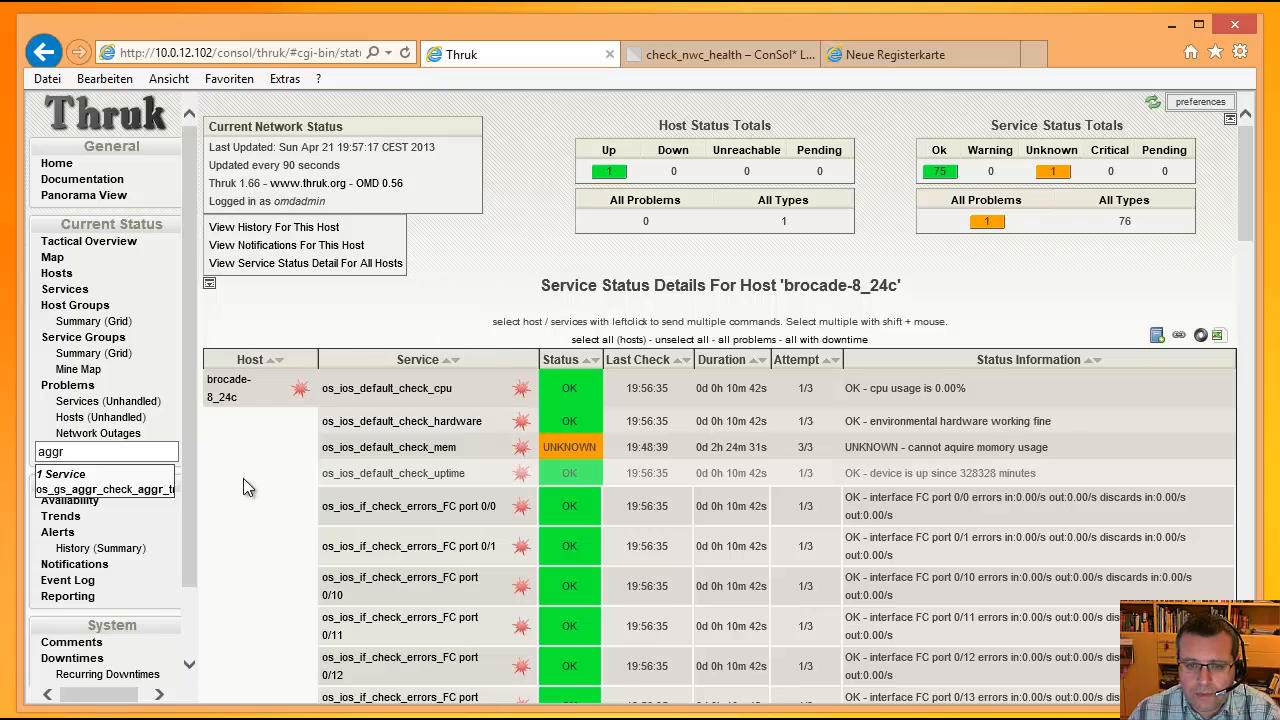
# - Scroll through the brocade-8_24c FC port error checks for ports 0/0 to 0/8, all OK
pyautogui.scroll(-3)
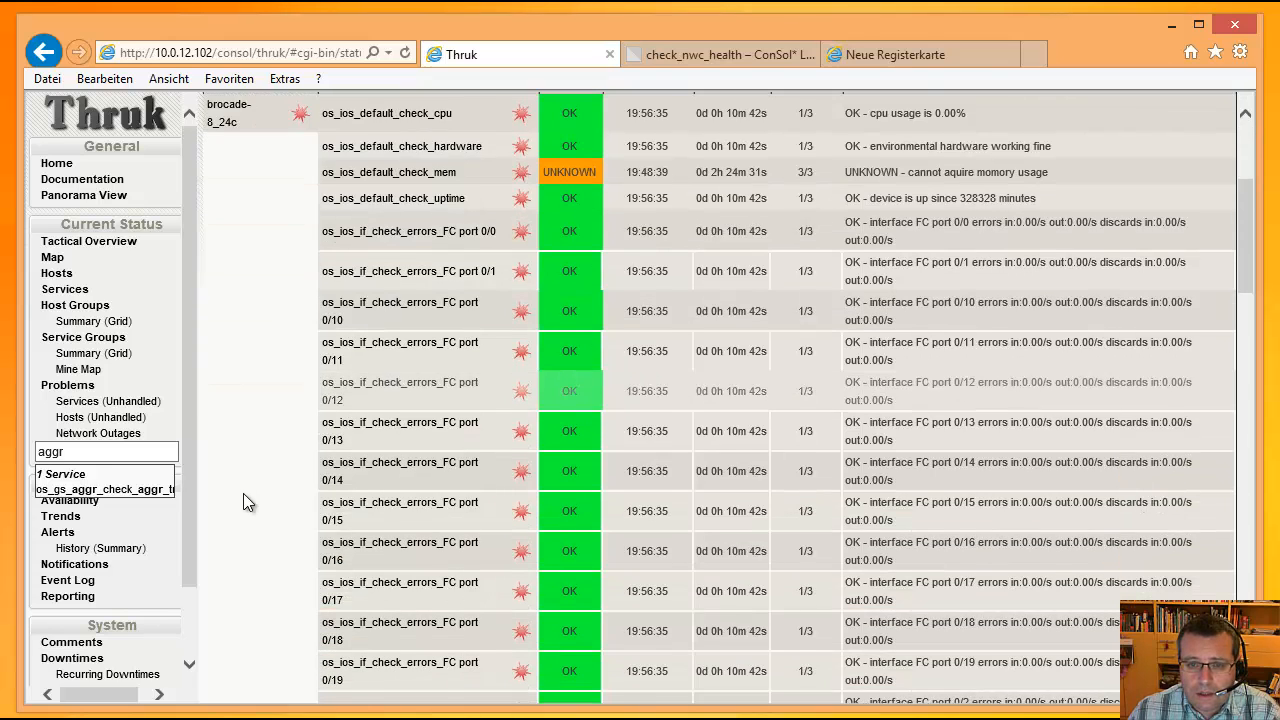
pyautogui.scroll(-3)
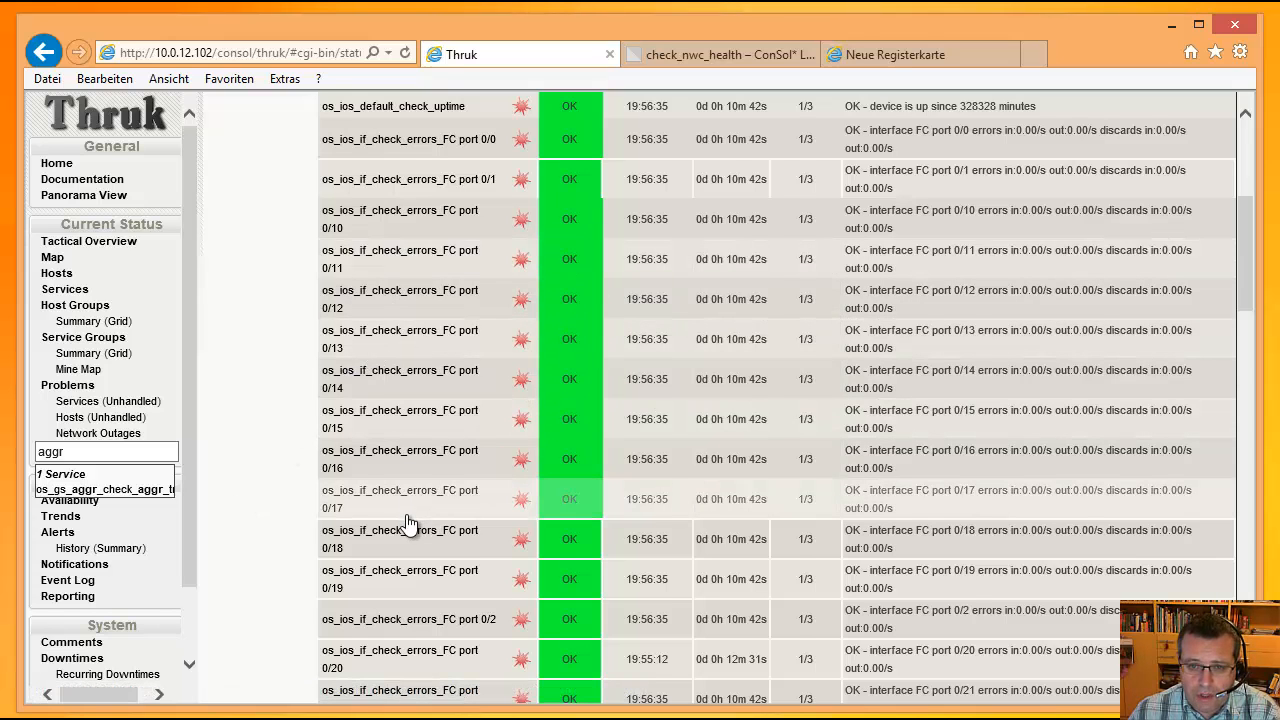
pyautogui.scroll(-3)
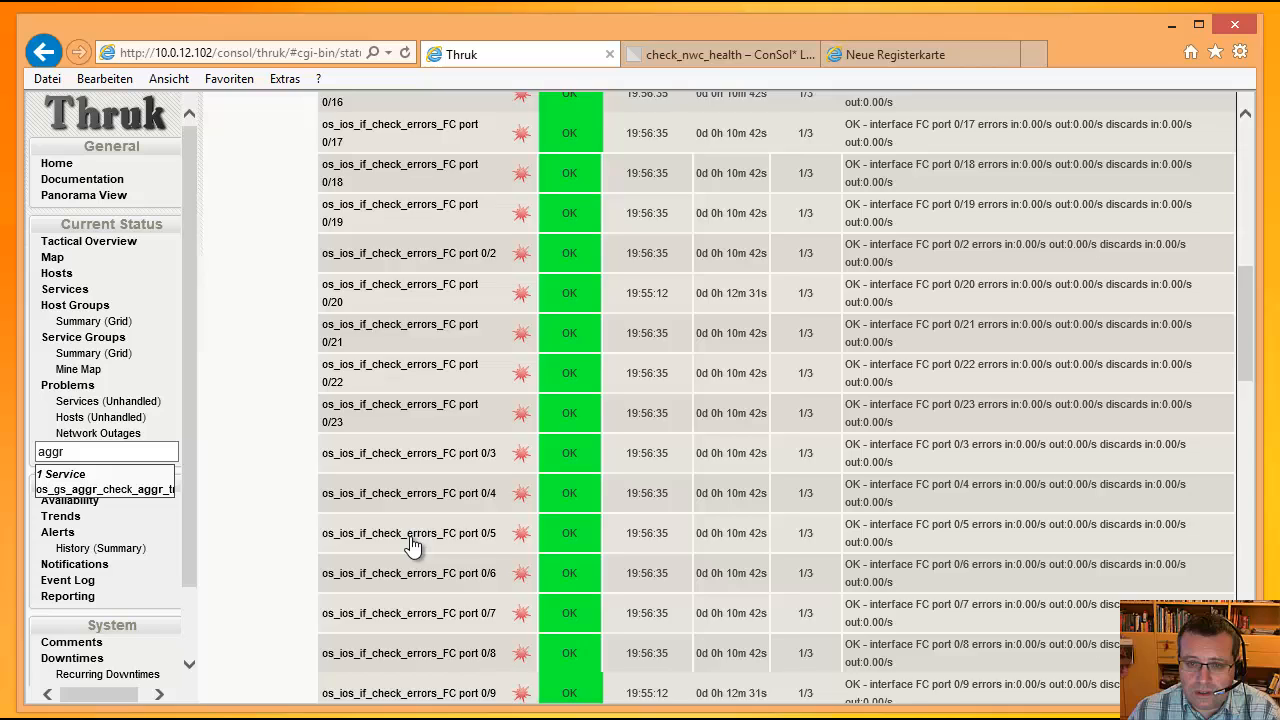
pyautogui.scroll(3)
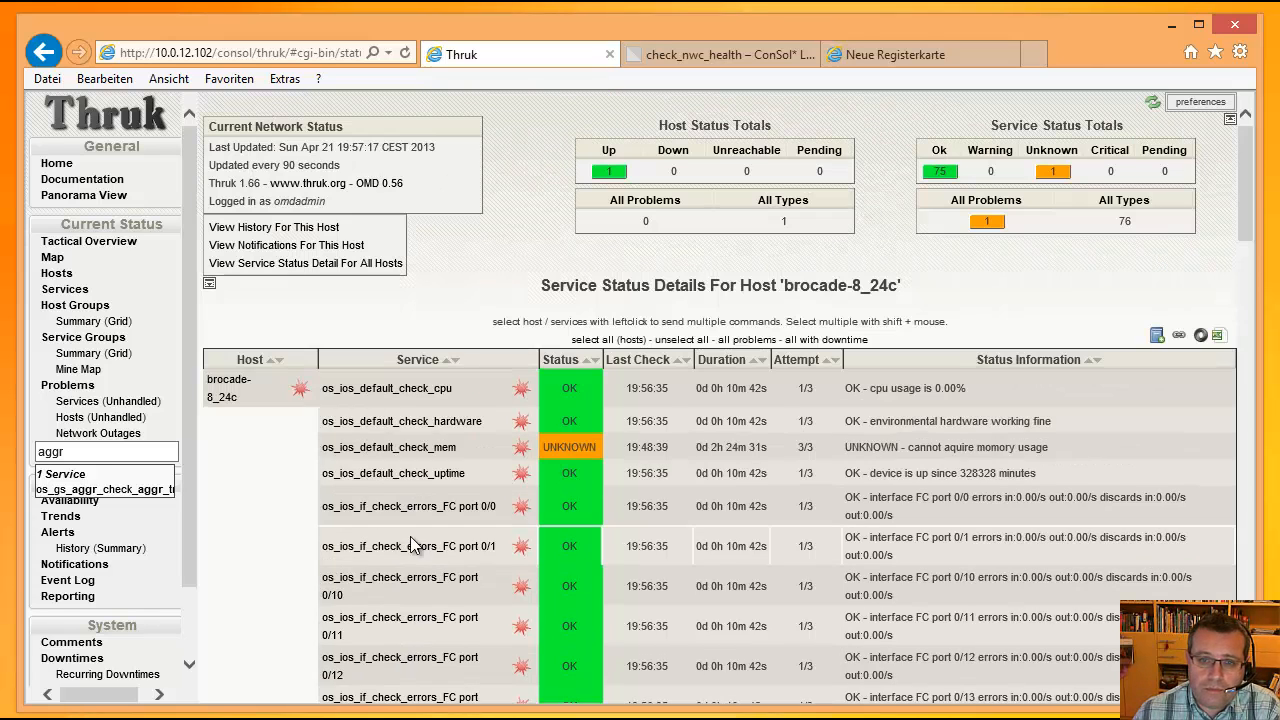
pyautogui.moveTo(56, 272)
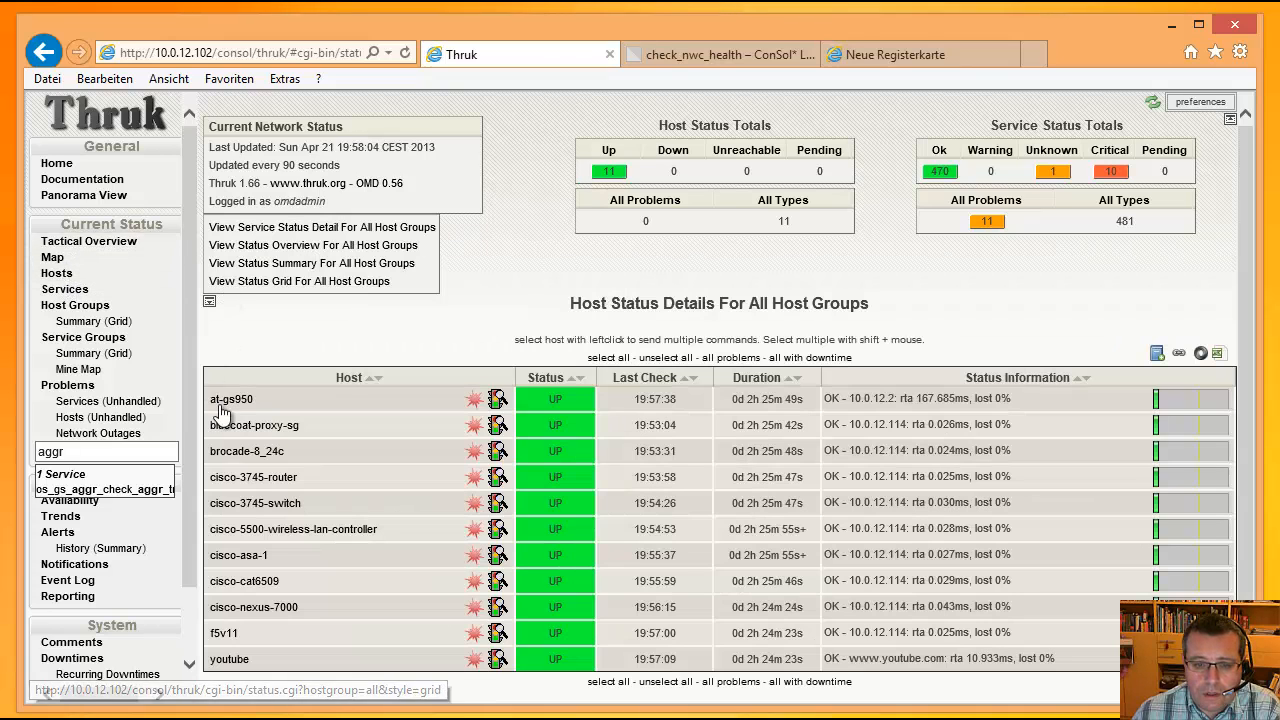
pyautogui.moveTo(224, 632)
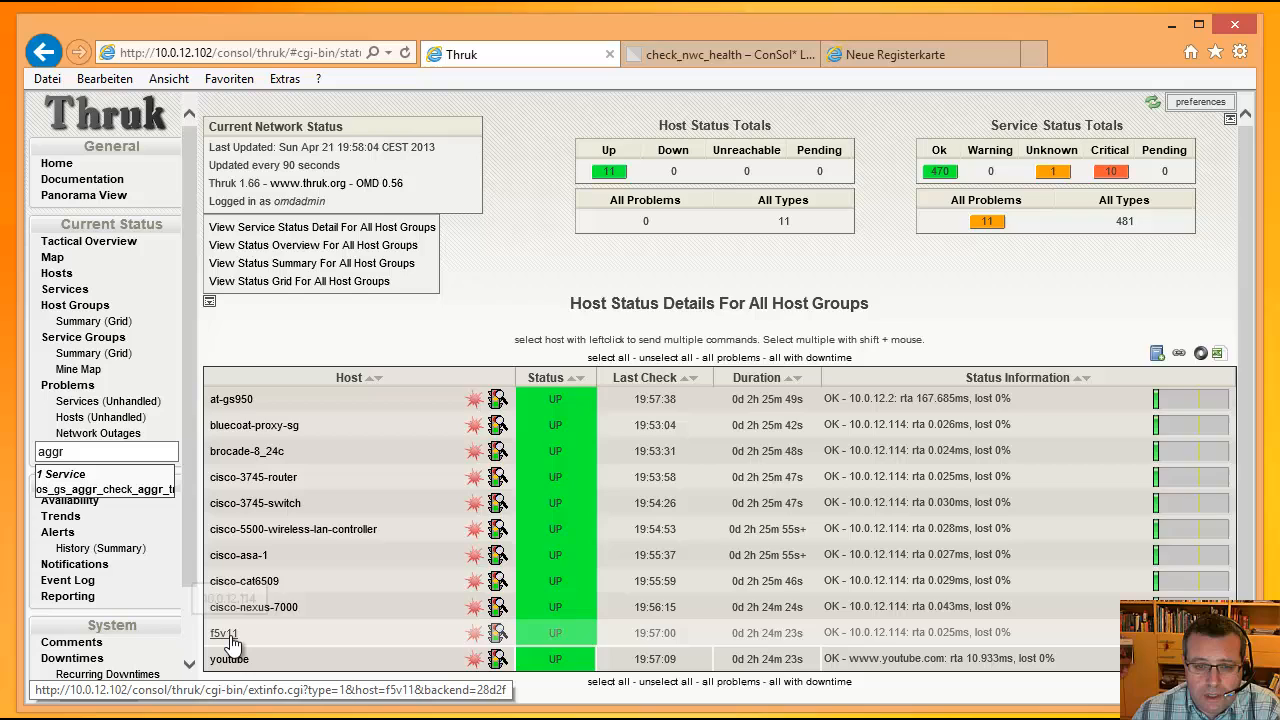
# - Show the six os_bigip service checks of the f5v11 load balancer host, all OK
pyautogui.click(222, 632)
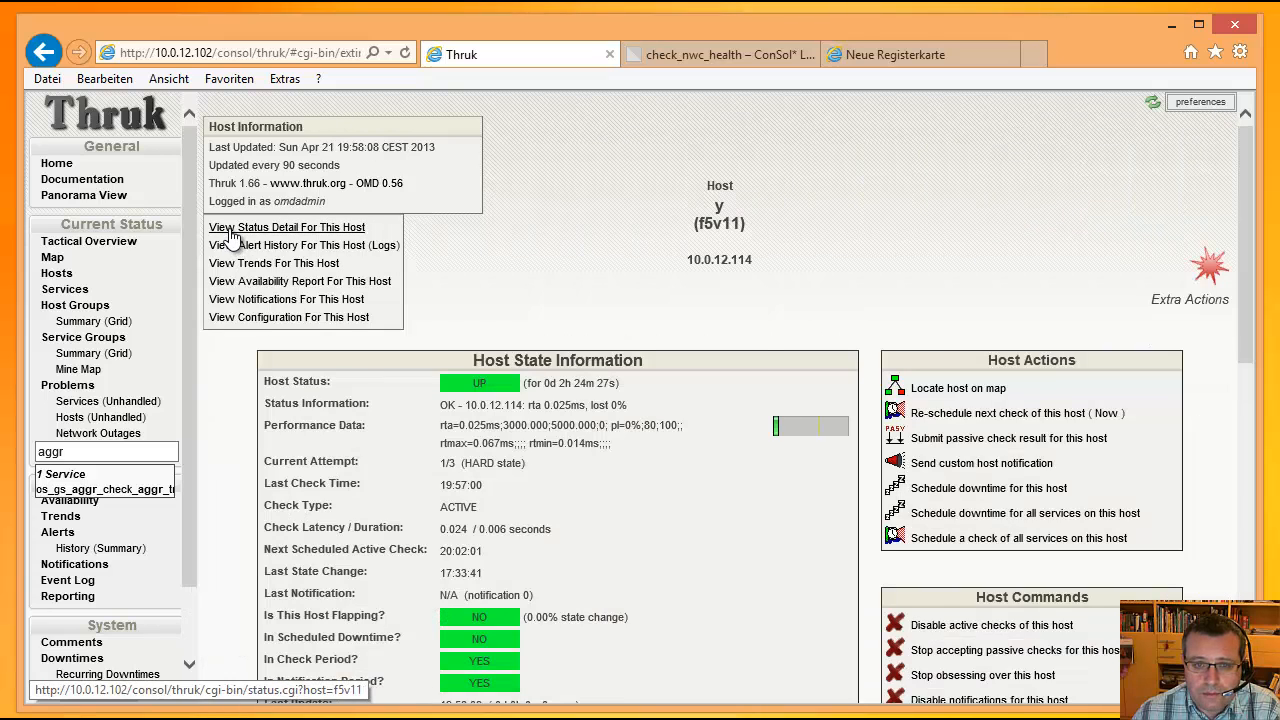
pyautogui.click(286, 228)
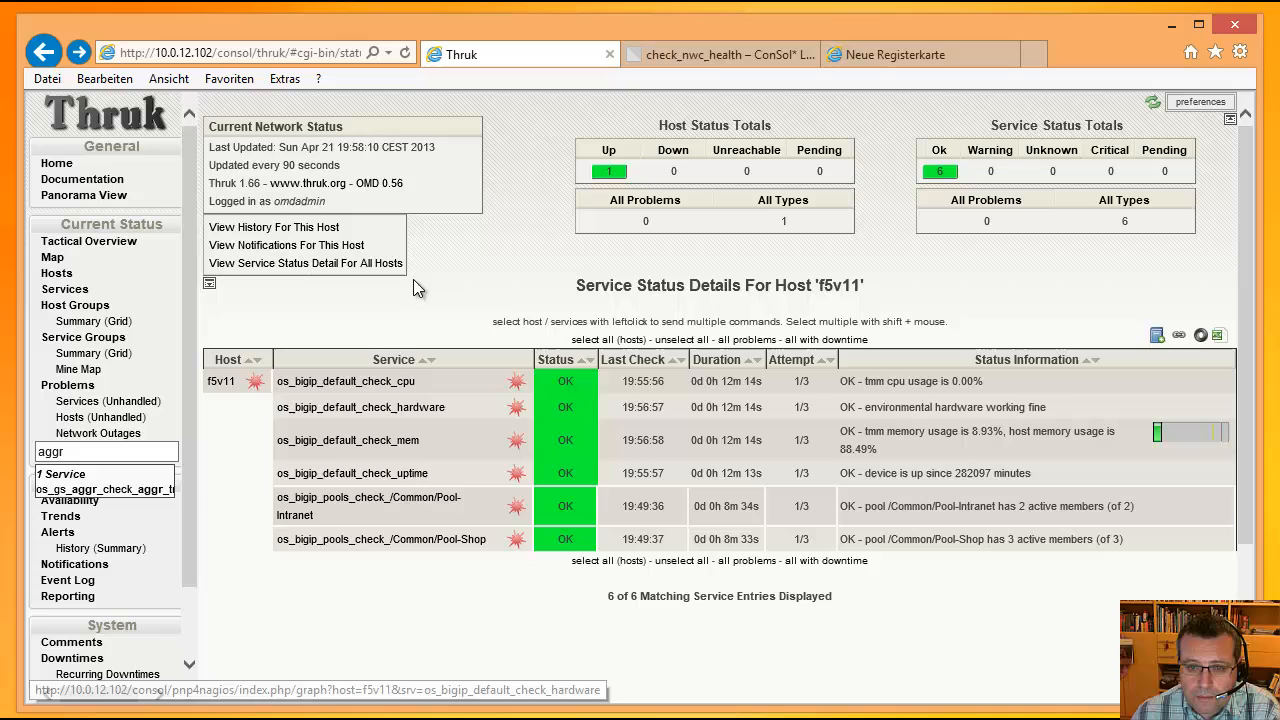
pyautogui.moveTo(568, 408)
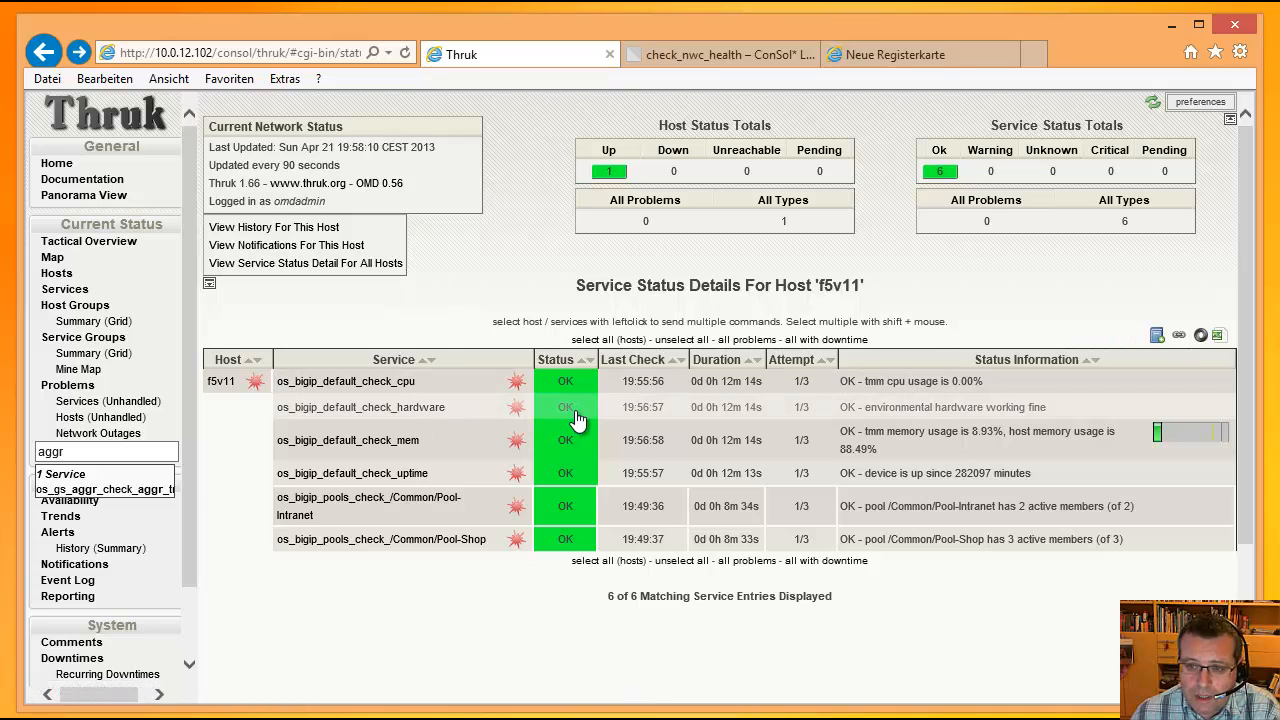
pyautogui.moveTo(458, 414)
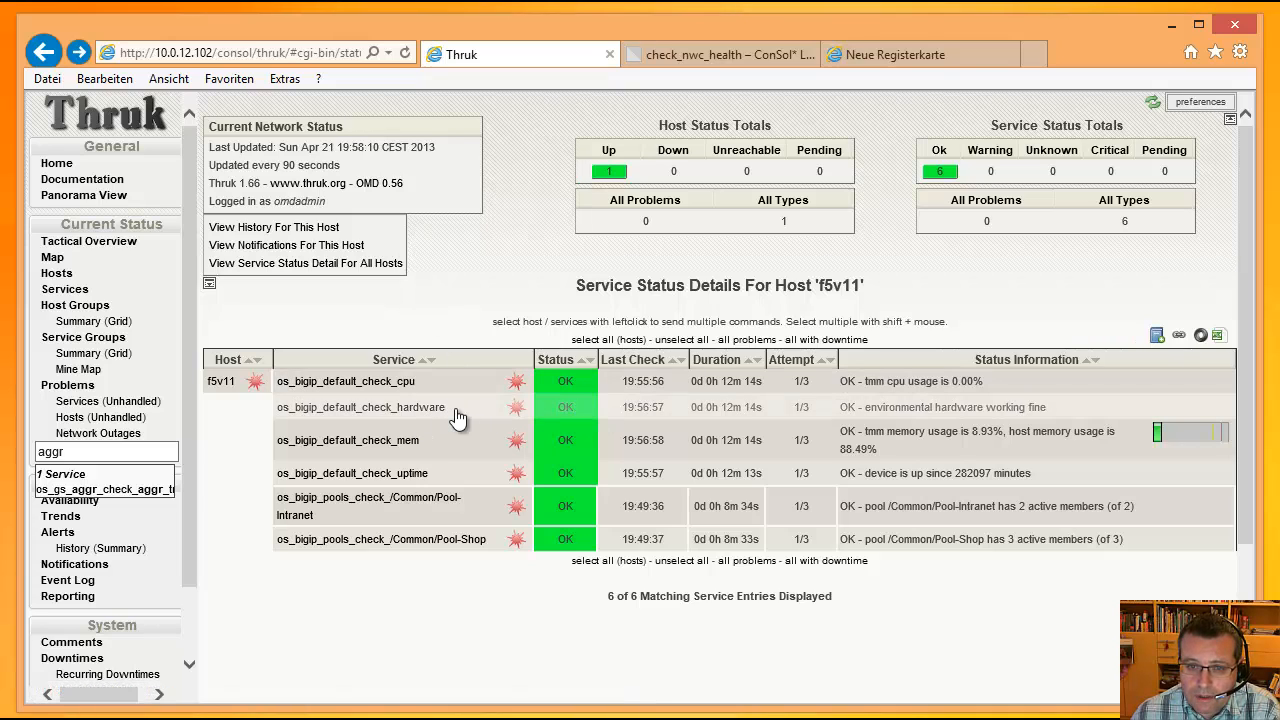
pyautogui.moveTo(450, 414)
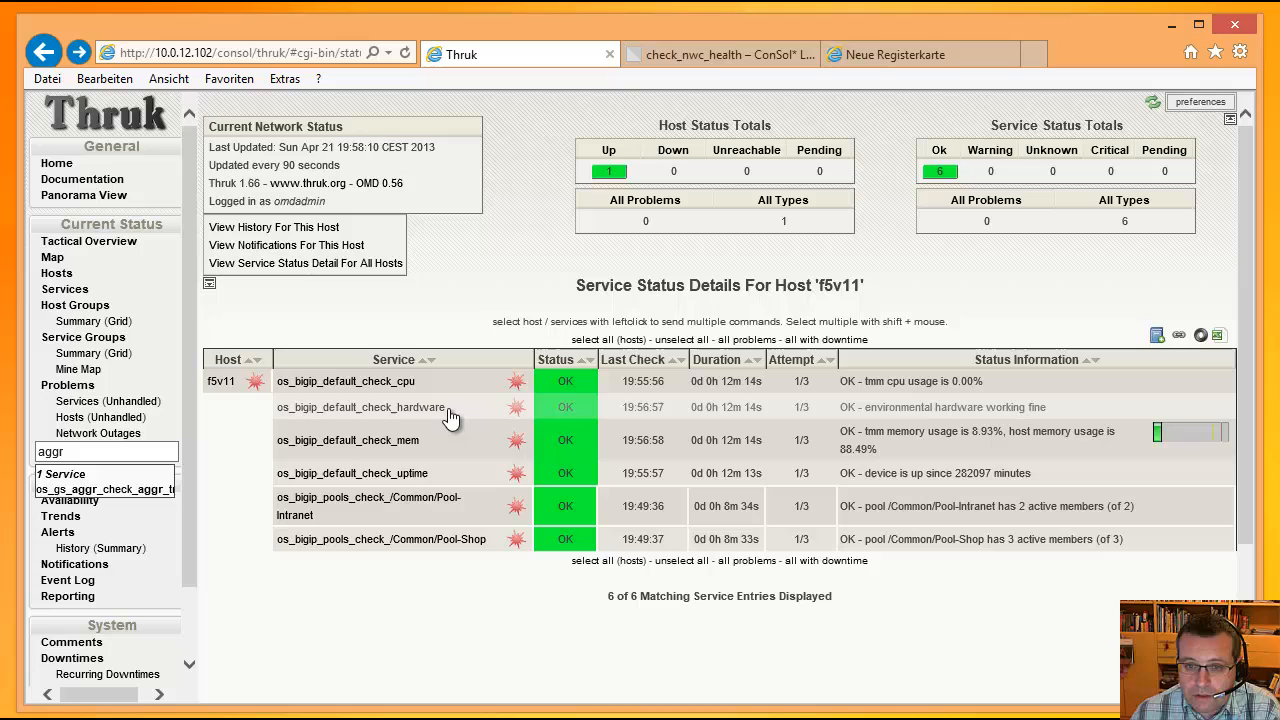
pyautogui.moveTo(456, 412)
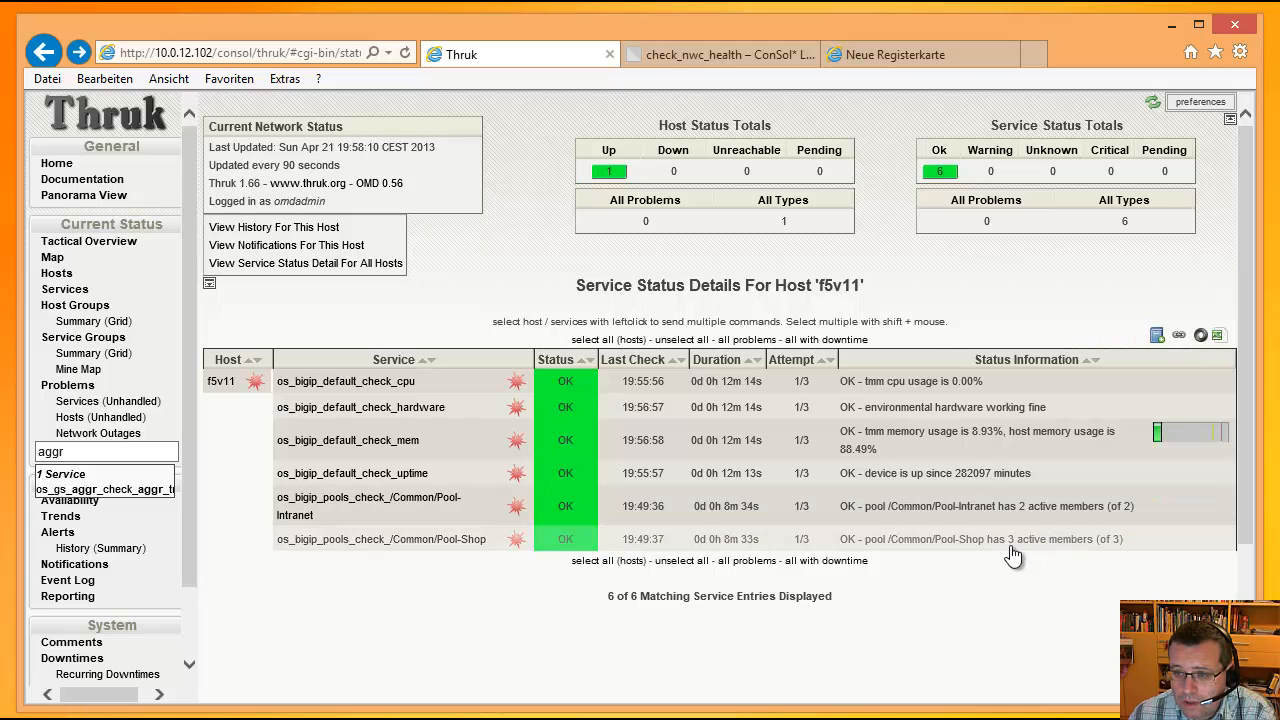
pyautogui.moveTo(358, 544)
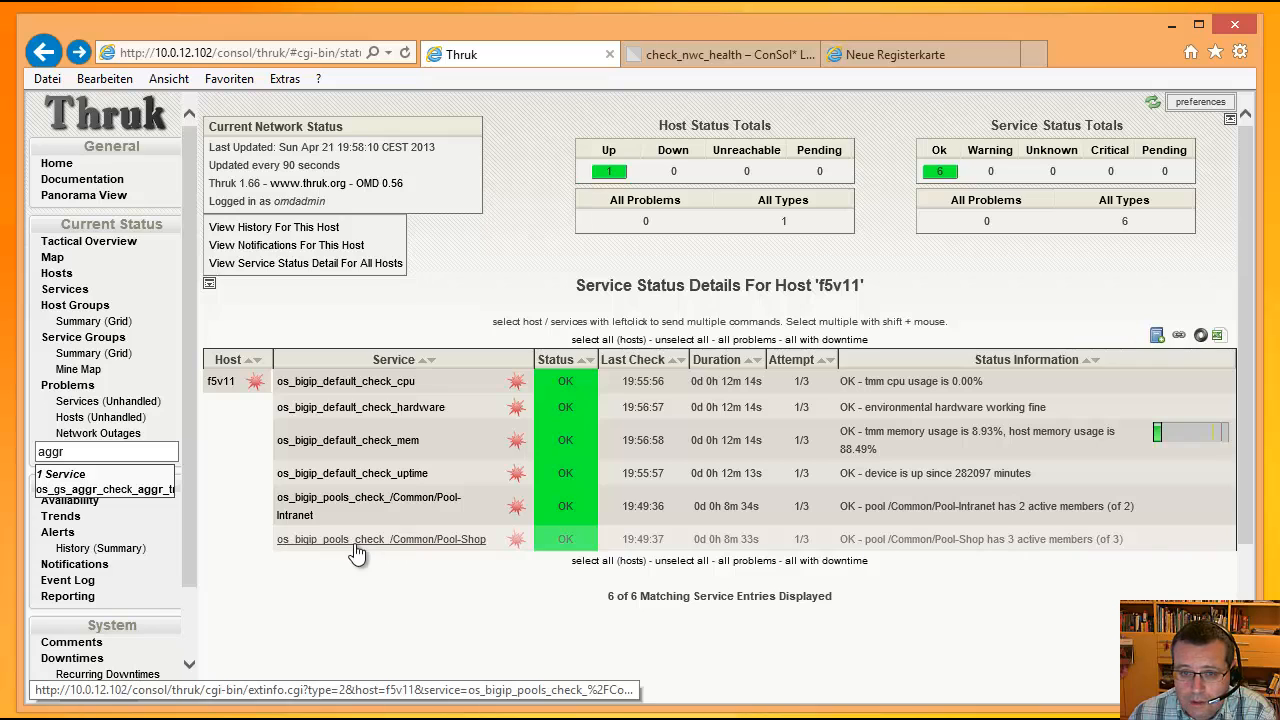
# - View the os_bigip_pools_check_/Common/Pool-Shop detail for f5v11: 3 of 3 members, 100% completeness
pyautogui.click(380, 540)
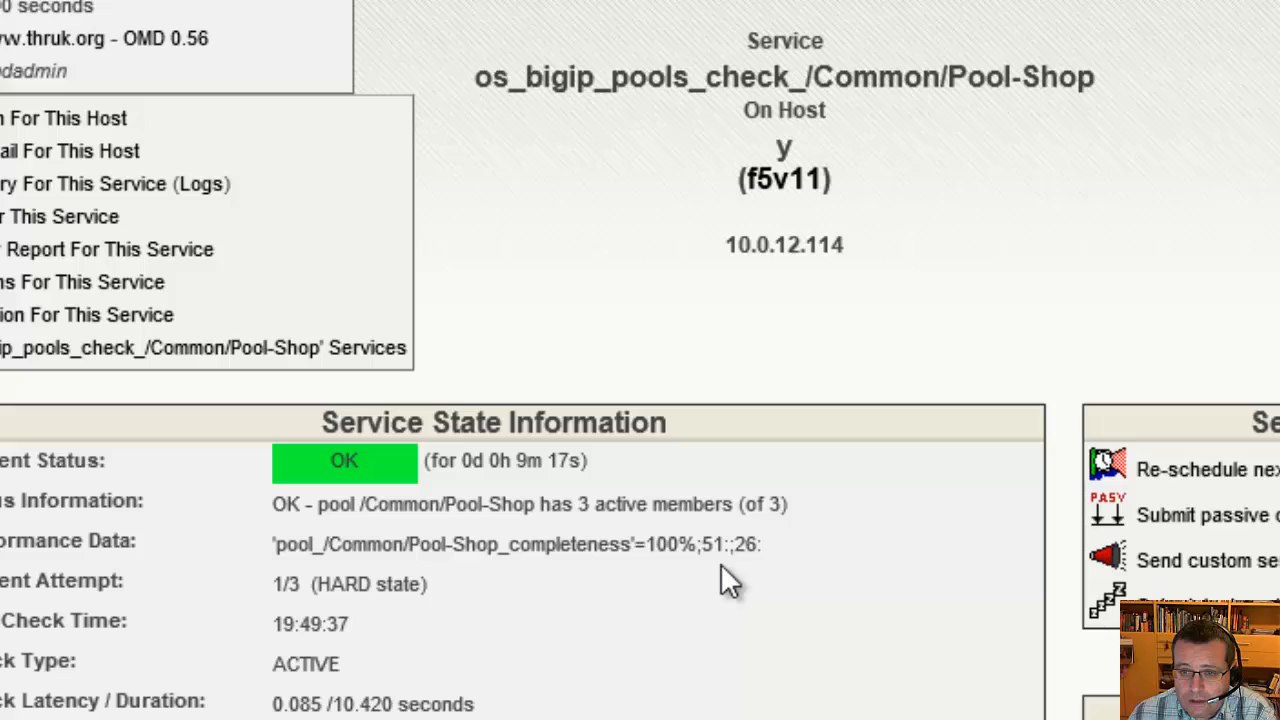
pyautogui.moveTo(736, 584)
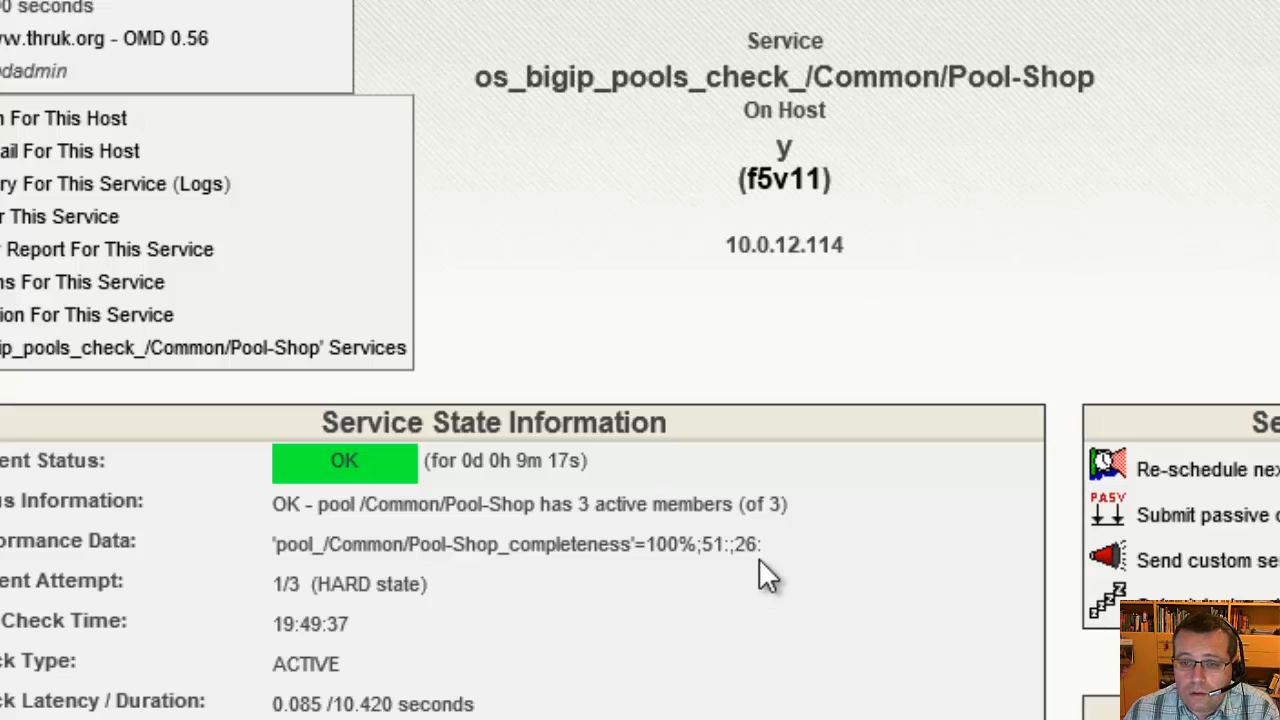
pyautogui.moveTo(730, 578)
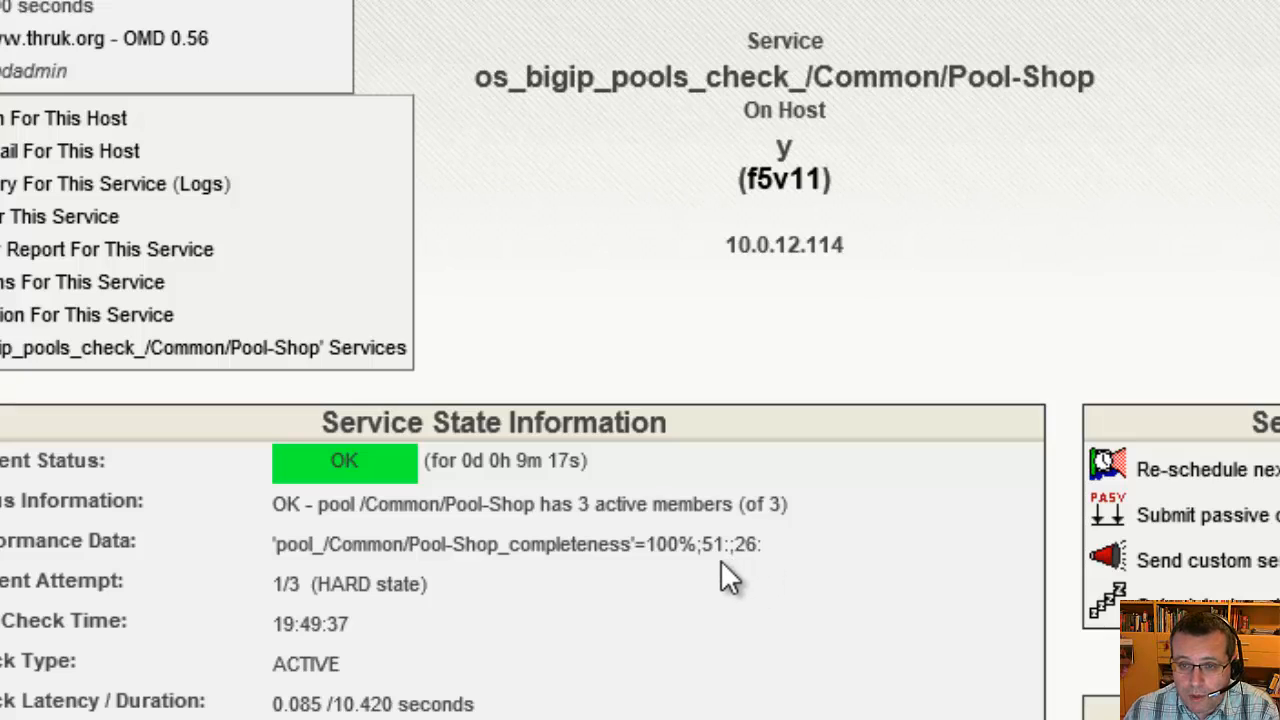
pyautogui.moveTo(770, 580)
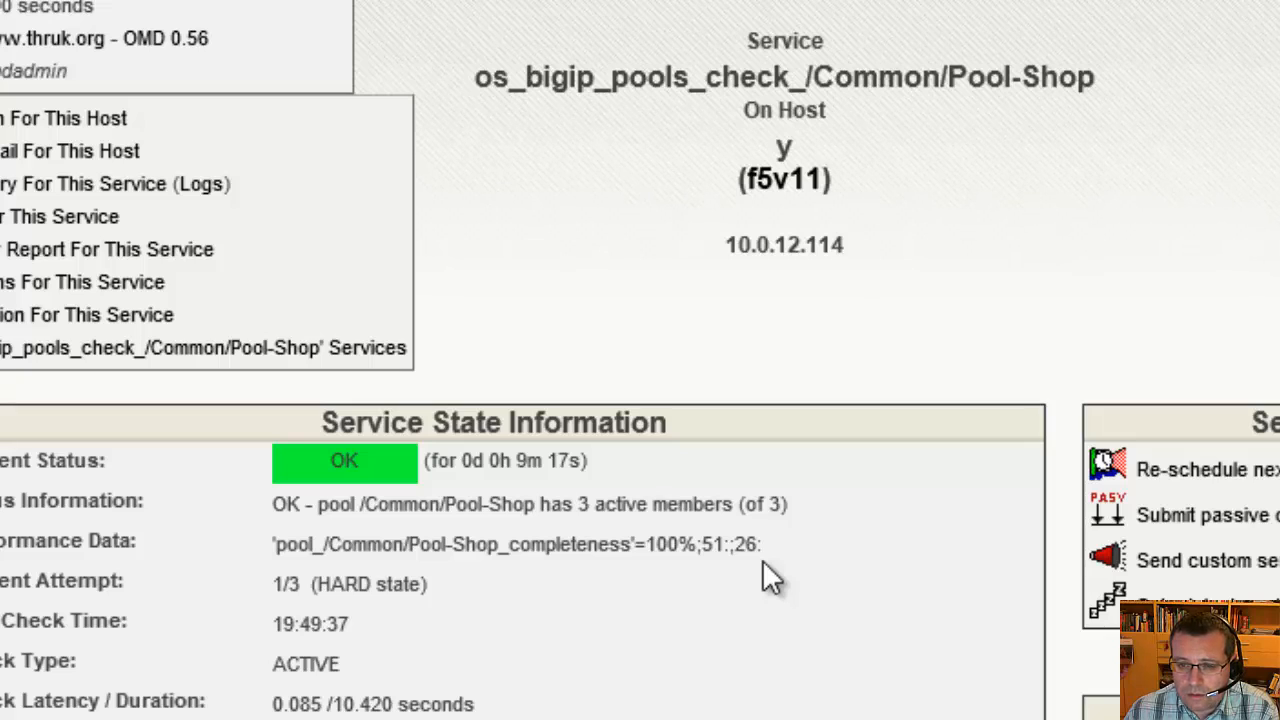
pyautogui.moveTo(750, 540)
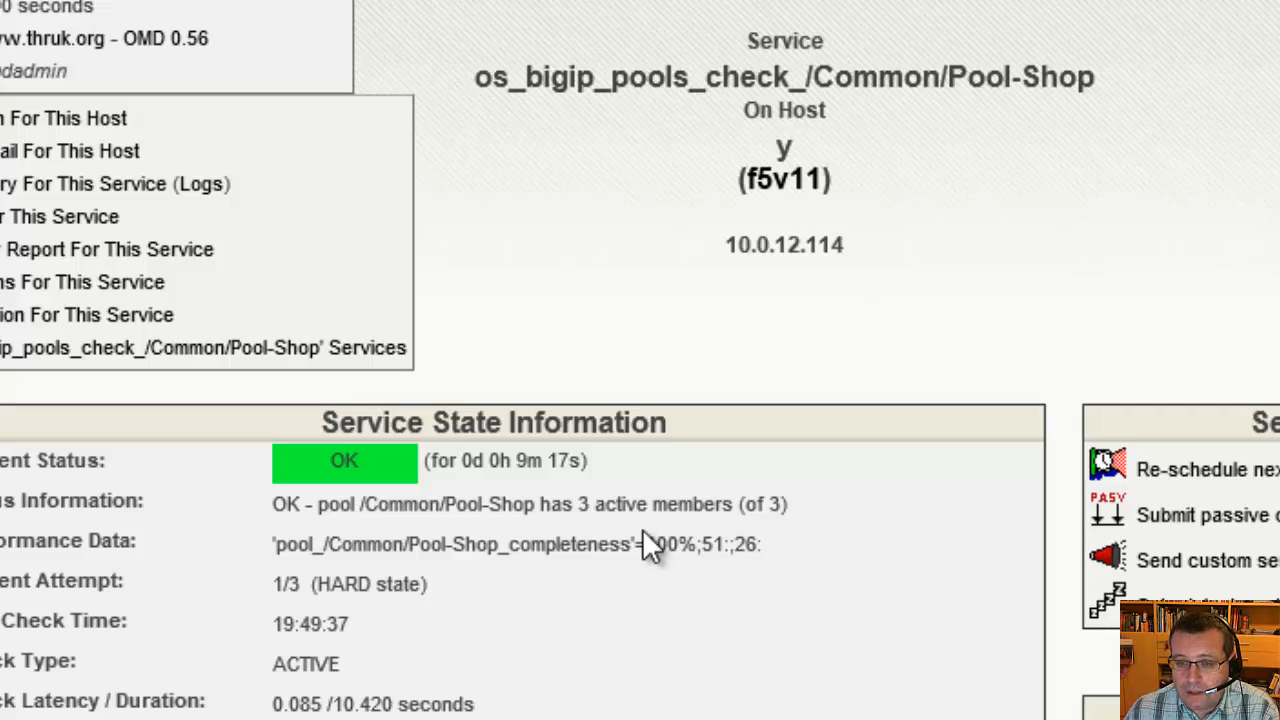
pyautogui.moveTo(632, 530)
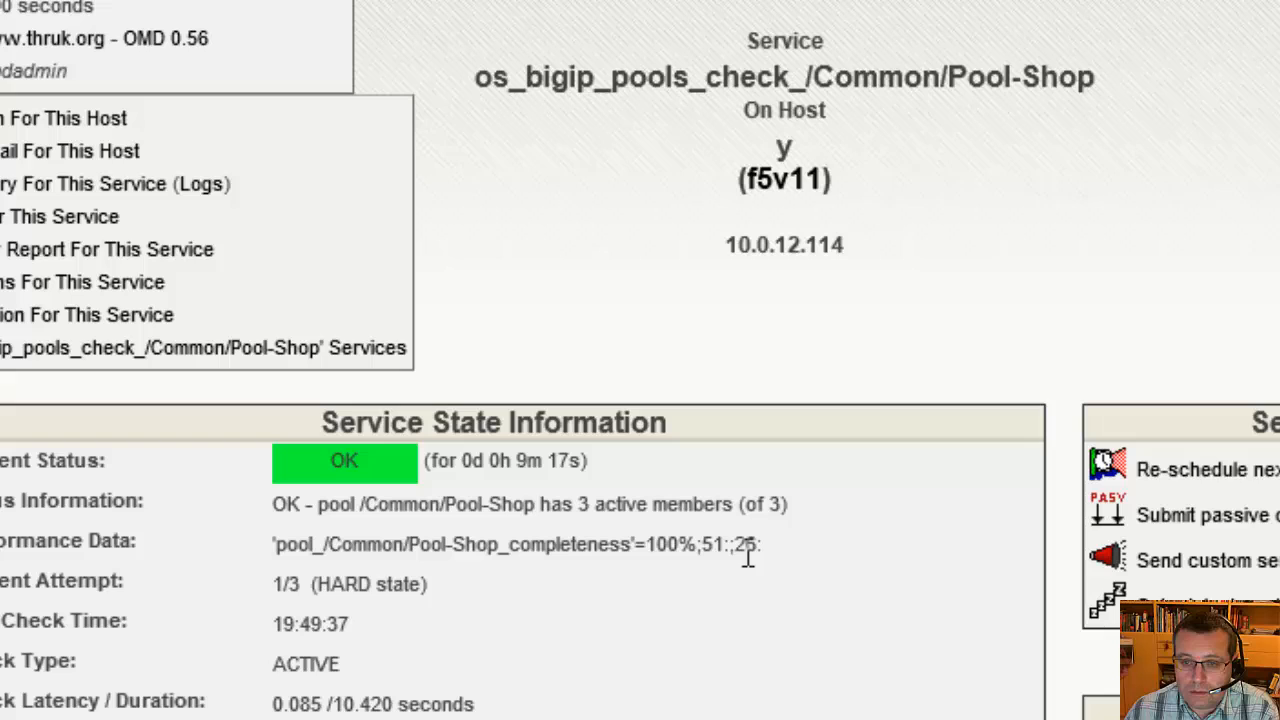
pyautogui.moveTo(778, 612)
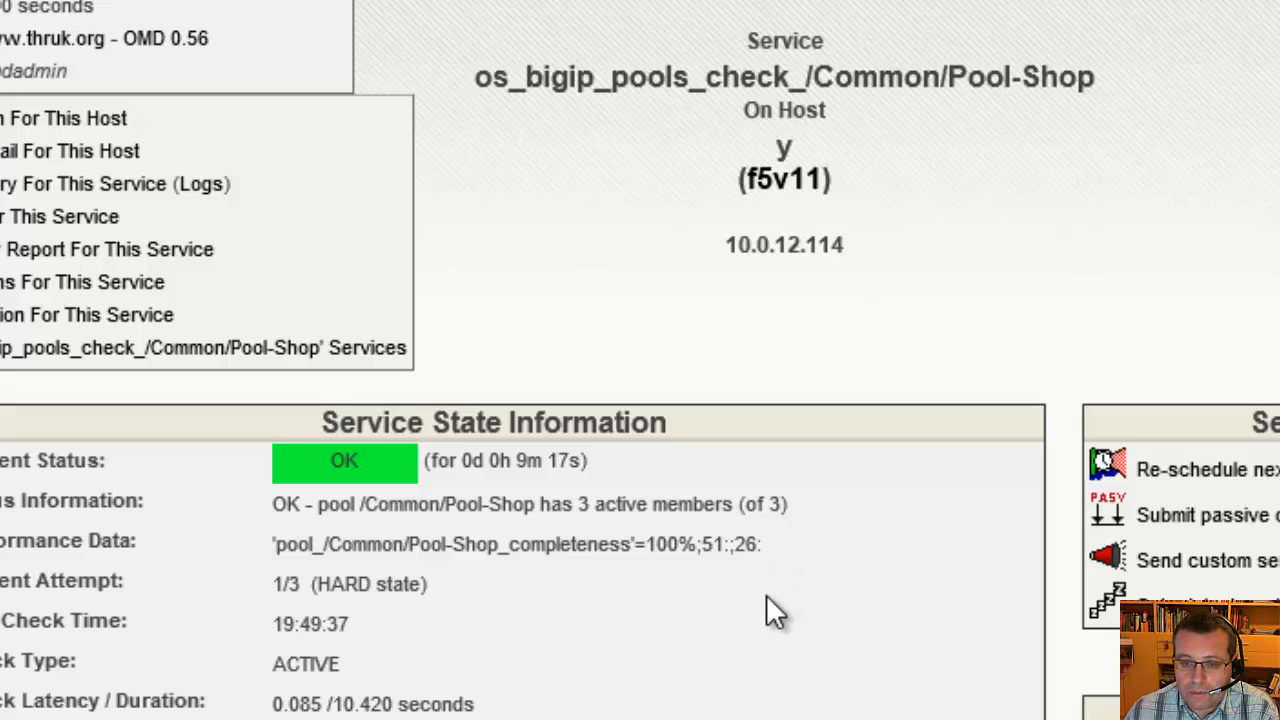